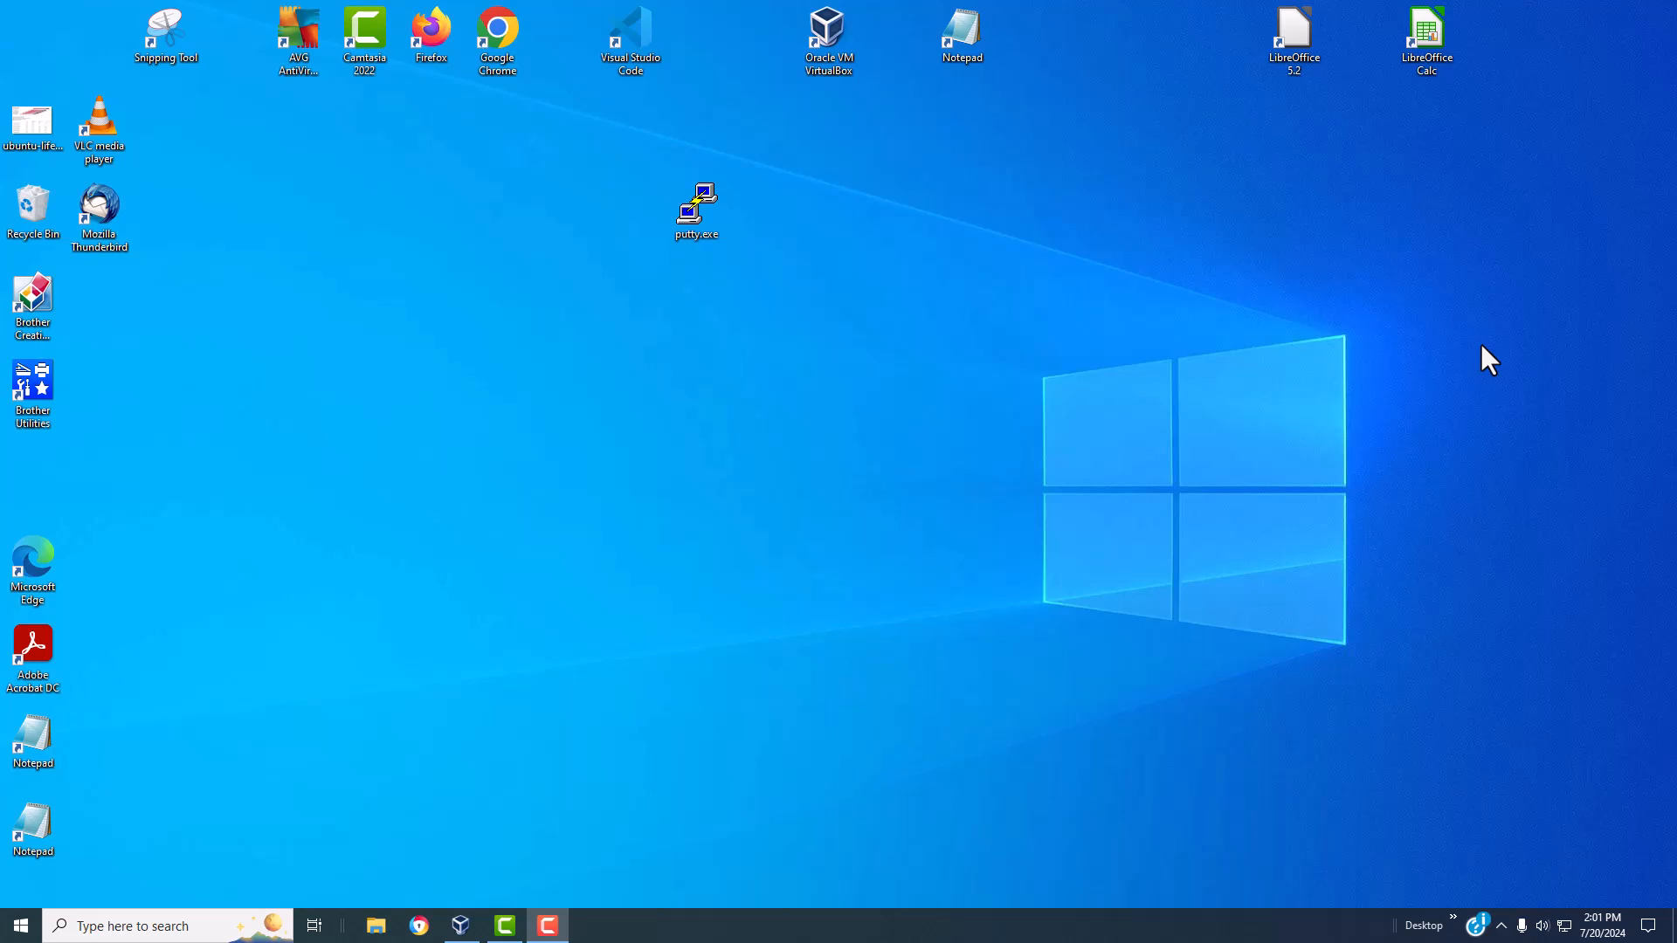
mouse_move(506, 748)
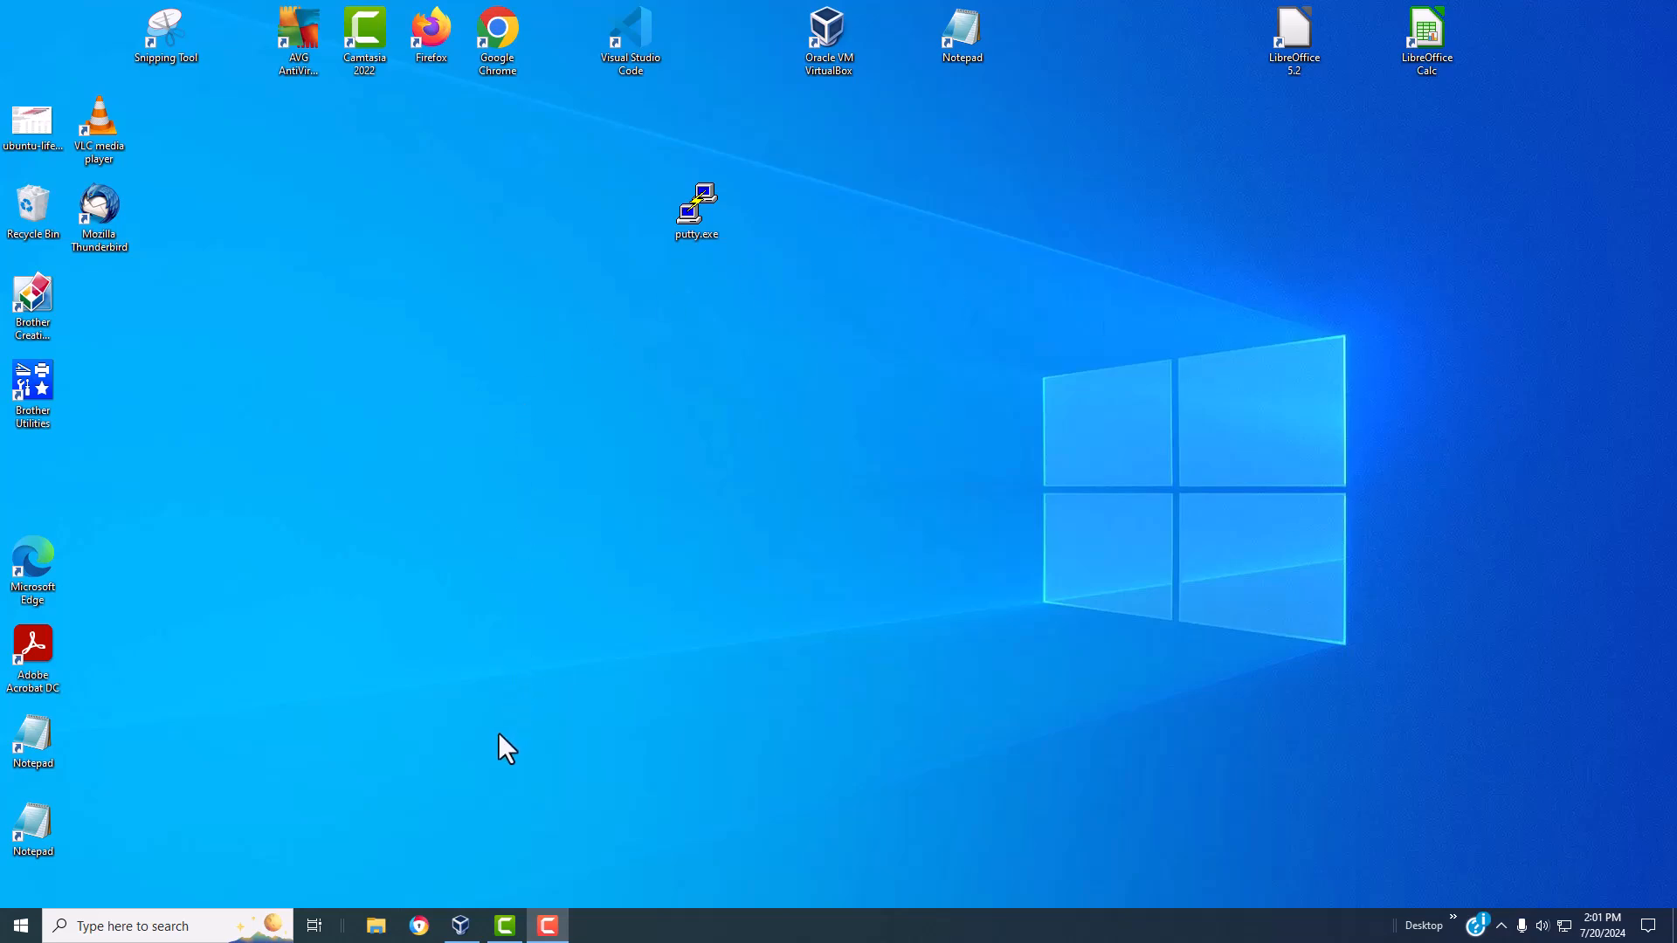
Step: Launch Oracle VM VirtualBox Manager from the desktop shortcut
left_click(459, 926)
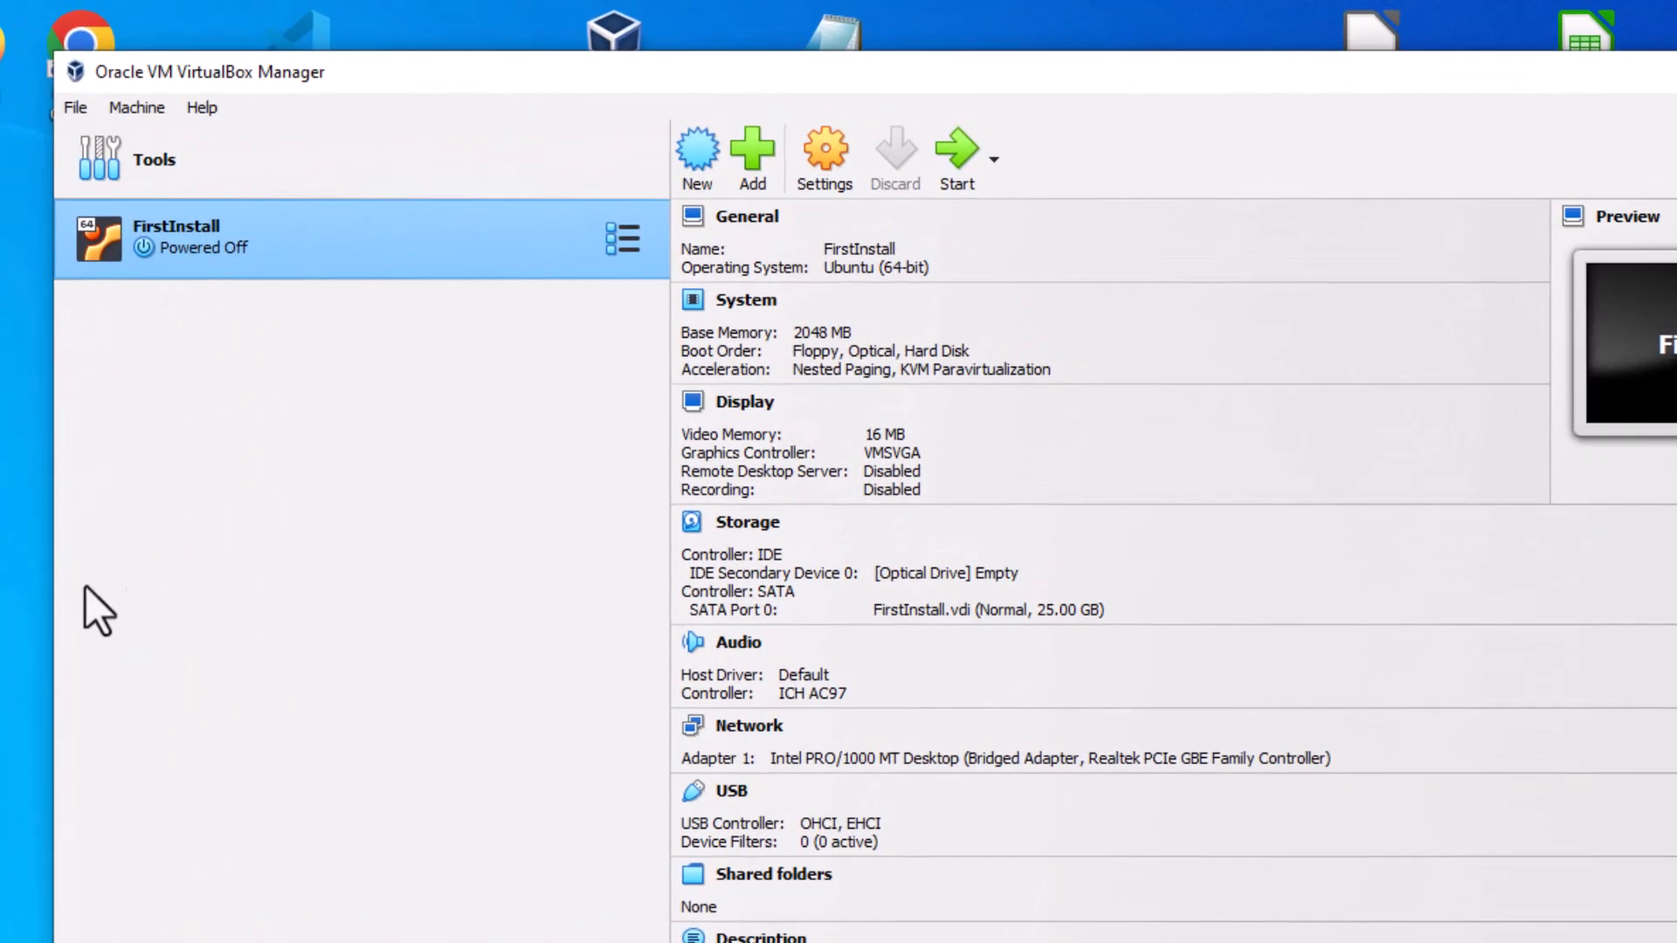
mouse_move(178, 624)
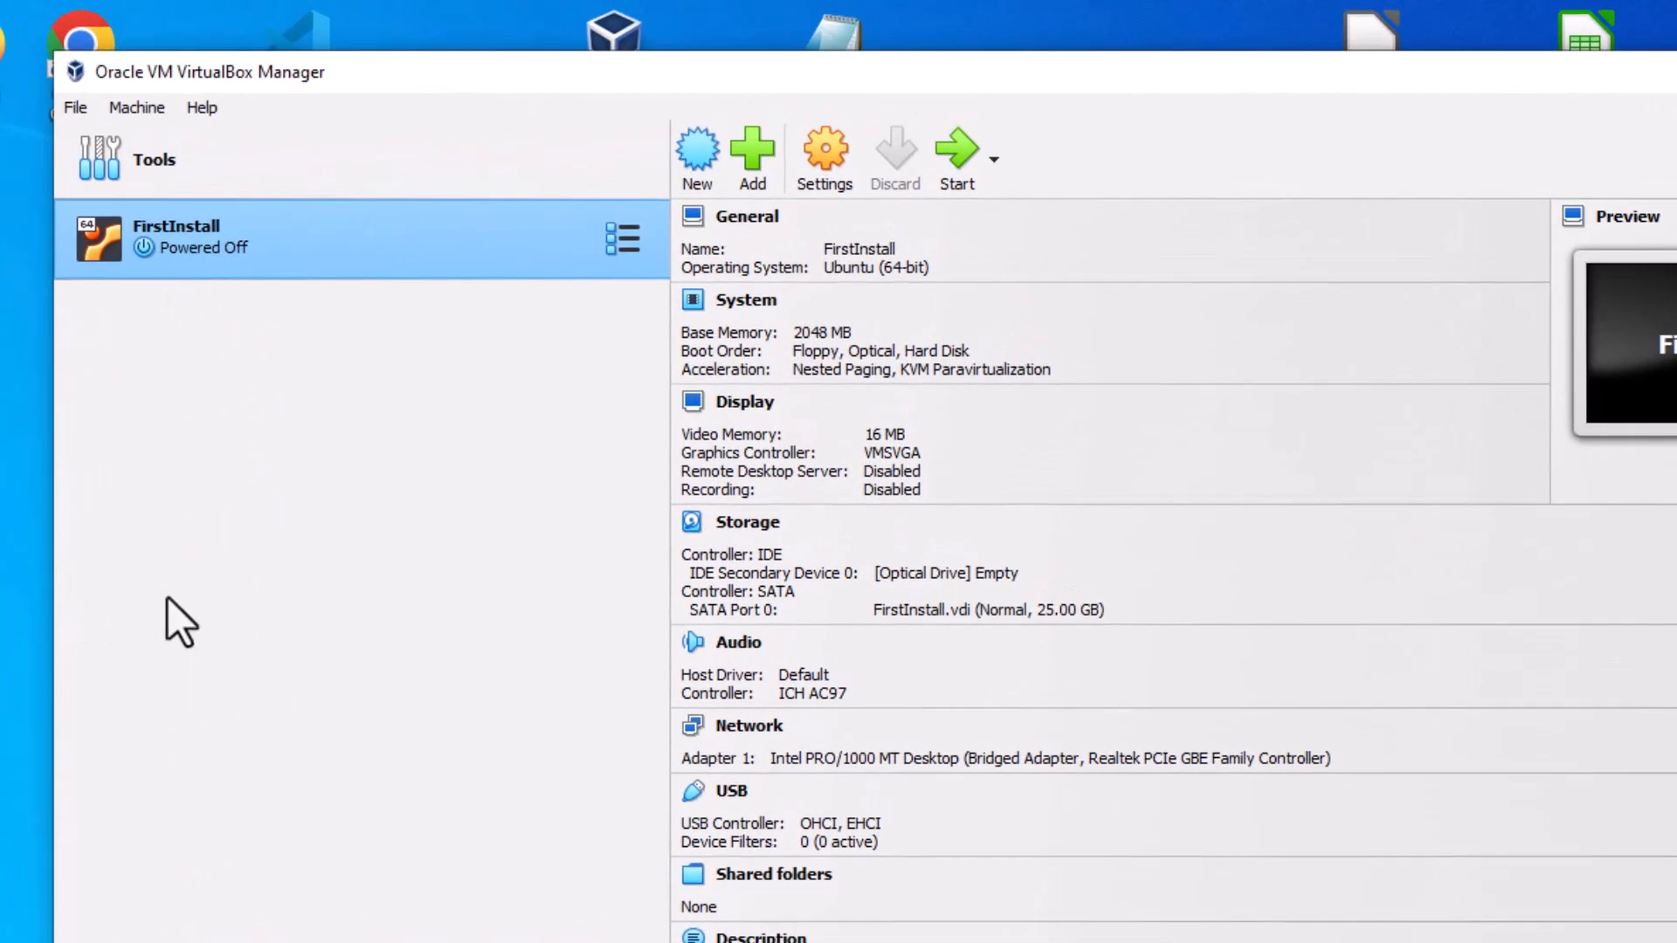
Step: Start the Clone wizard for the FirstInstall machine from its context menu
right_click(175, 236)
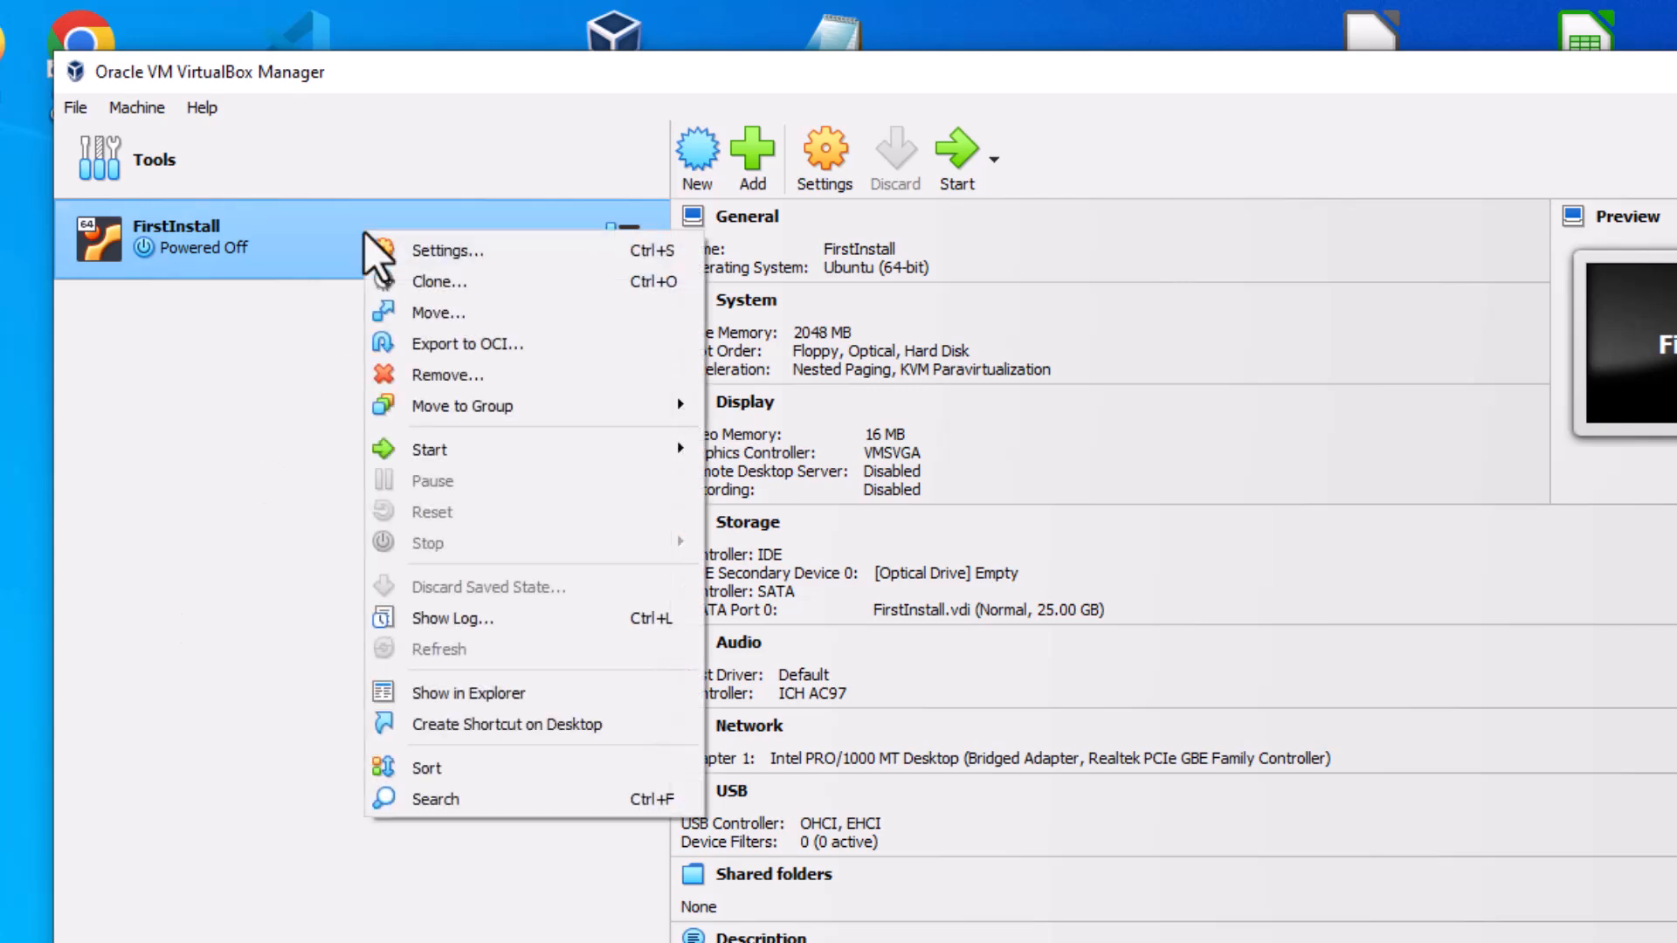
mouse_move(479, 294)
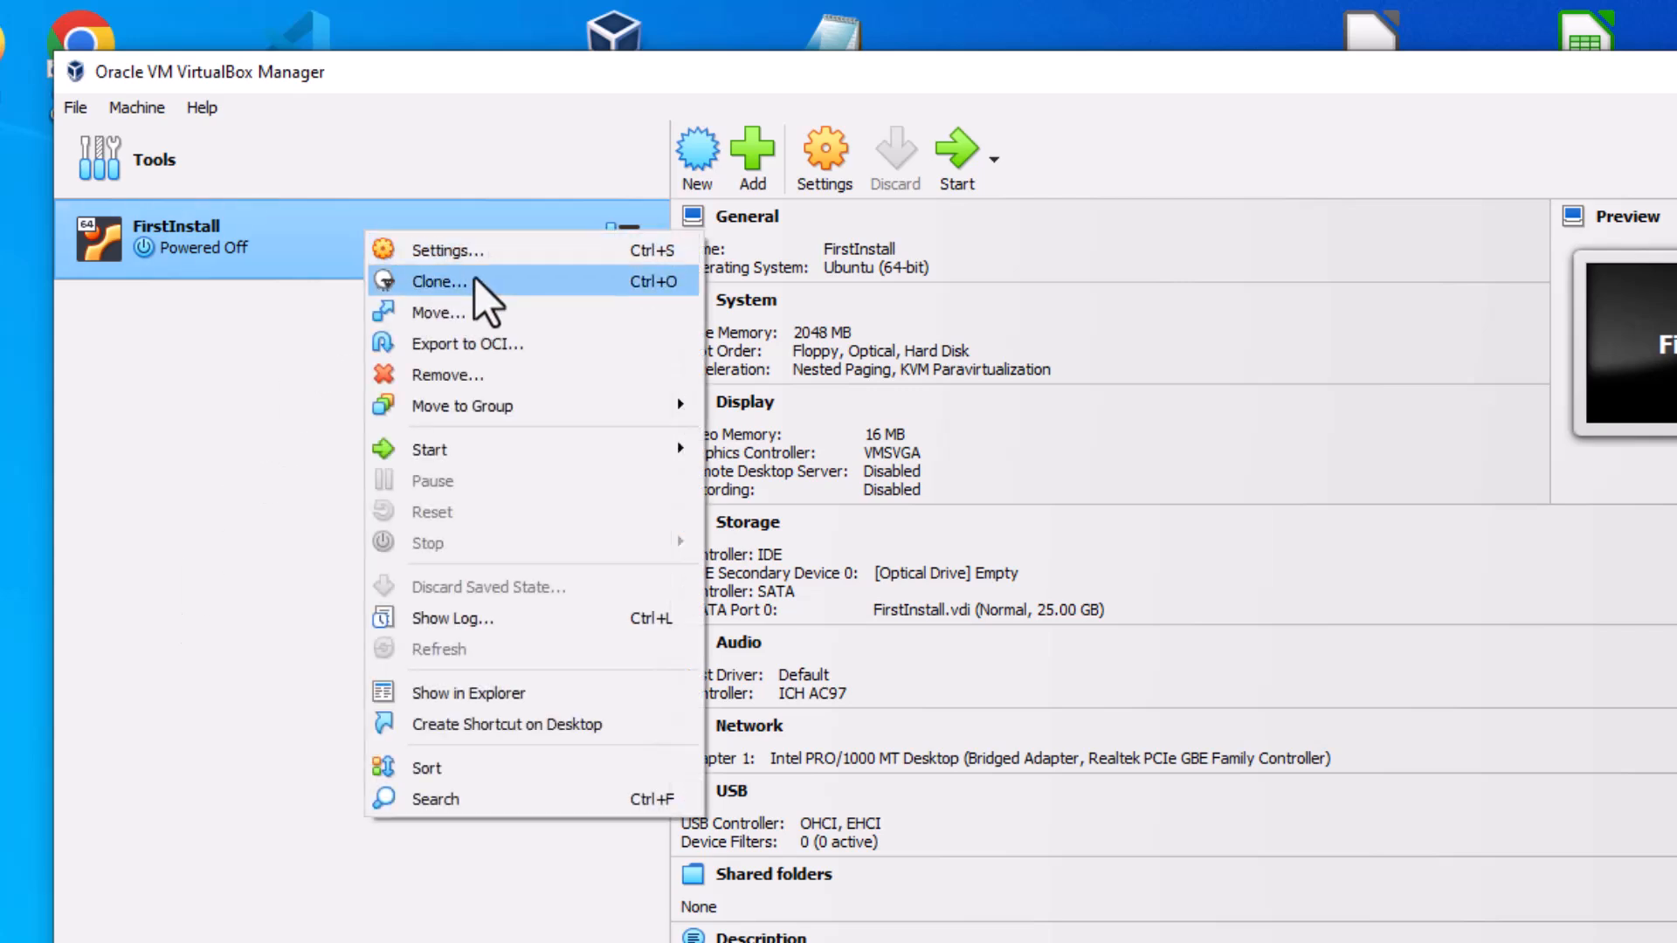
left_click(439, 281)
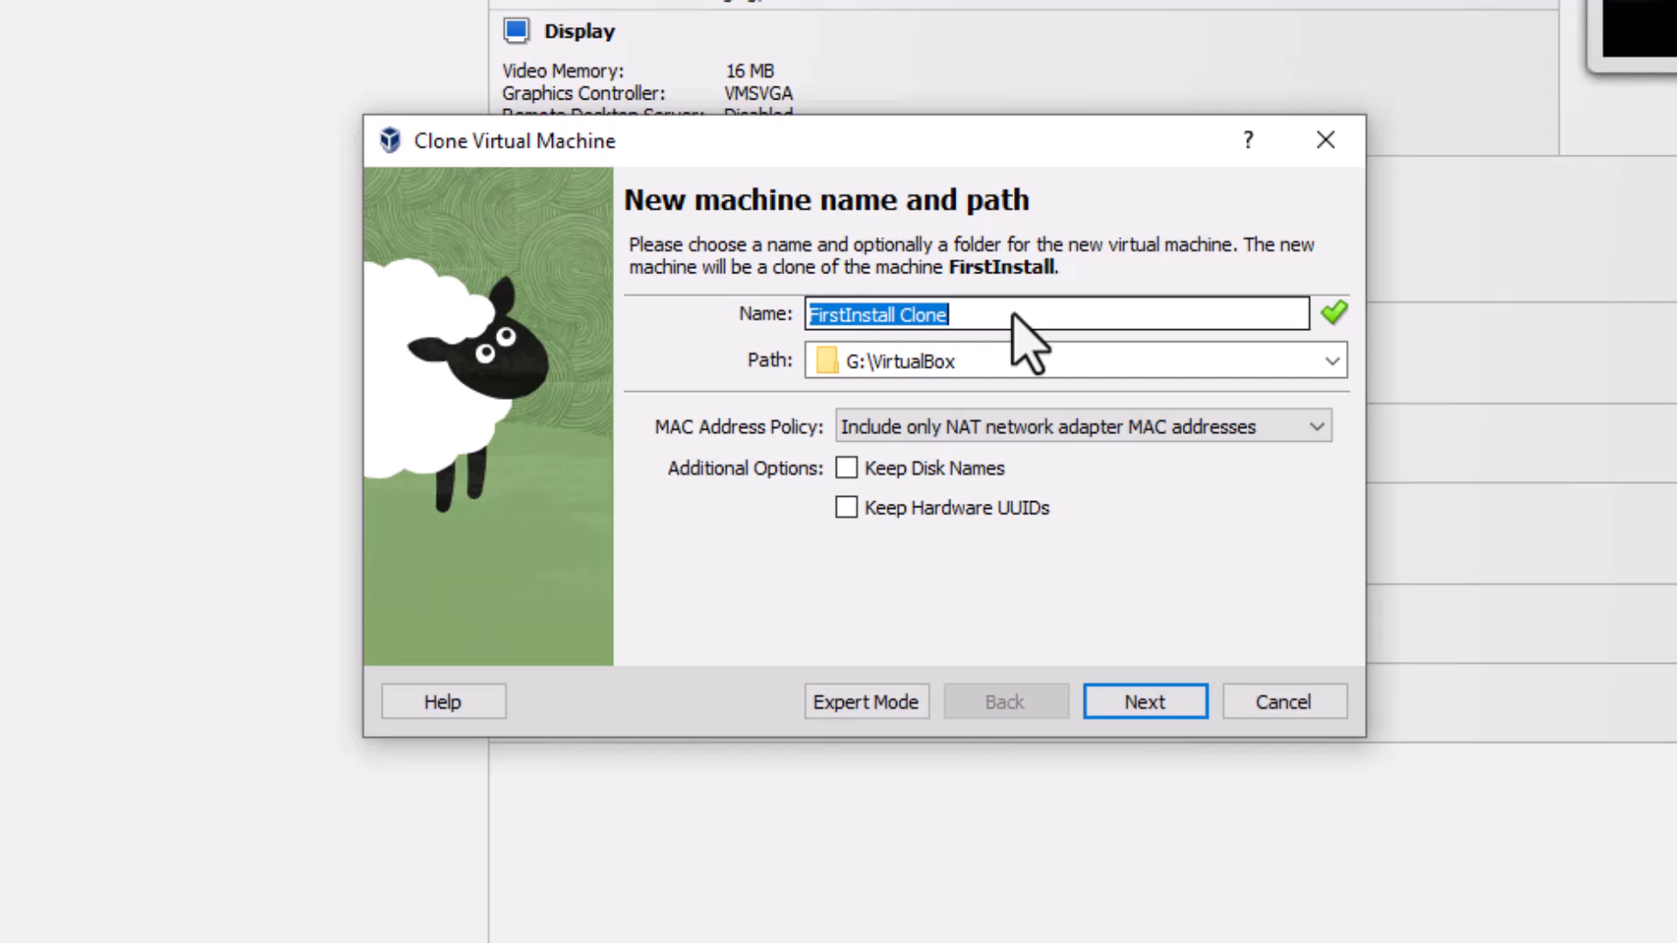
Step: Name the clone 'lamp' and choose 'Generate new MAC addresses for all network adapters'
type("lamp")
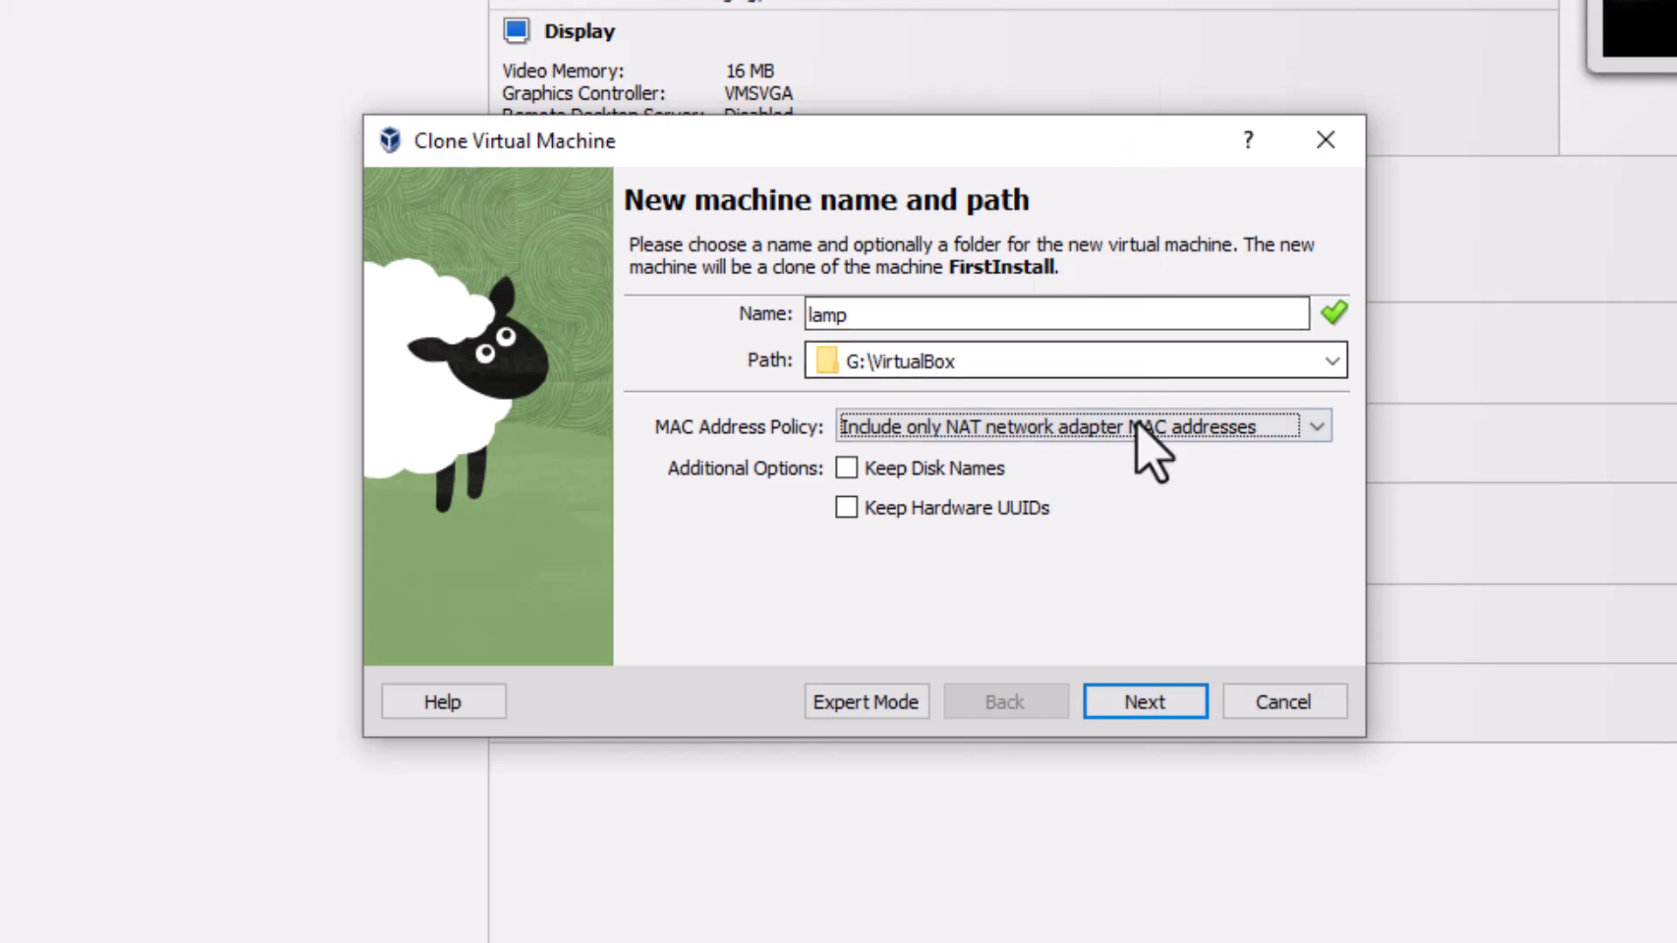
left_click(1083, 427)
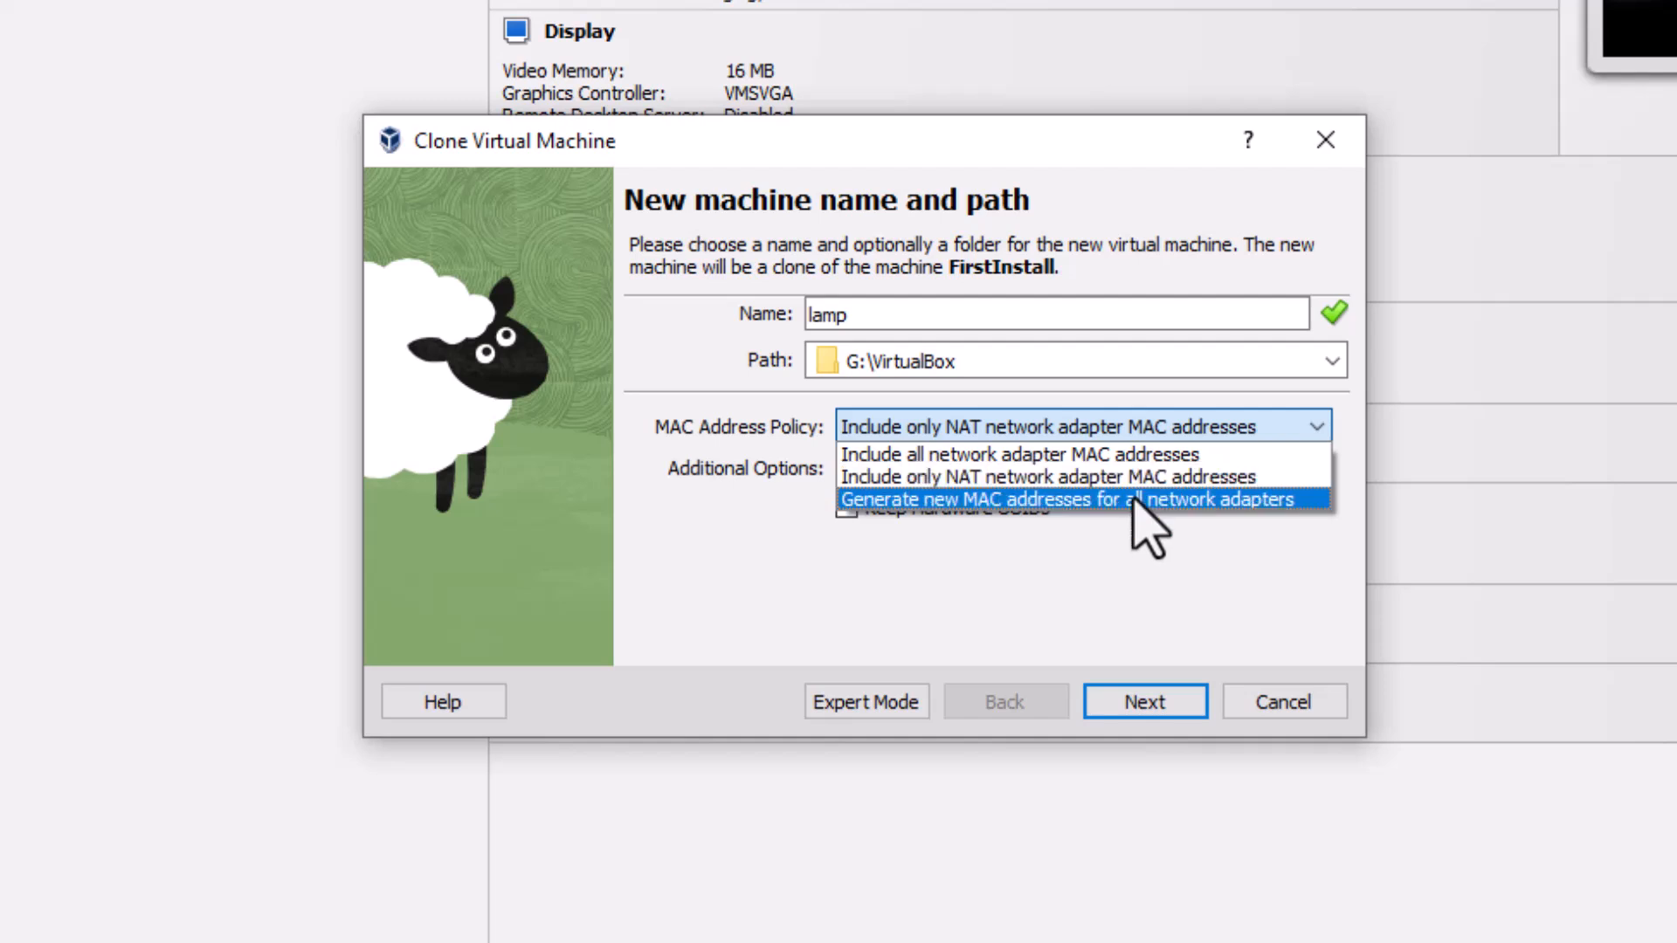
left_click(1065, 500)
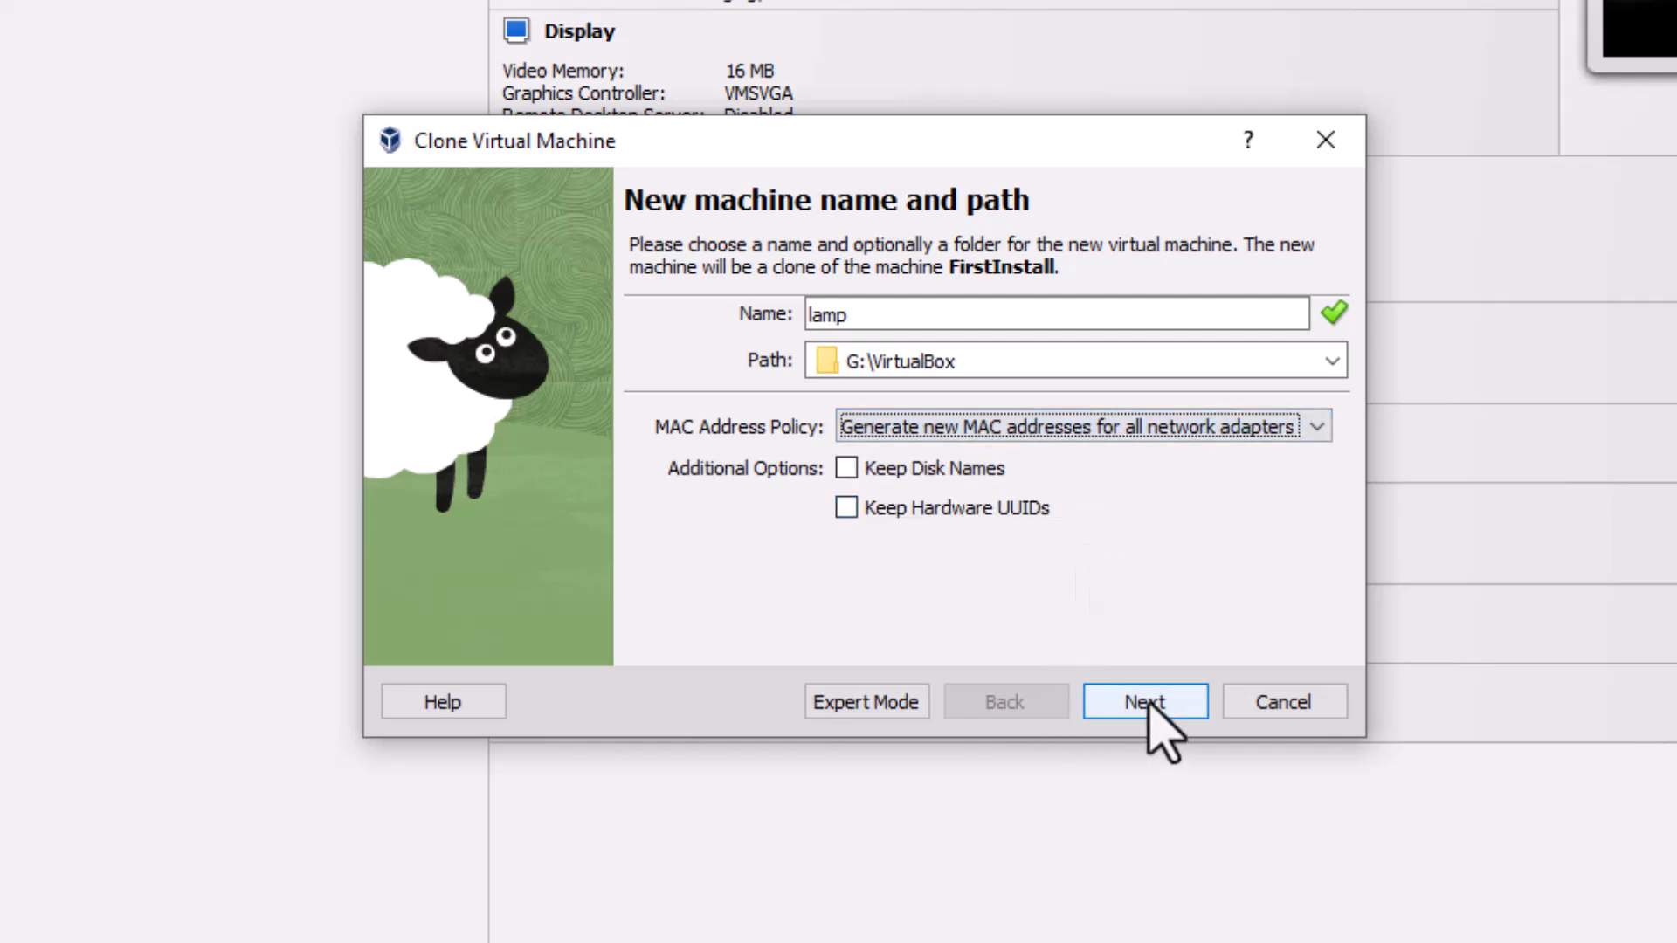
mouse_move(1143, 702)
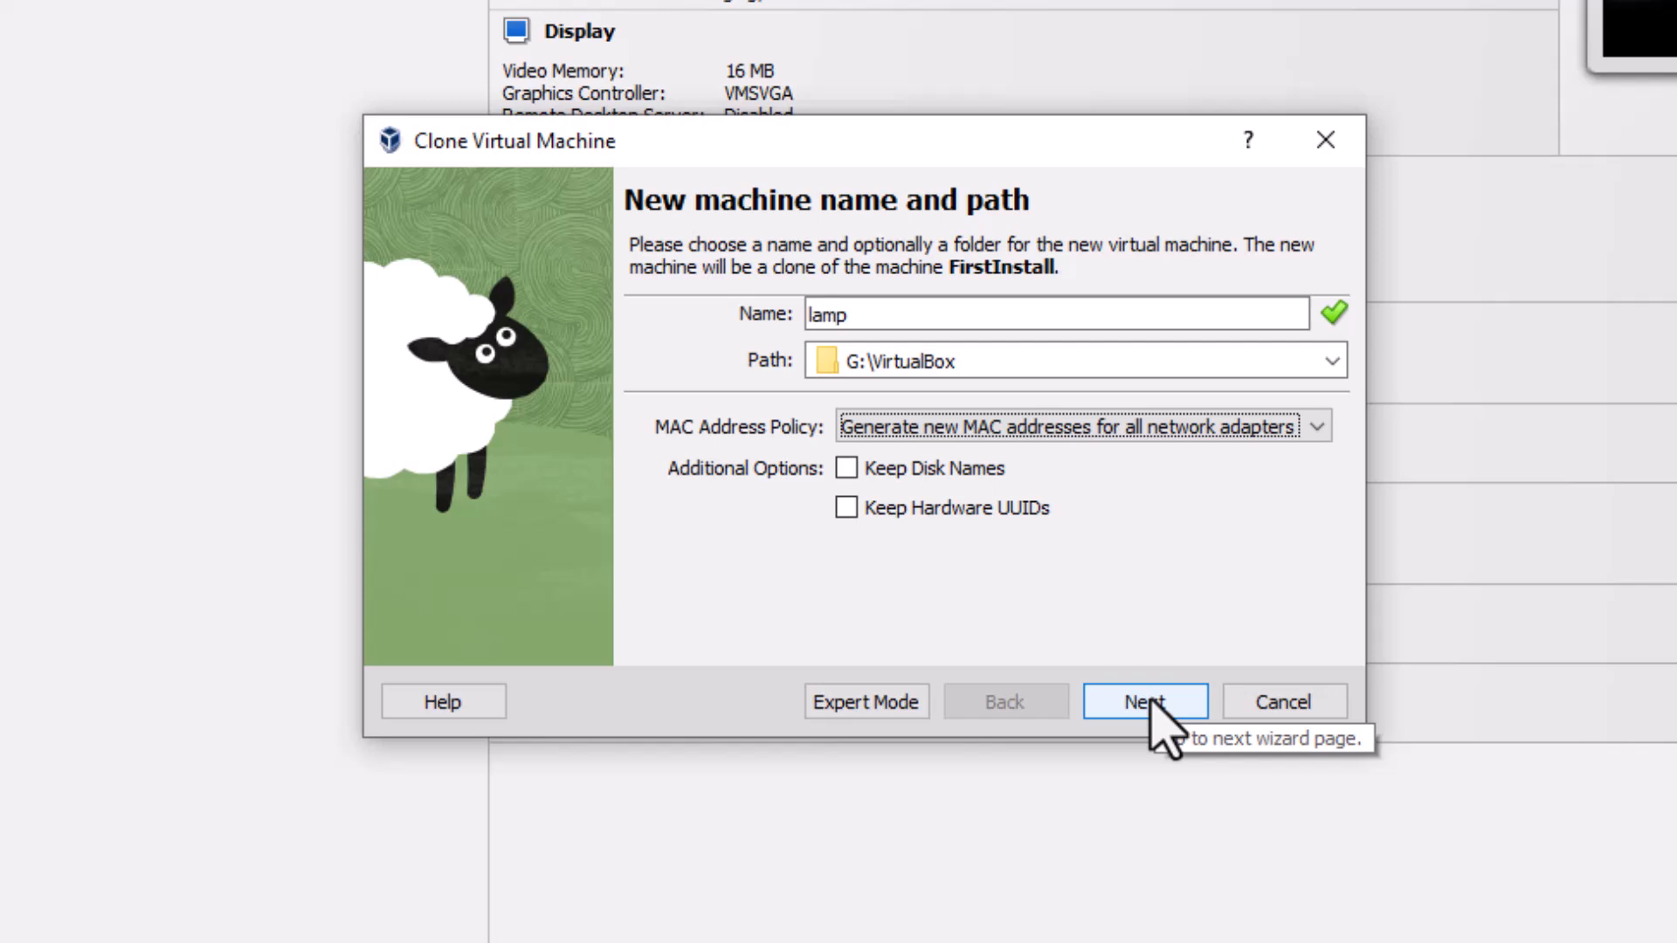
mouse_move(1165, 749)
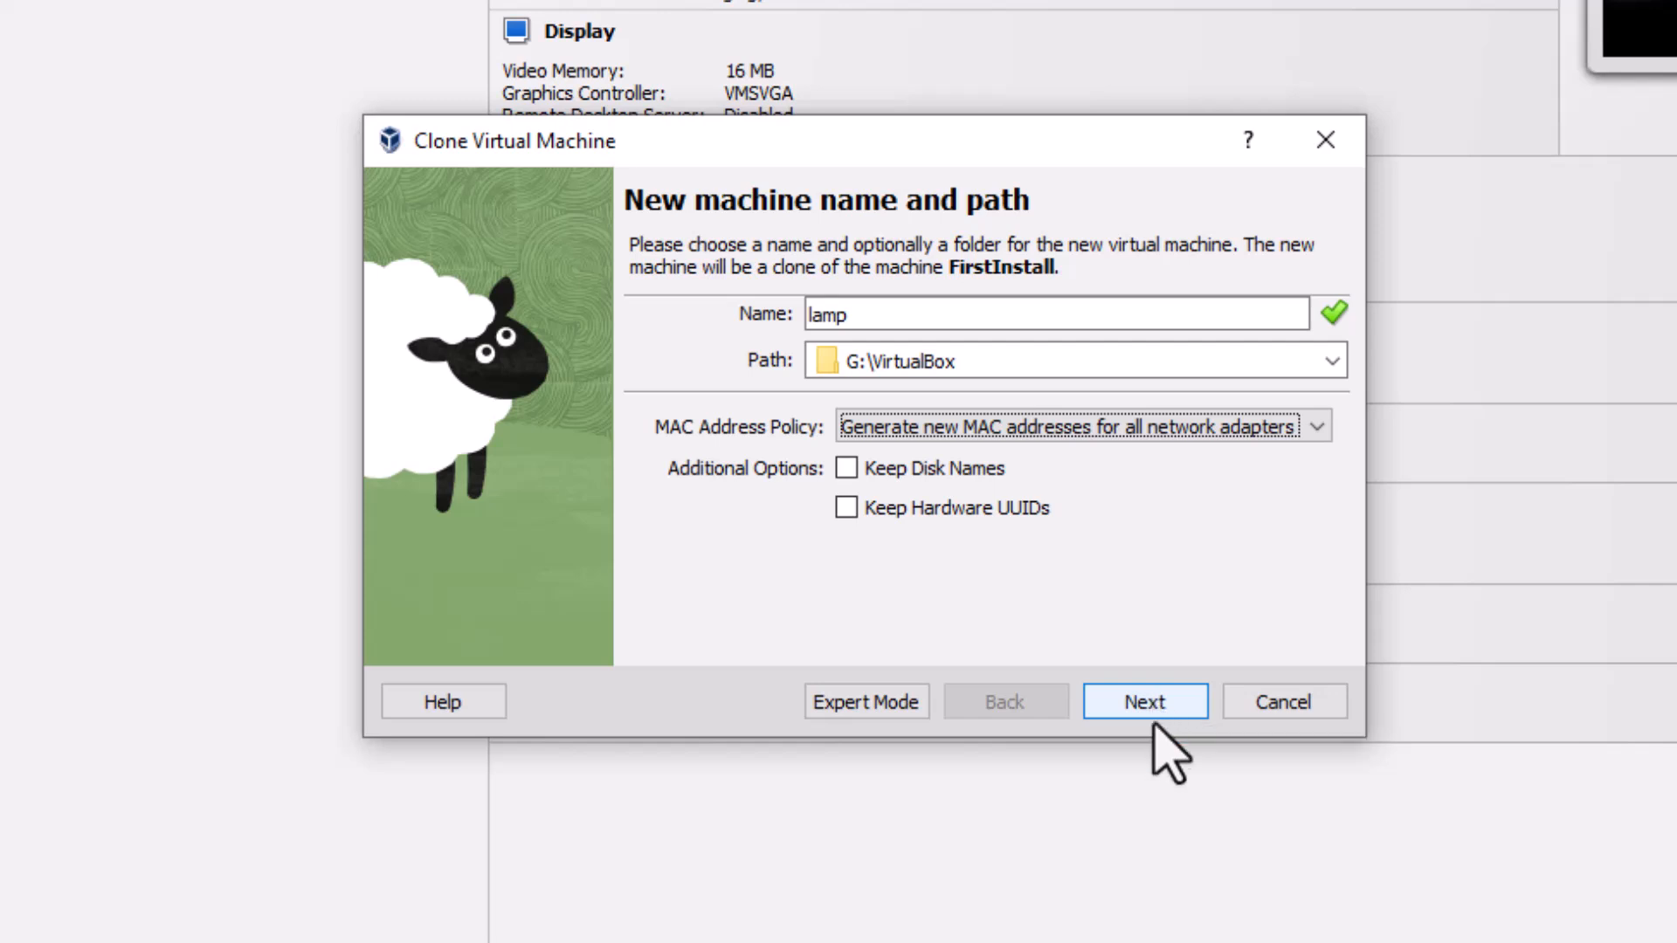
Step: Finish the wizard with Full clone selected, creating the lamp machine
left_click(1142, 703)
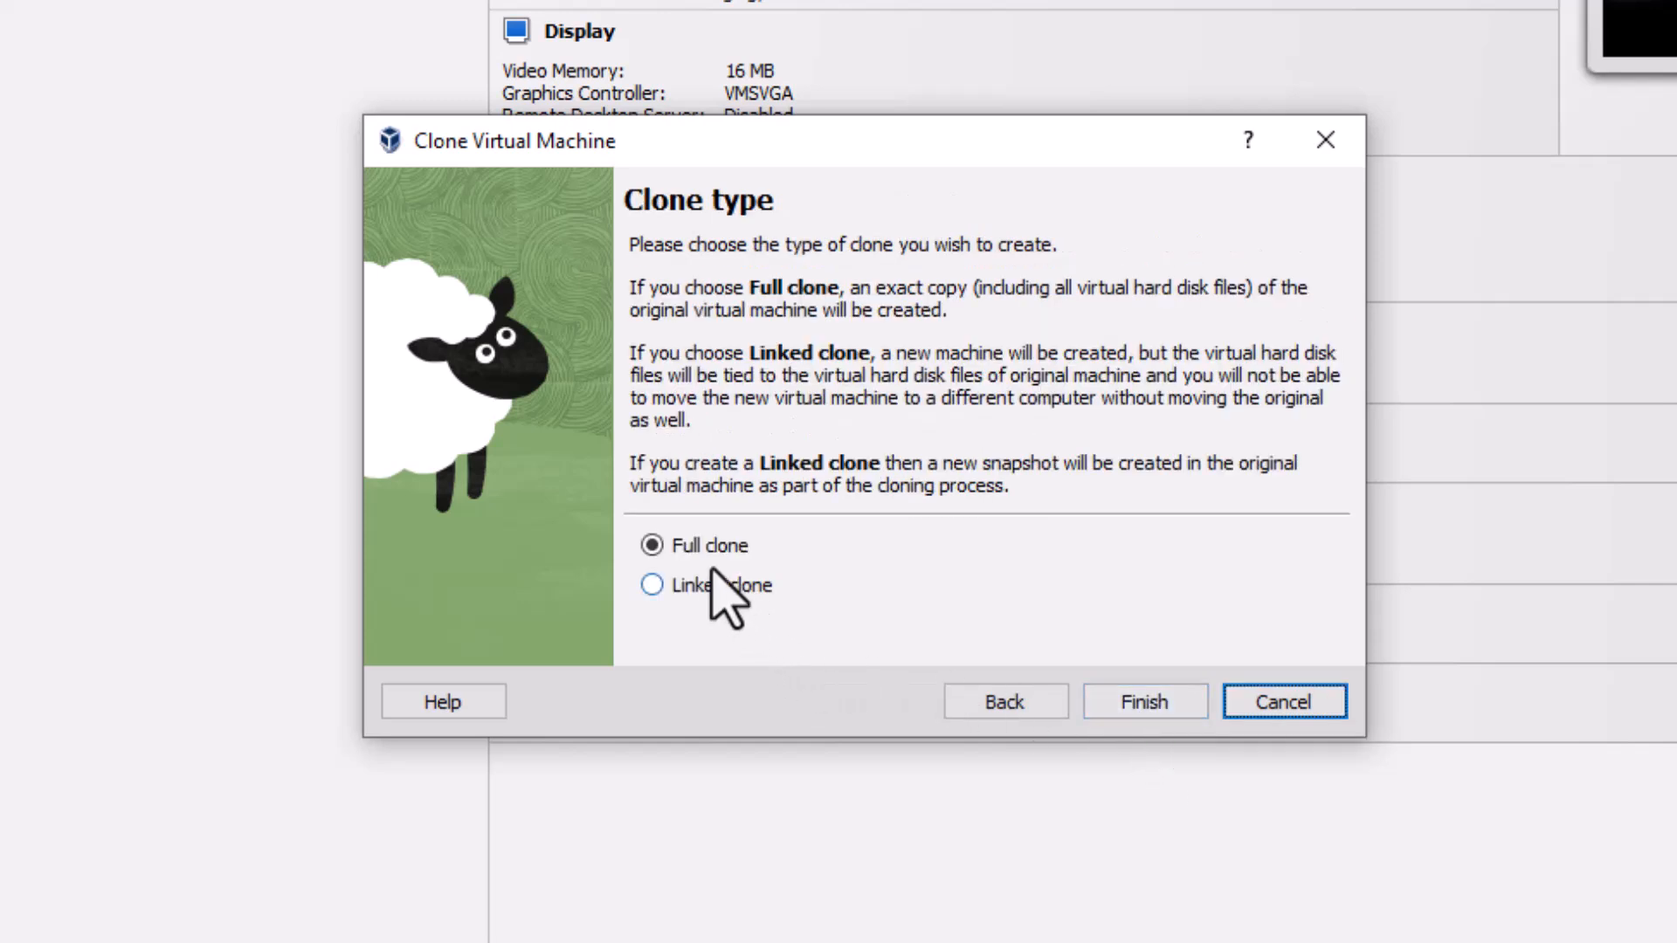
mouse_move(1143, 702)
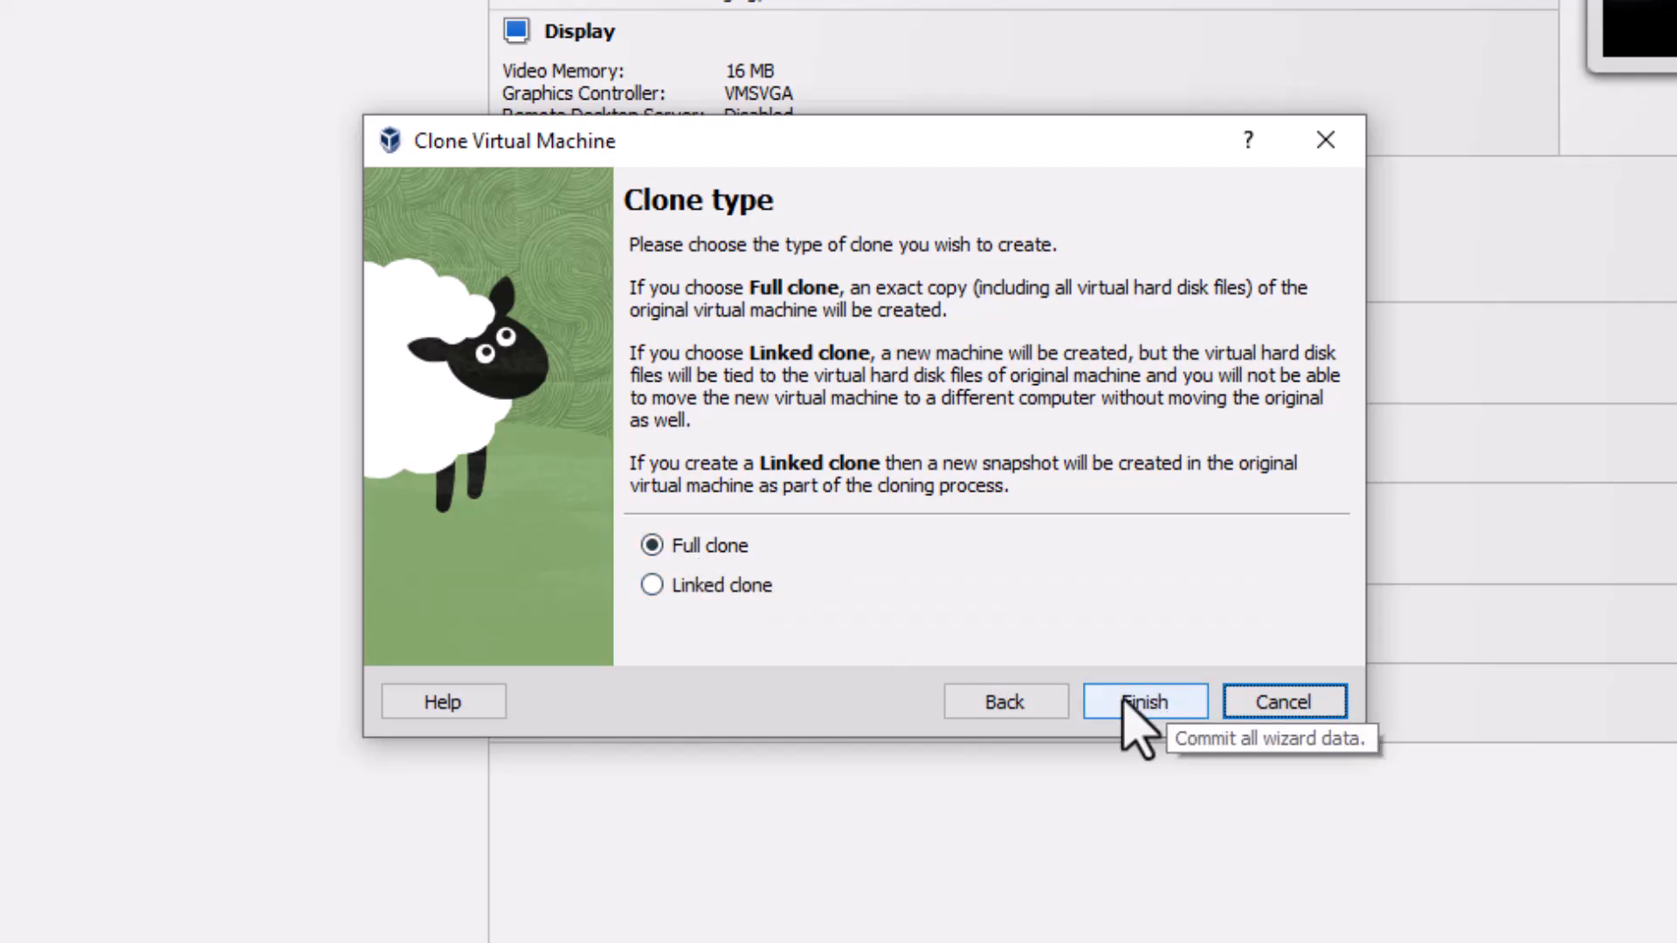
left_click(1143, 703)
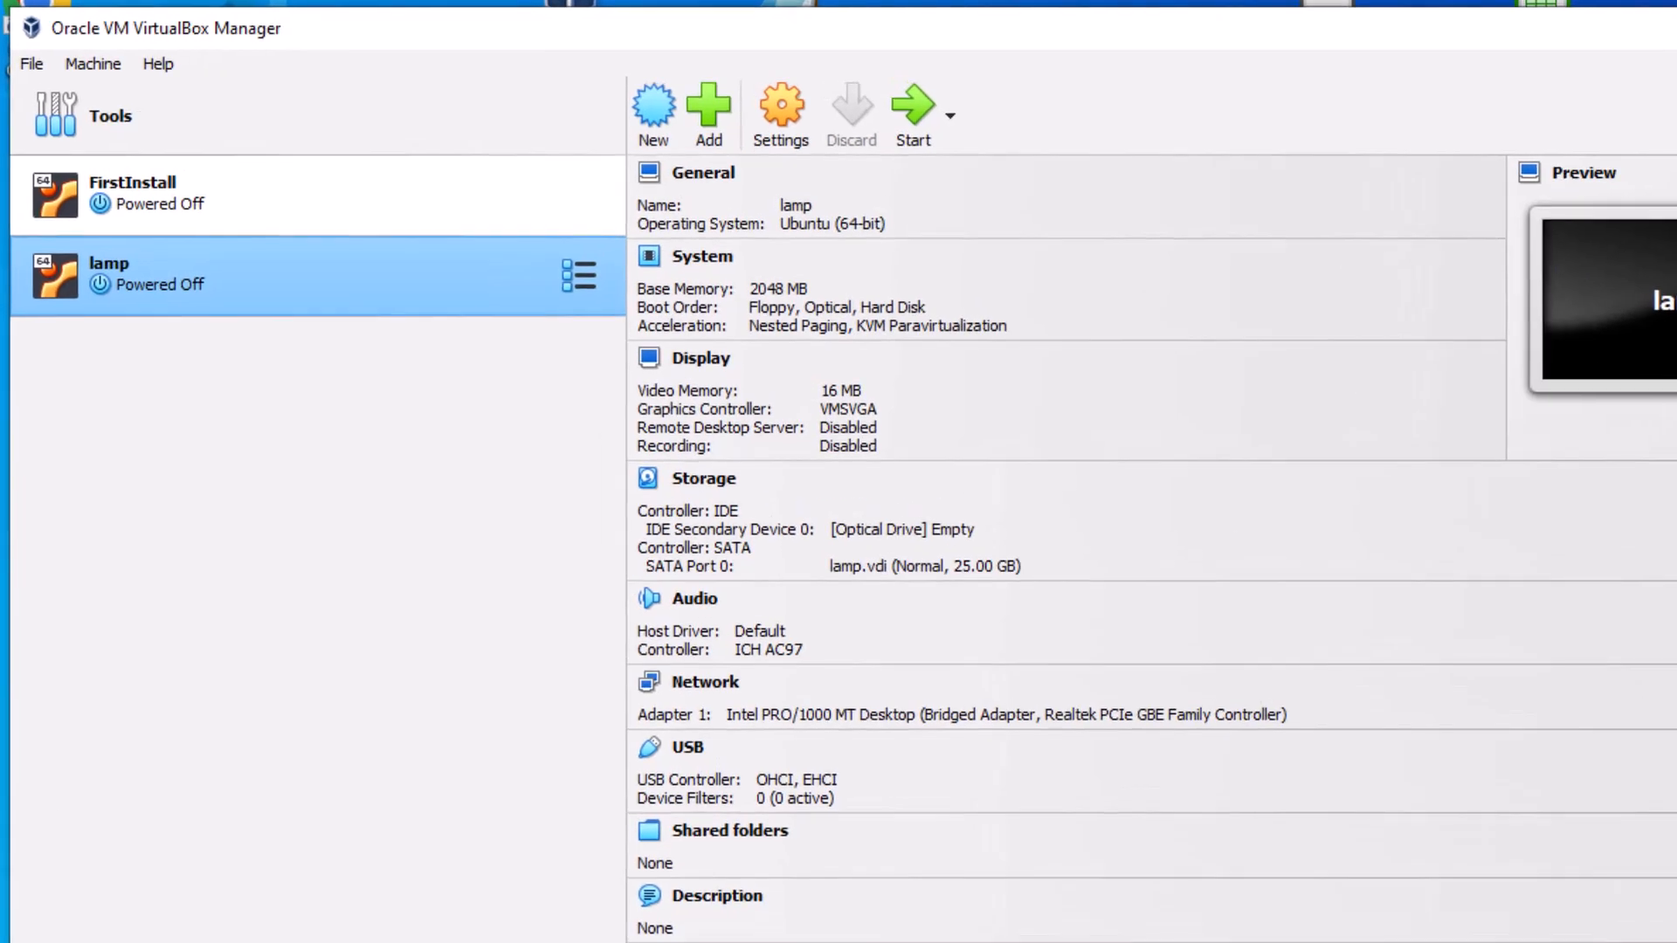
mouse_move(325, 416)
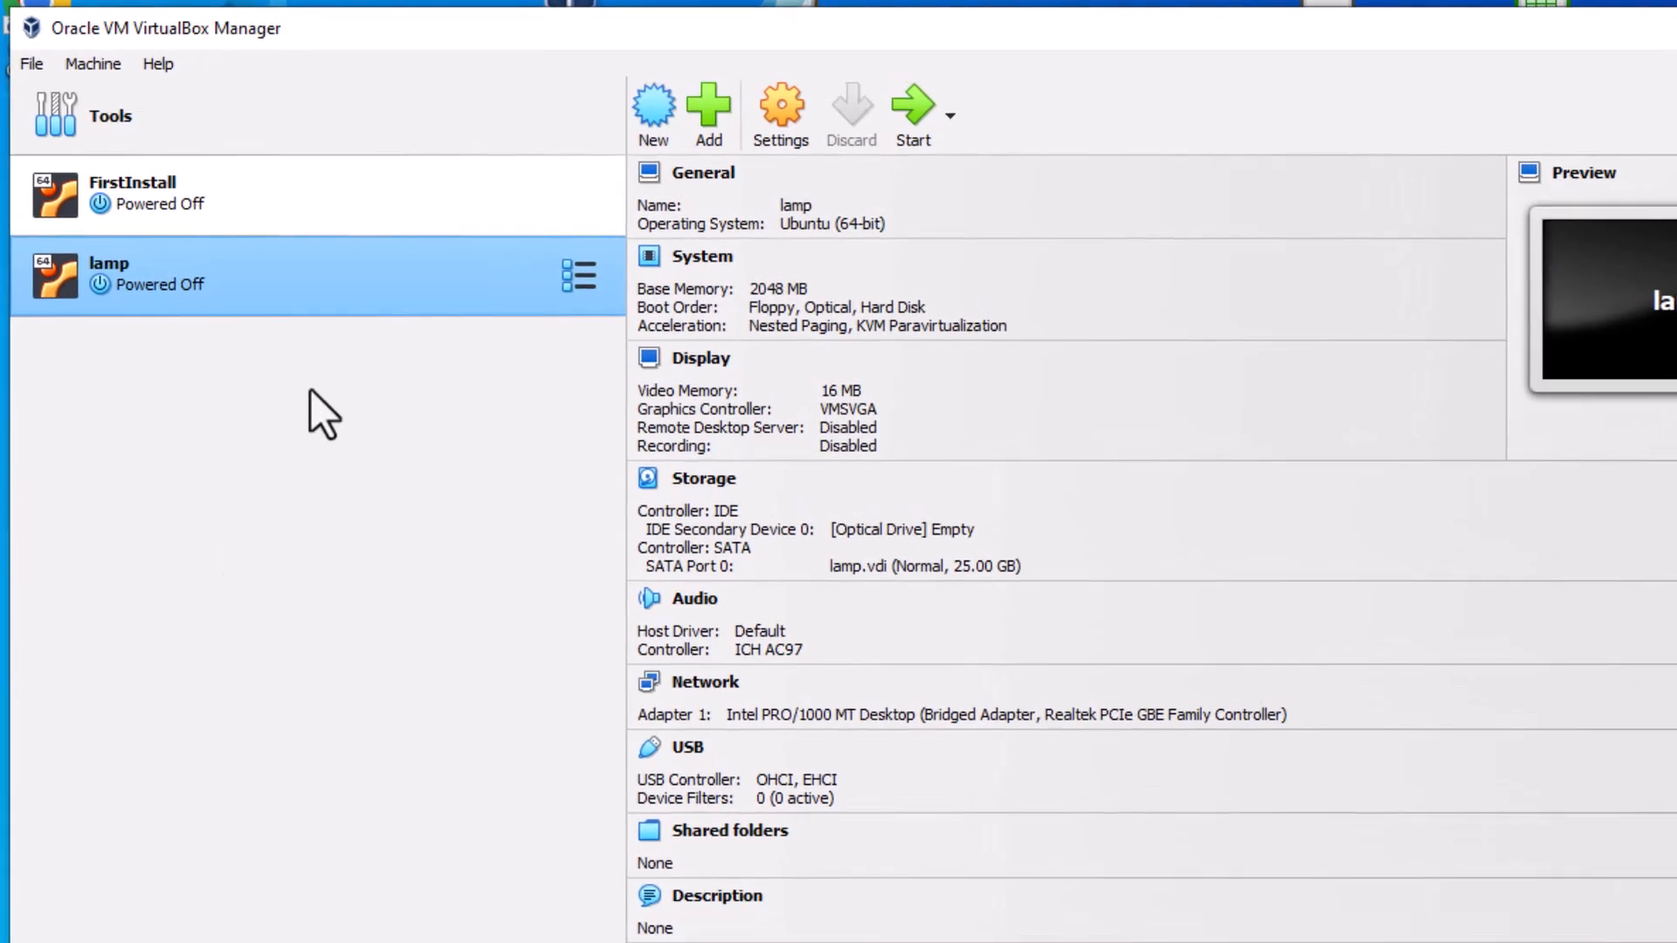
mouse_move(921, 106)
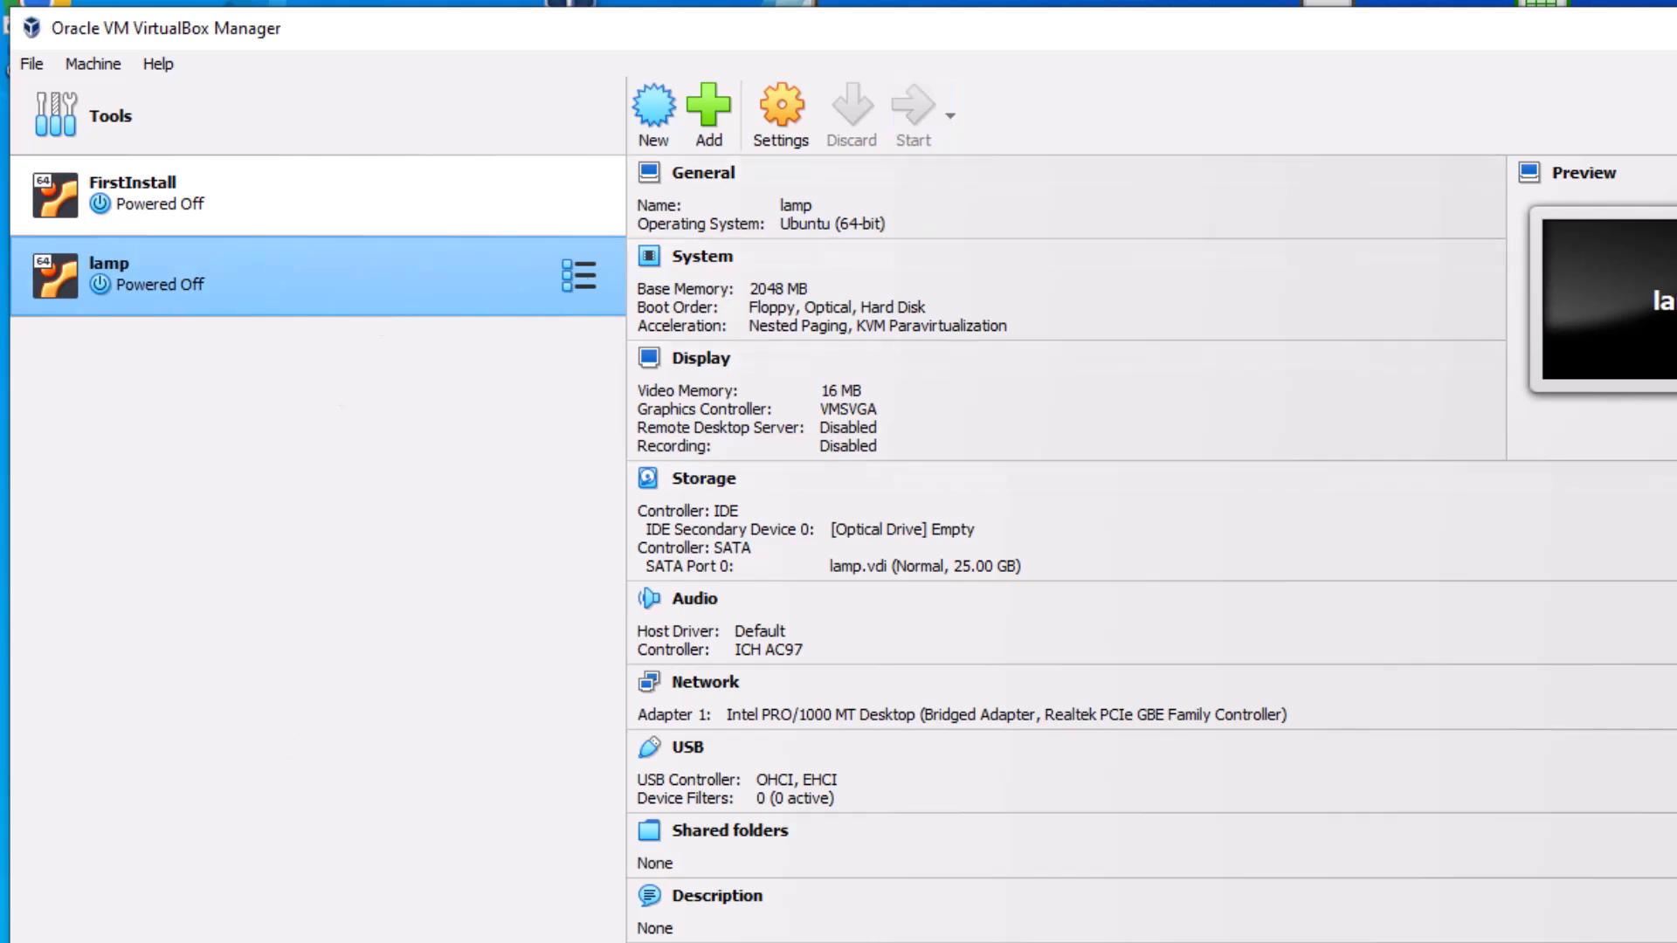
Step: Minimize the VirtualBox Manager window to reveal the desktop
left_click(912, 112)
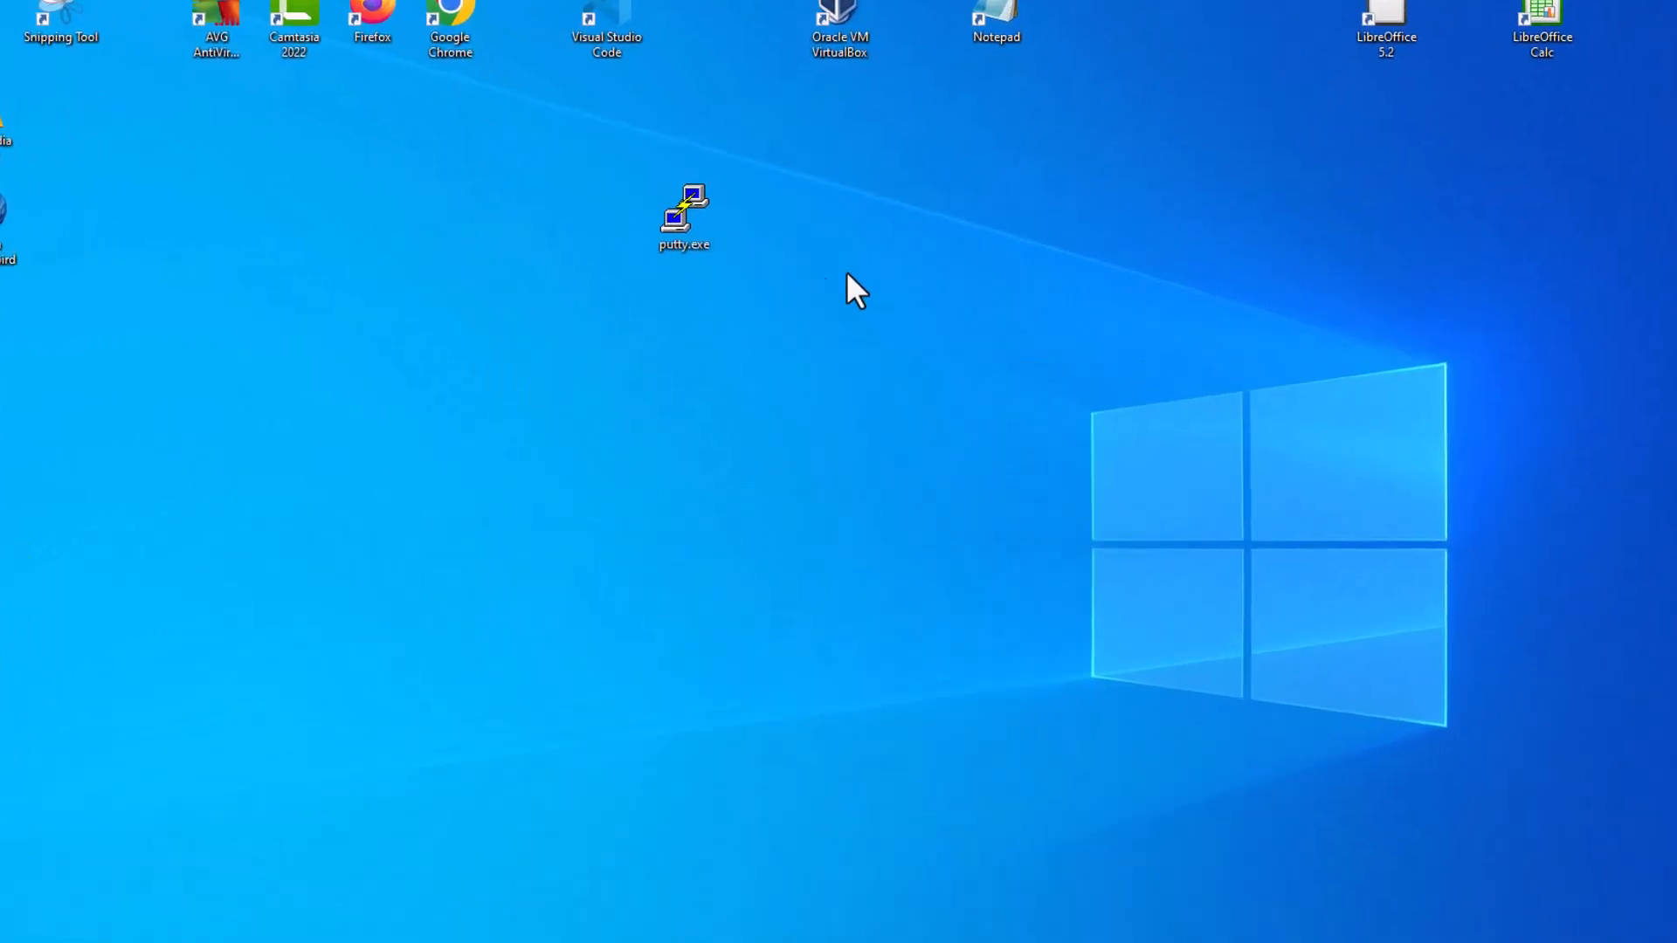
Step: Launch PuTTY and connect to the saved 192.168.1.80 SSH session
double_click(683, 213)
type("keith@192.168.1.80")
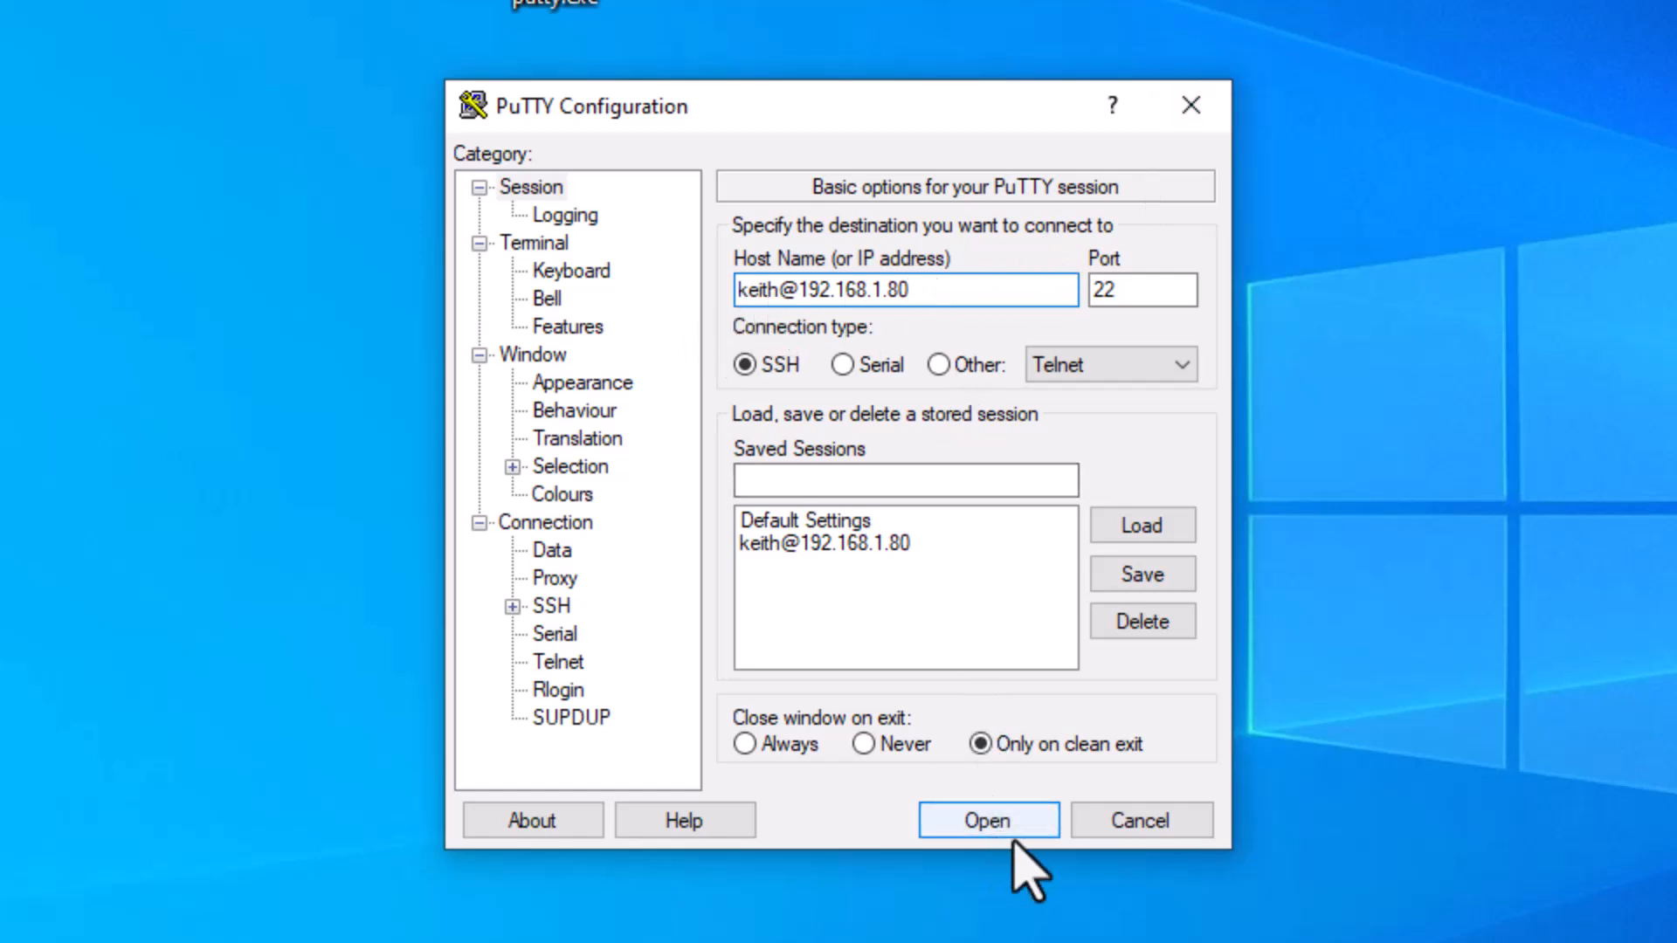
left_click(823, 543)
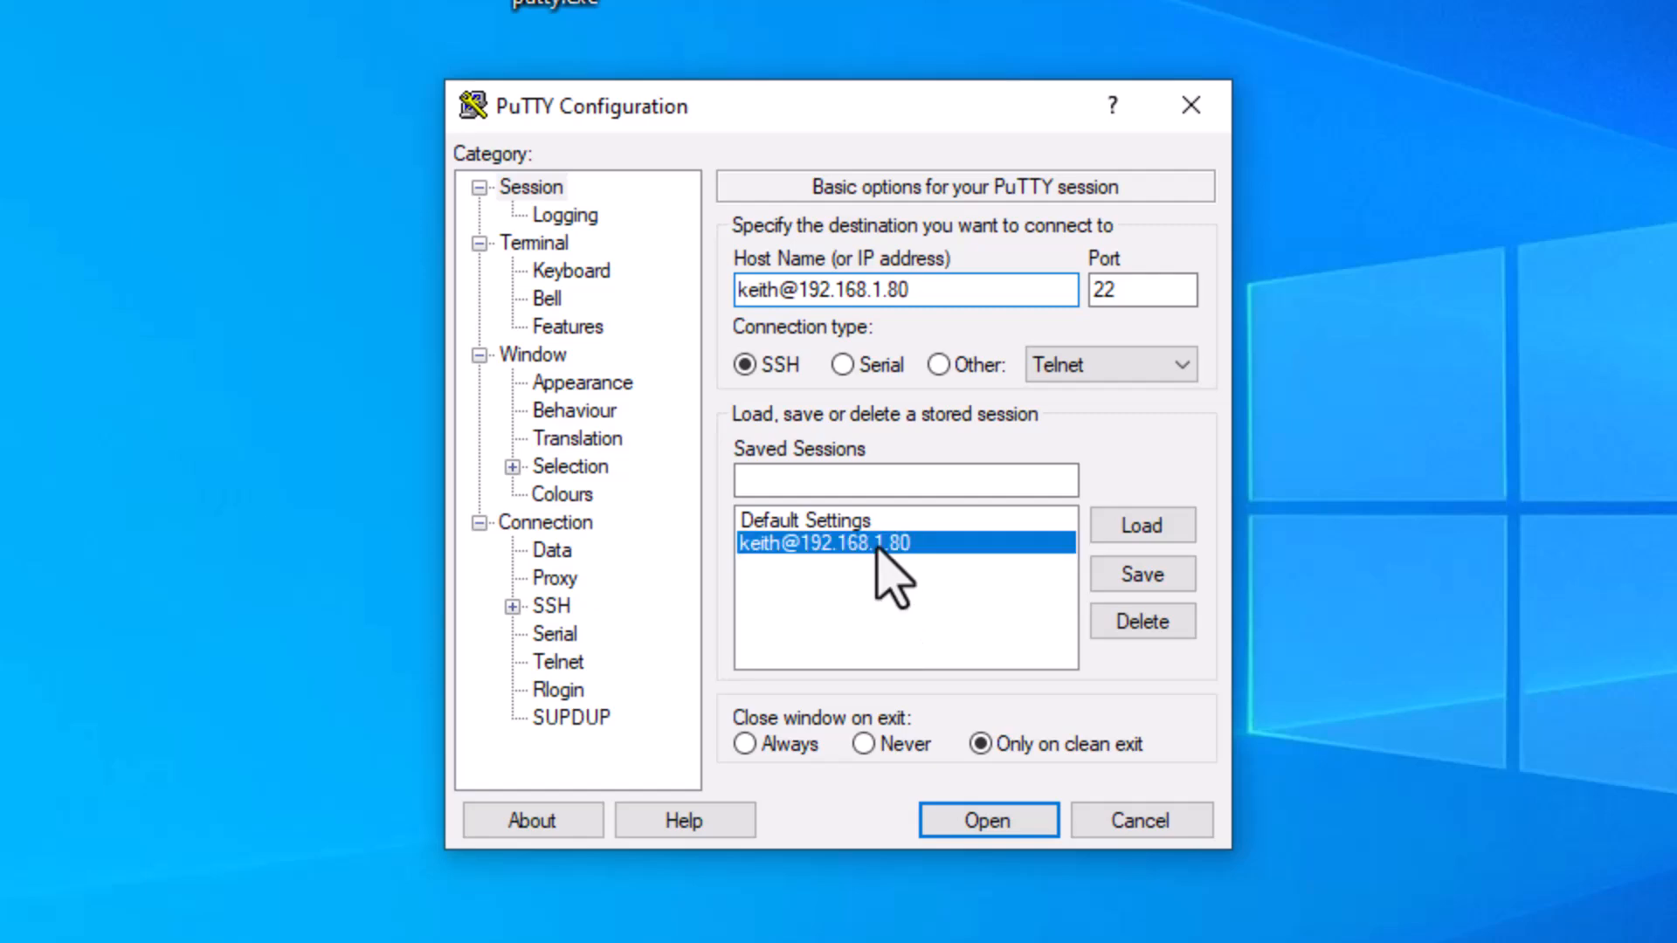
left_click(986, 821)
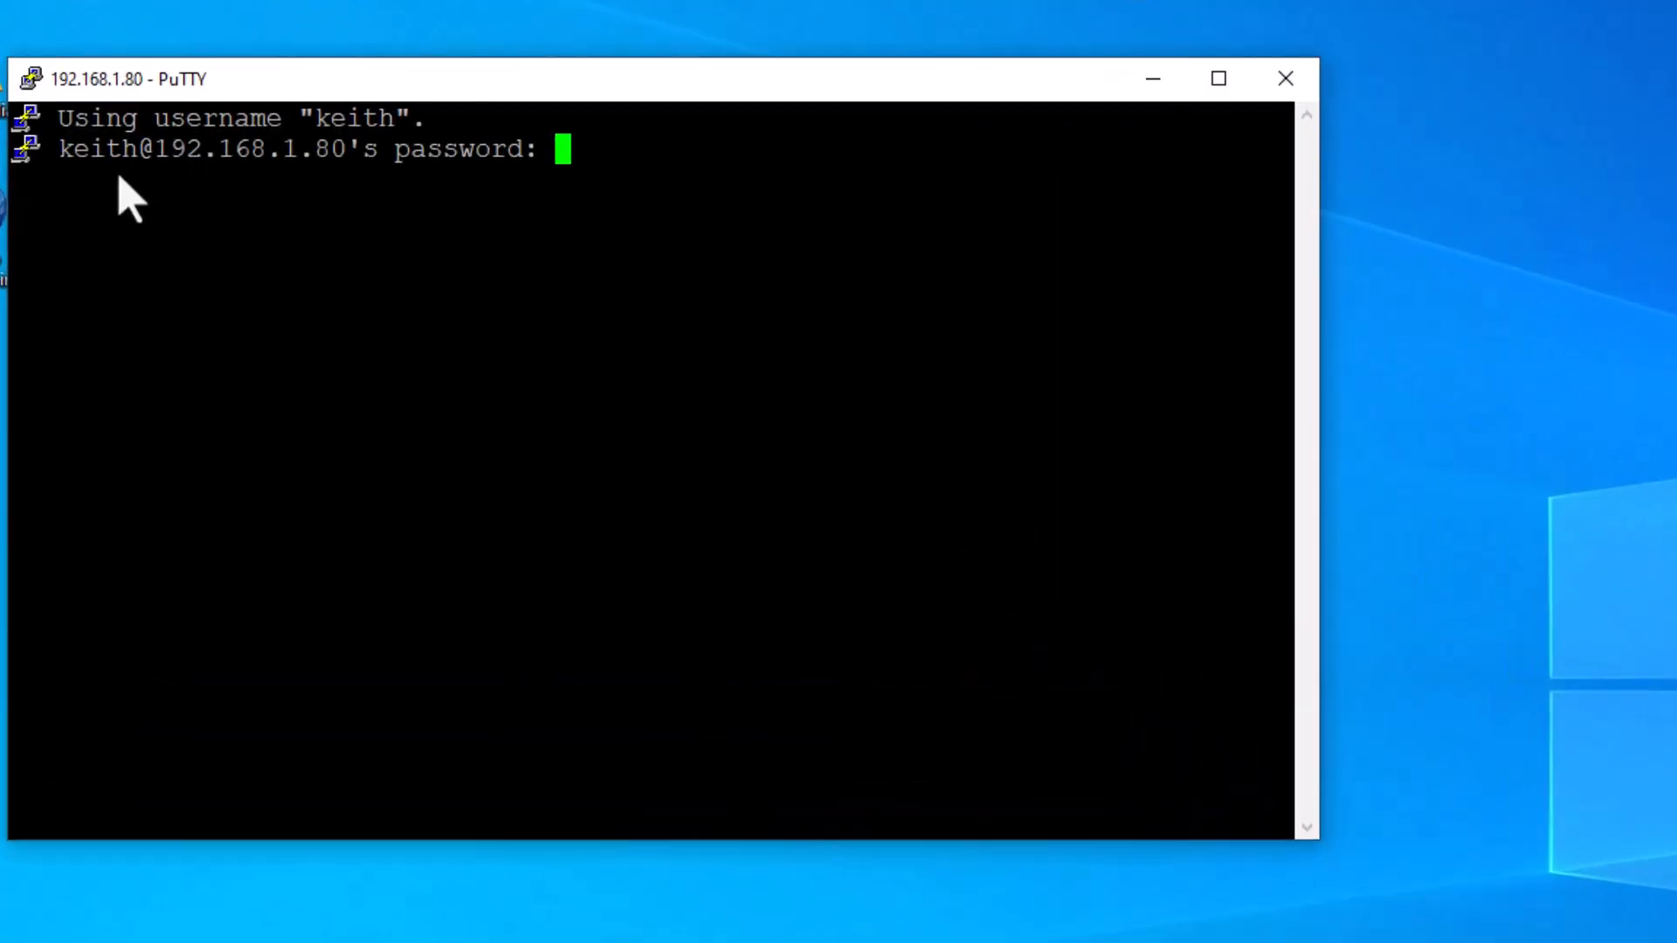
mouse_move(615, 171)
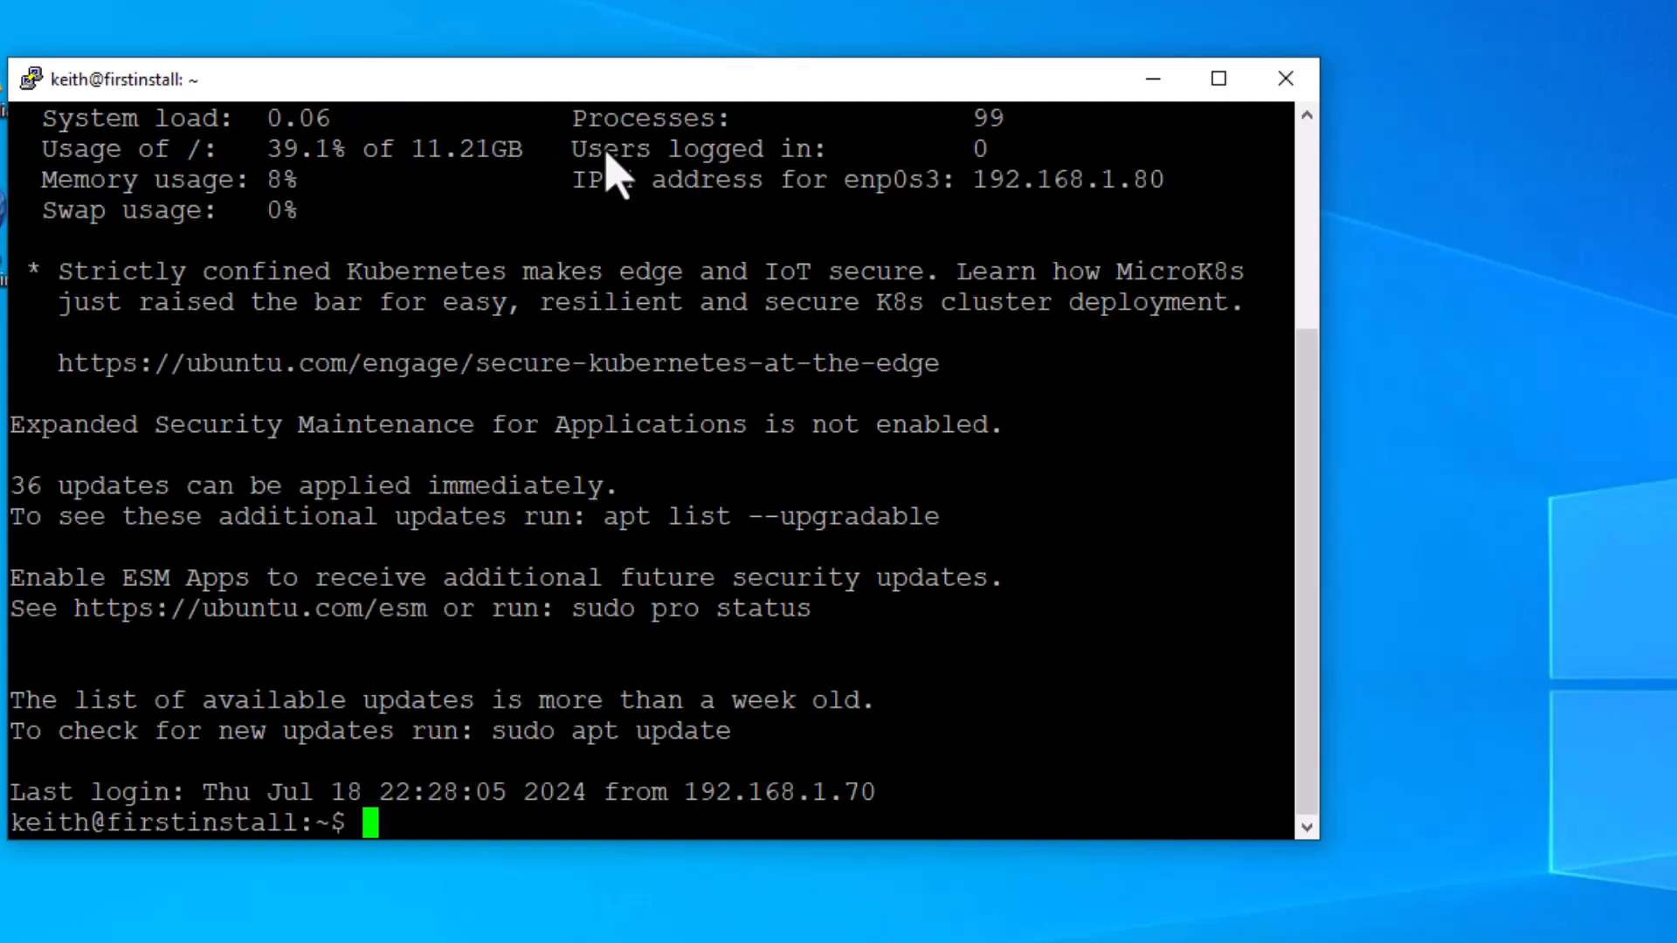
Step: Run 'ip a' to confirm enp0s3 at 192.168.1.80, then clear the terminal
type("ip a")
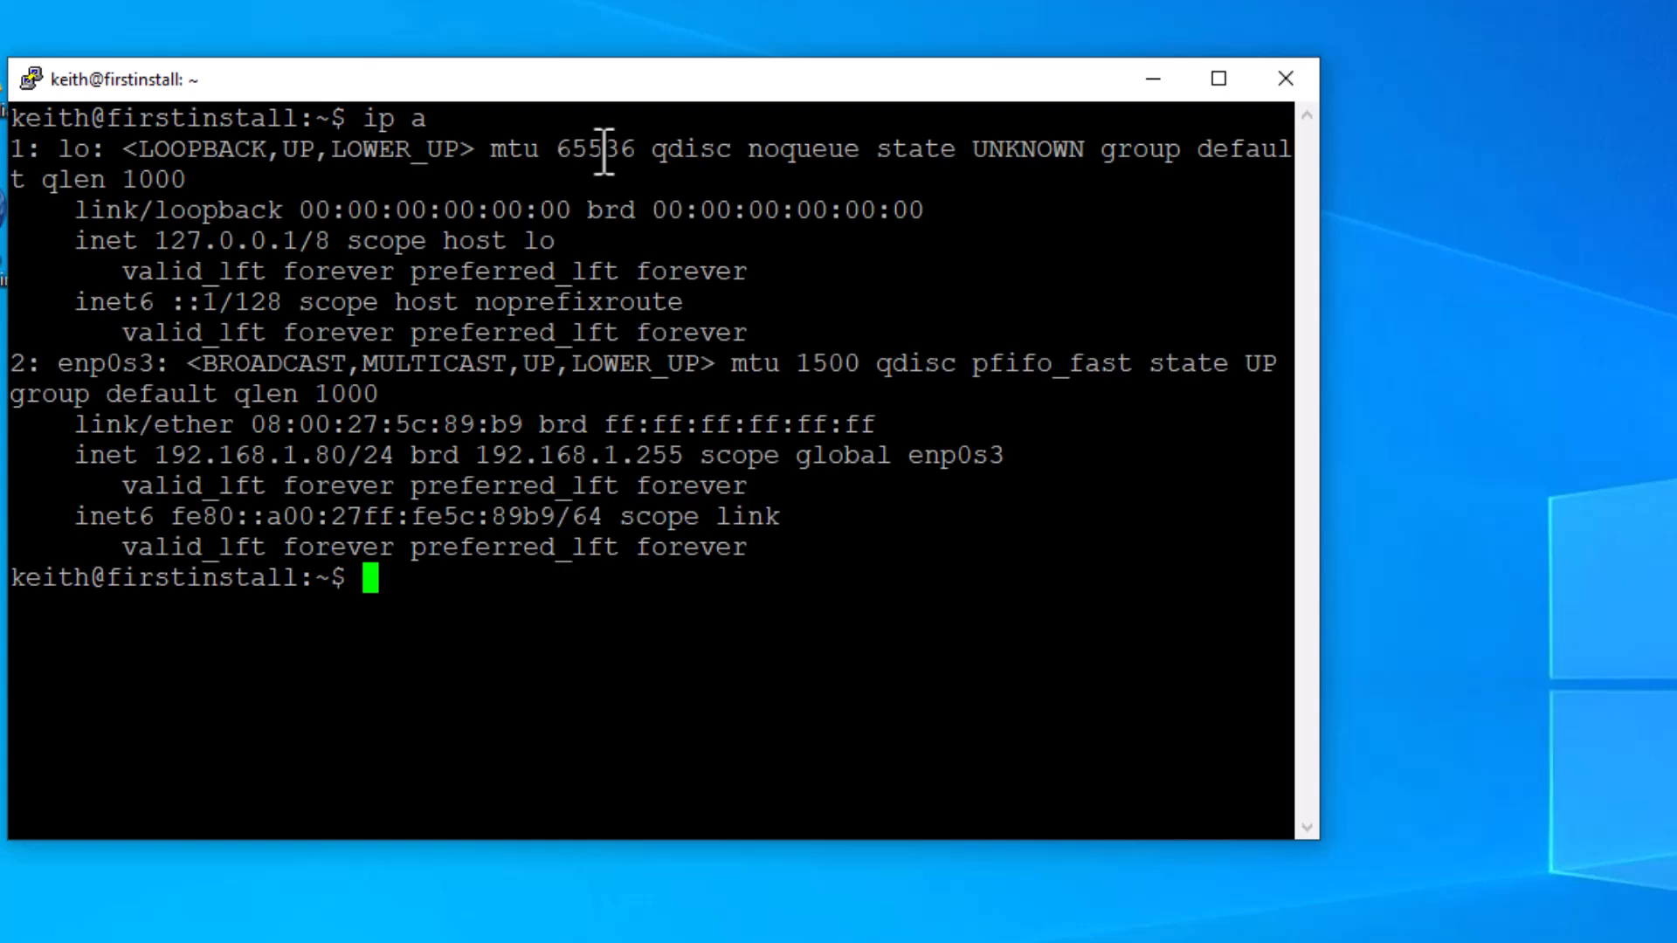
mouse_move(155, 470)
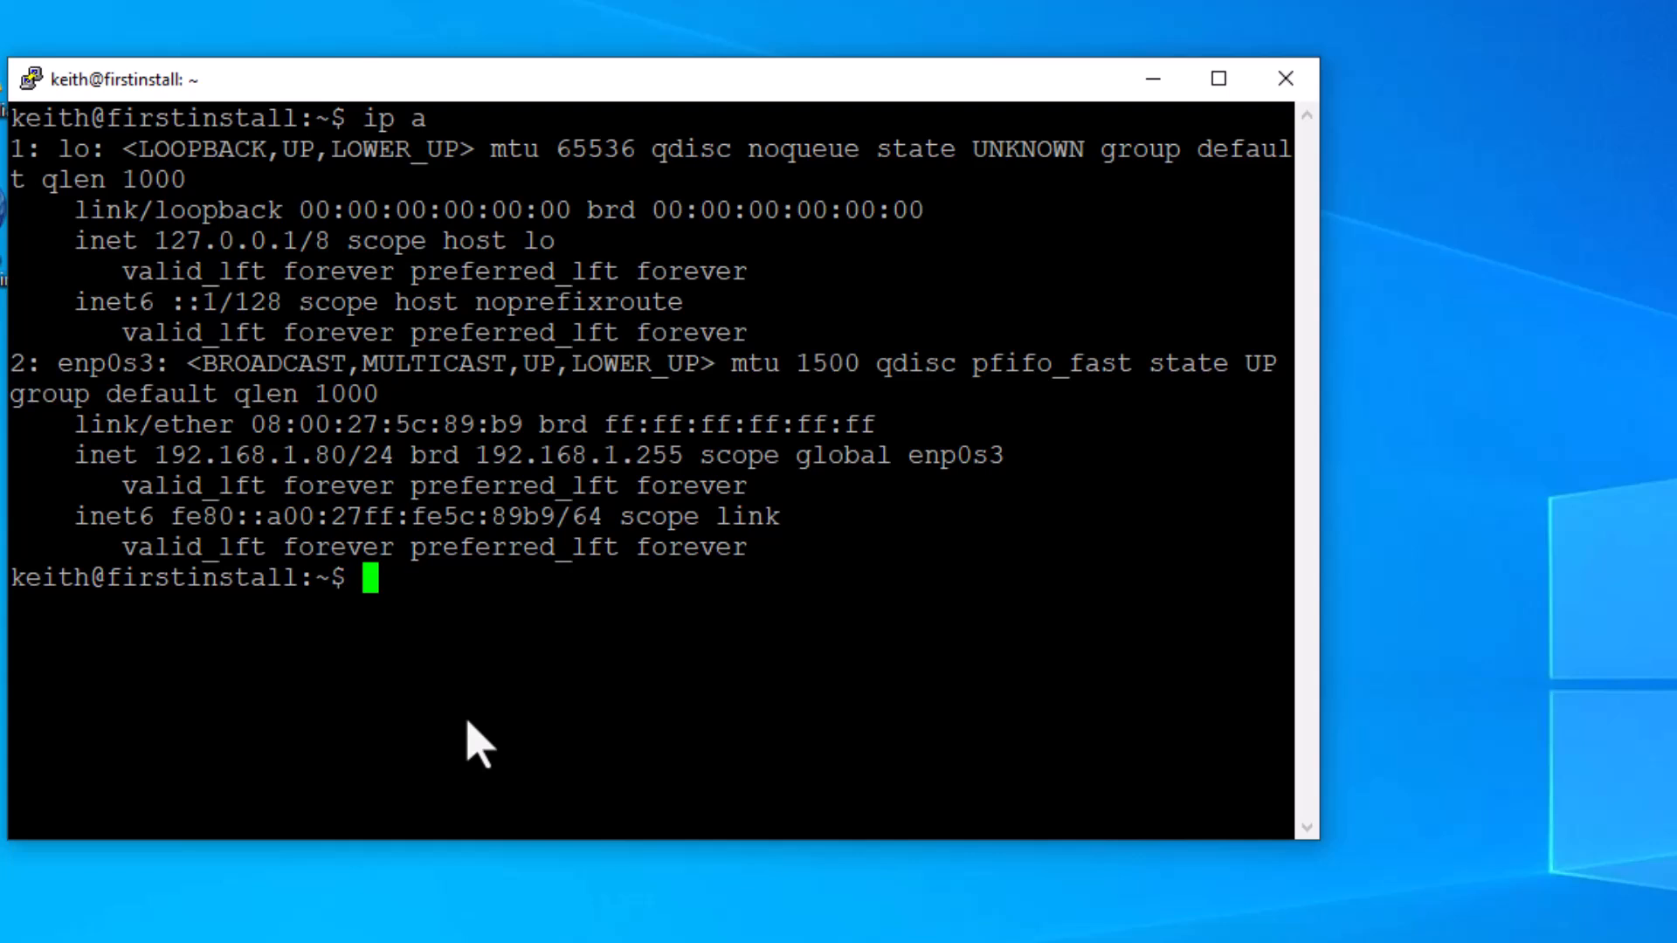
mouse_move(252, 807)
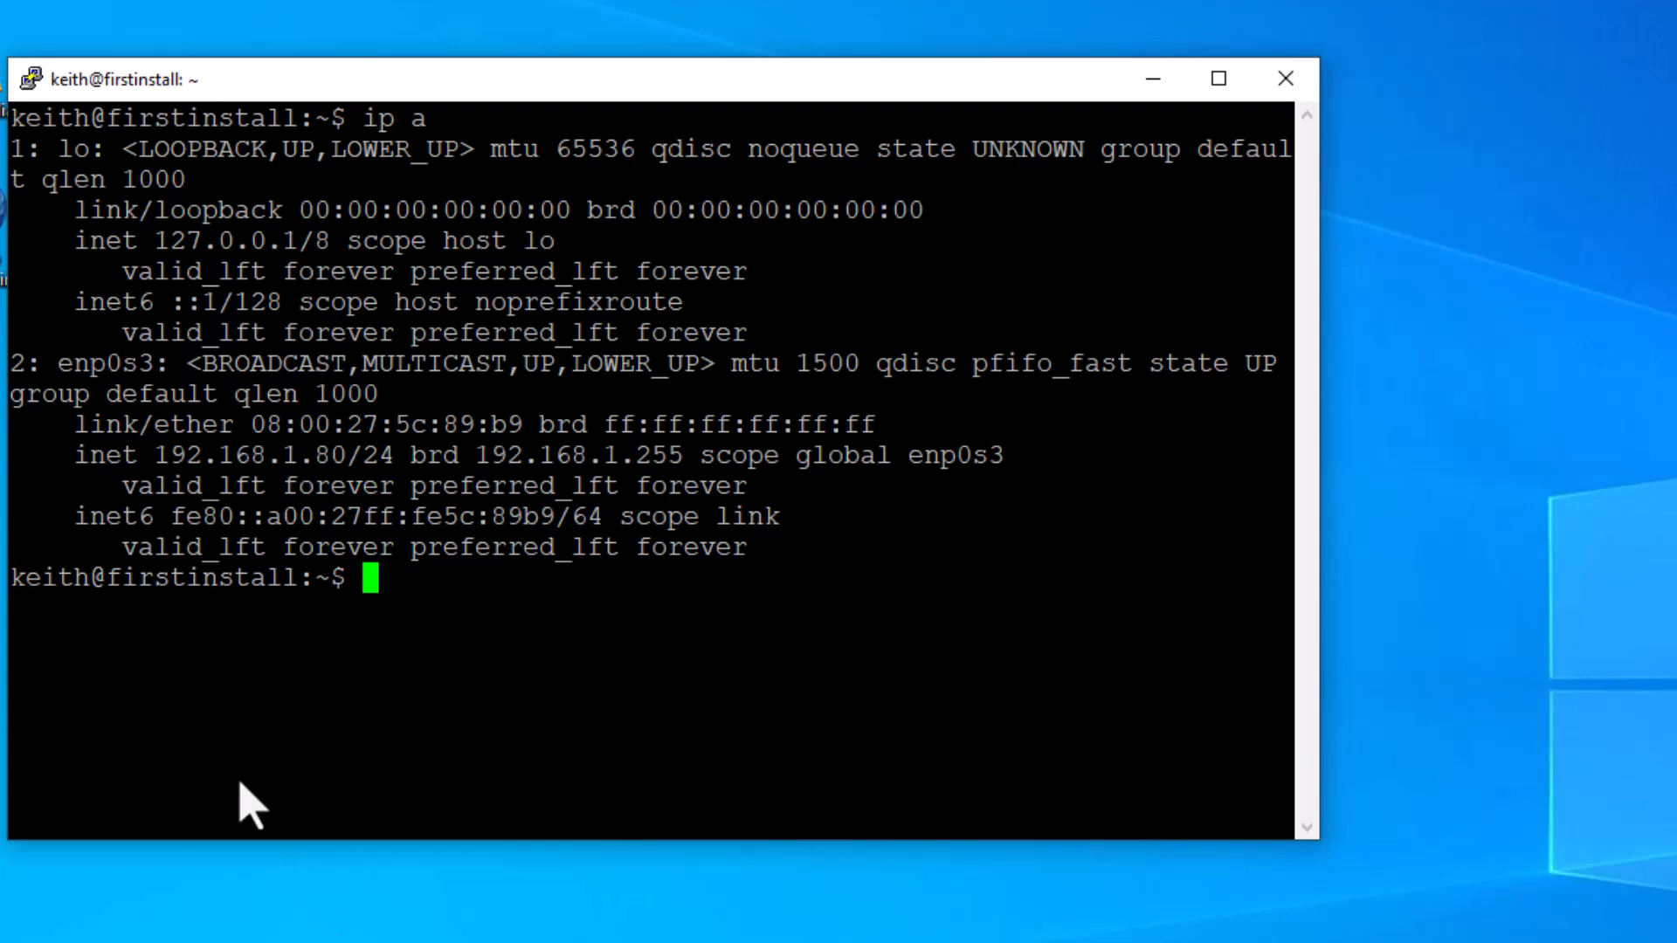
mouse_move(1029, 455)
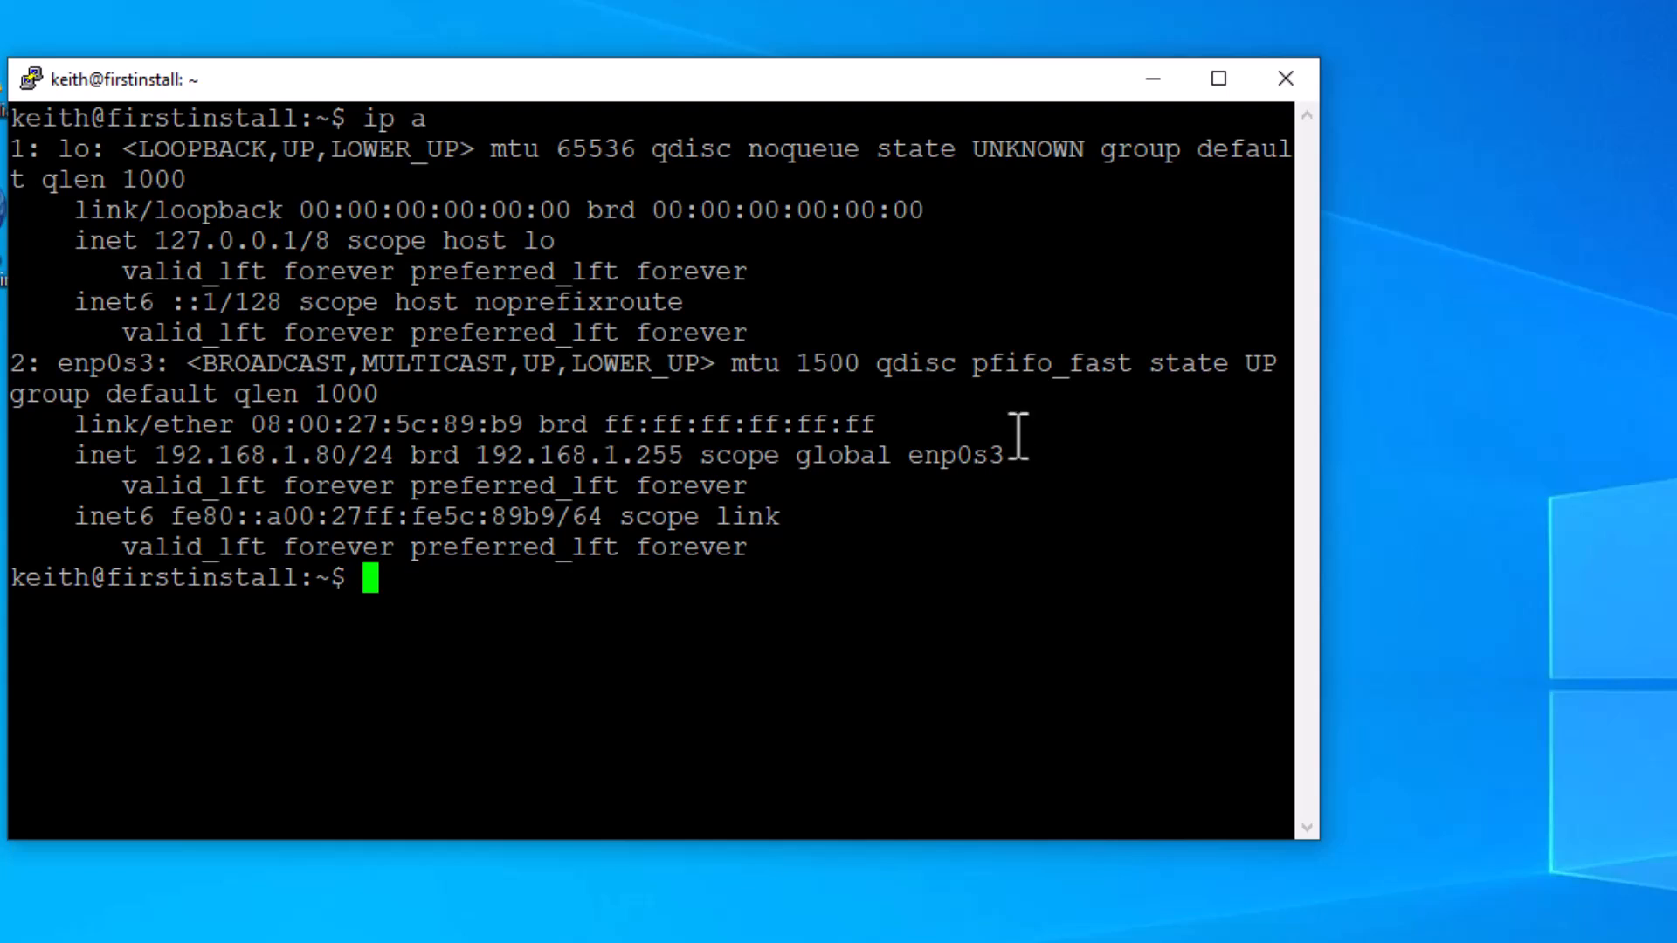
mouse_move(510, 623)
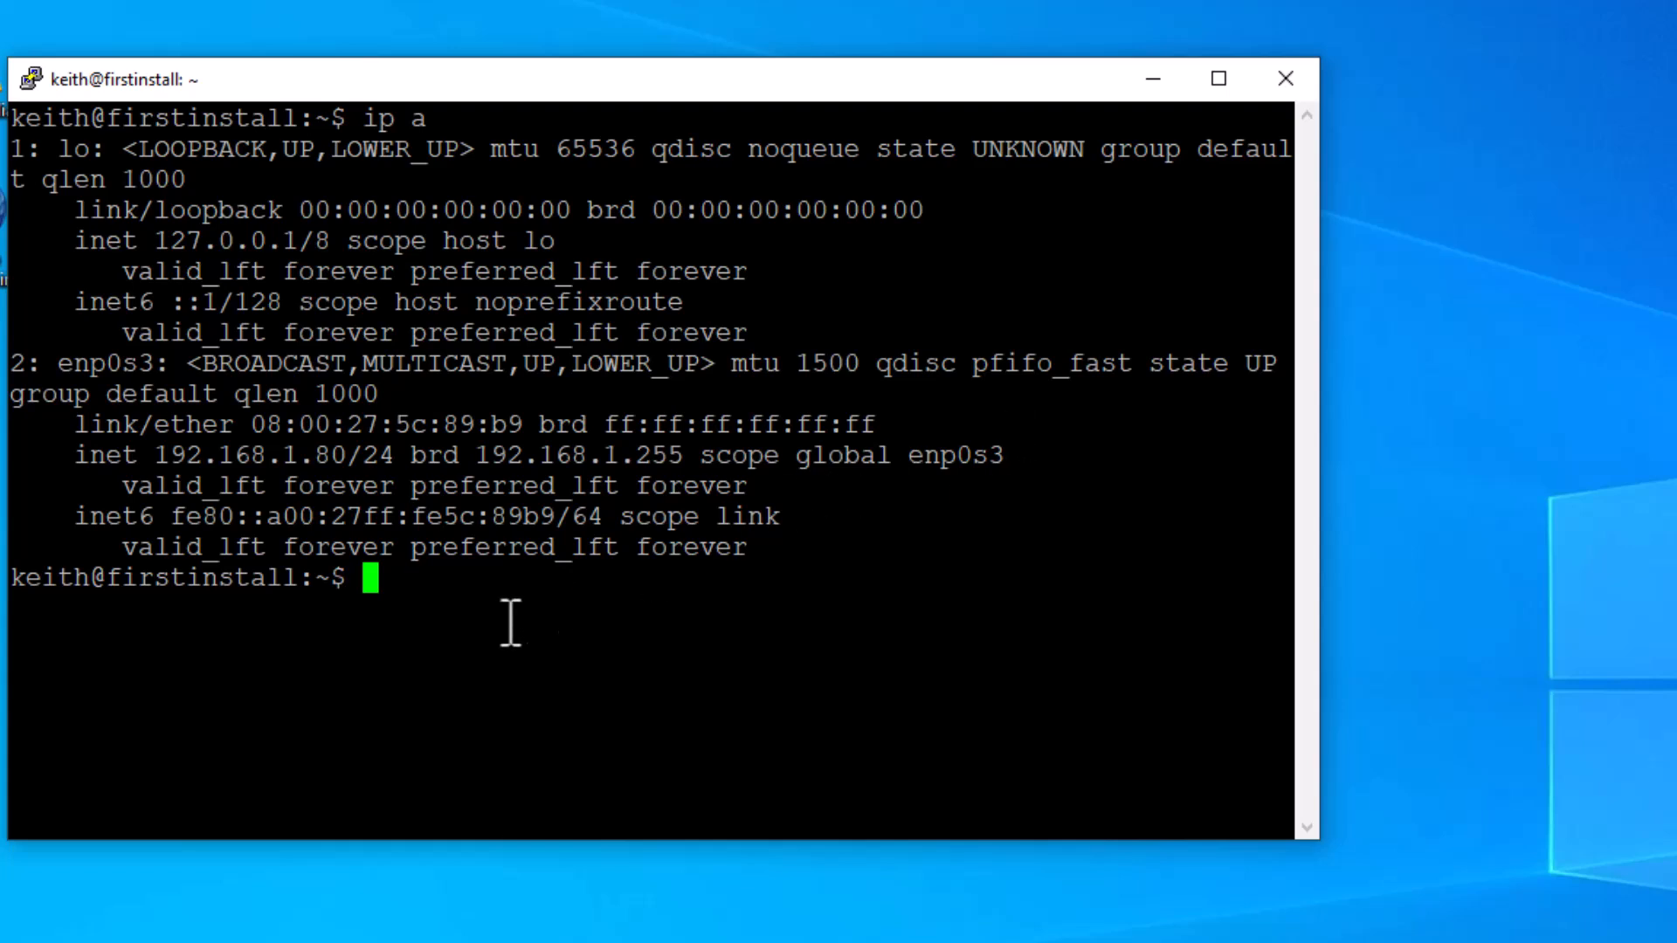
type("cle")
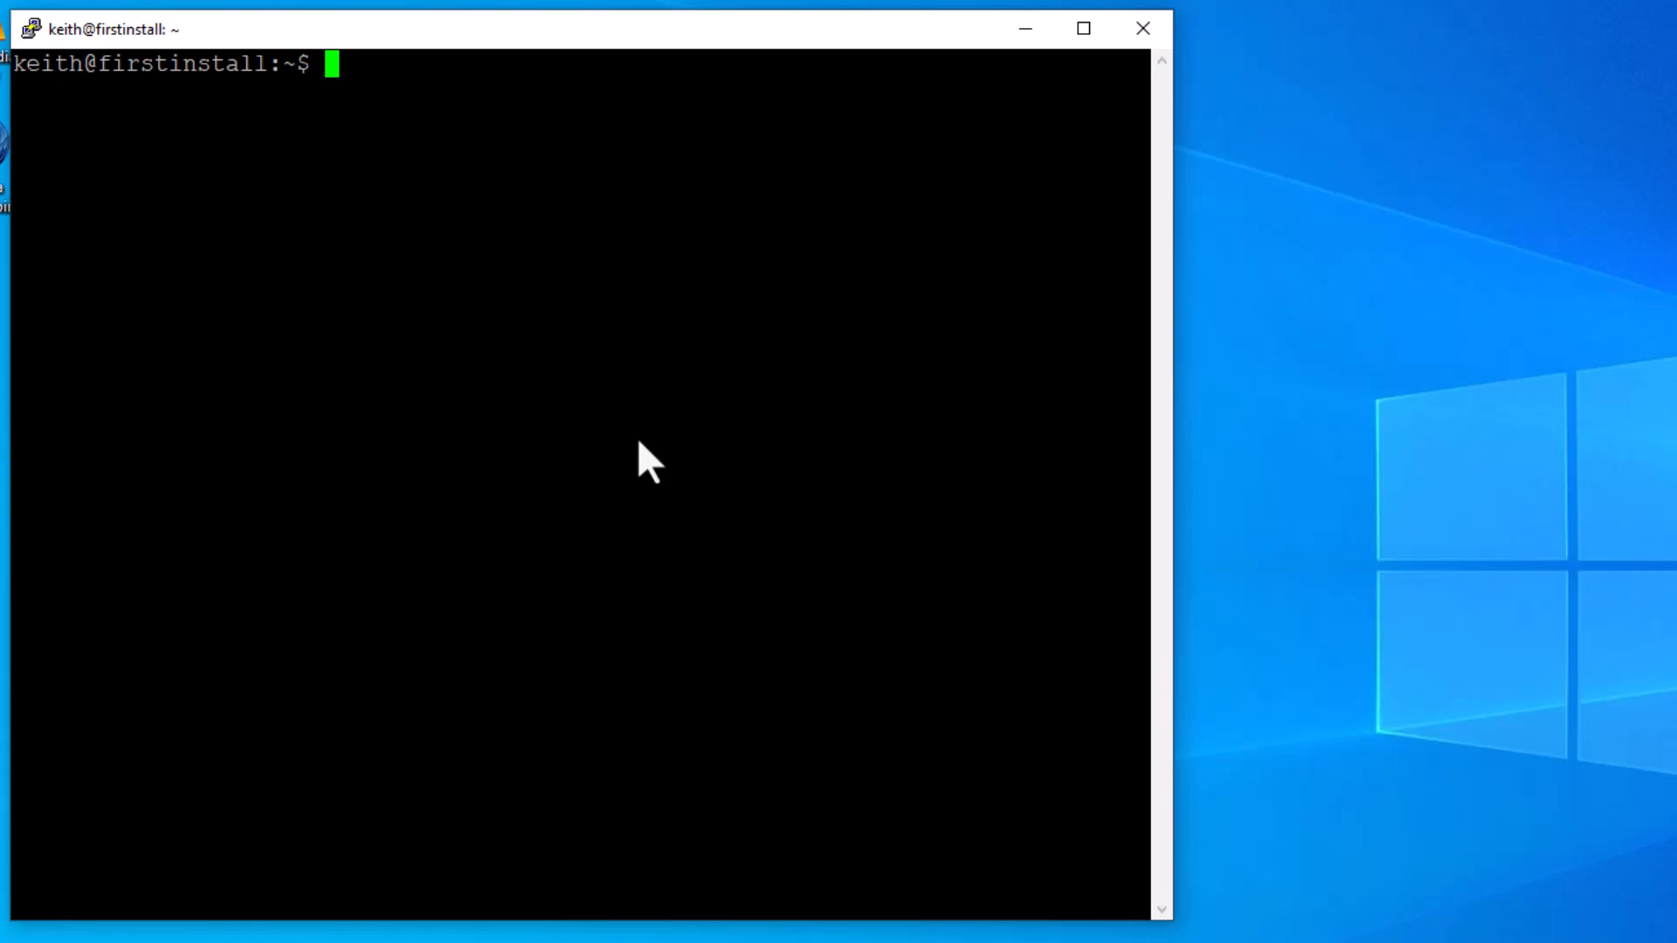
Step: Run 'sudo vi /etc/netplan/50-cloud-init.yaml' to edit the netplan configuration
type("sudo")
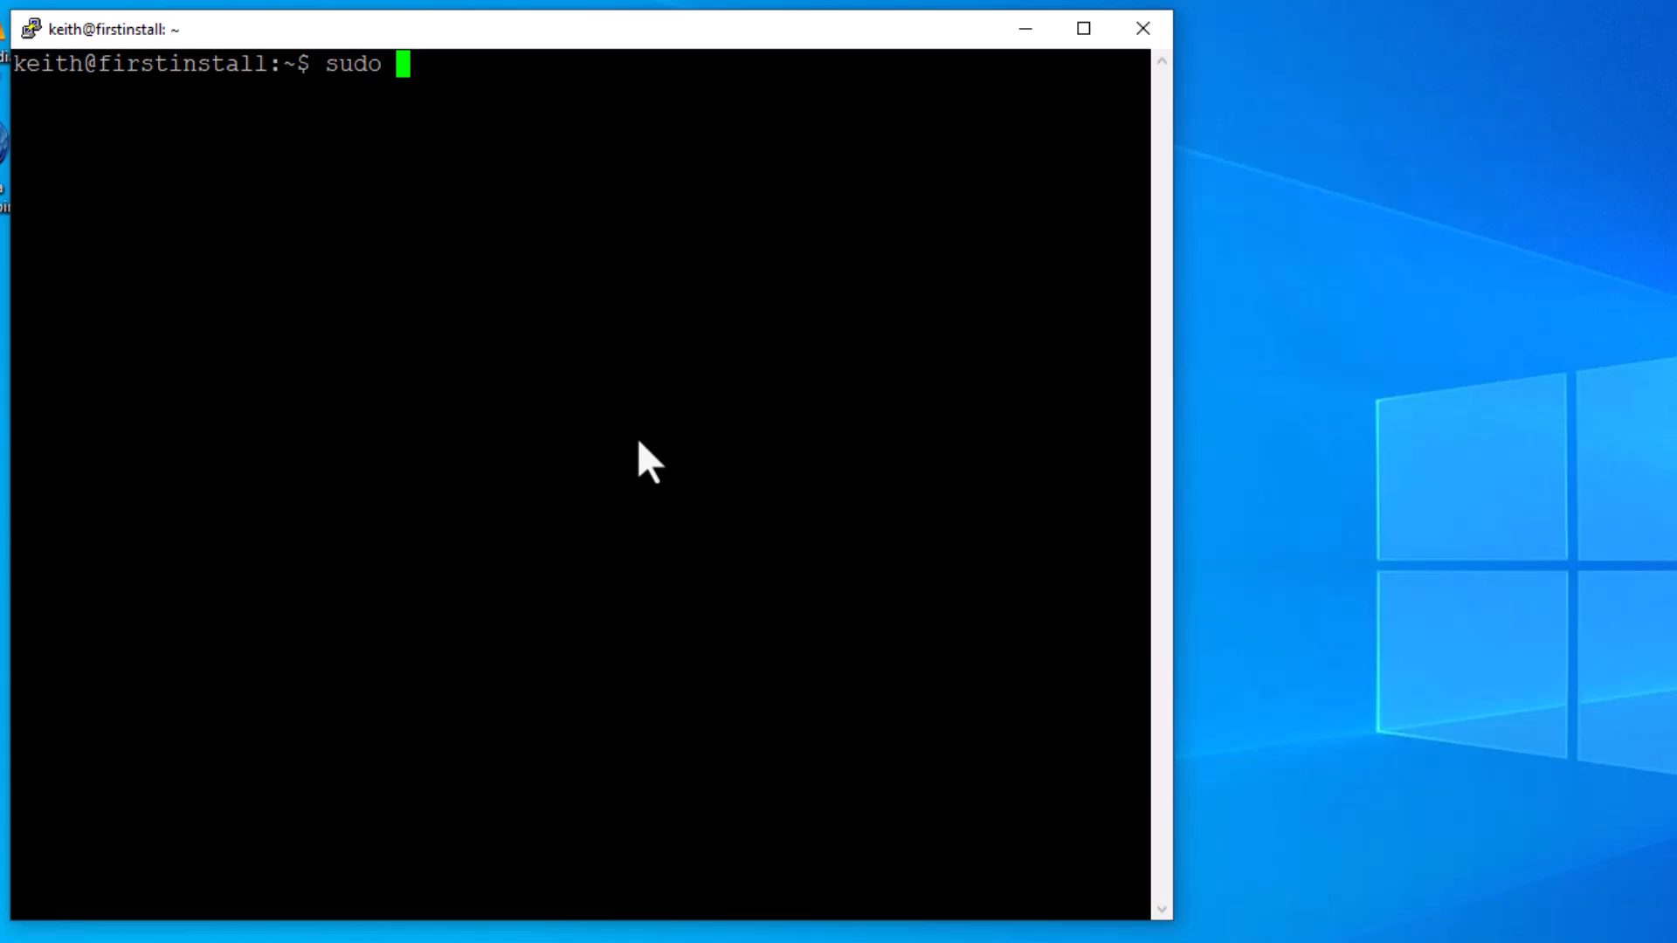
type("vi")
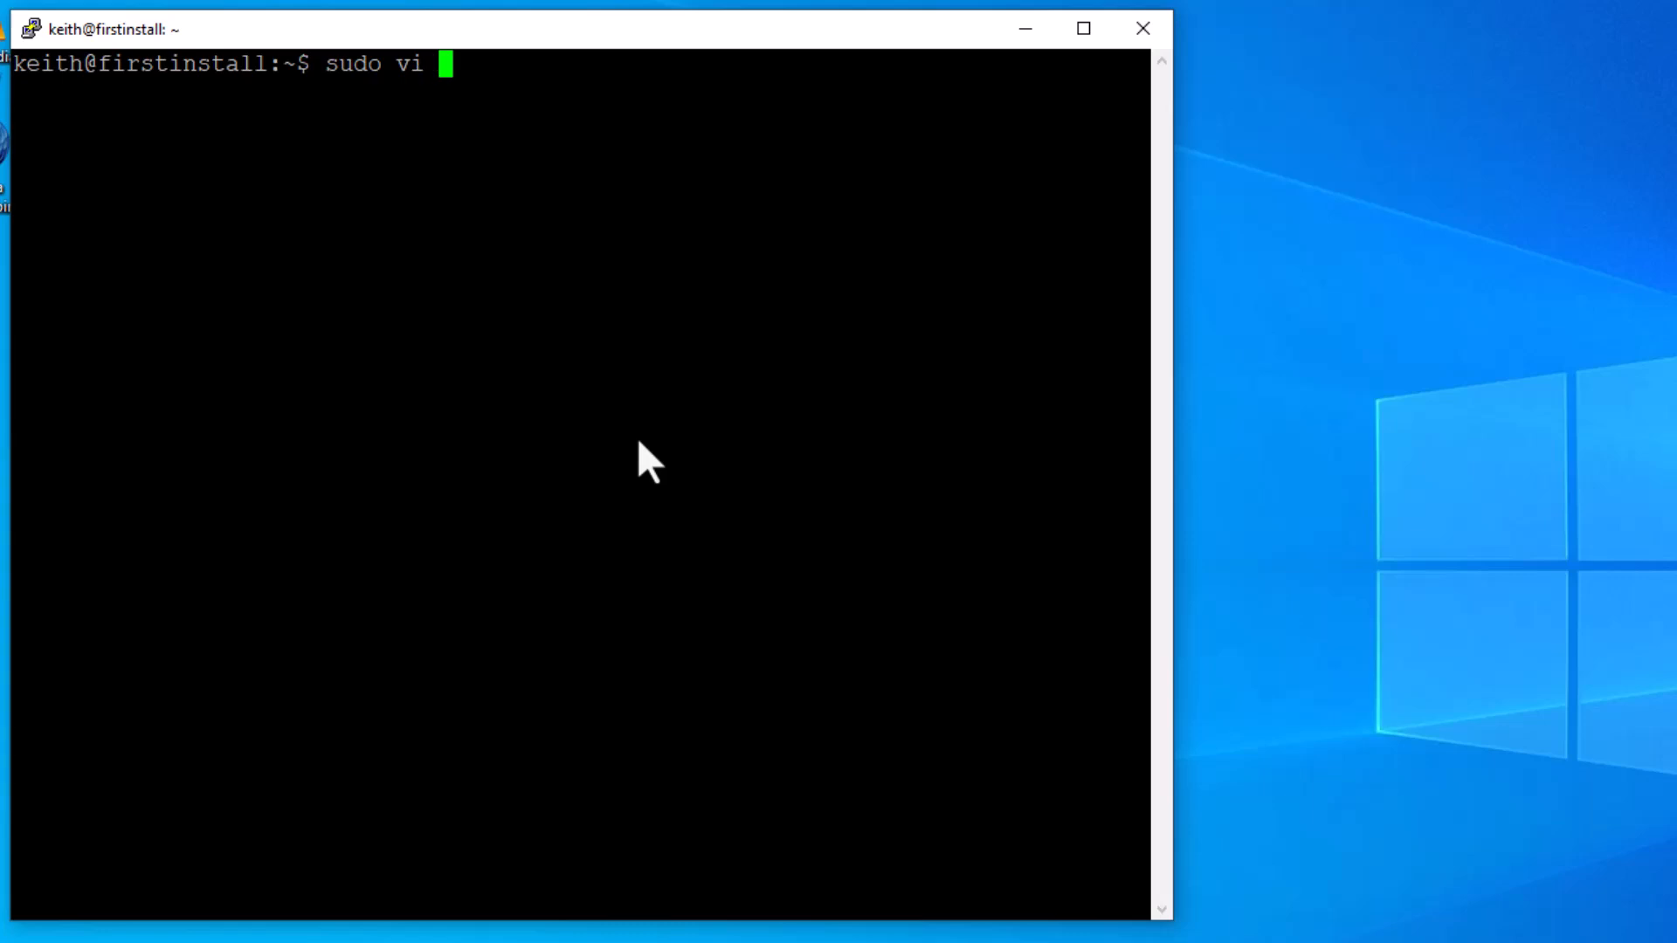
type("/etc")
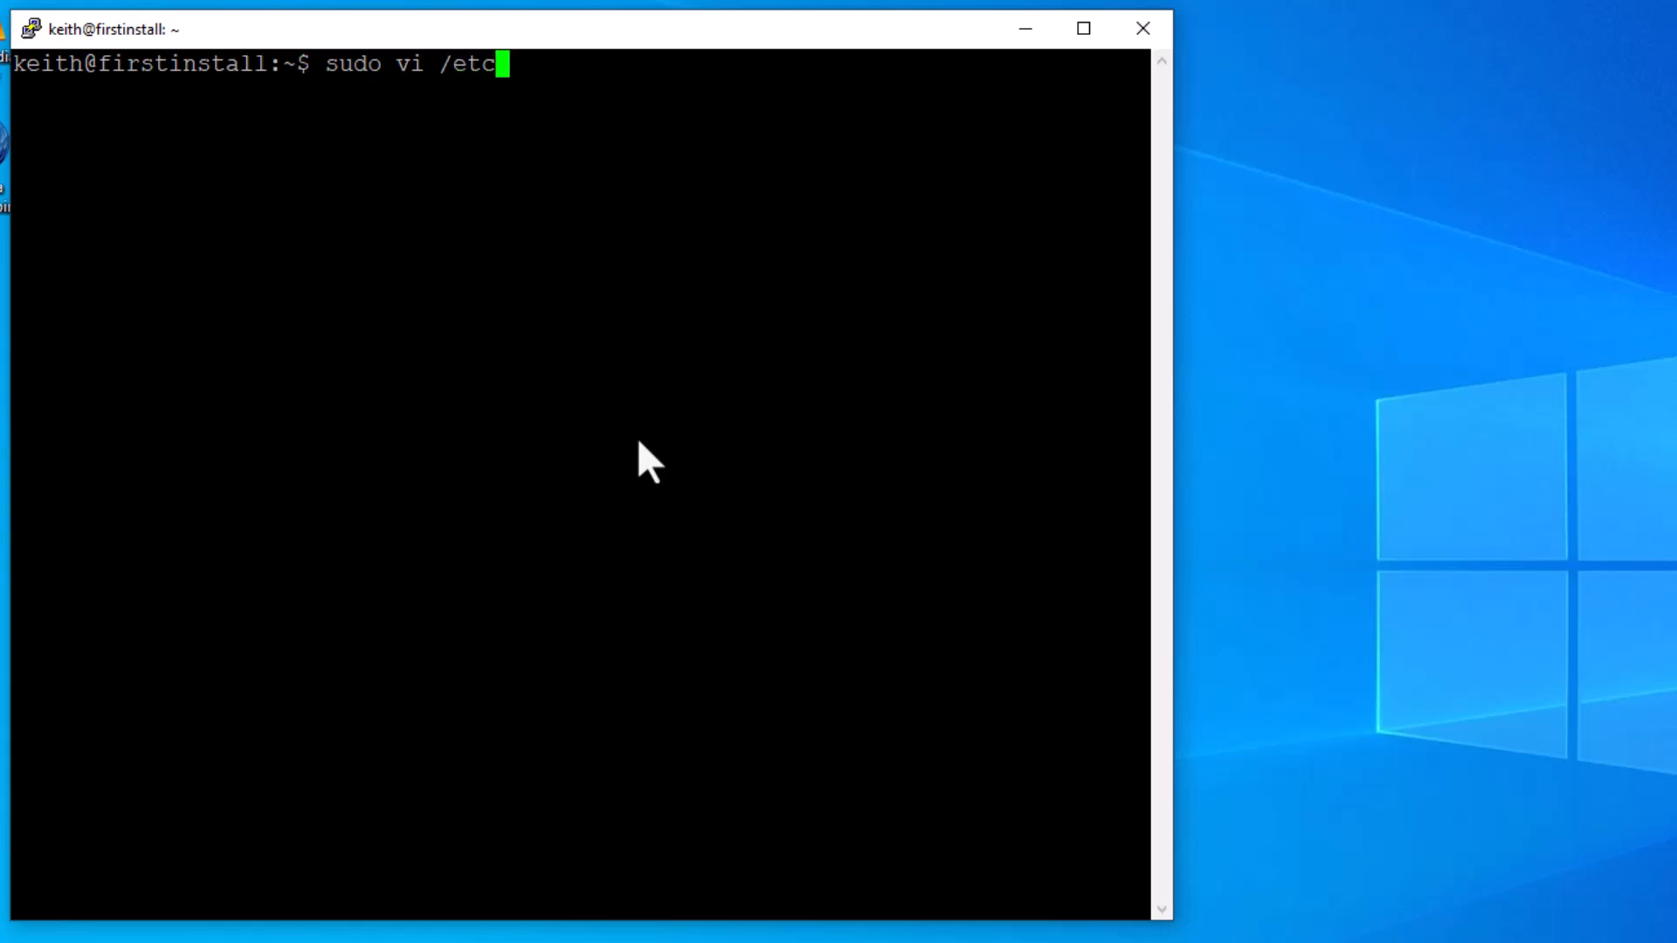
type("/")
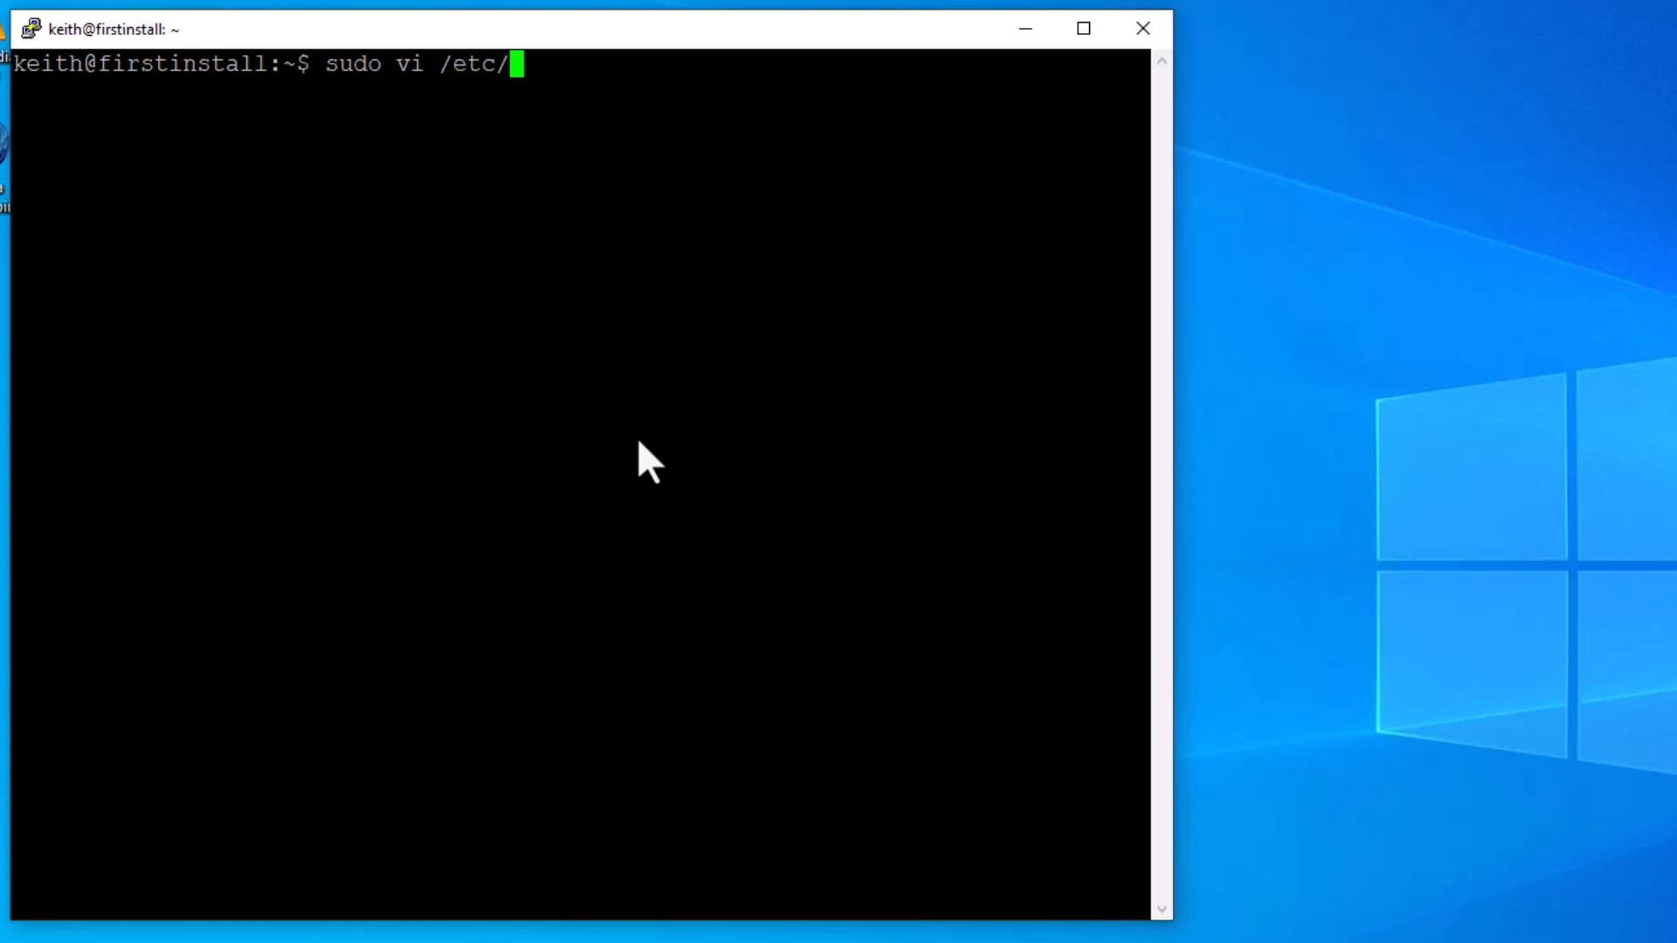
type("netp")
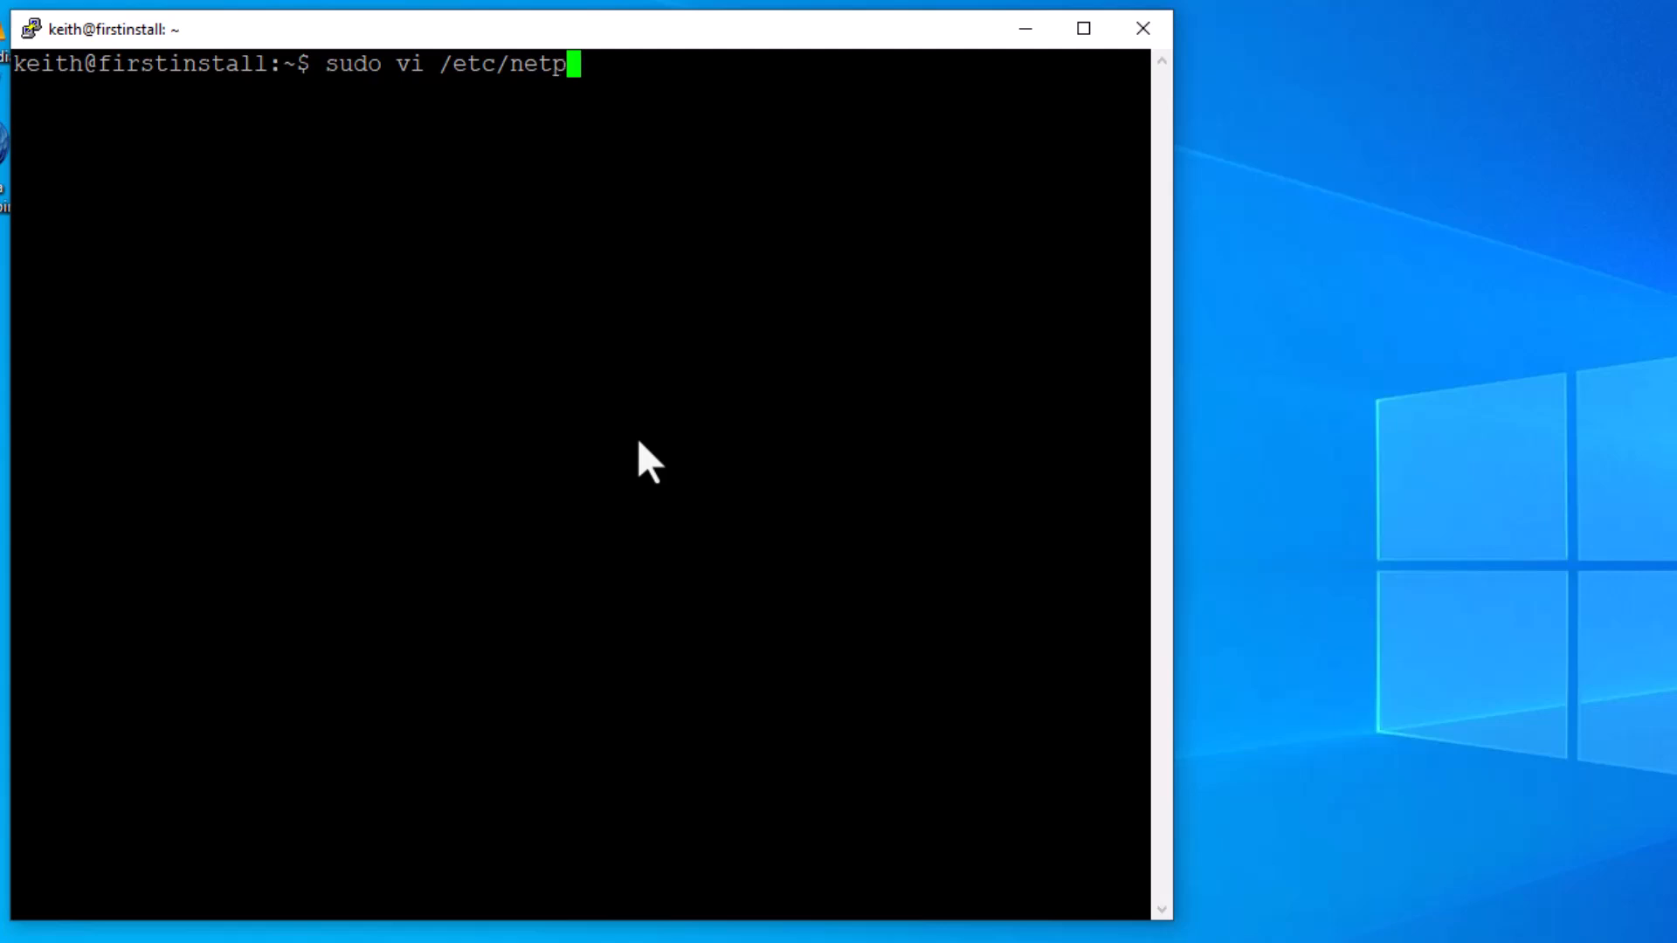
type("lan/")
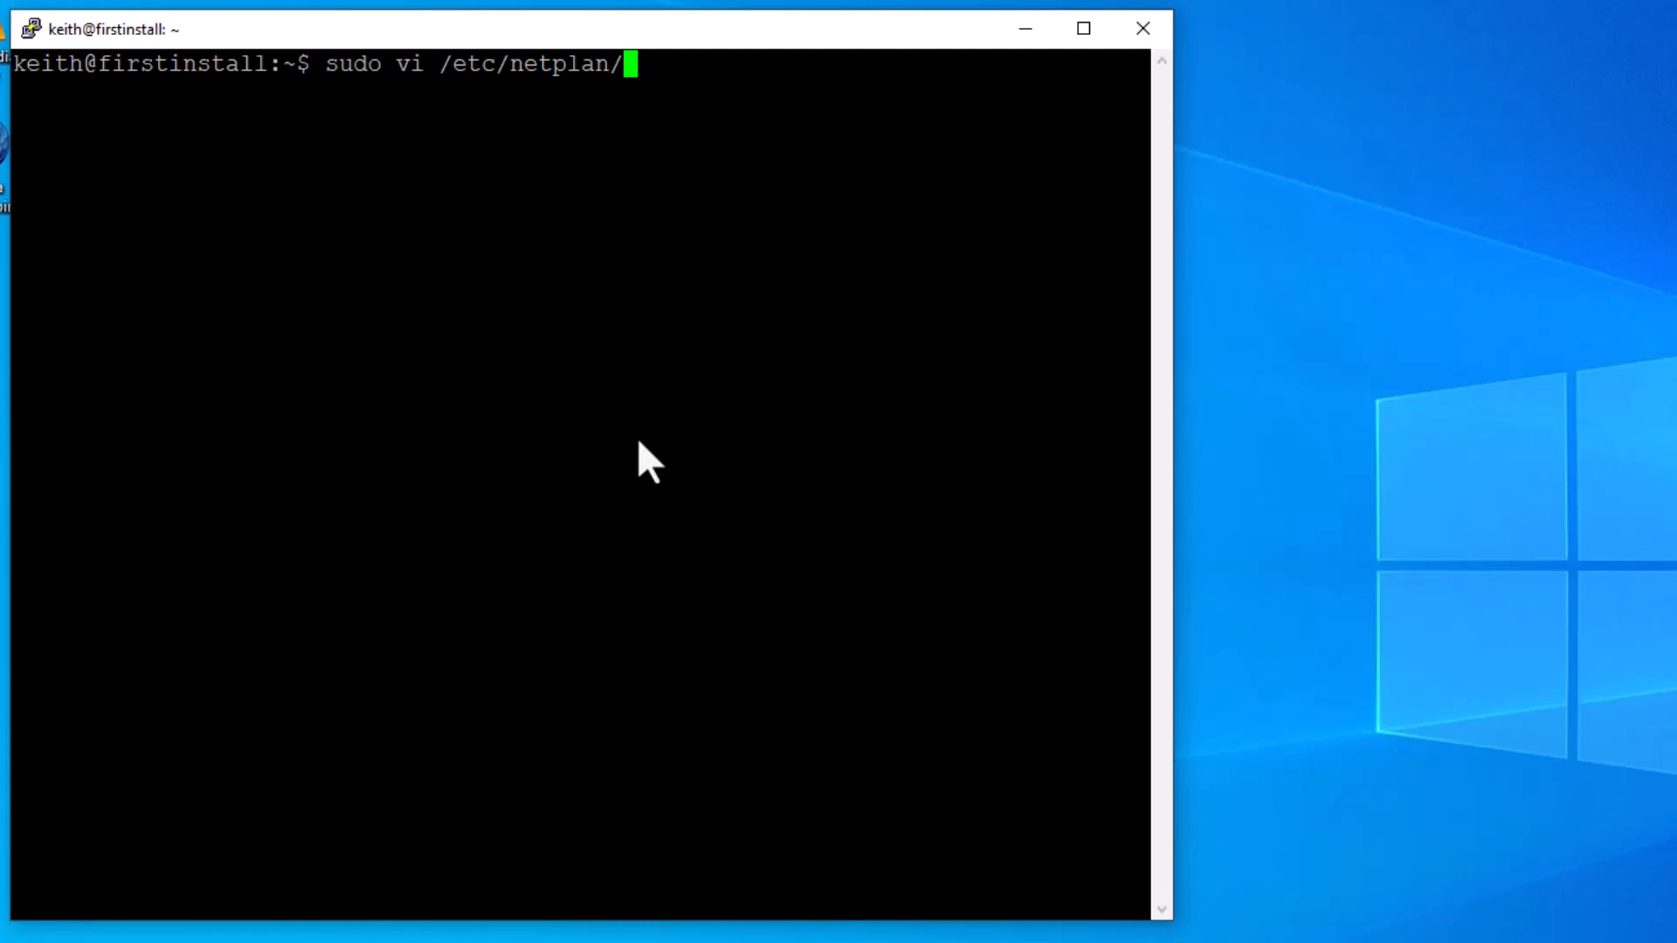
type("50-cloud-init.yaml")
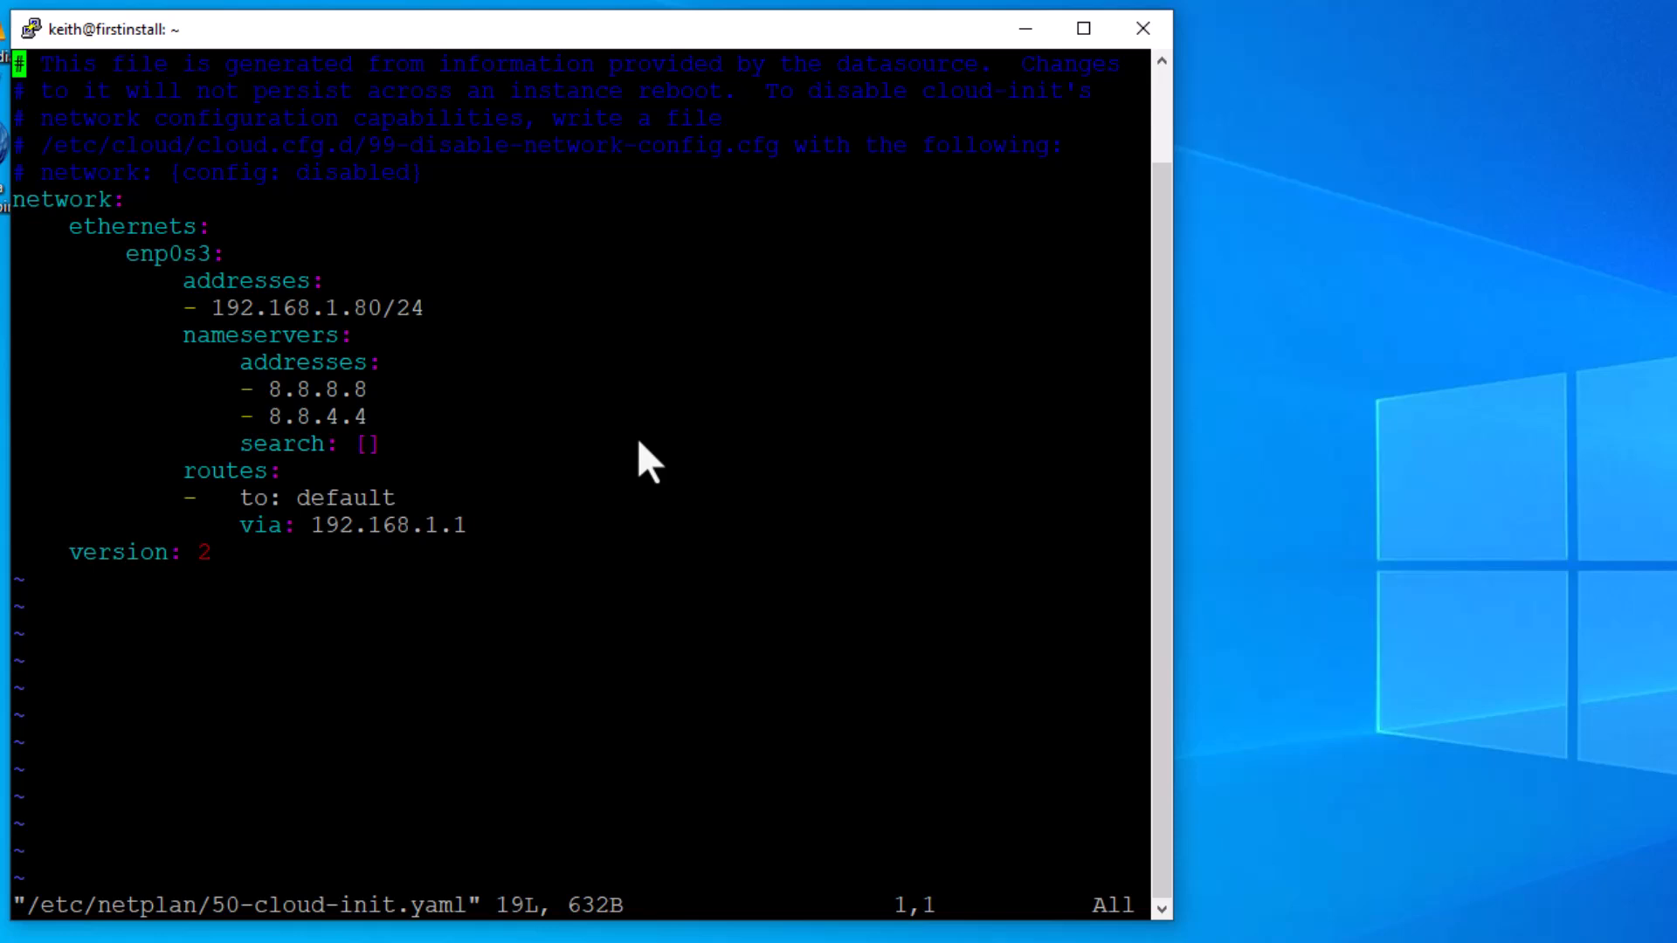
mouse_move(232, 322)
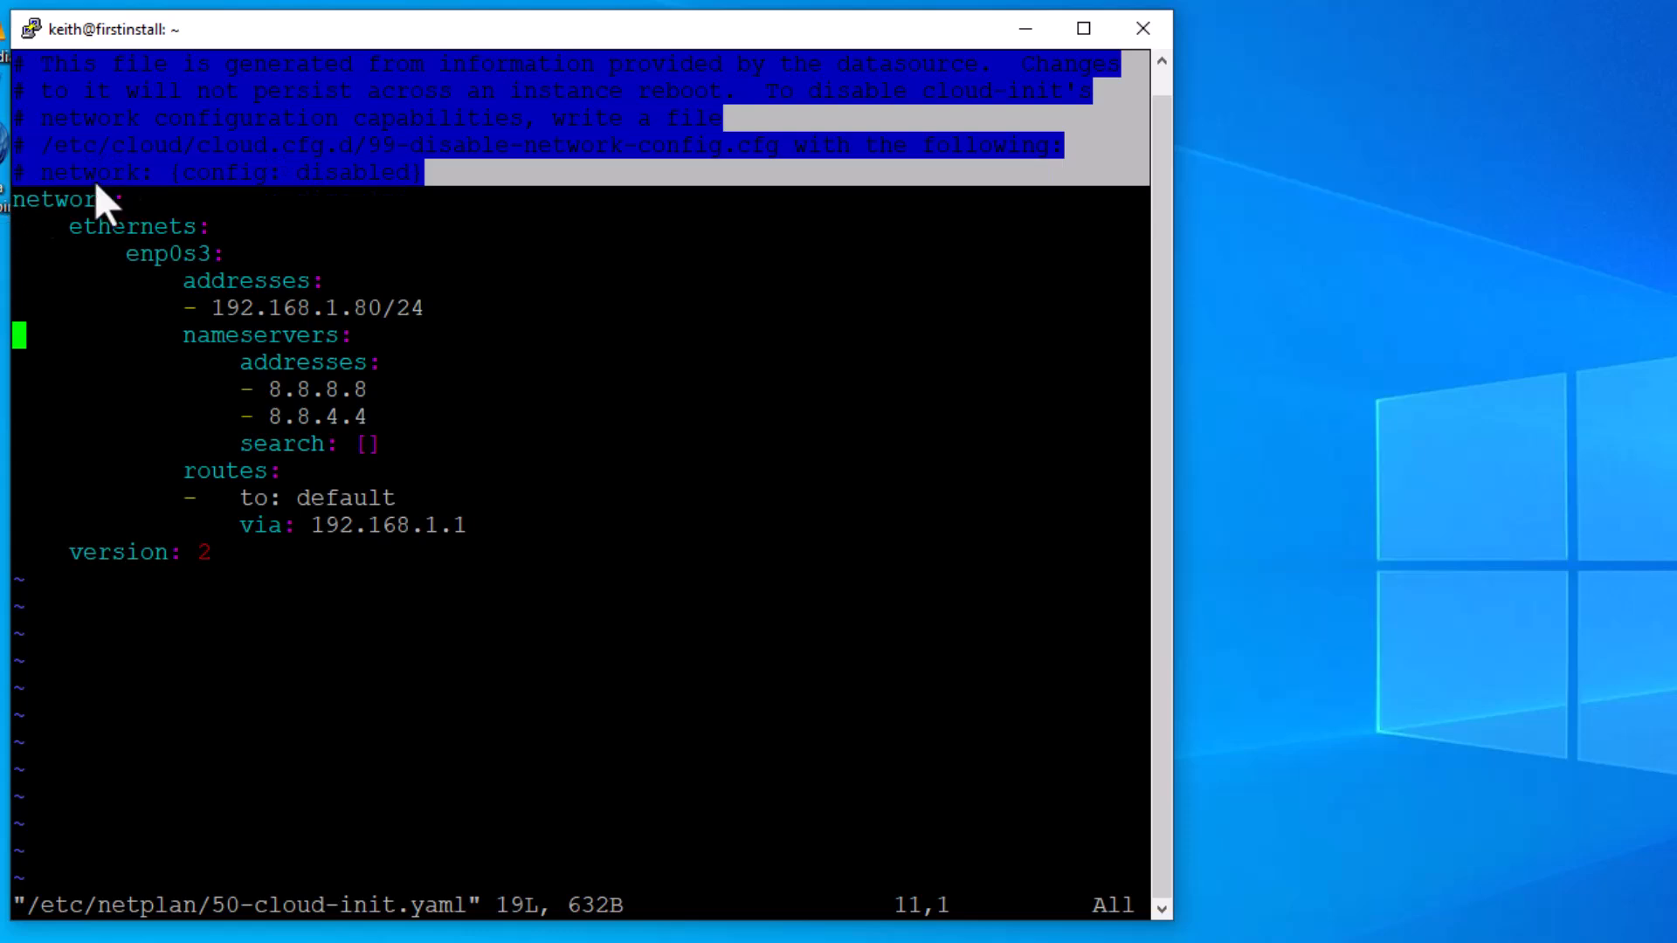
mouse_move(197, 151)
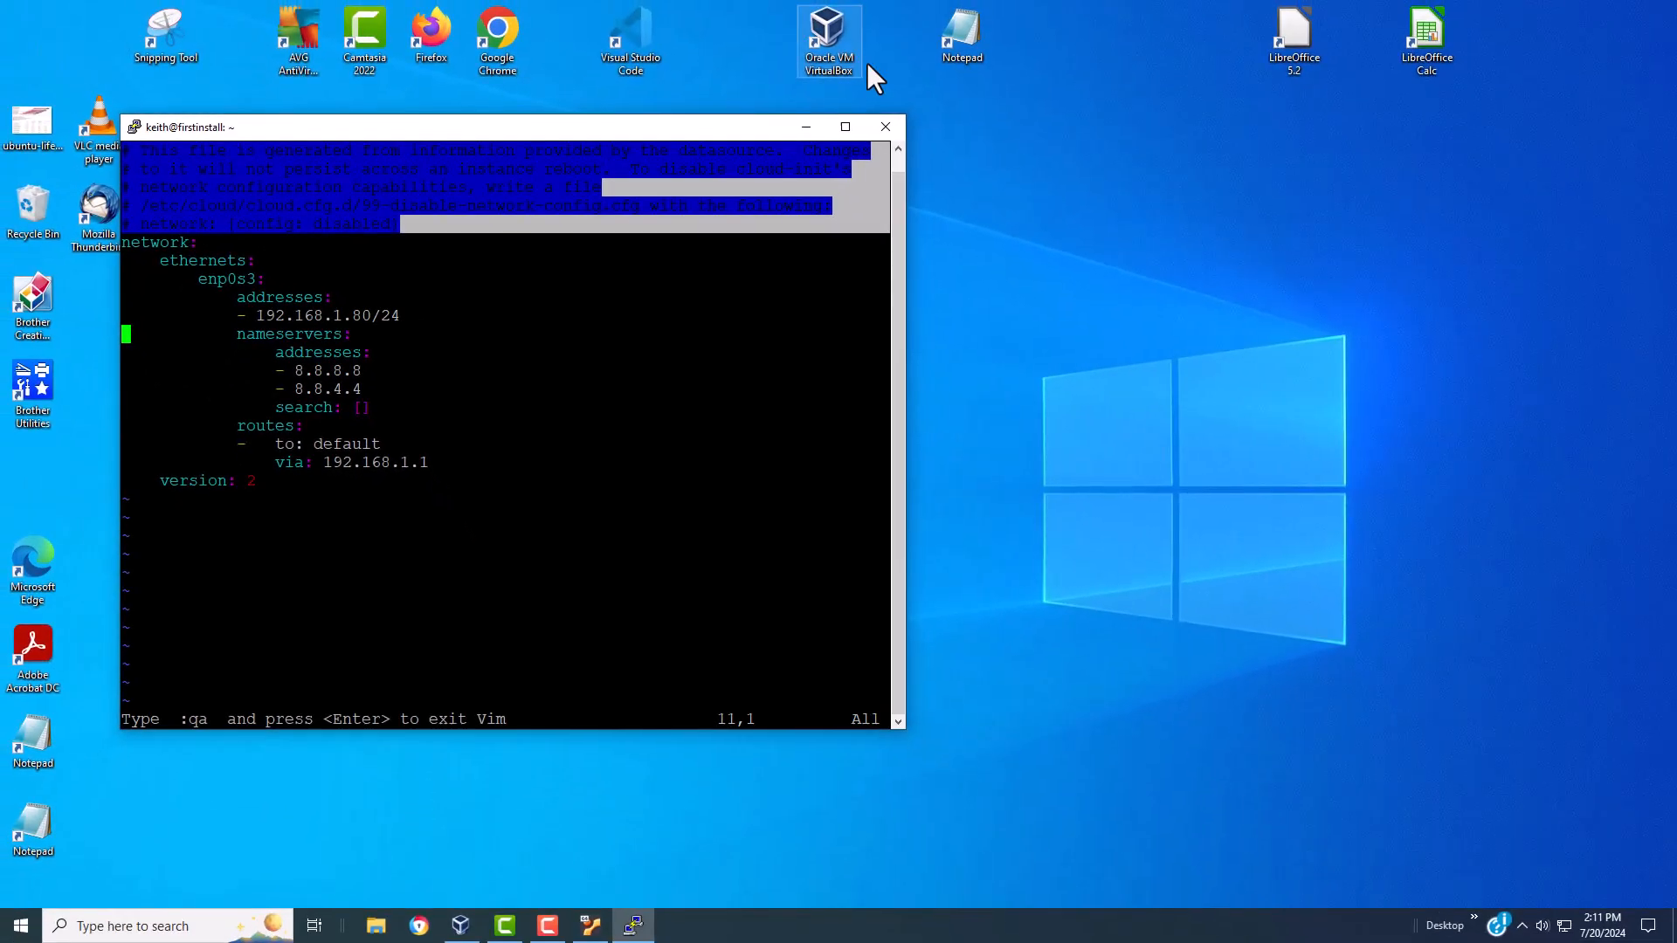
Step: Move the terminal aside and paste the netplan comment header into a new Notepad note
left_click_drag(513, 126, 545, 136)
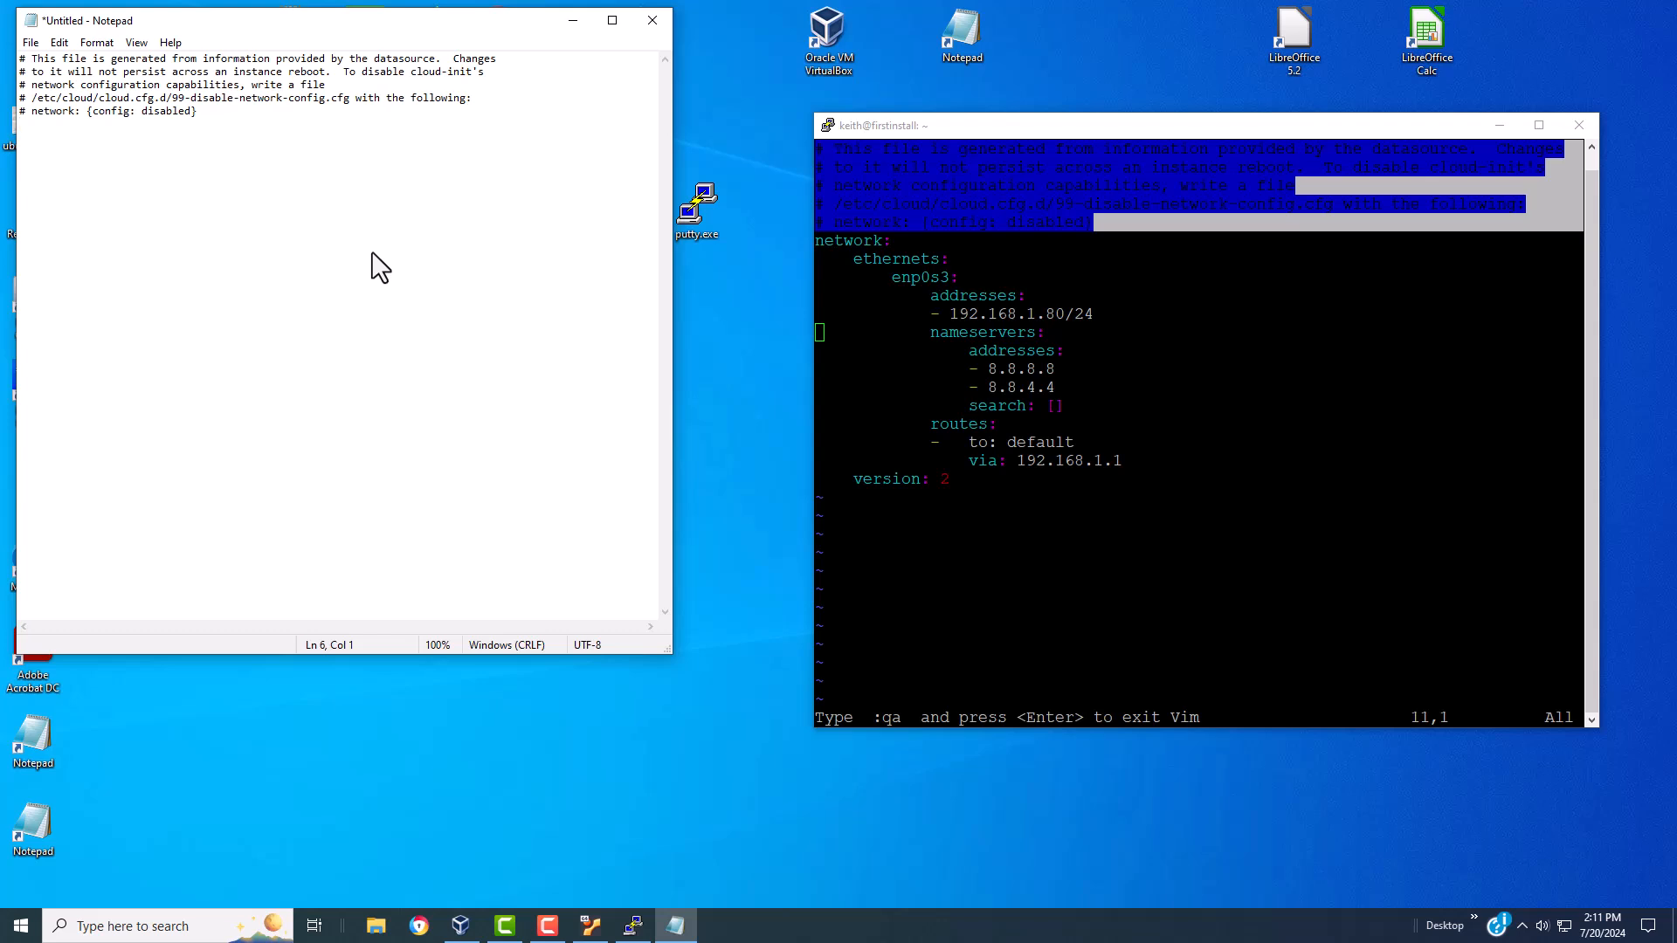
mouse_move(757, 233)
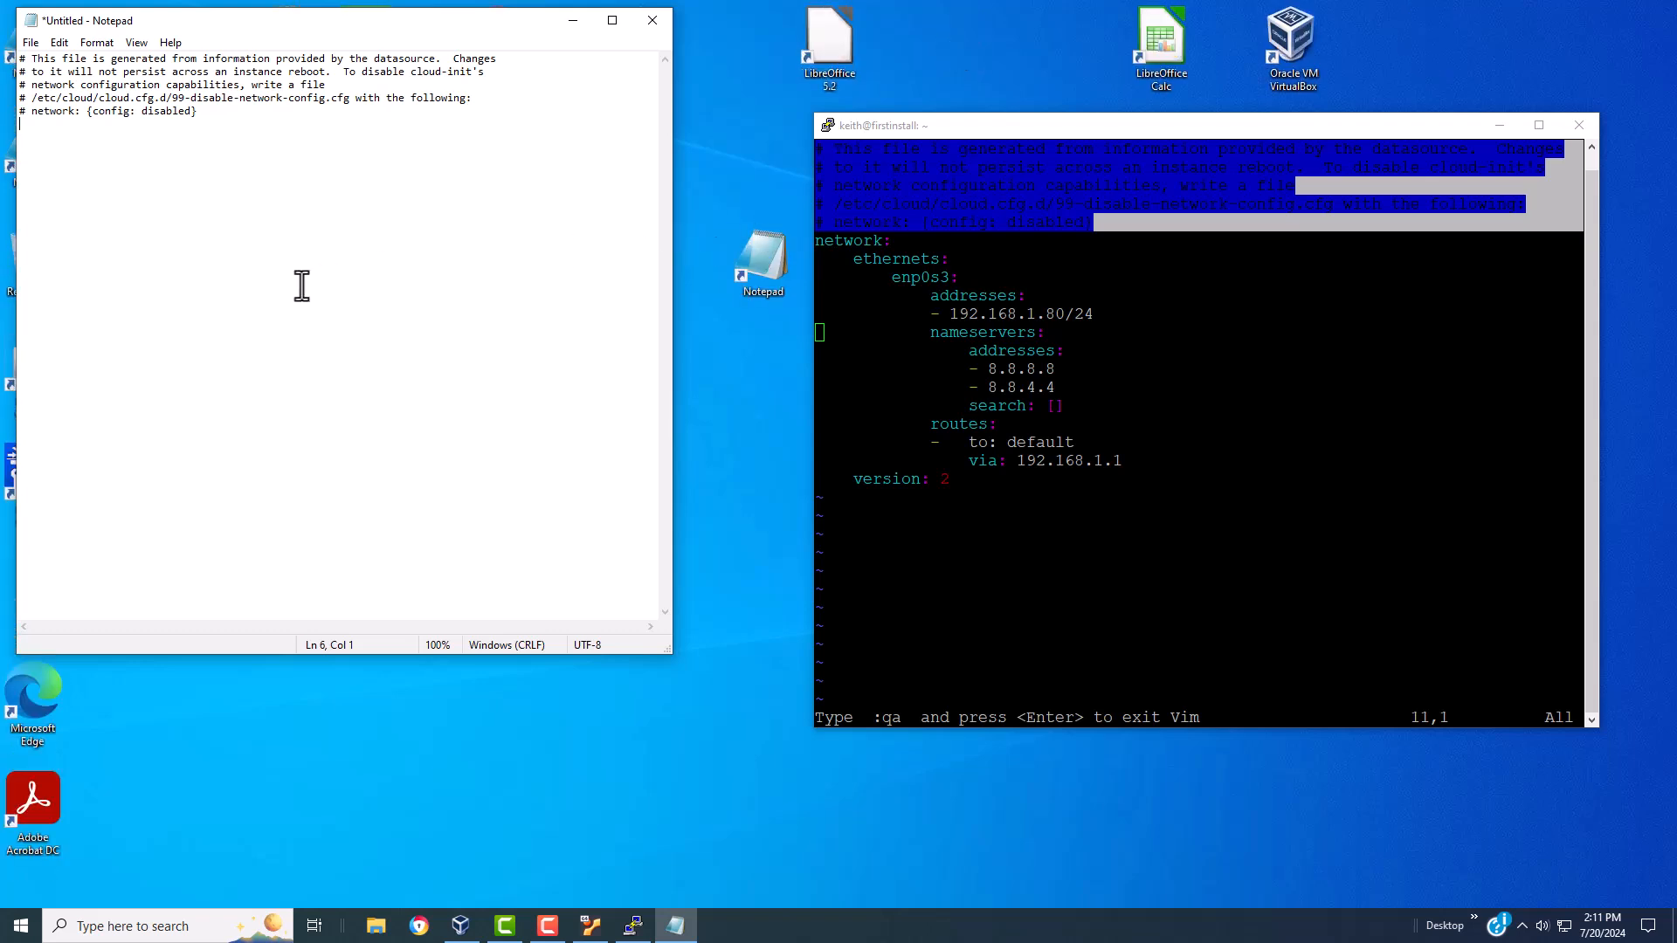
mouse_move(383, 248)
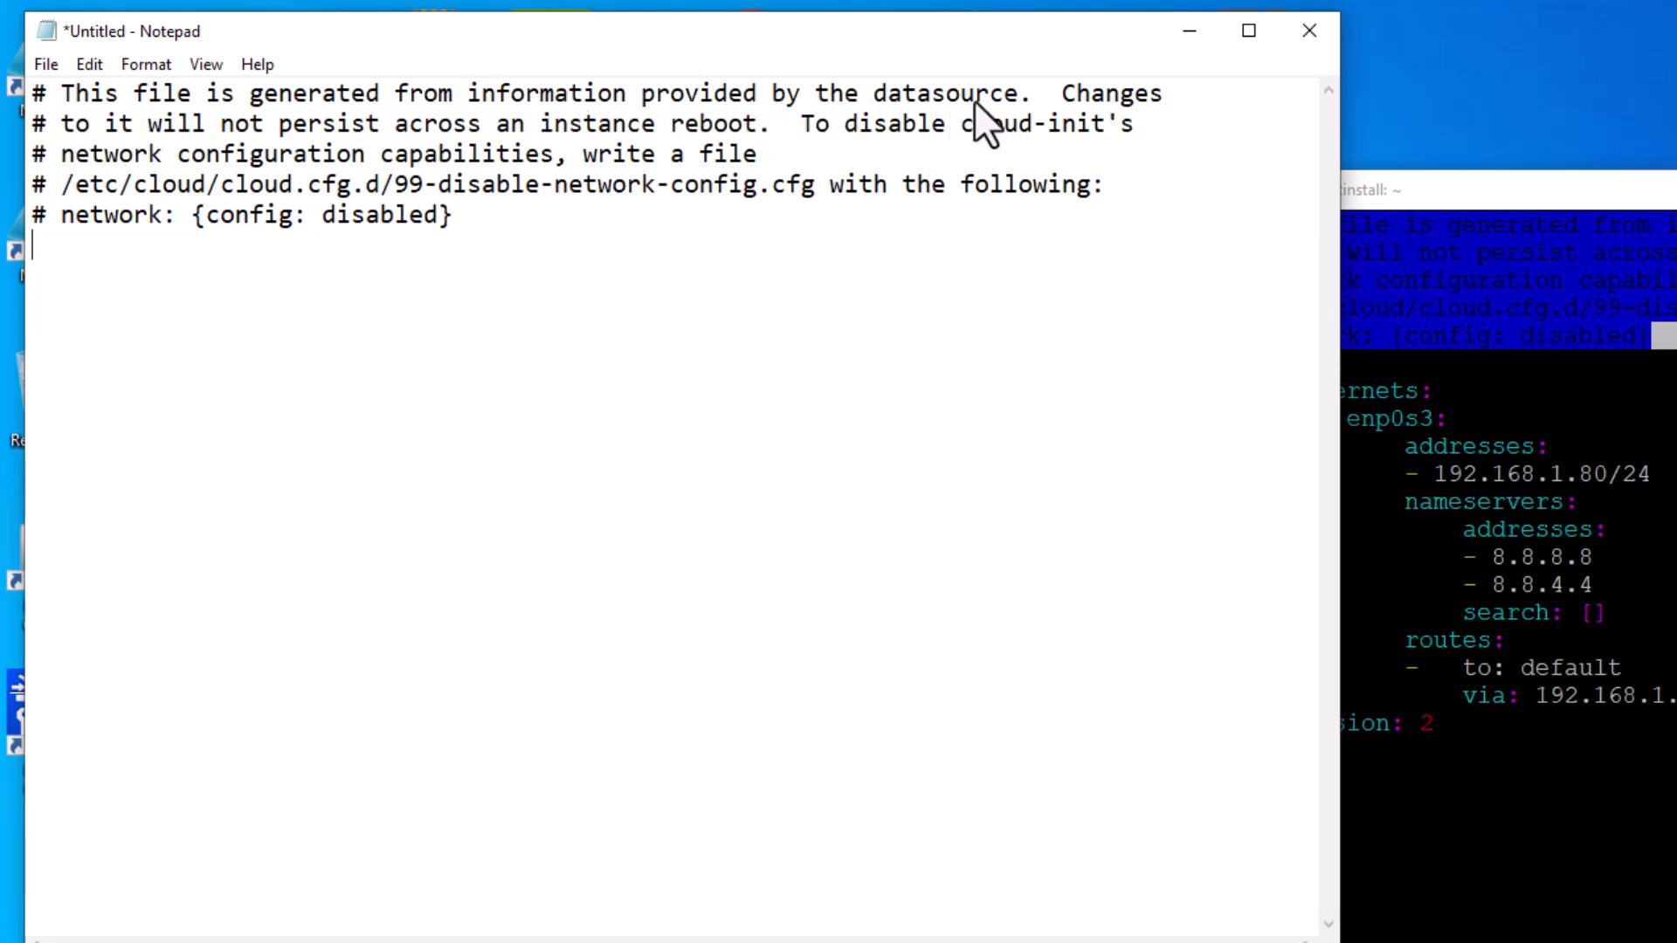
mouse_move(545, 418)
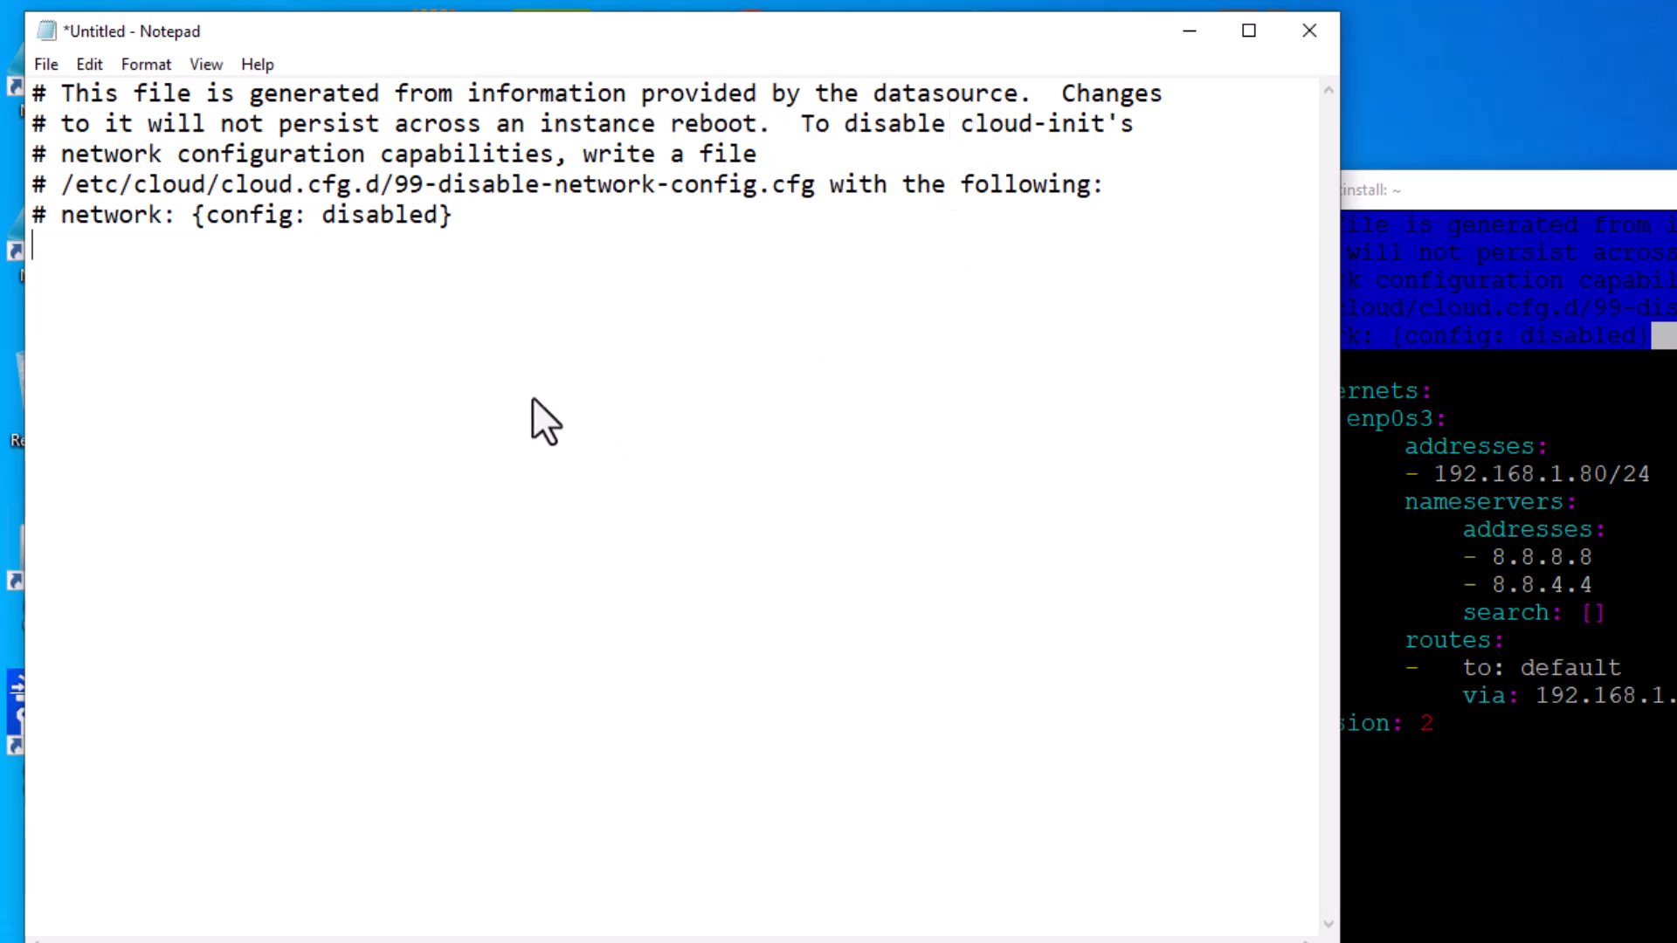
mouse_move(534, 412)
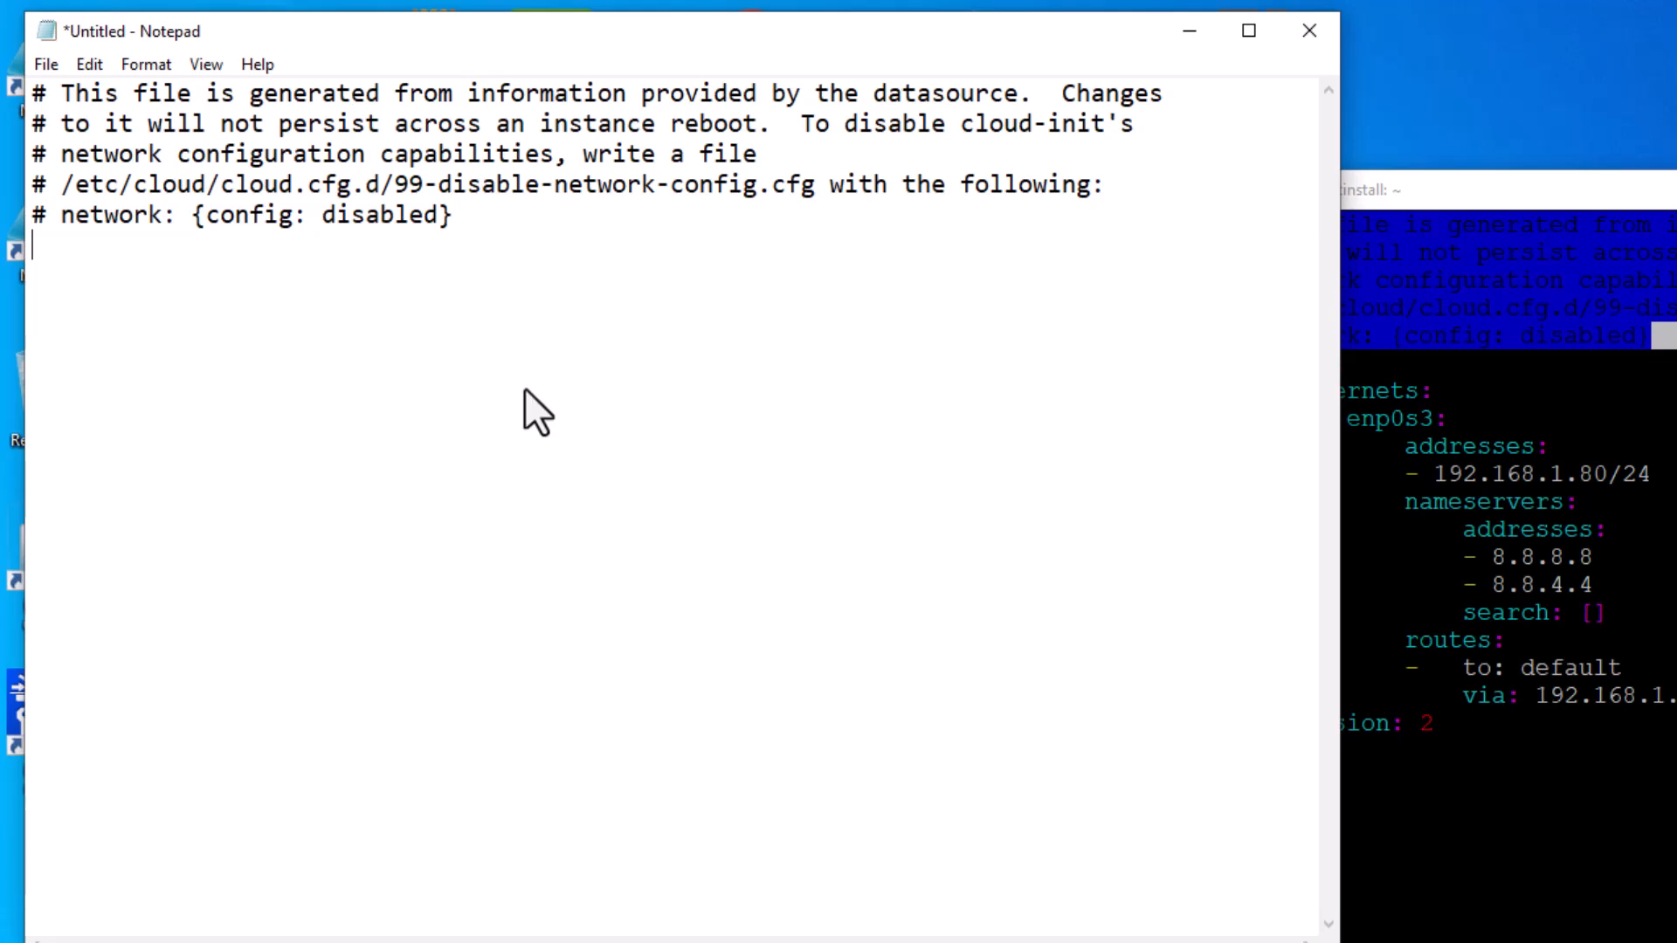
mouse_move(487, 356)
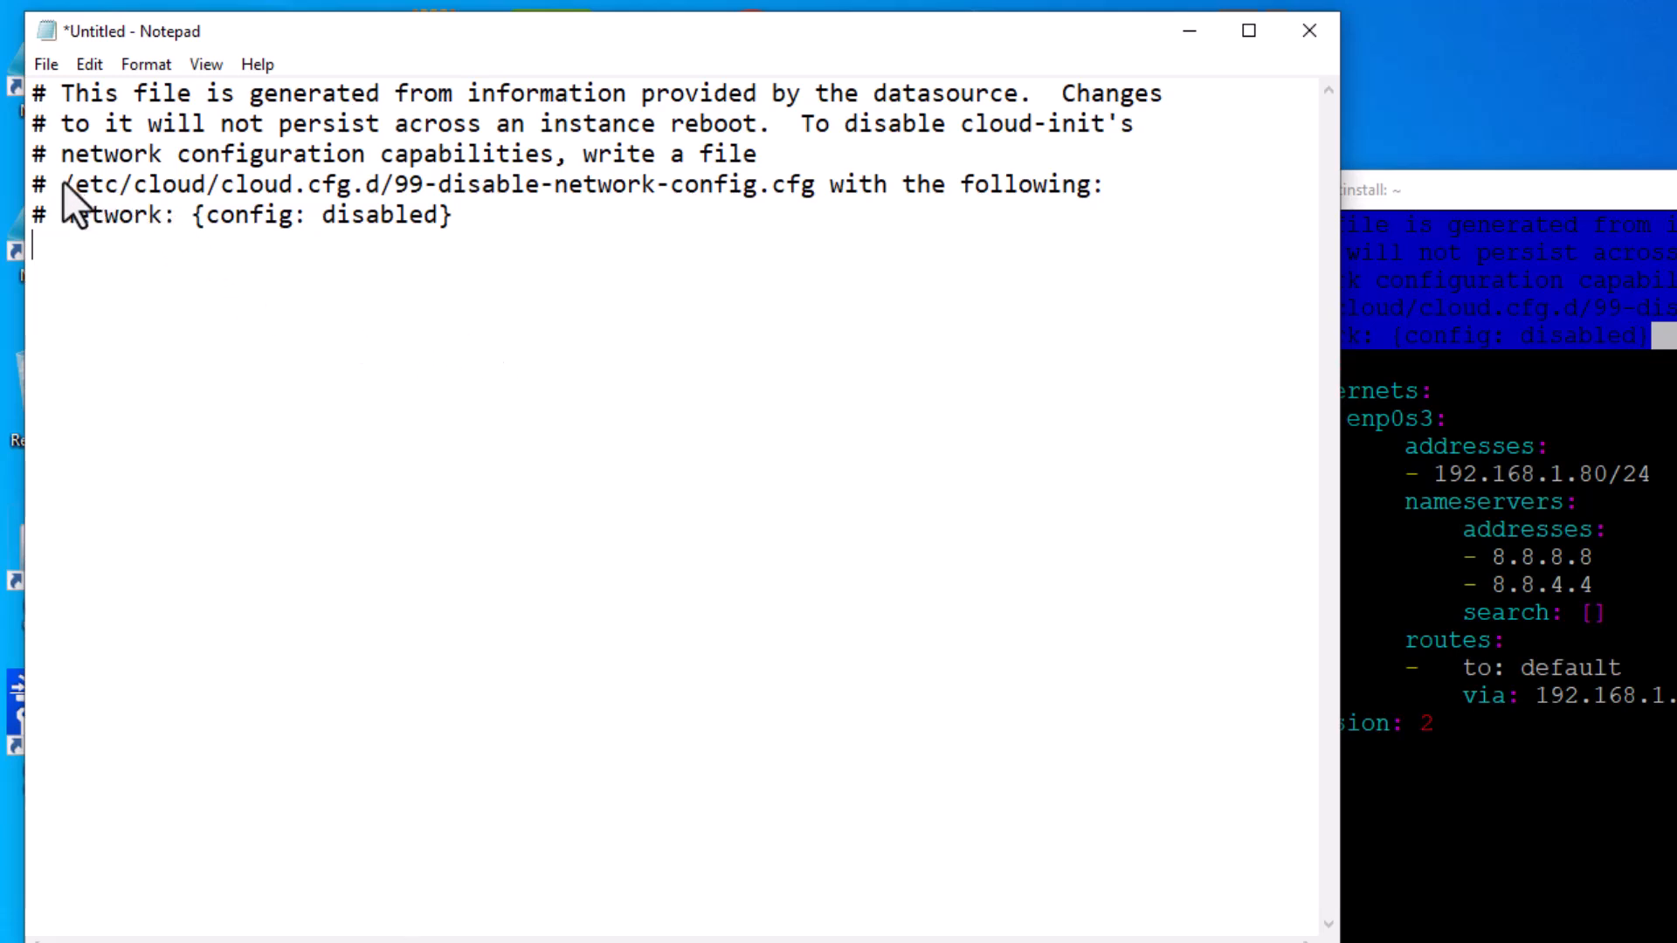
left_click_drag(80, 183, 771, 183)
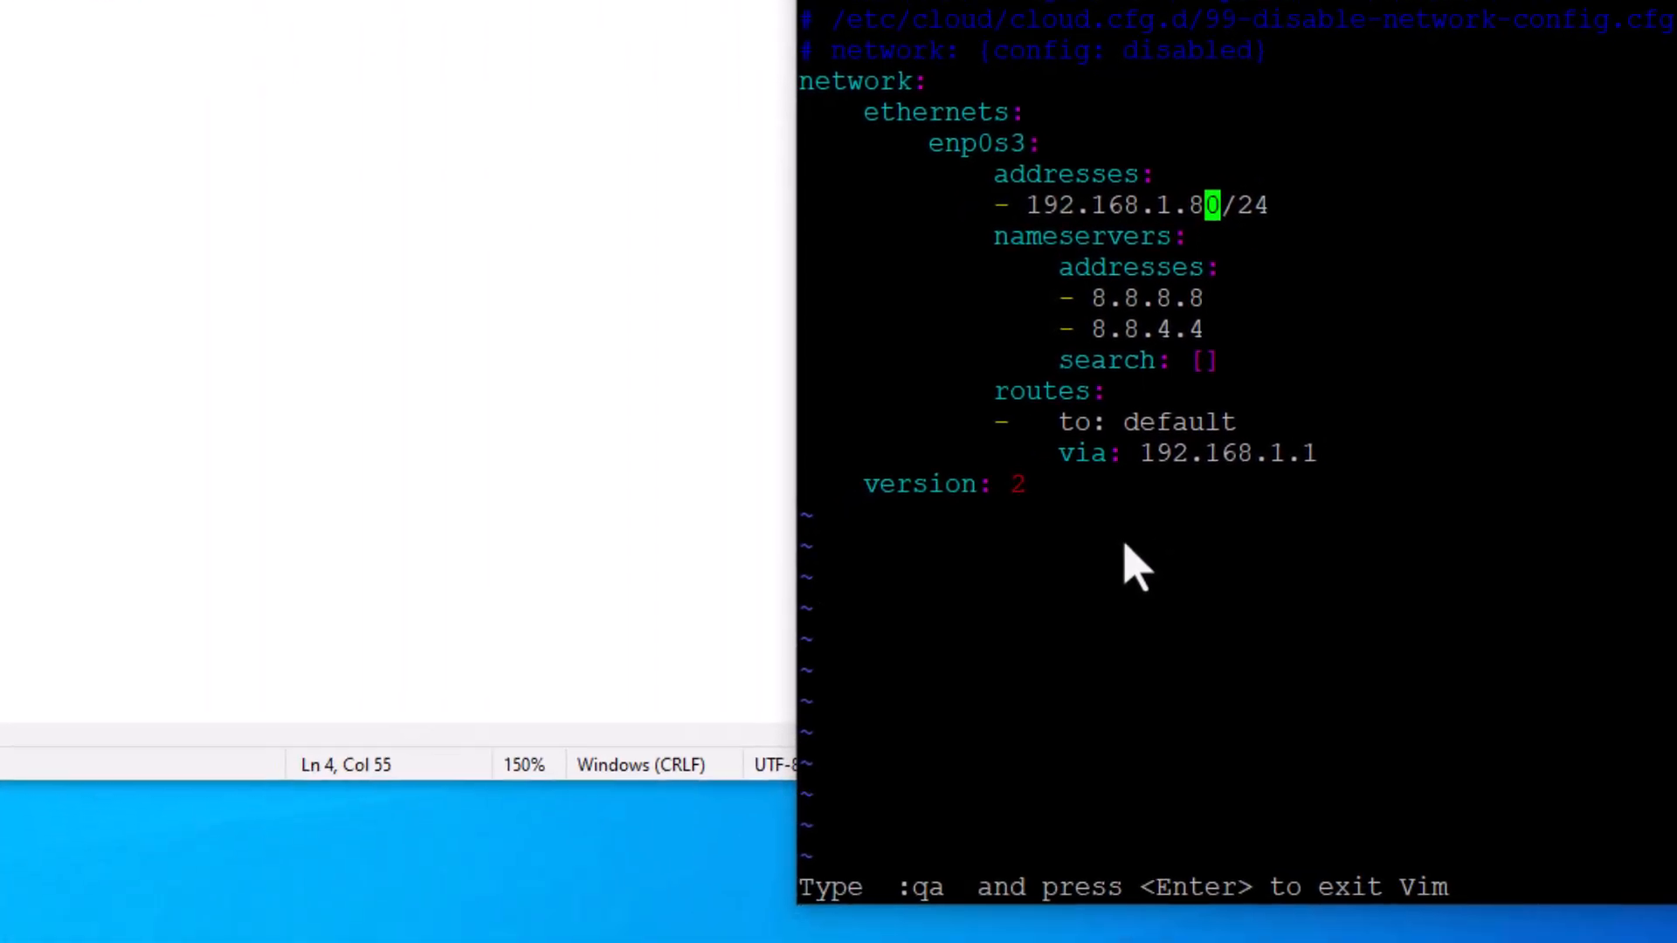
Step: Change the address to 192.168.1.81/24 in vi and save with :wq
key("i")
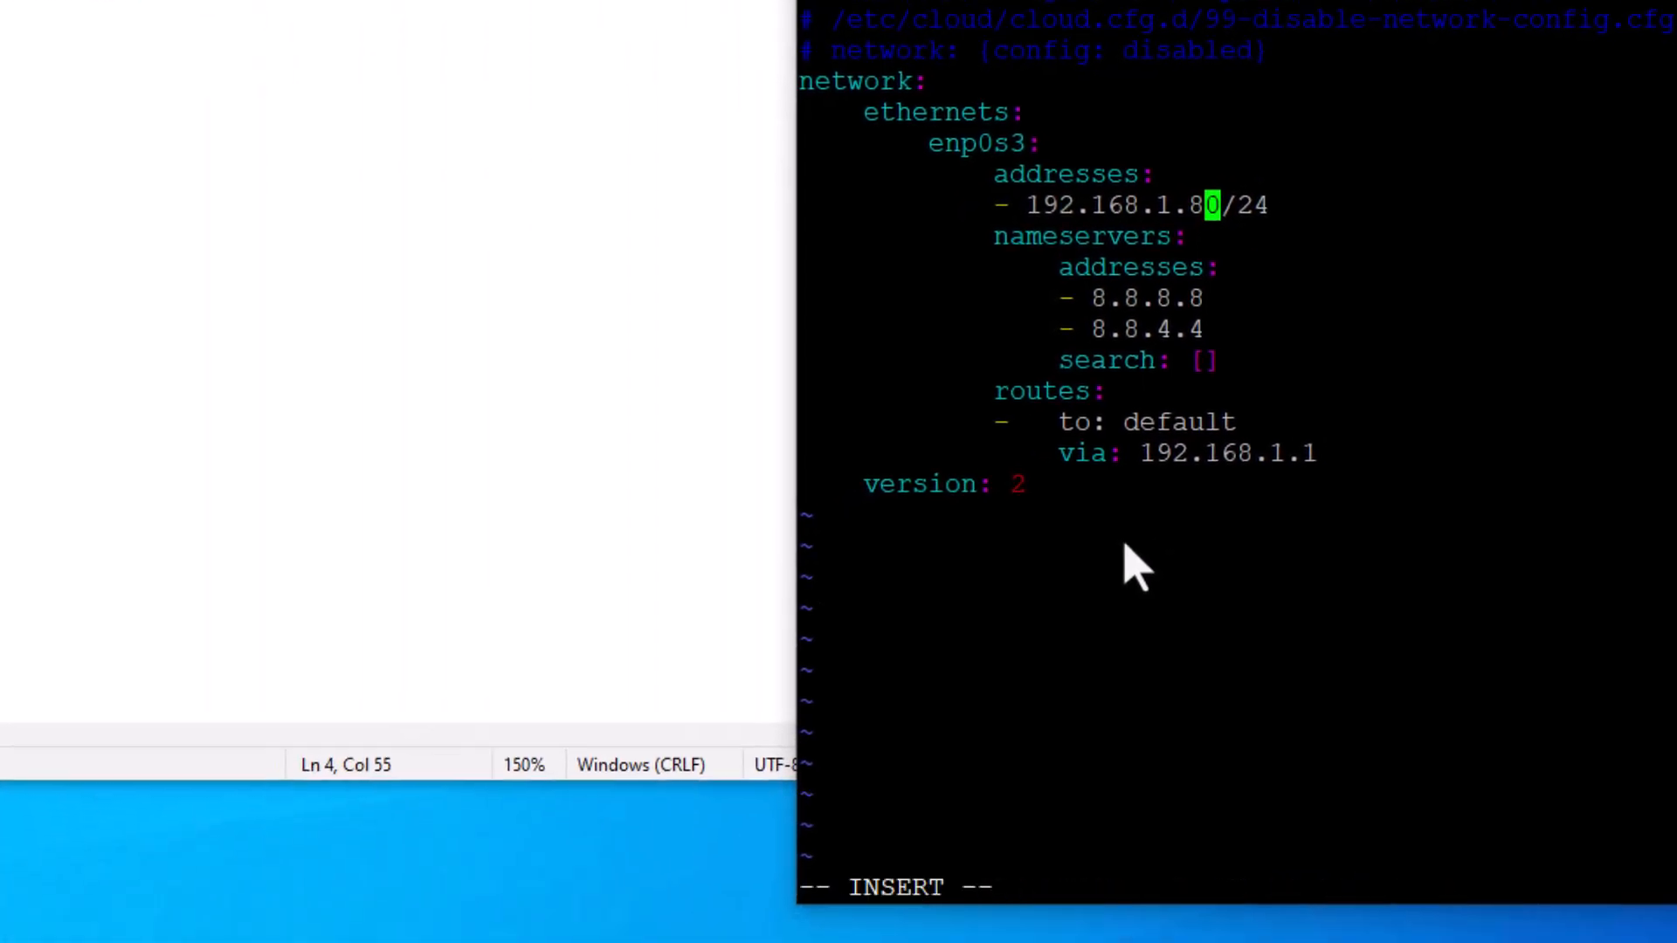
type("1")
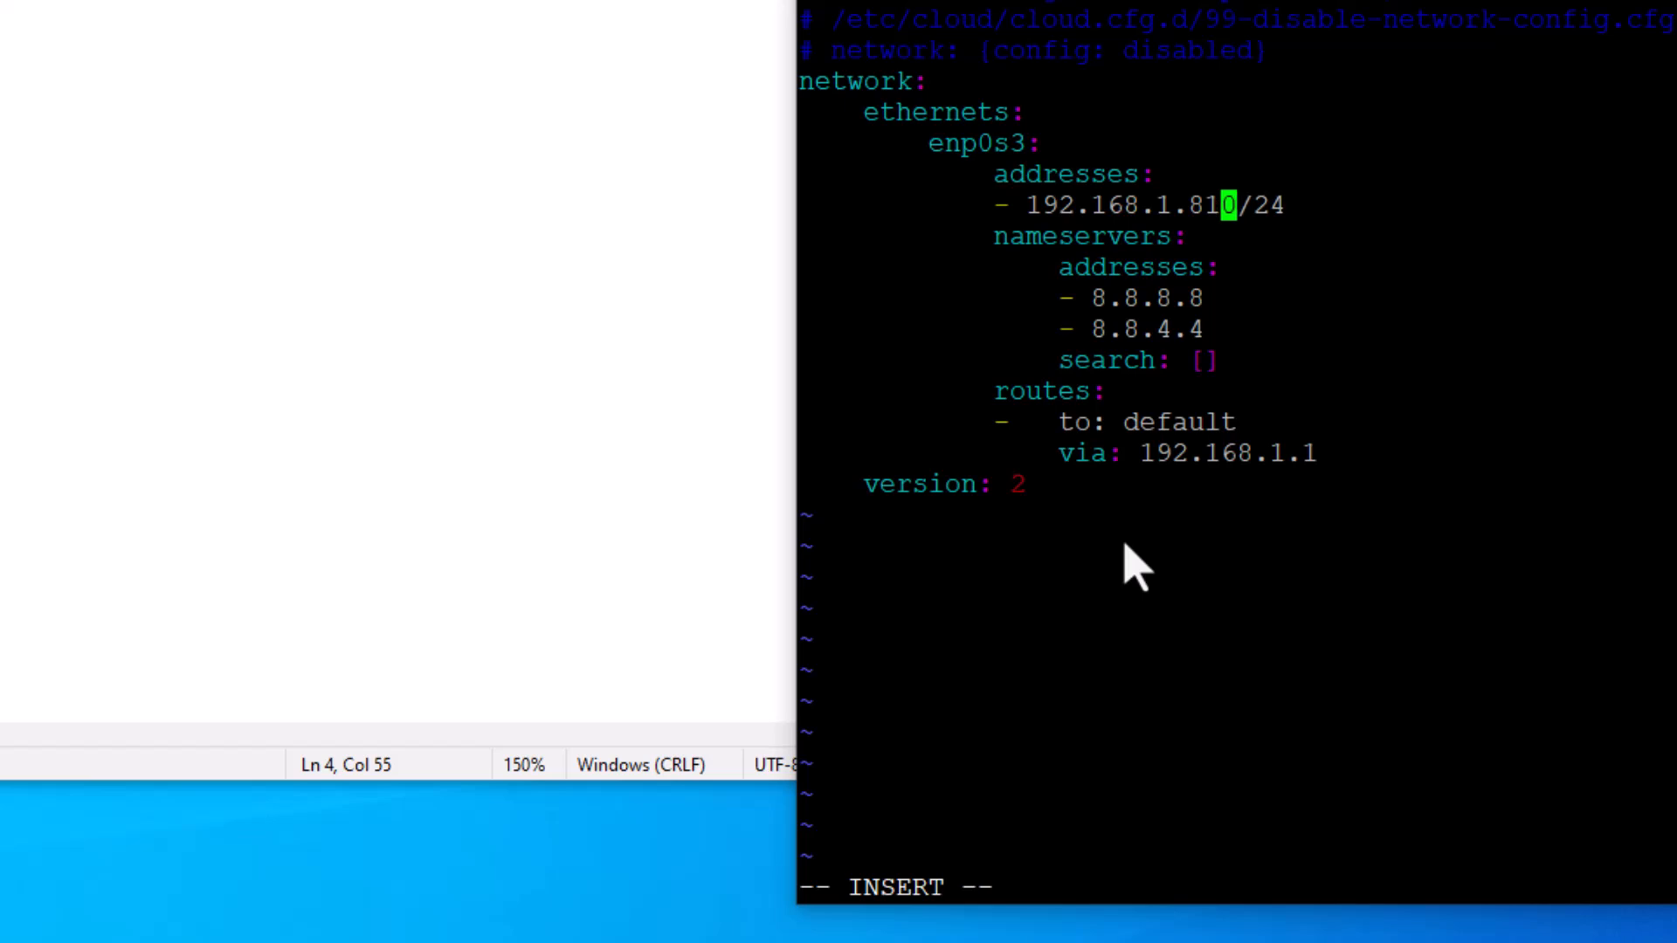
key("Backspace")
type(":")
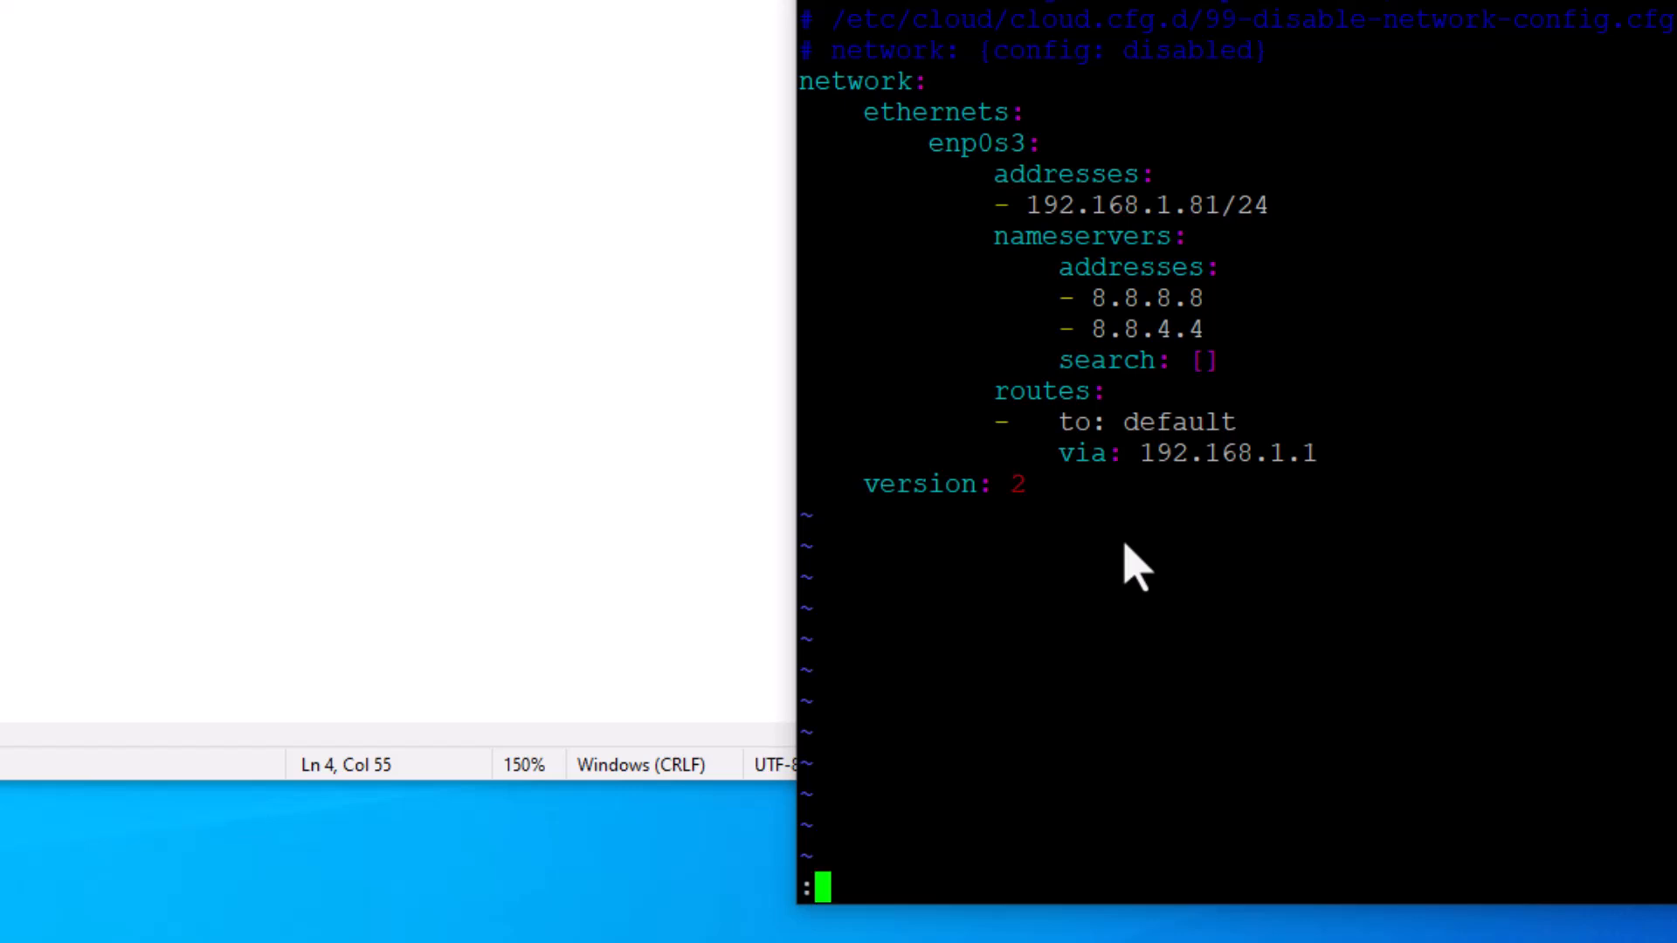
type("wq")
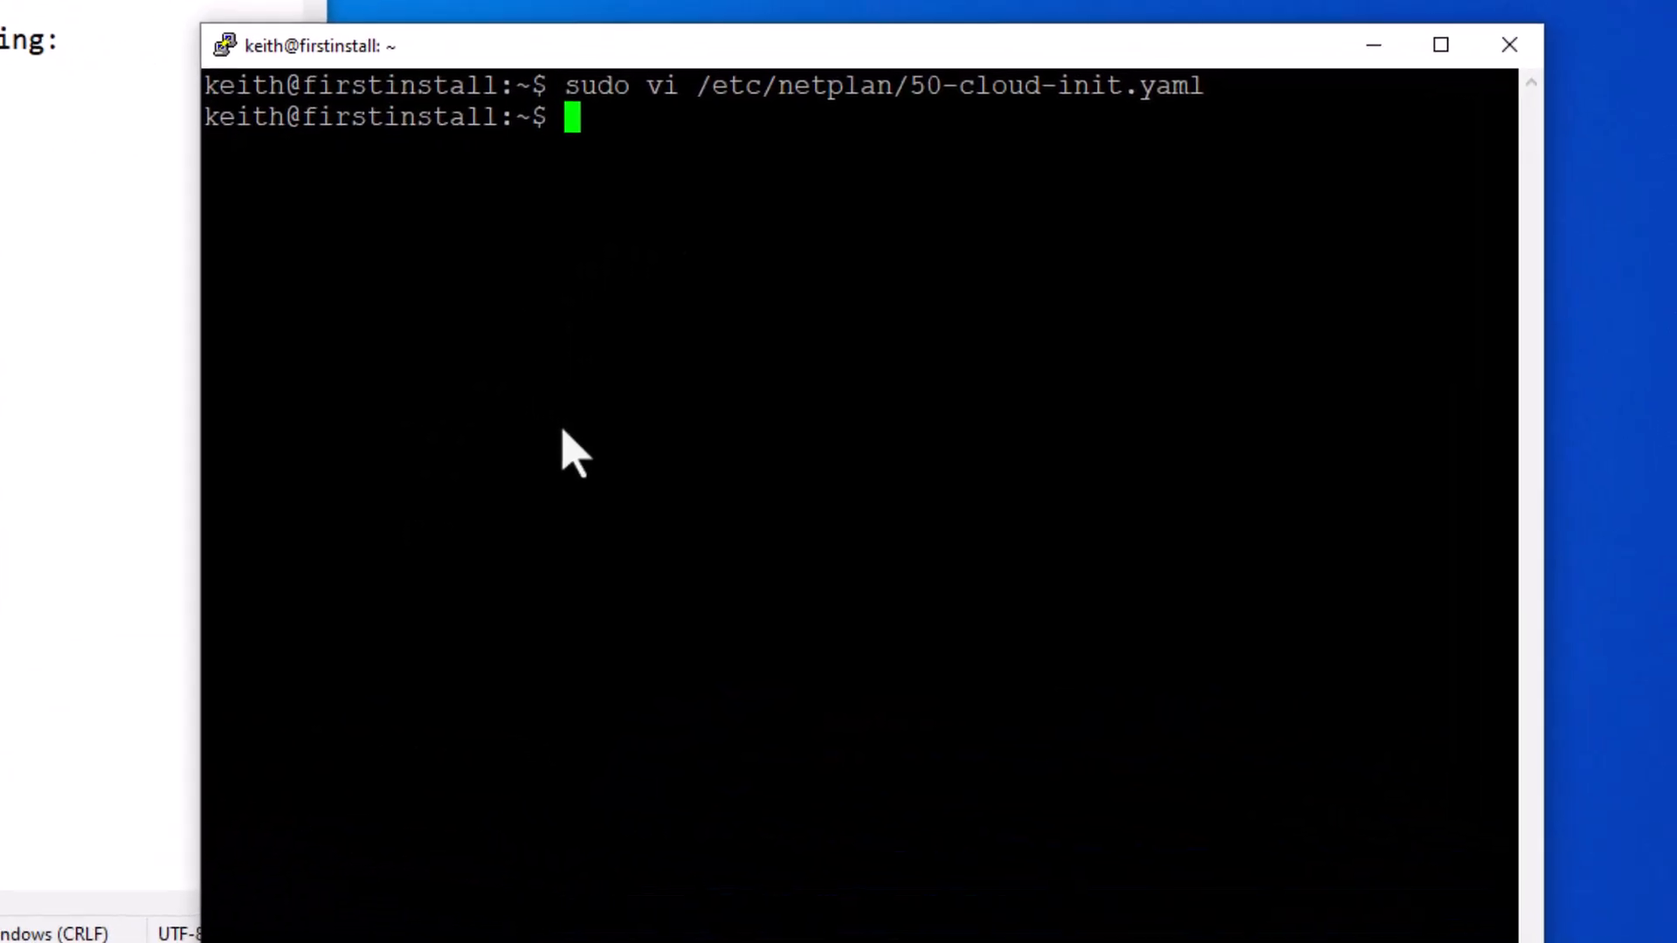
Step: Enter sudo vi and paste the 99-disable-network-config.cfg path copied from Notepad
type("sudo")
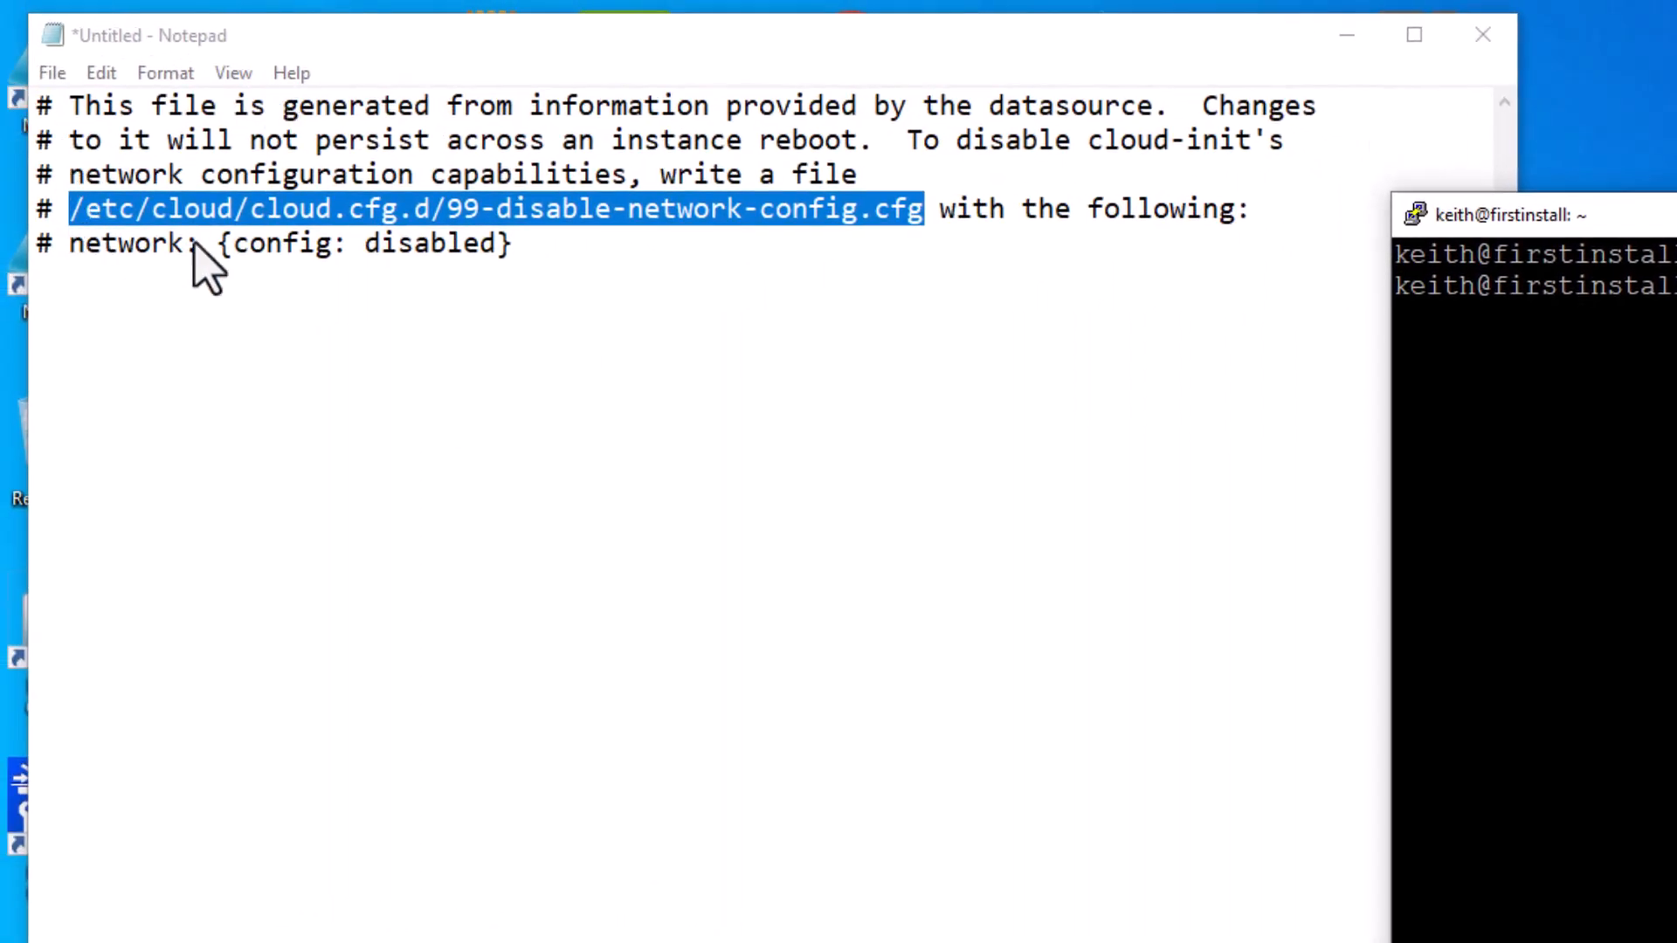
mouse_move(293, 221)
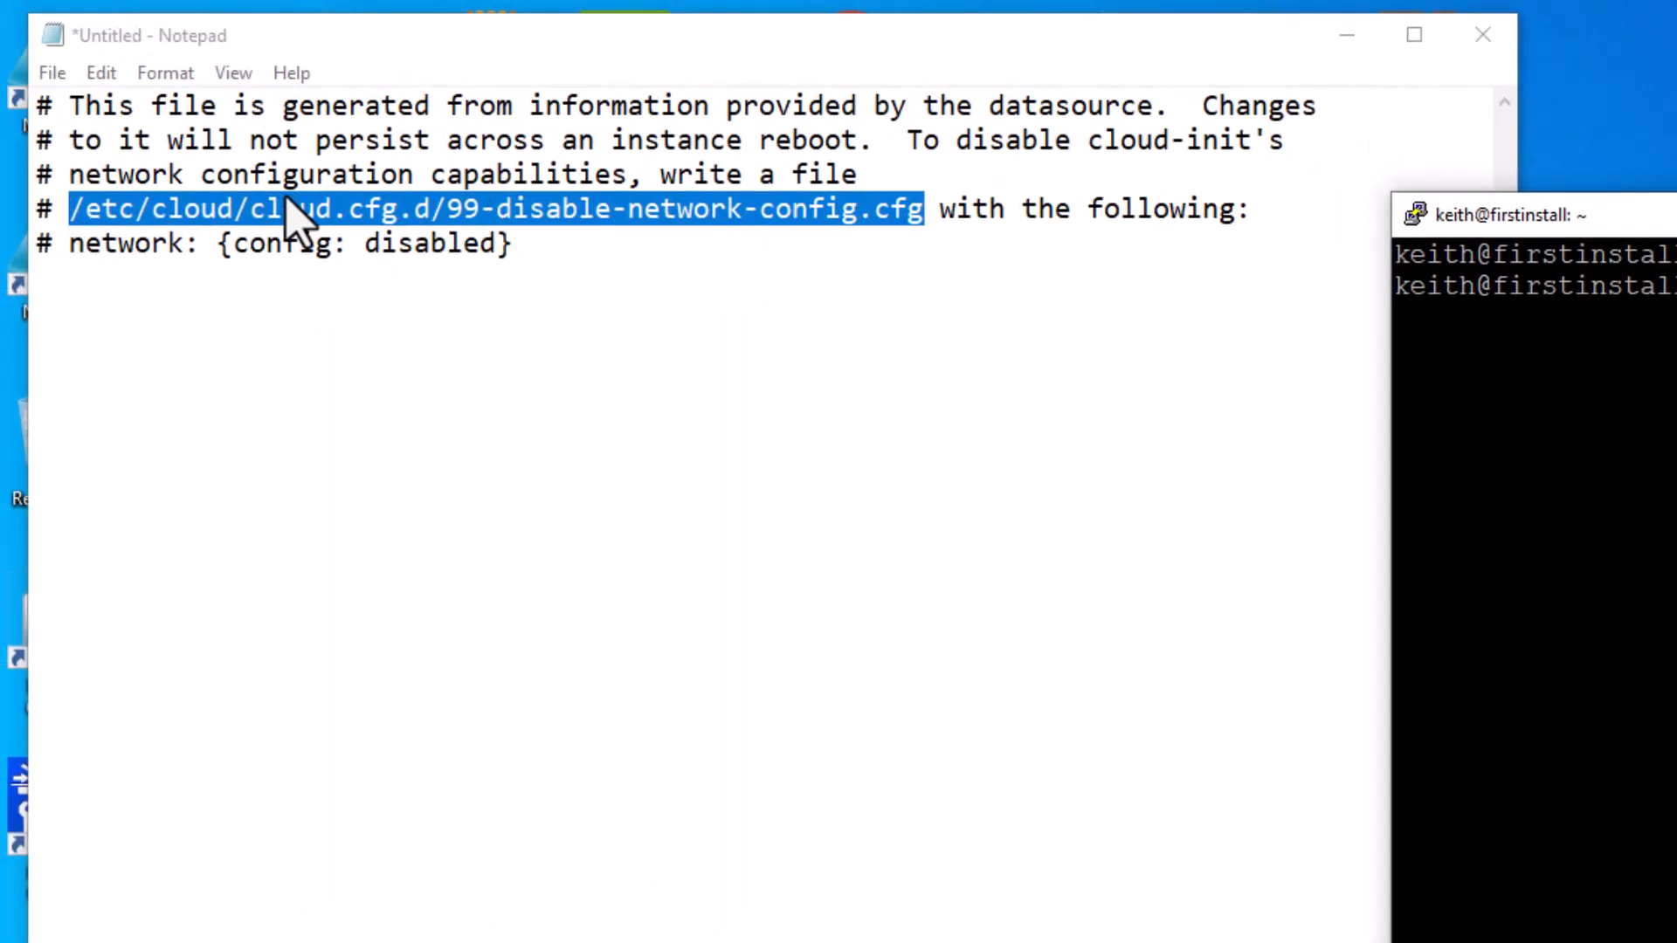
left_click(1498, 213)
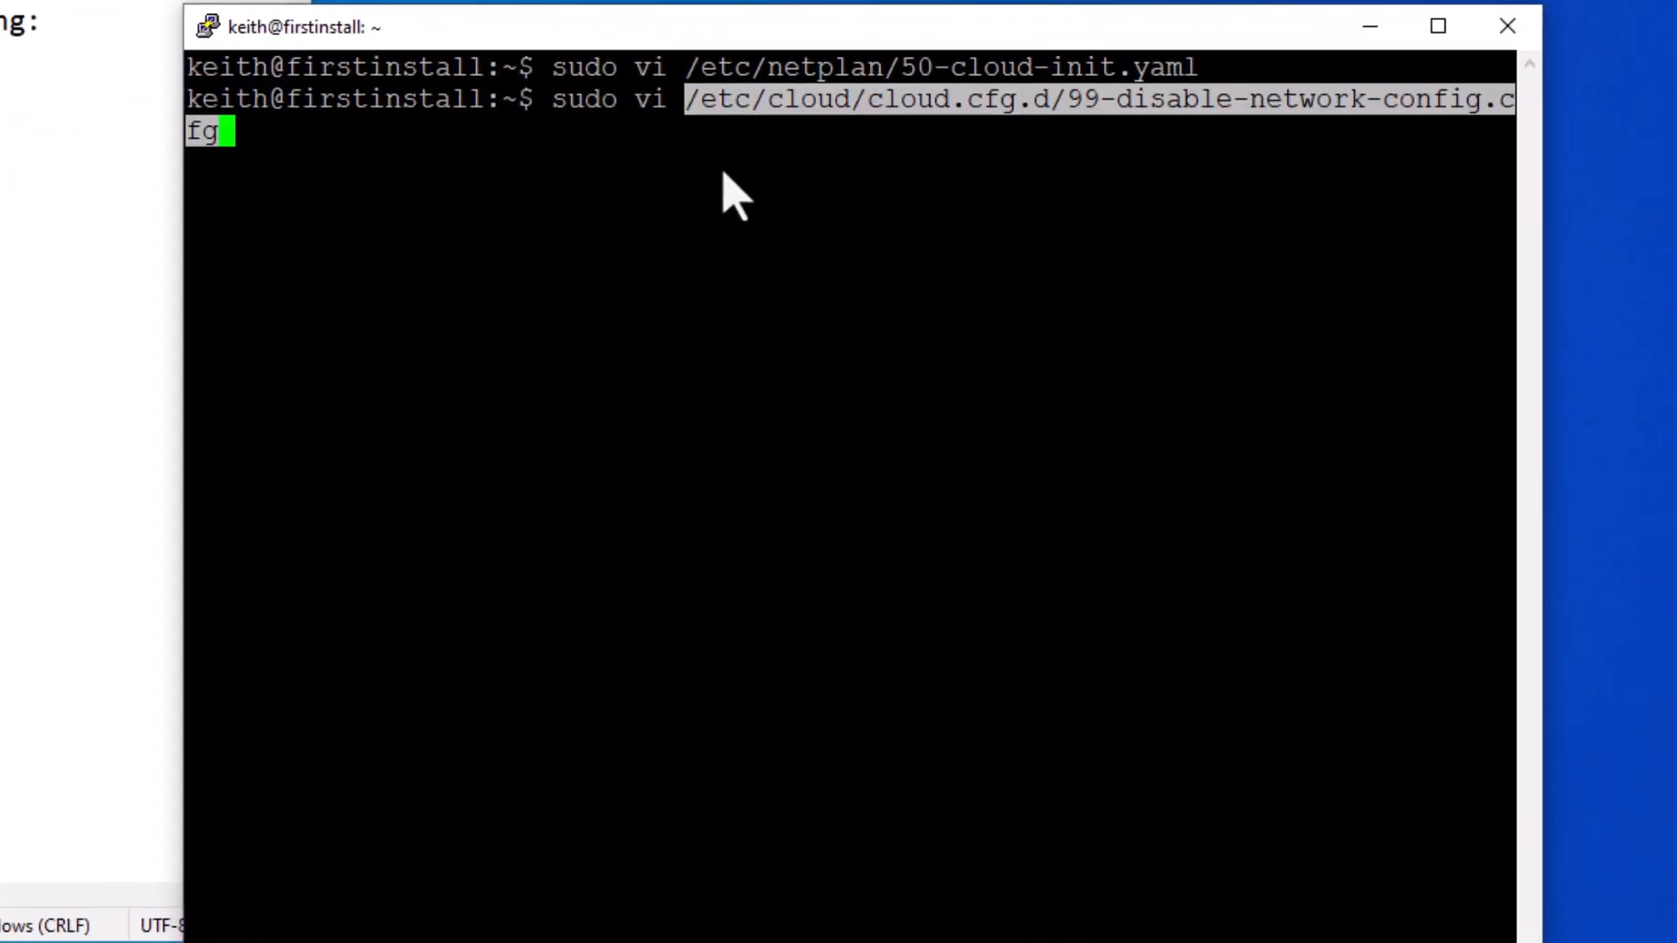
mouse_move(696, 263)
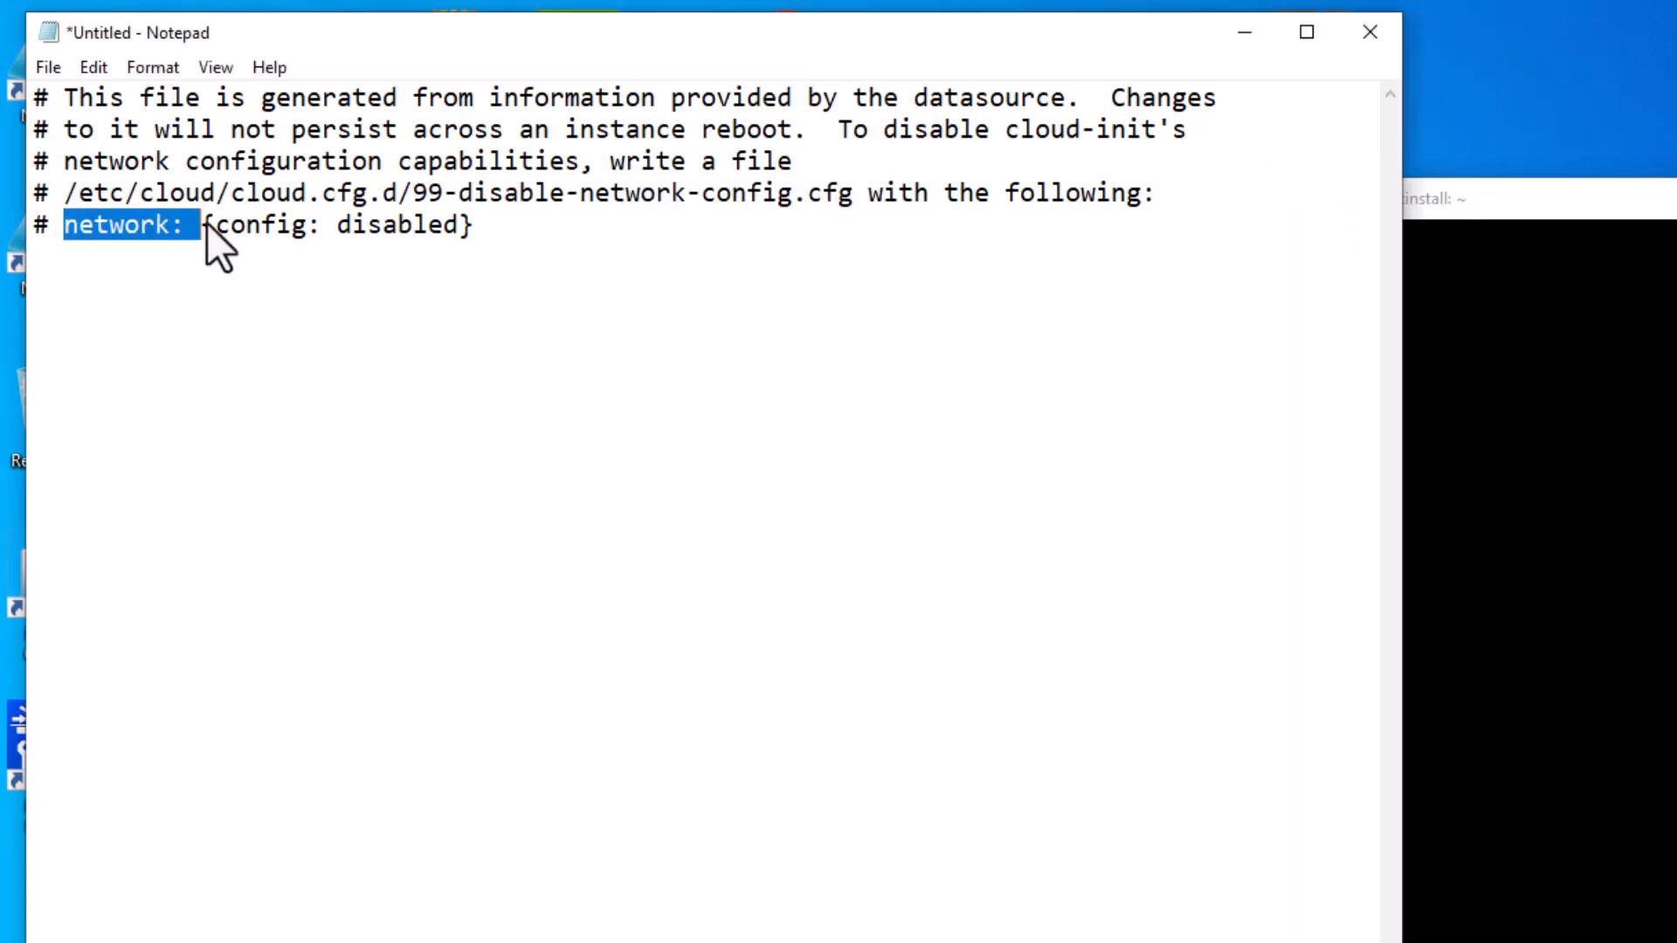
Step: Copy the network: {config: disabled} line into the file and save it with :wq
left_click_drag(198, 226, 470, 225)
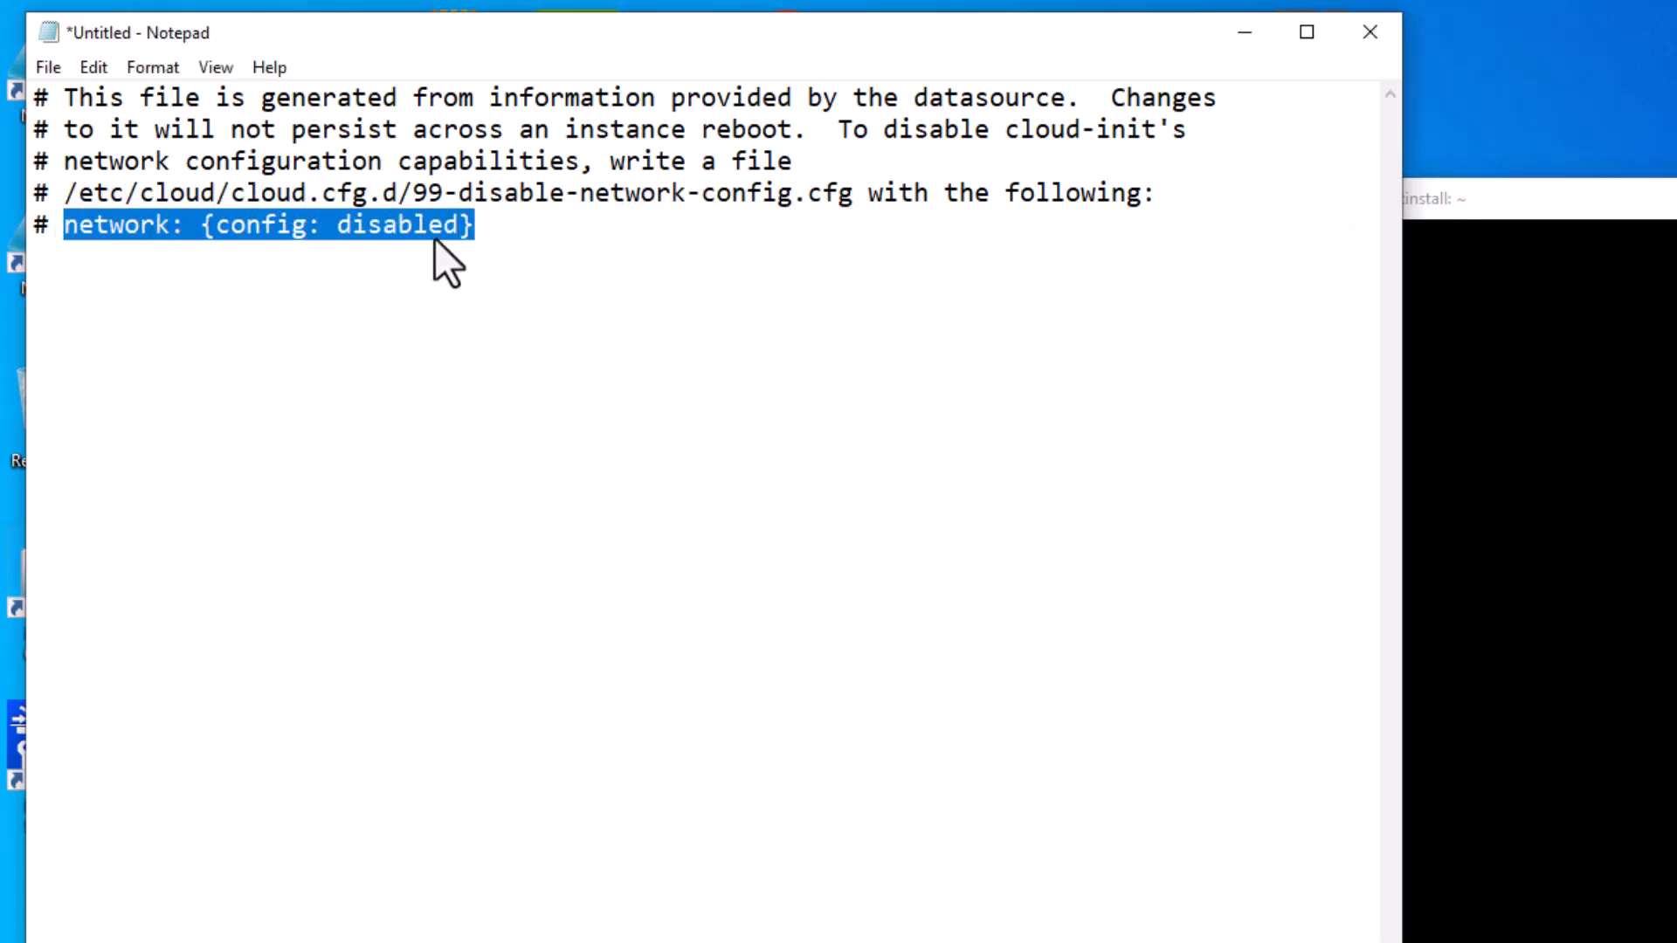
right_click(444, 257)
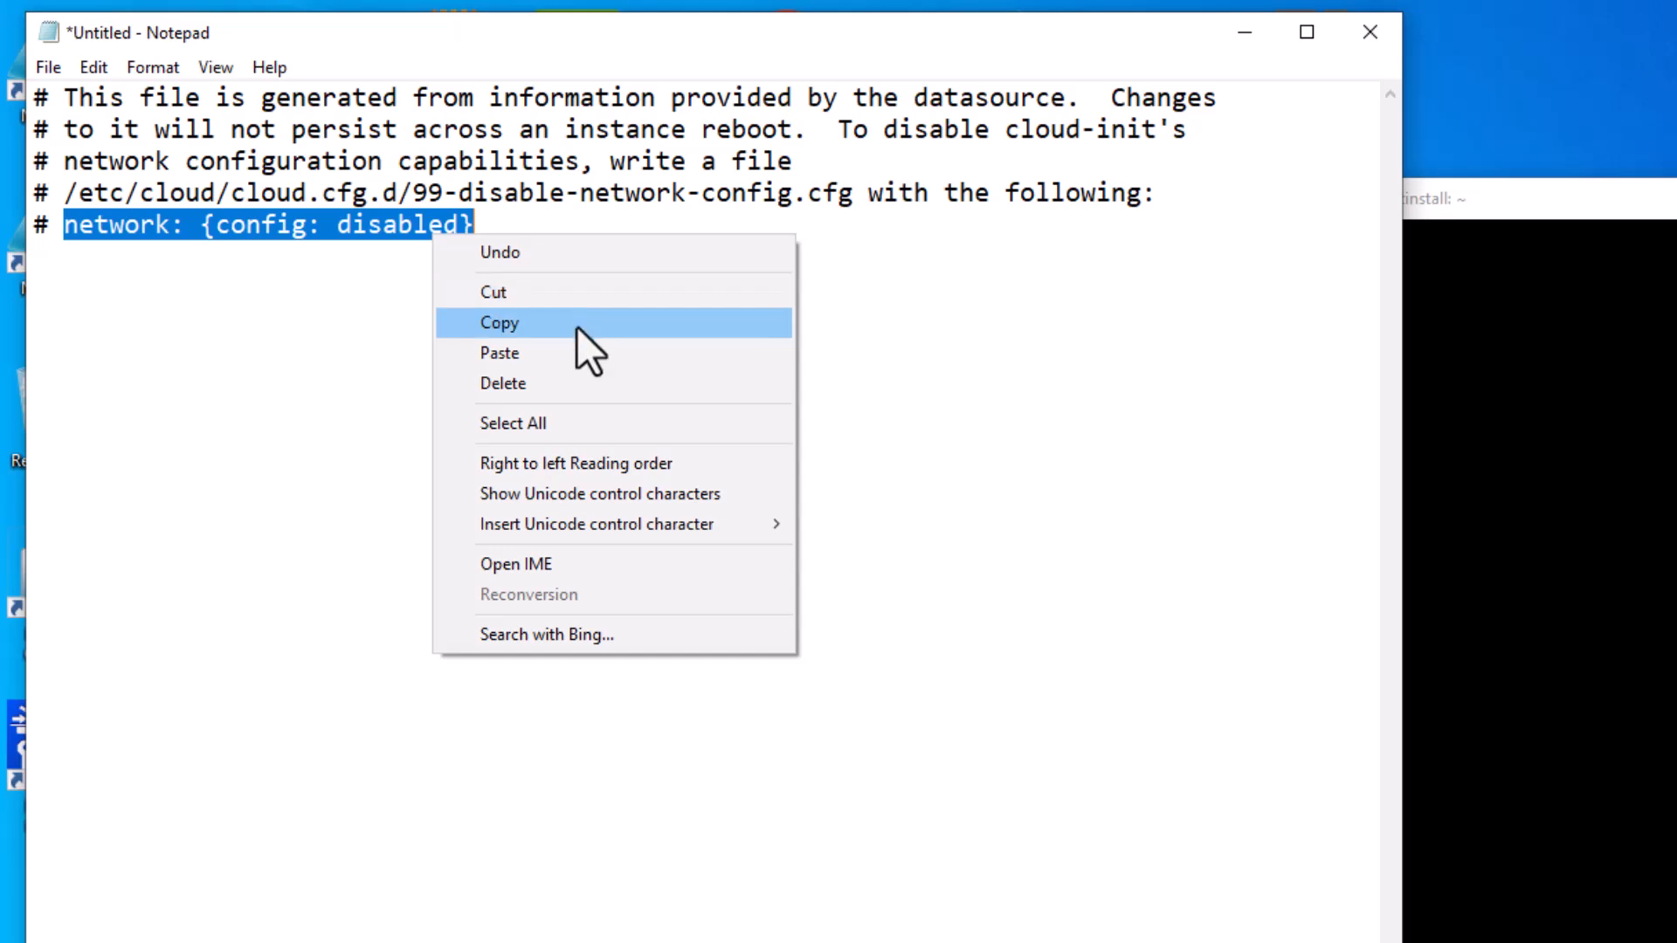
left_click(499, 322)
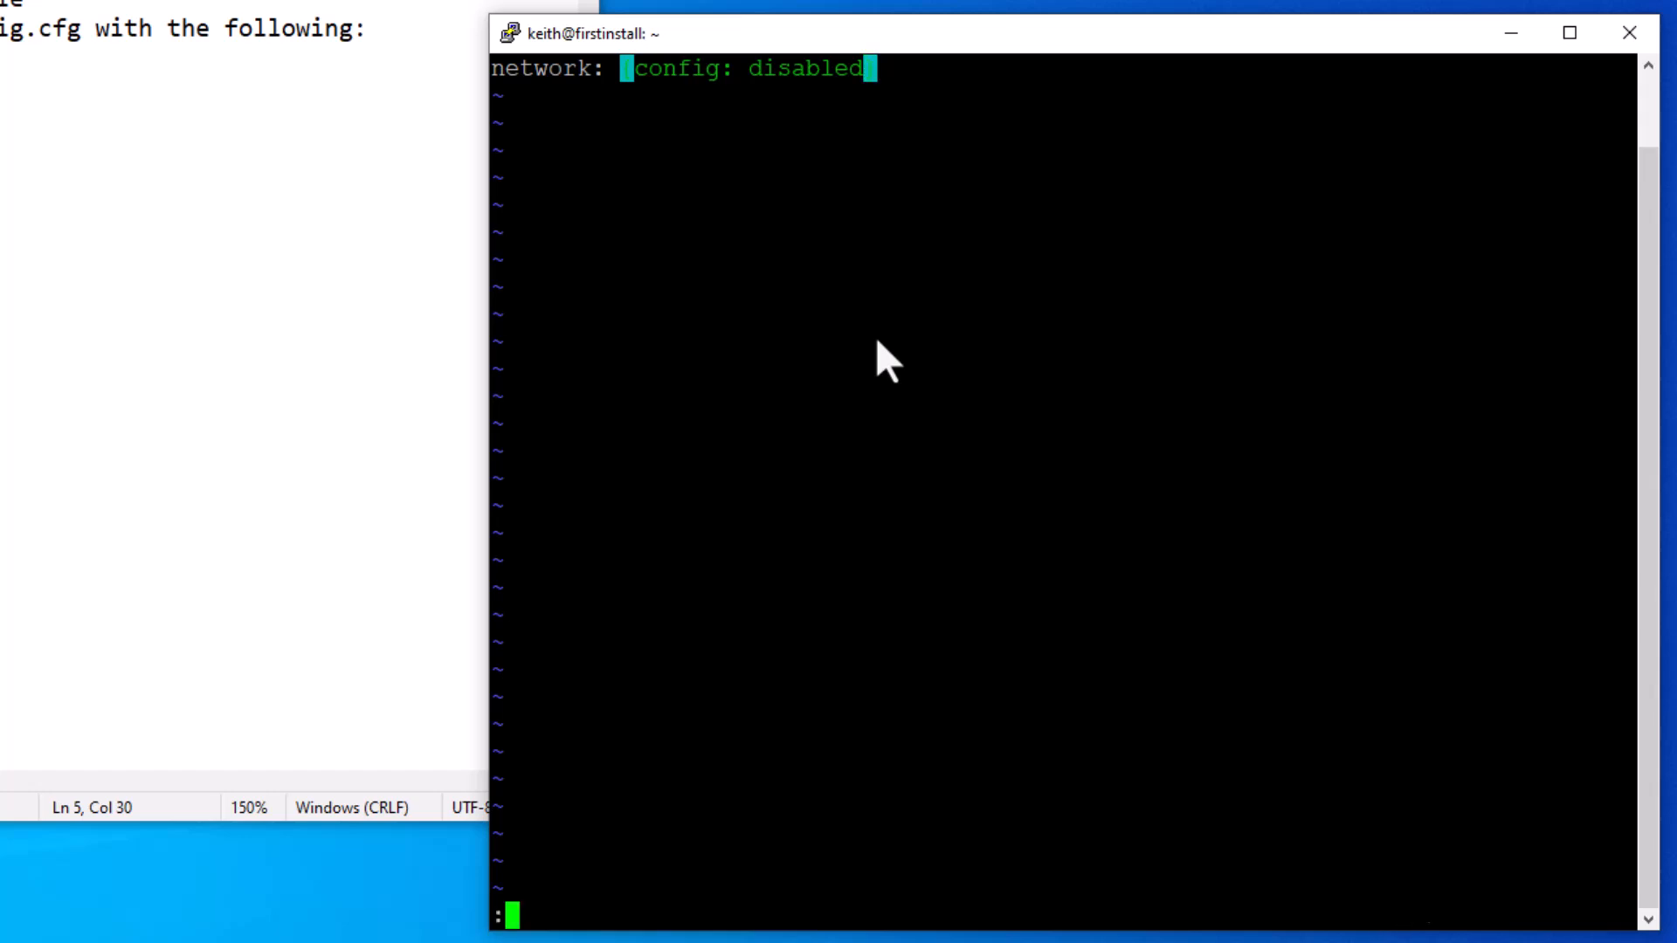
type("w")
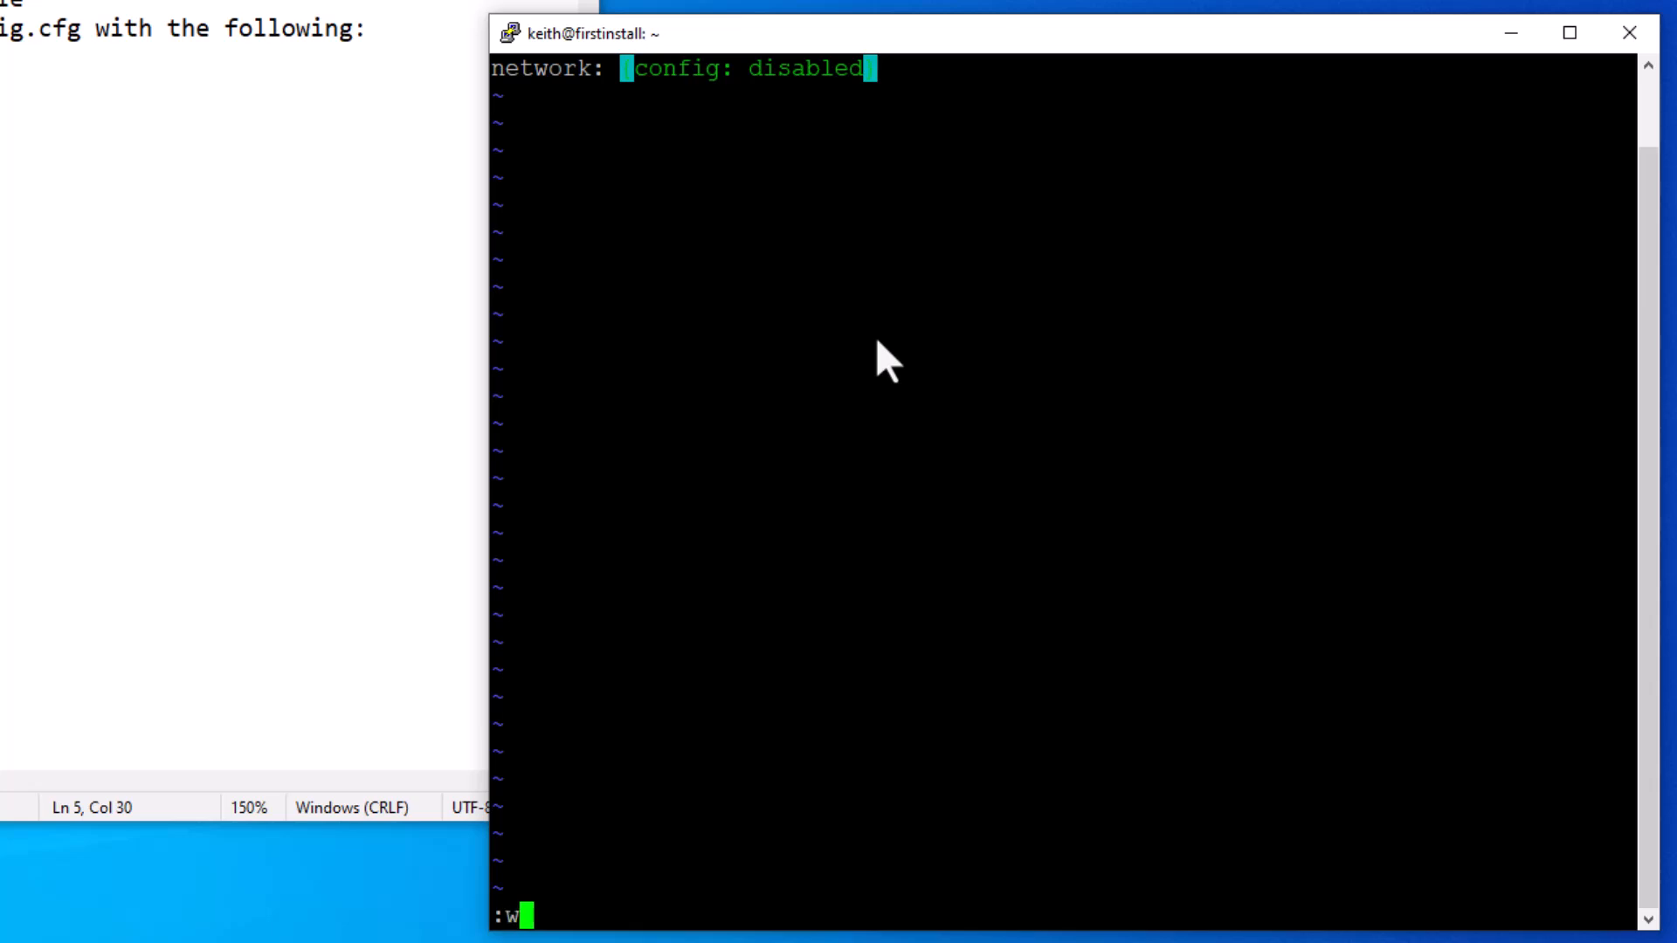
type("q")
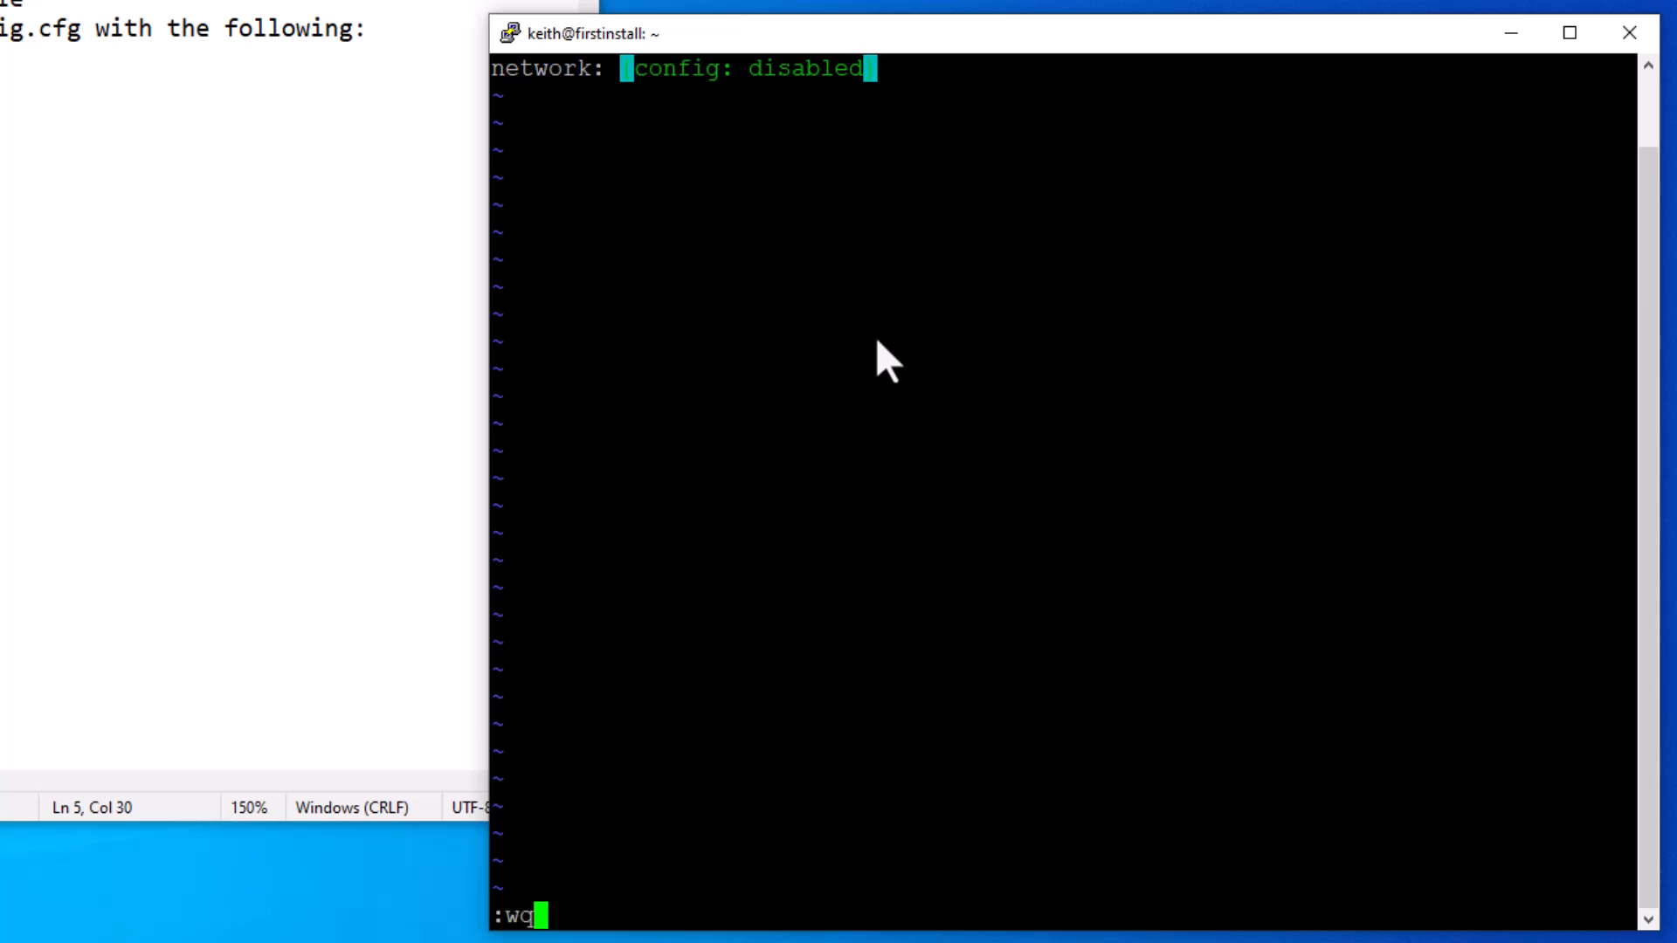
key("Return")
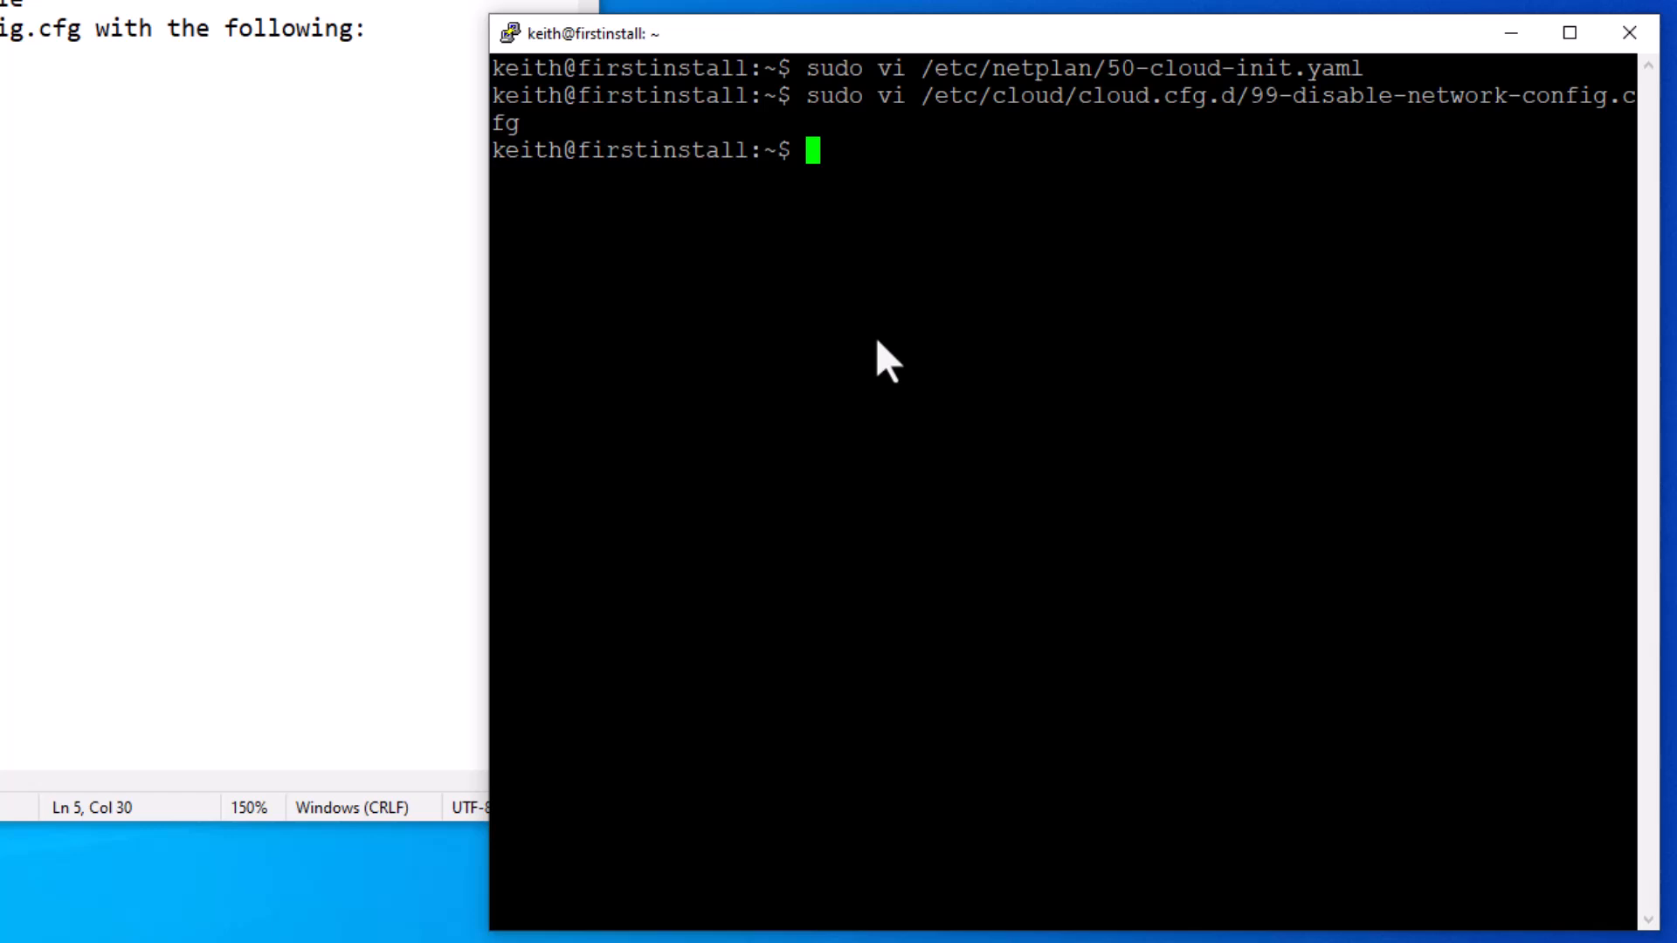
Step: Run ip a, showing enp0s3 still at 192.168.1.80/24
key("enter")
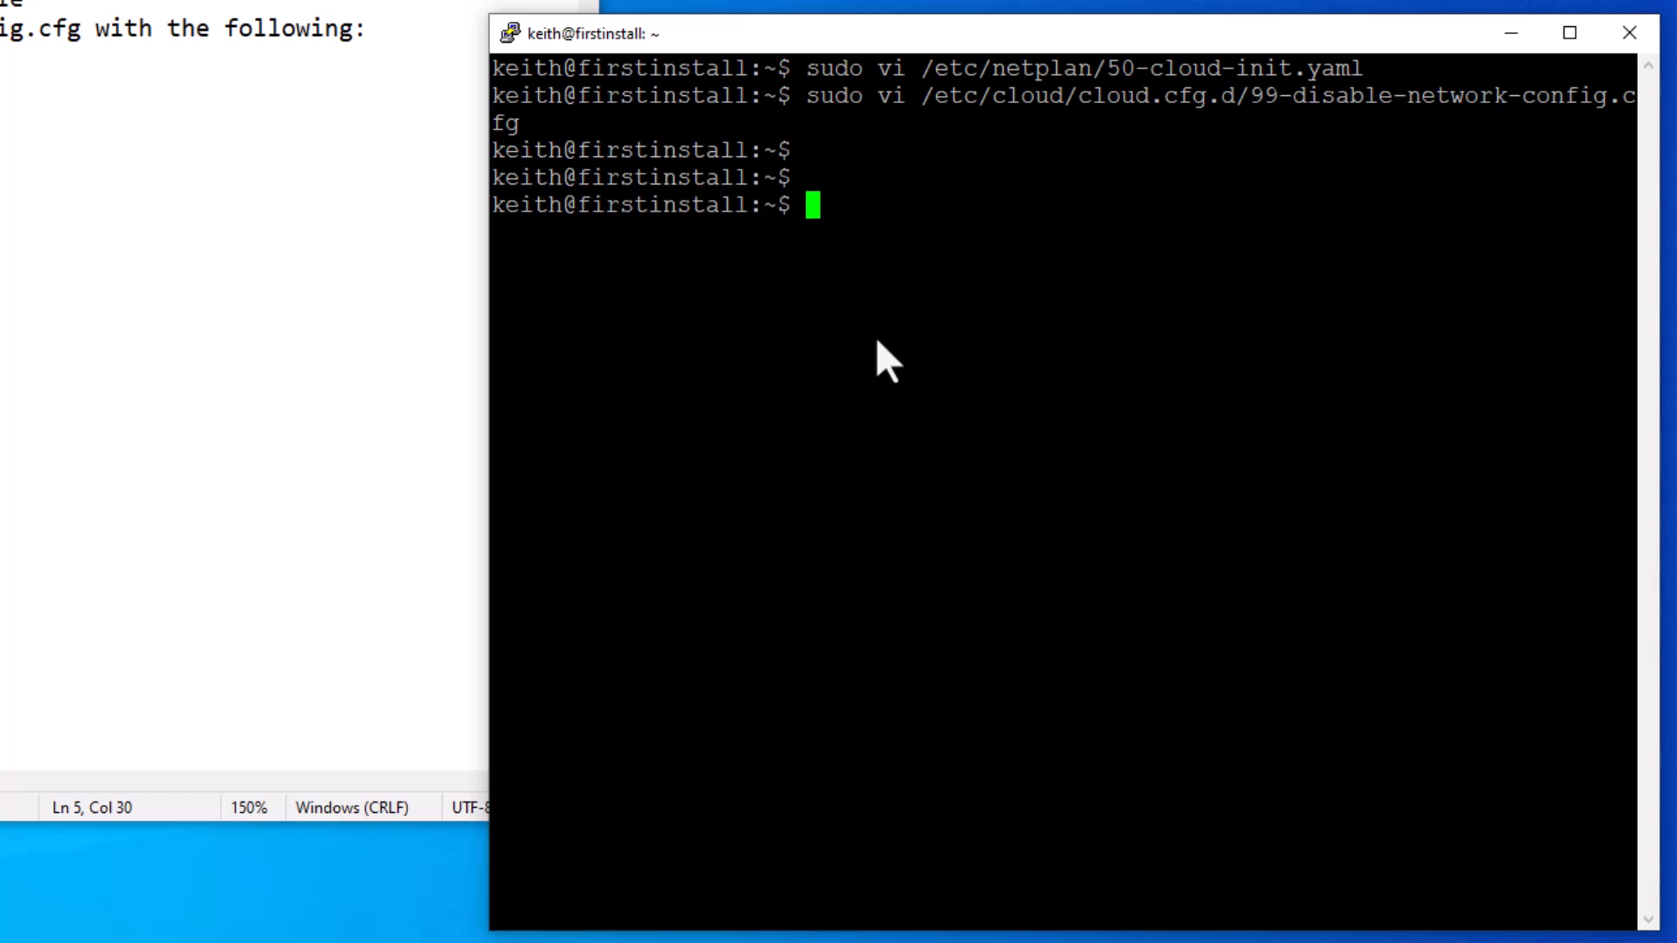
type("ip a")
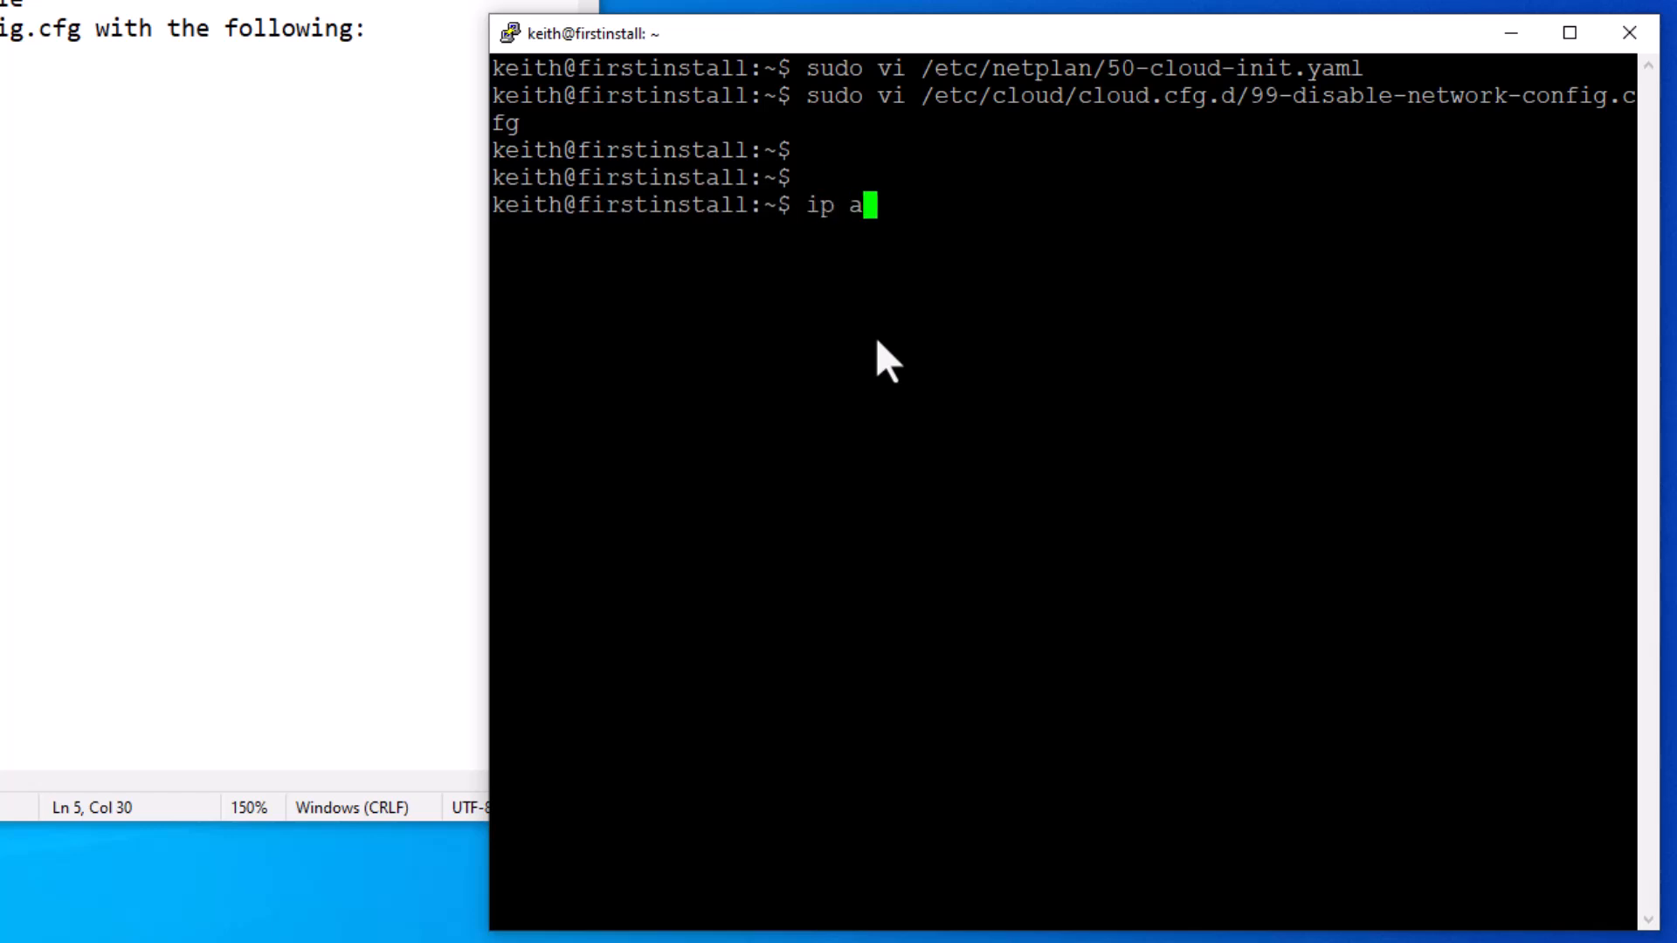
key("Return")
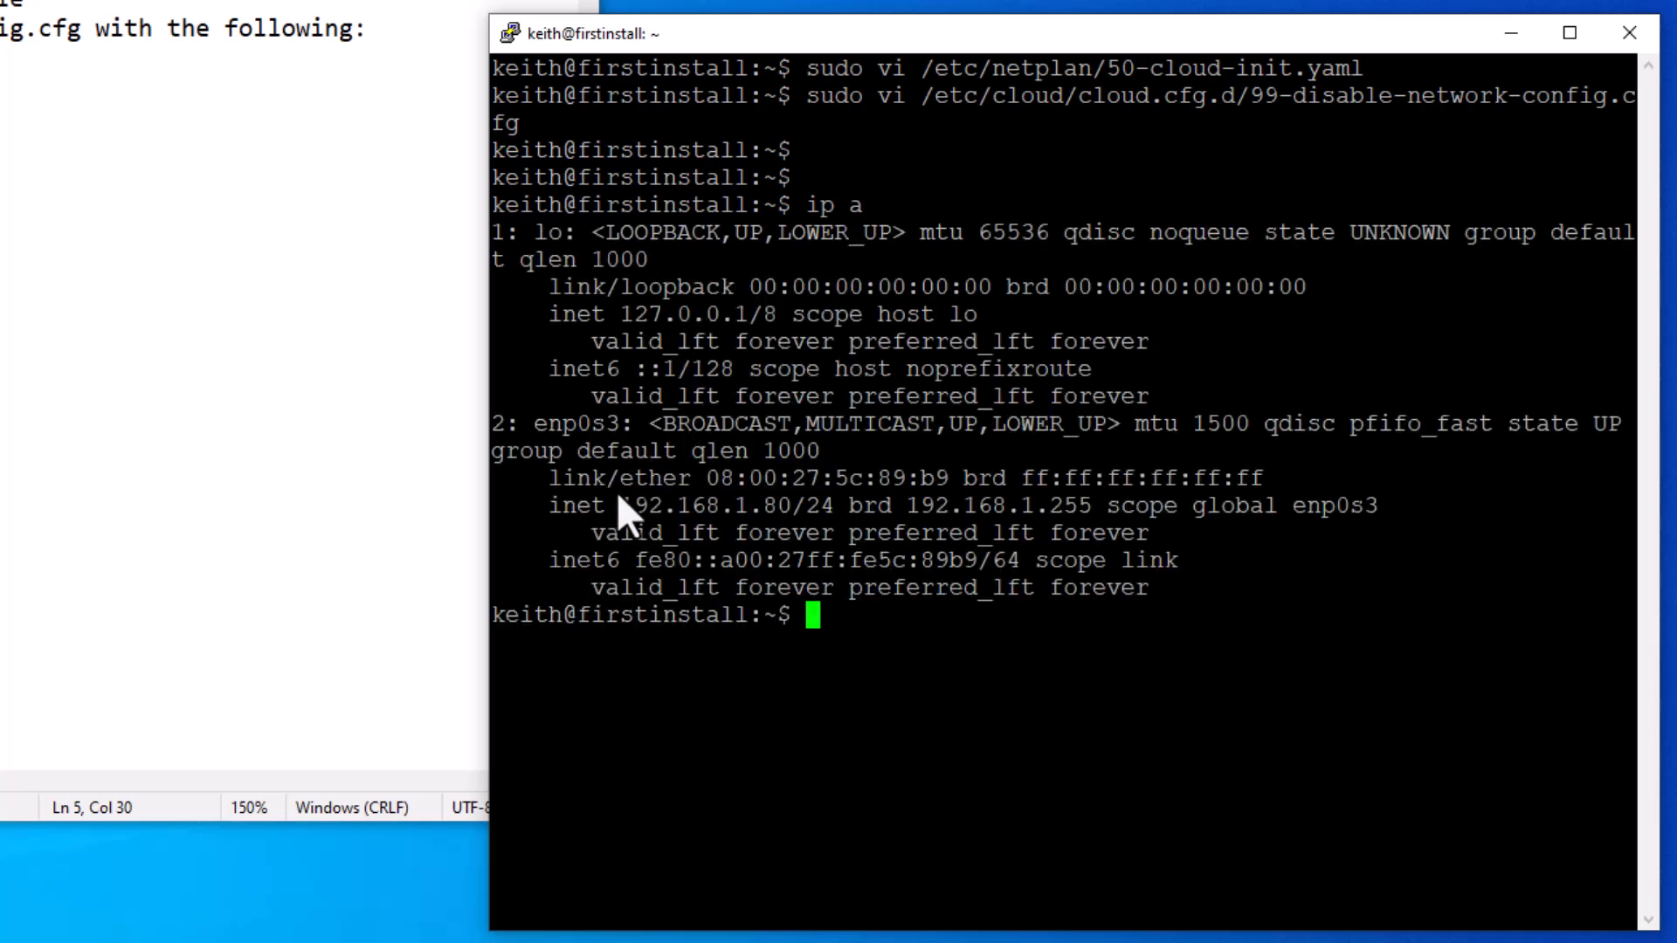
mouse_move(867, 524)
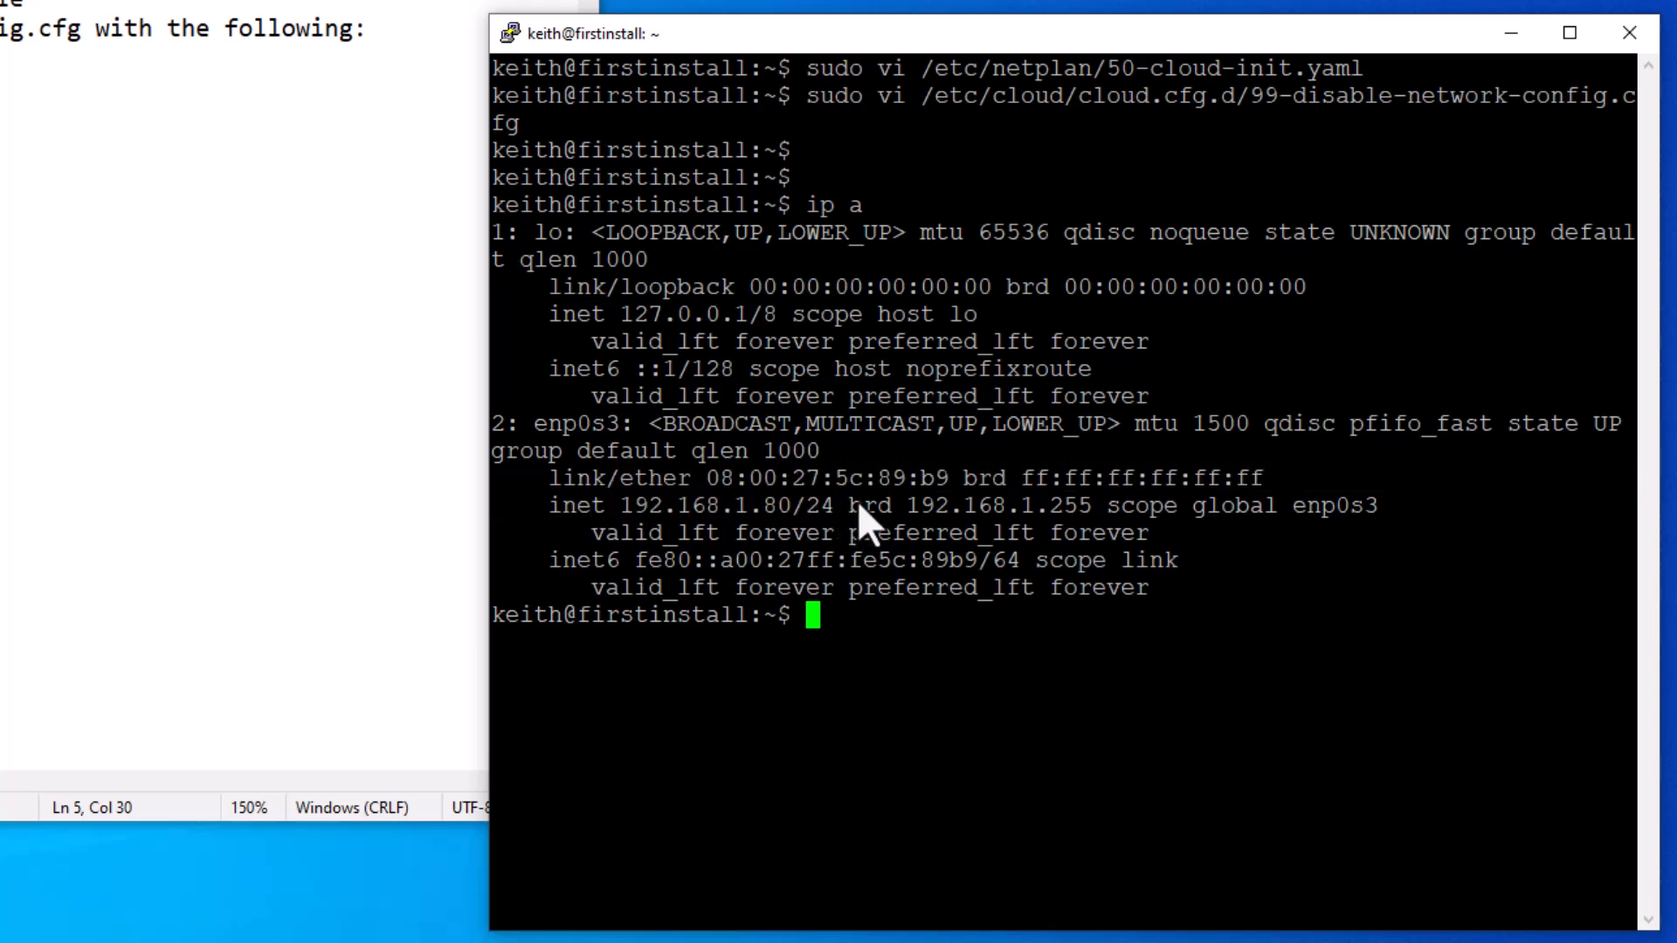
mouse_move(877, 545)
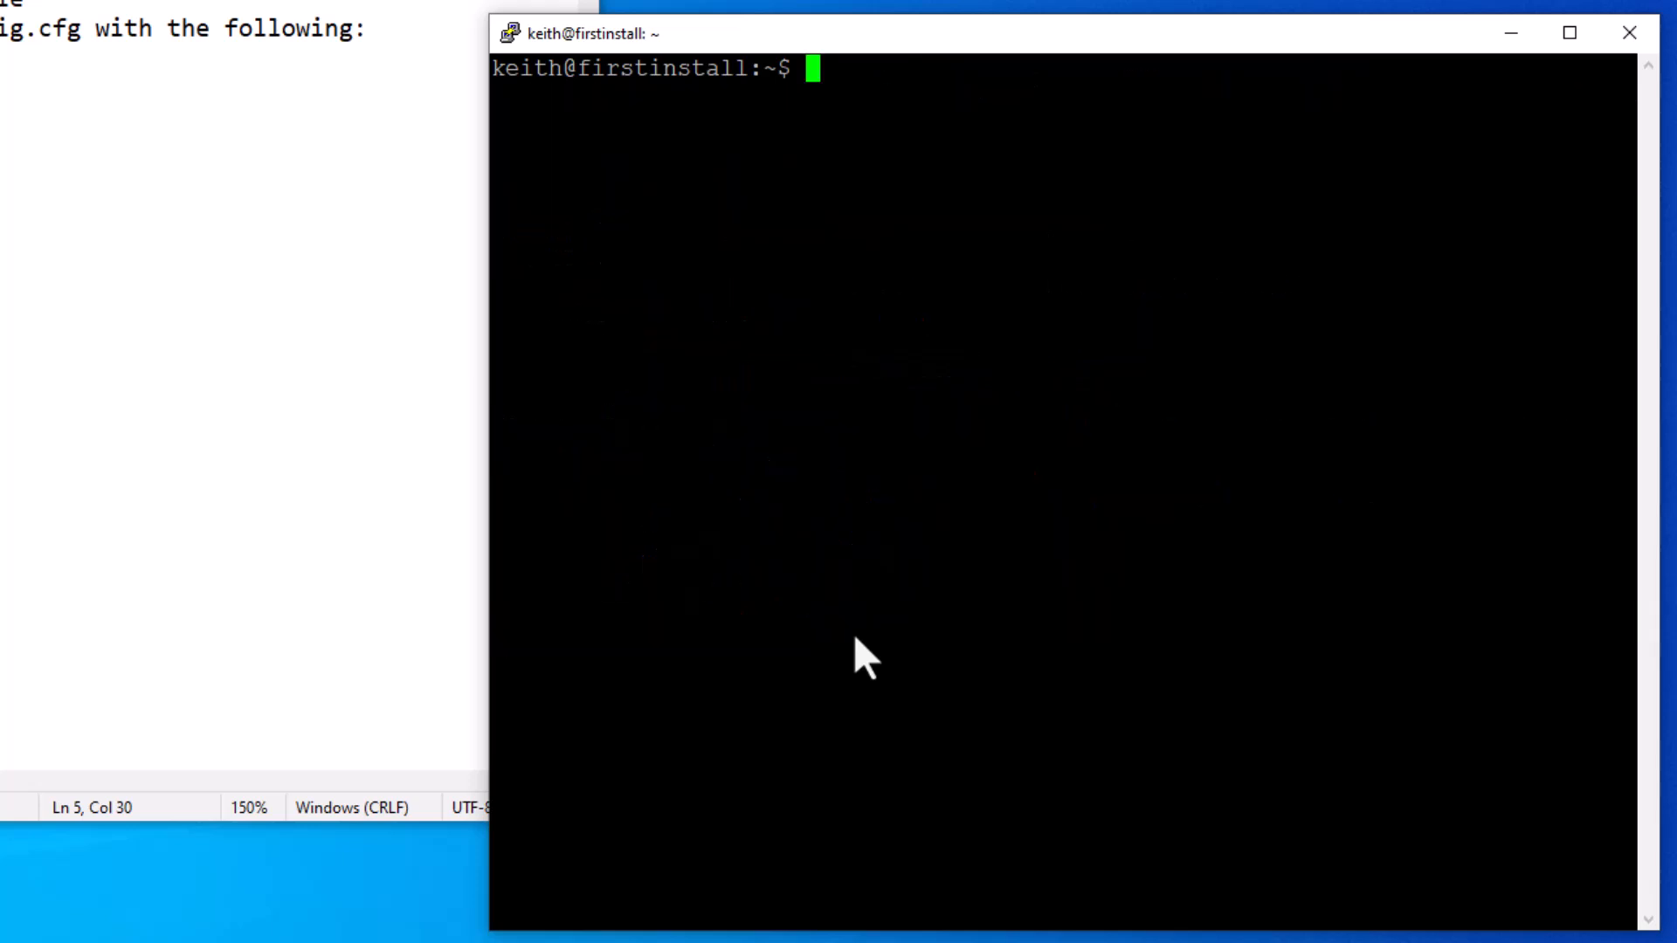
Step: Enter sudo netplan apply at the cleared prompt to apply the new network settings
type("sudo")
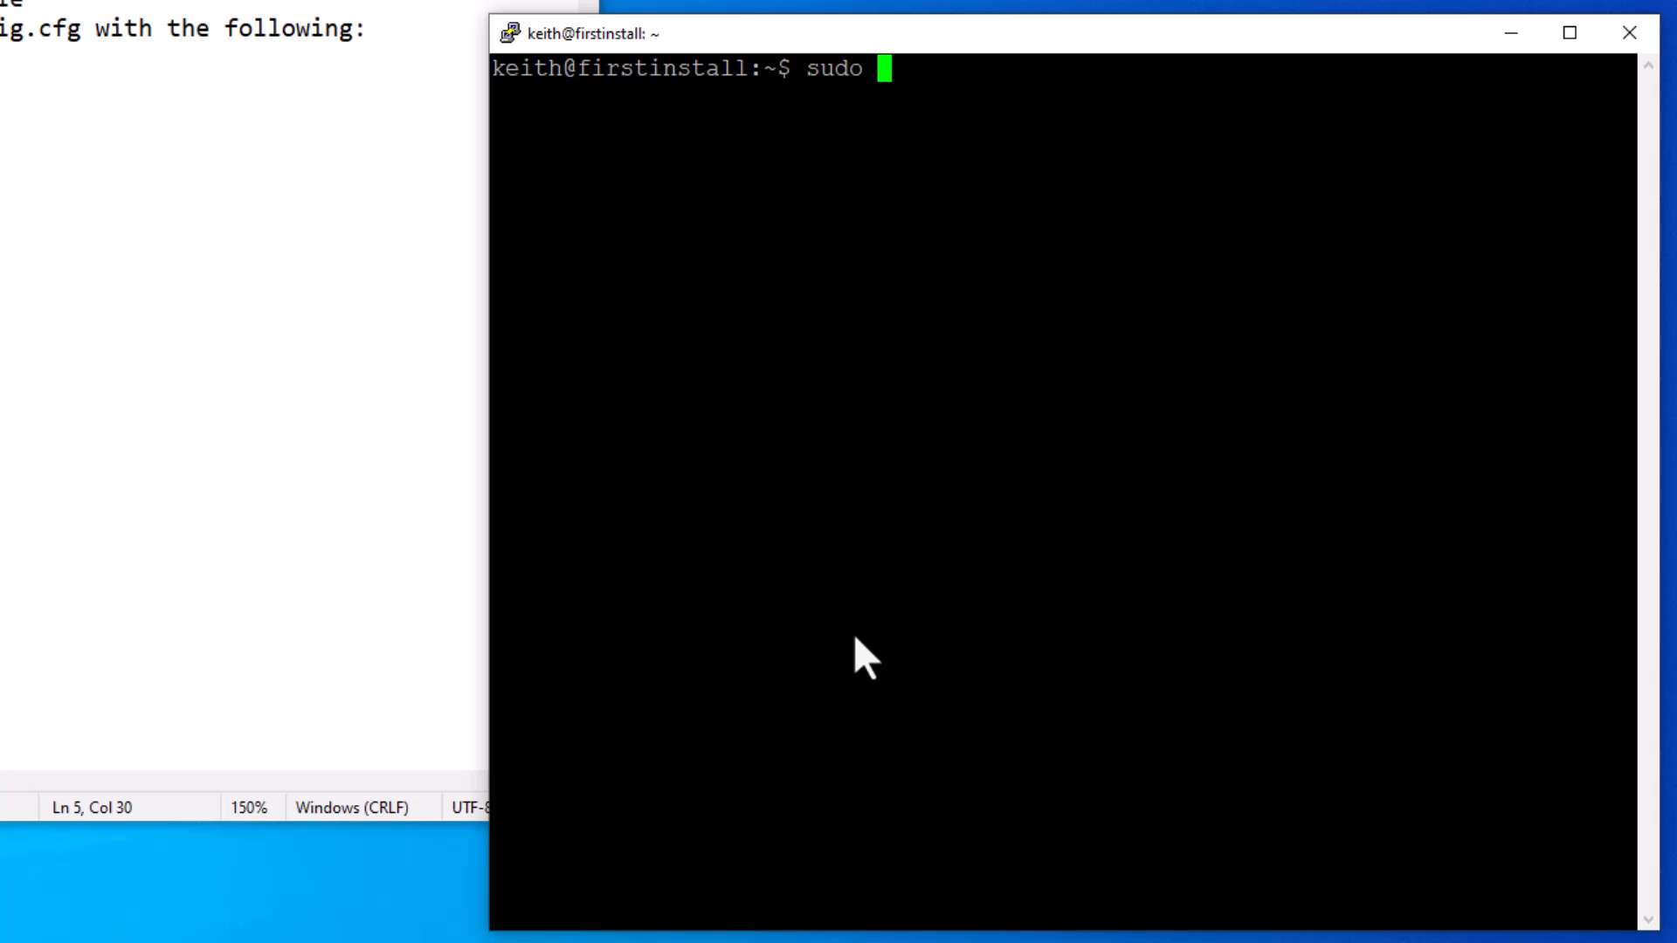
type("netp")
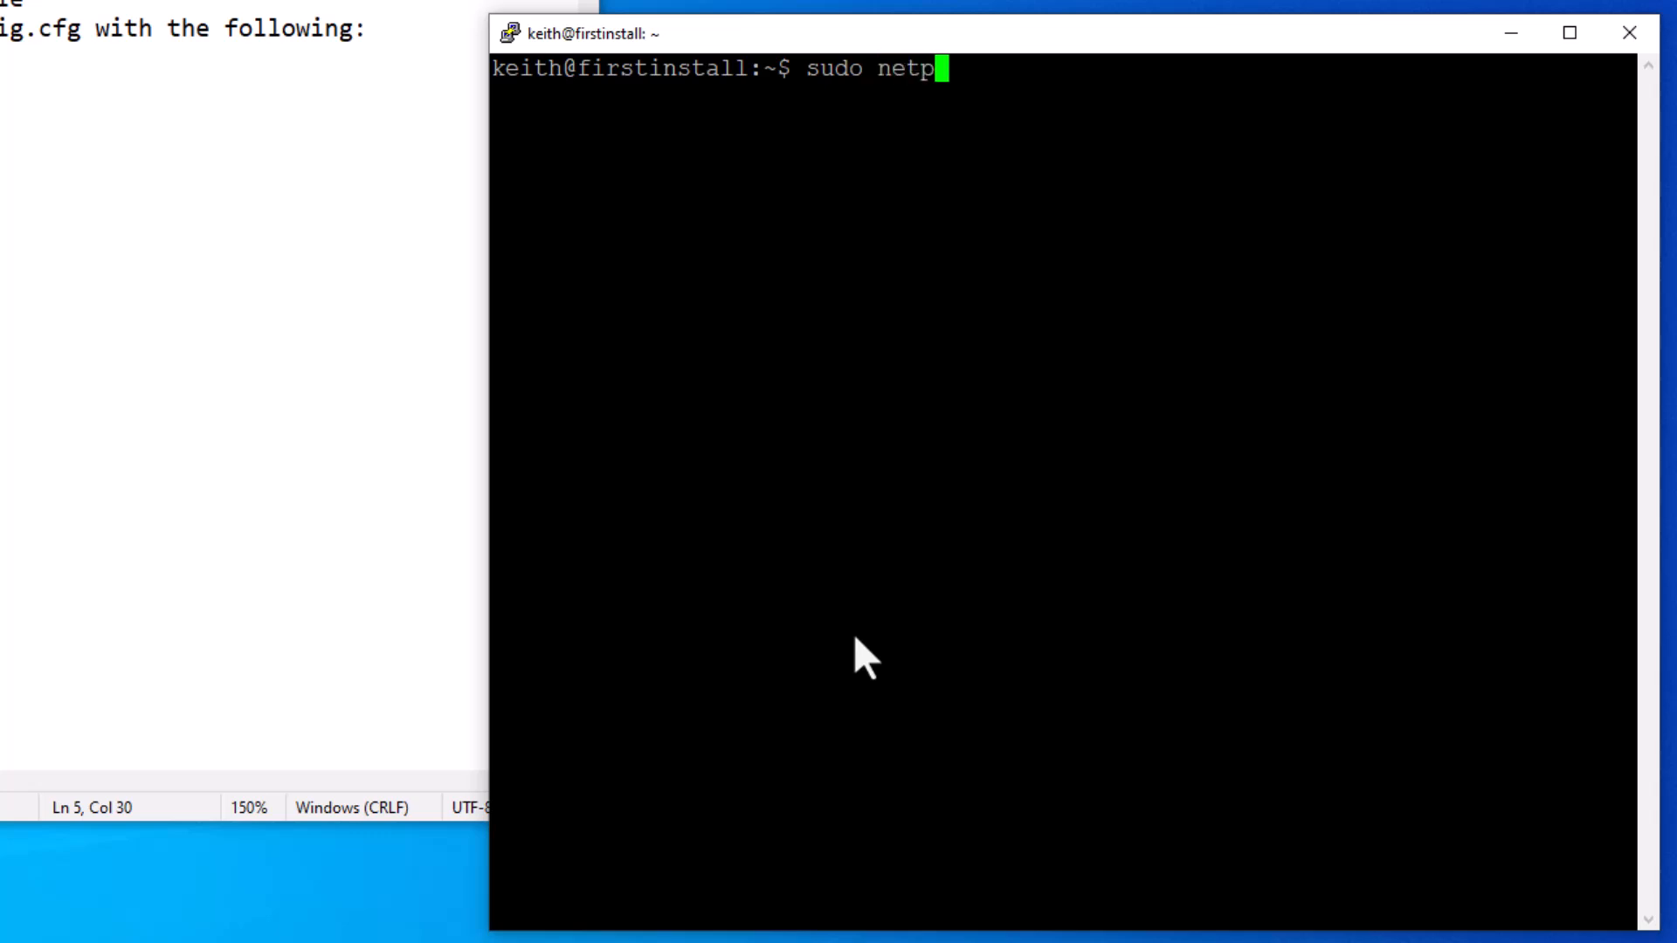
type("lan app")
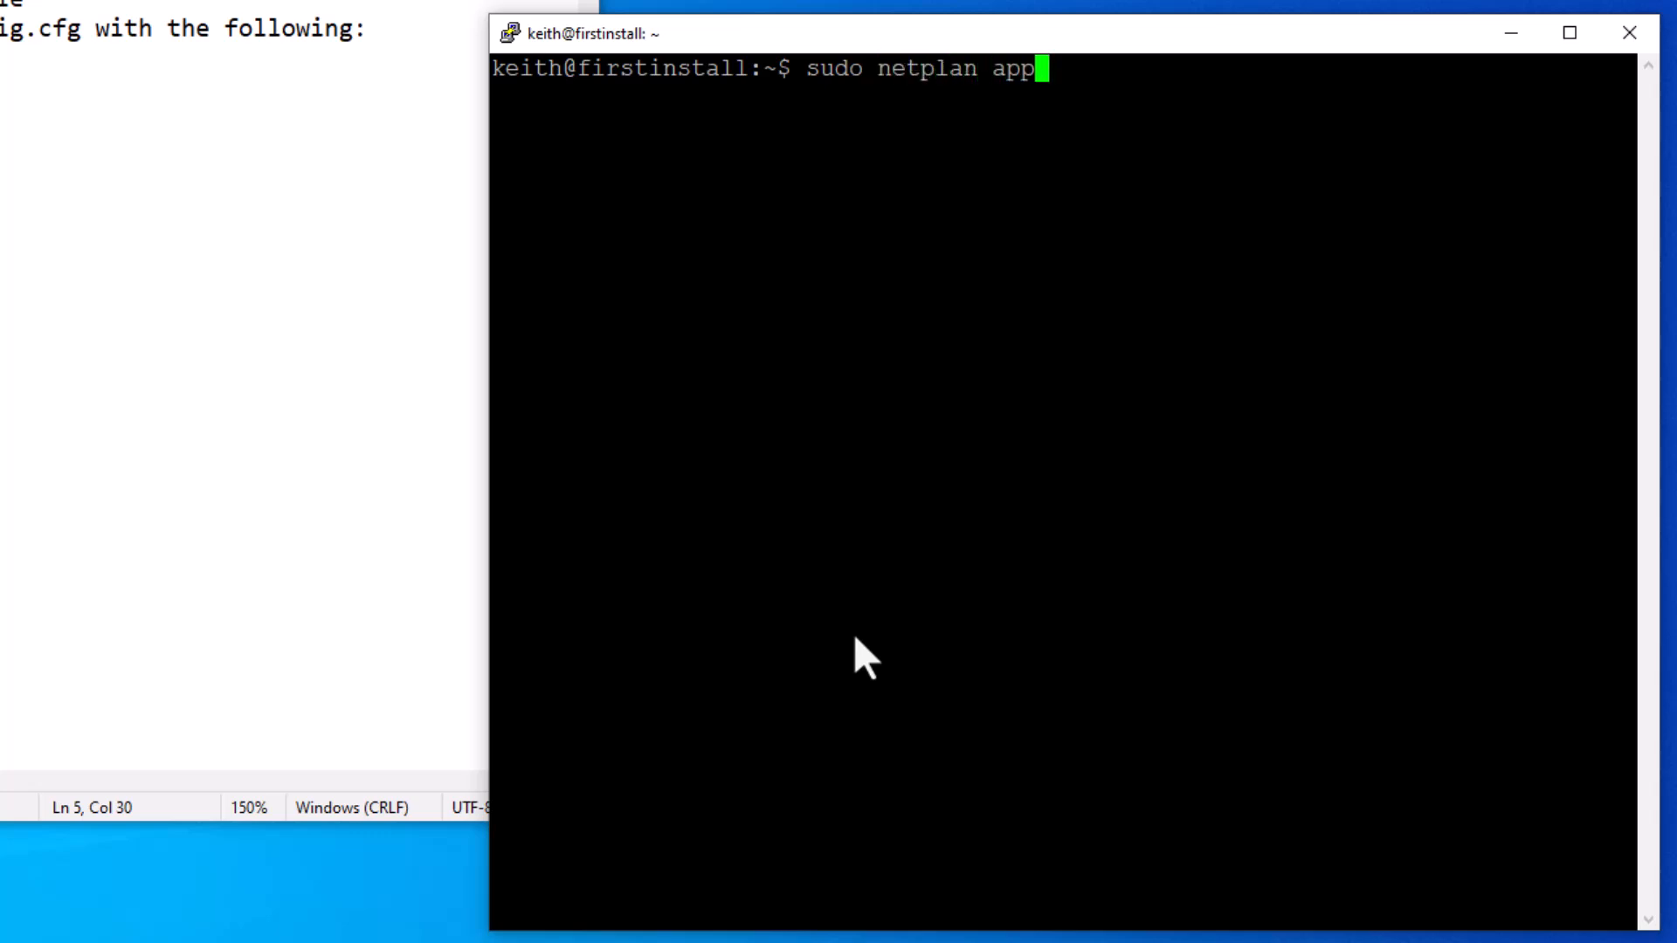
type("ly")
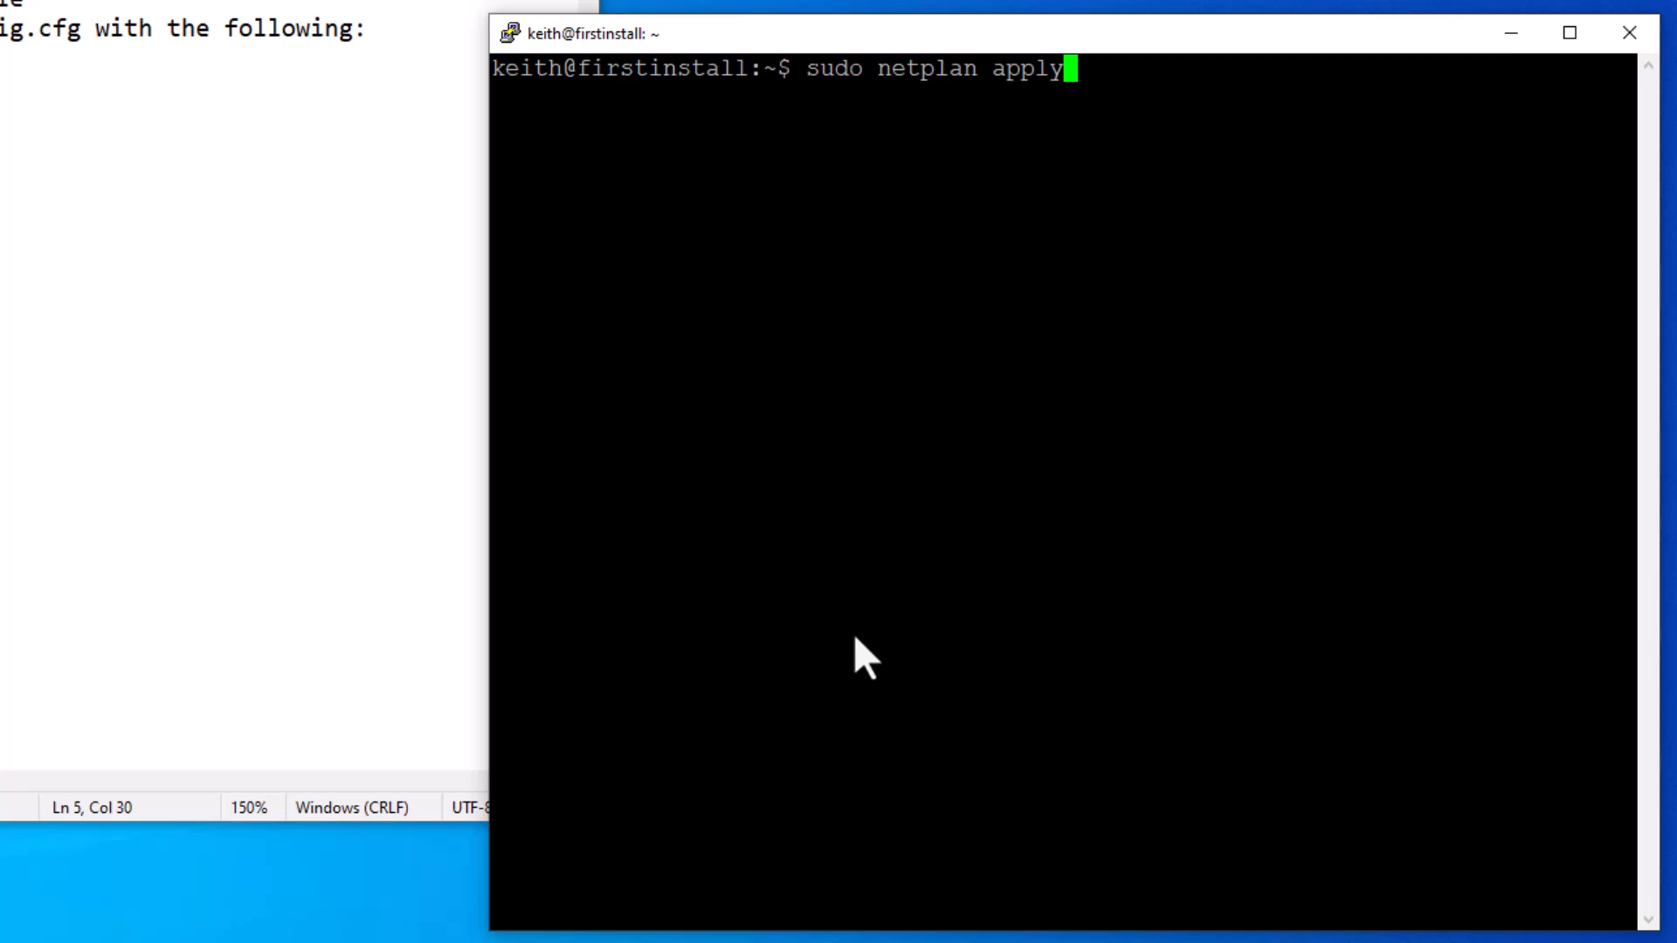
mouse_move(750, 444)
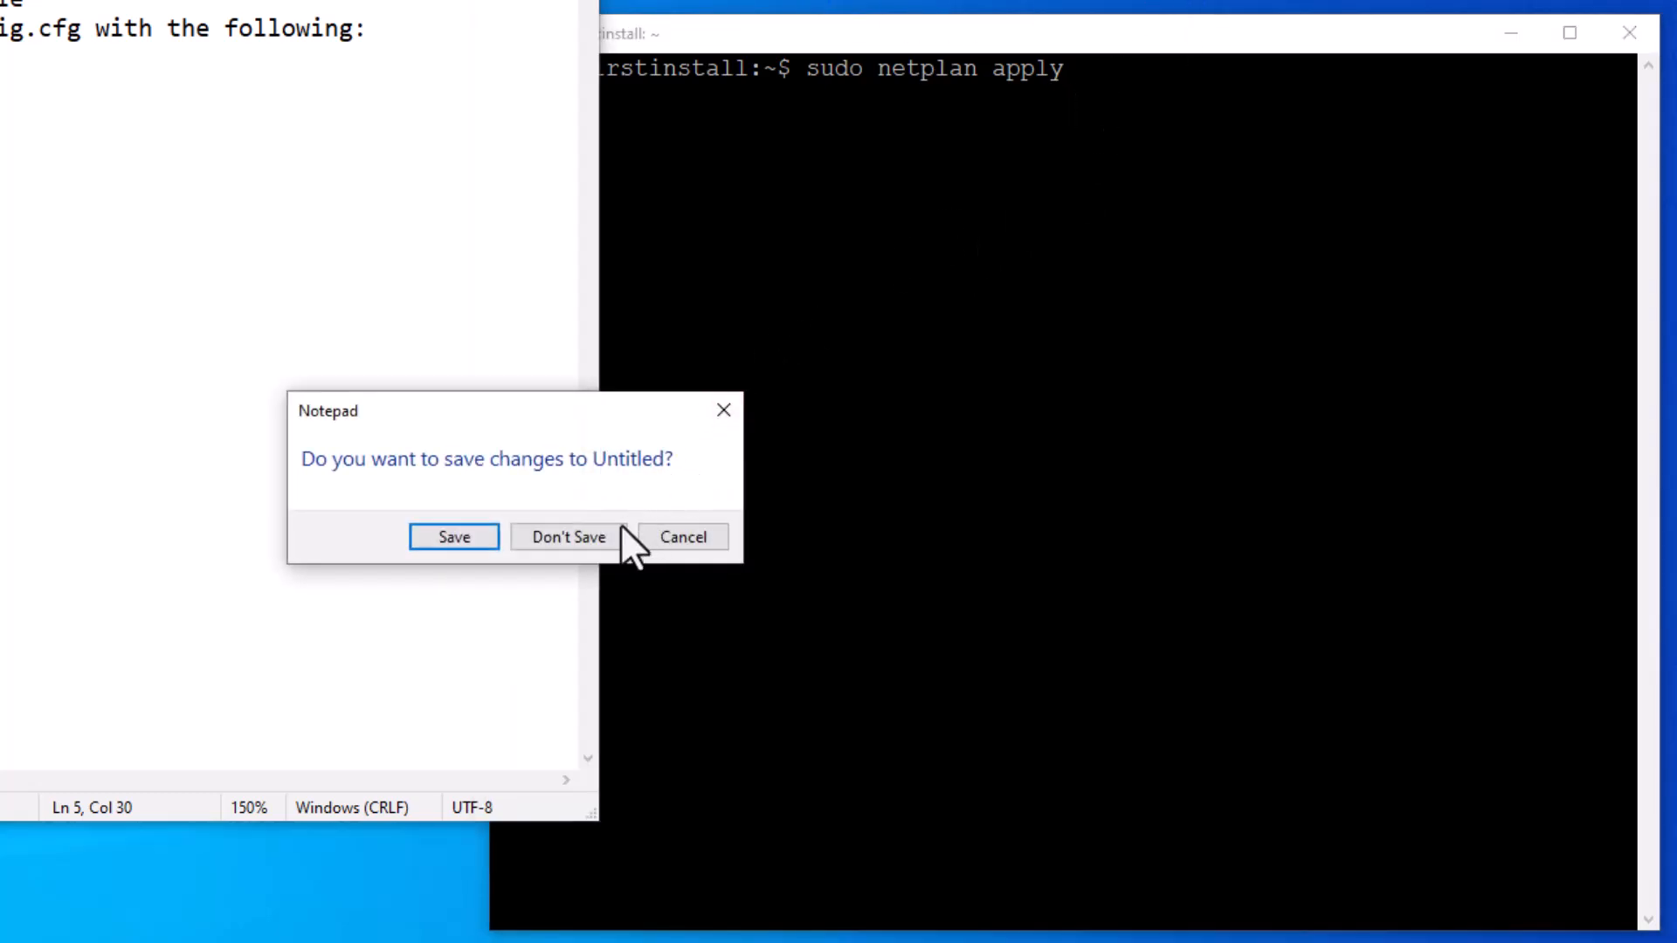
Step: Discard the Notepad notes and close the PuTTY session, returning to the desktop
left_click(568, 537)
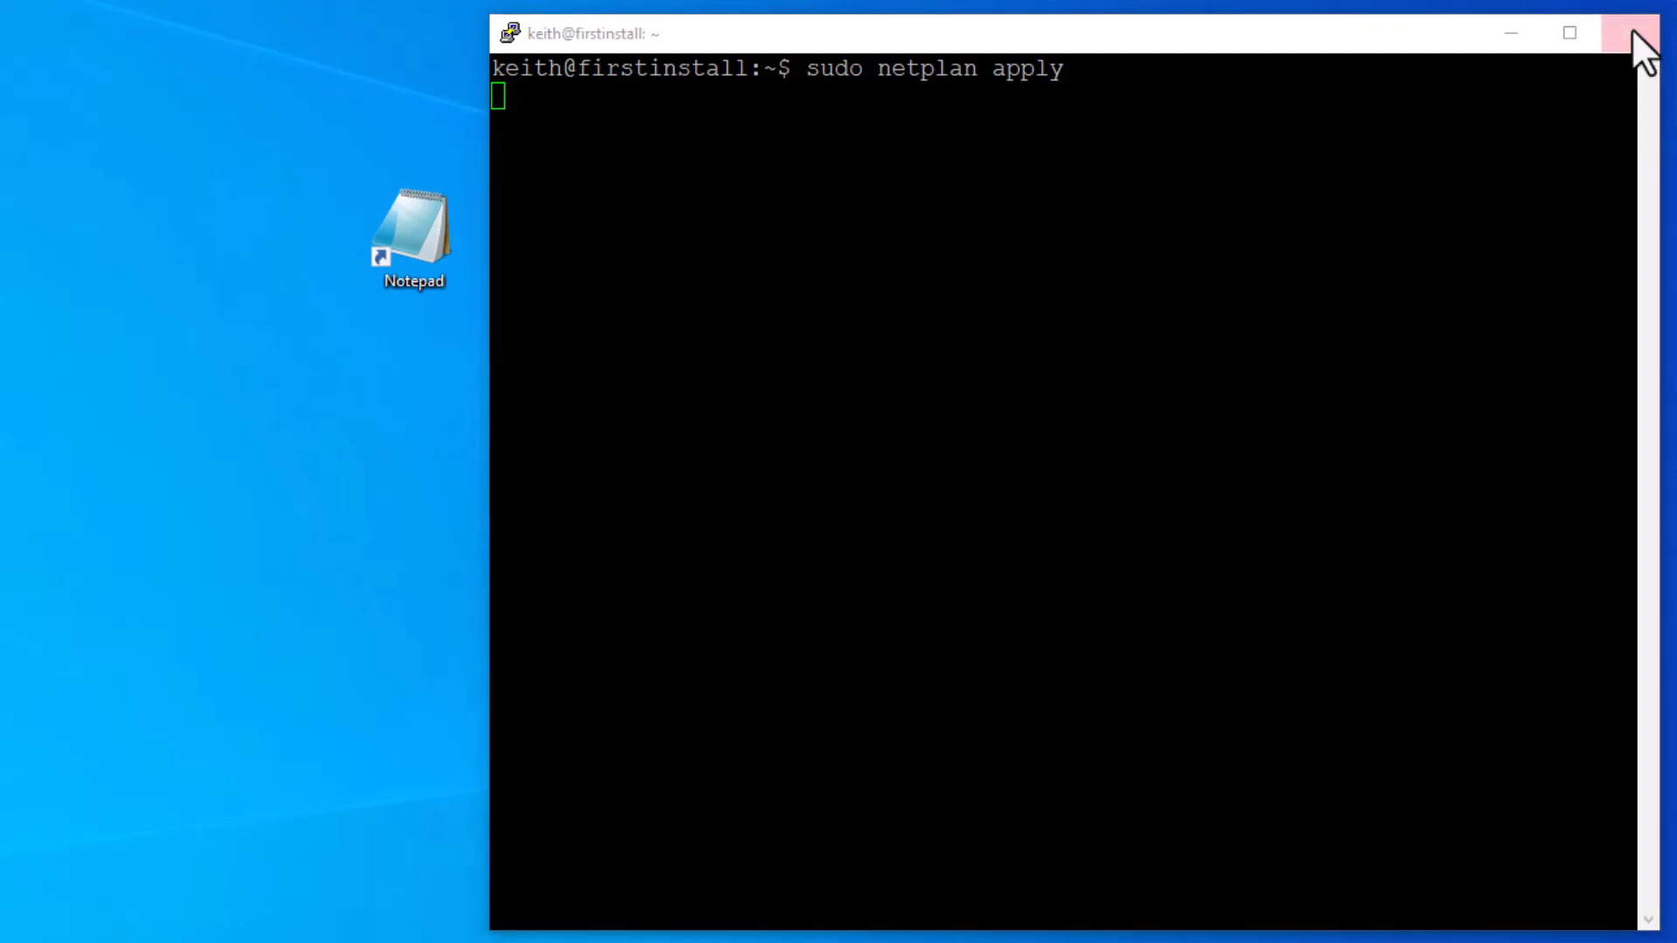
left_click(1632, 31)
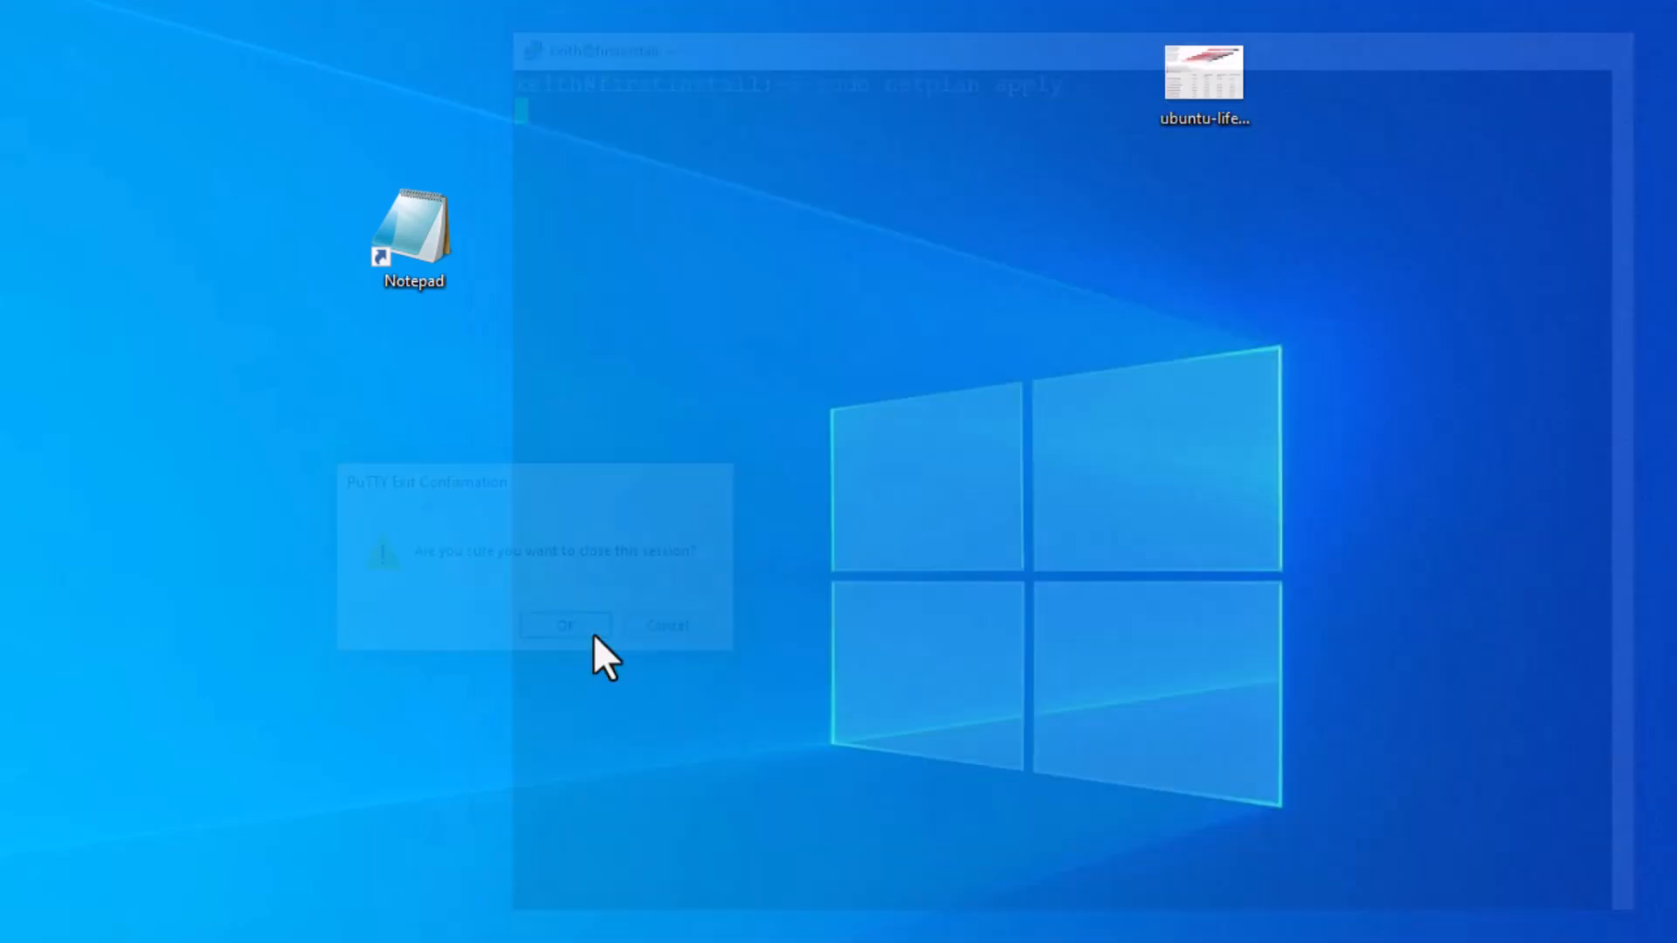
left_click(564, 625)
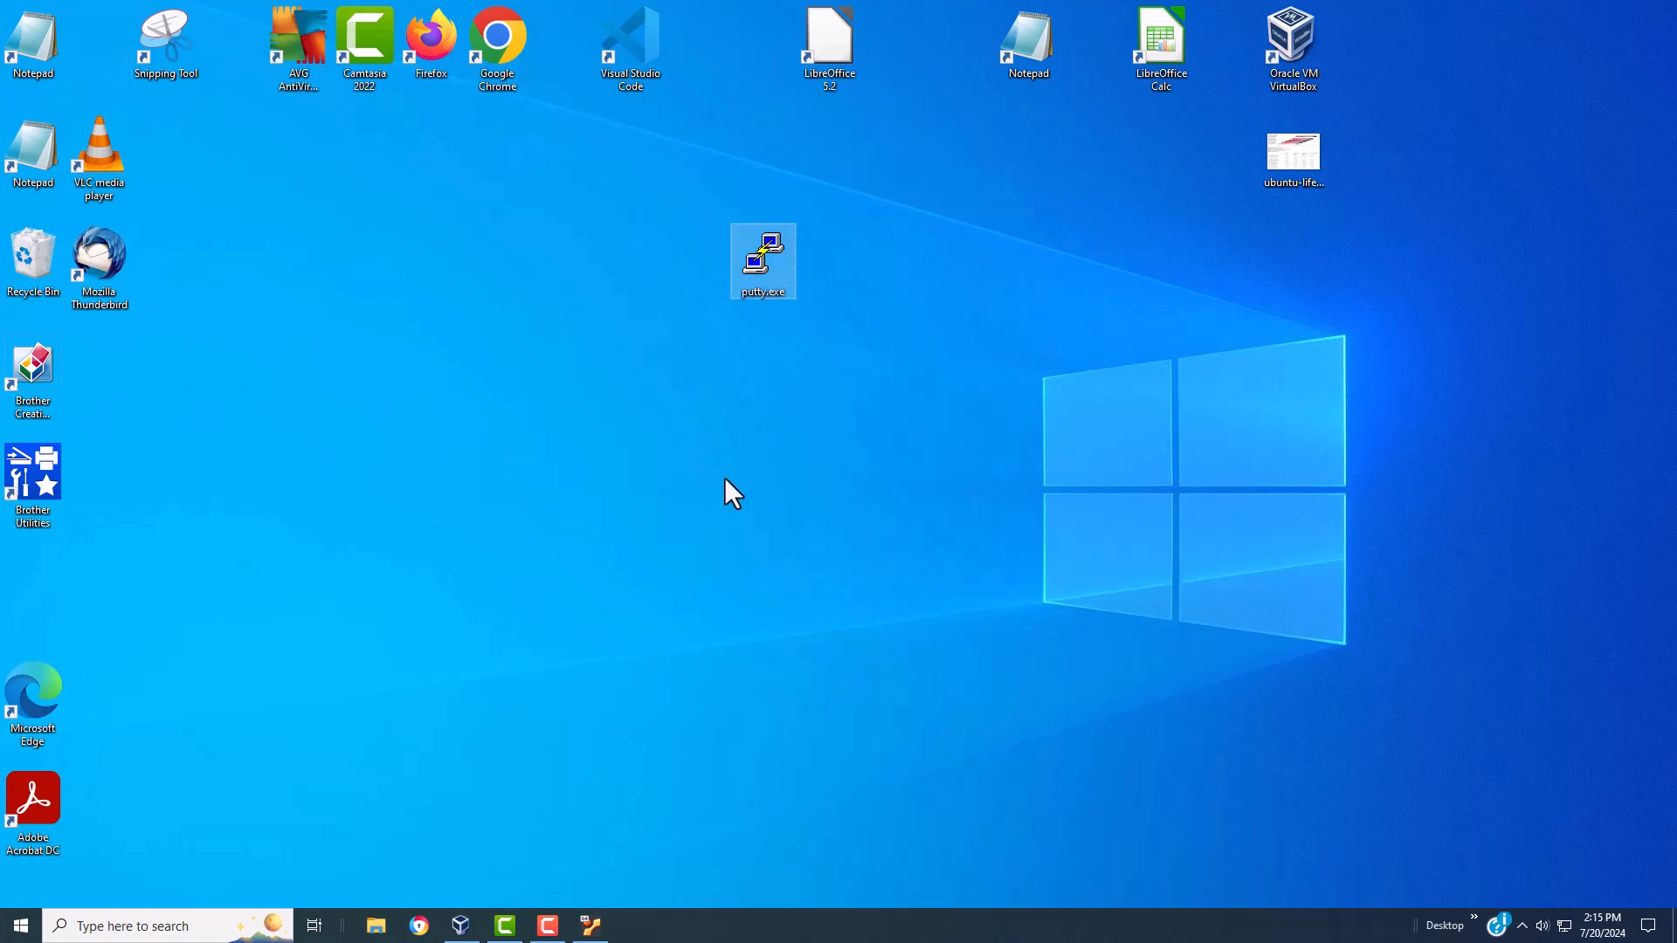
mouse_move(810, 355)
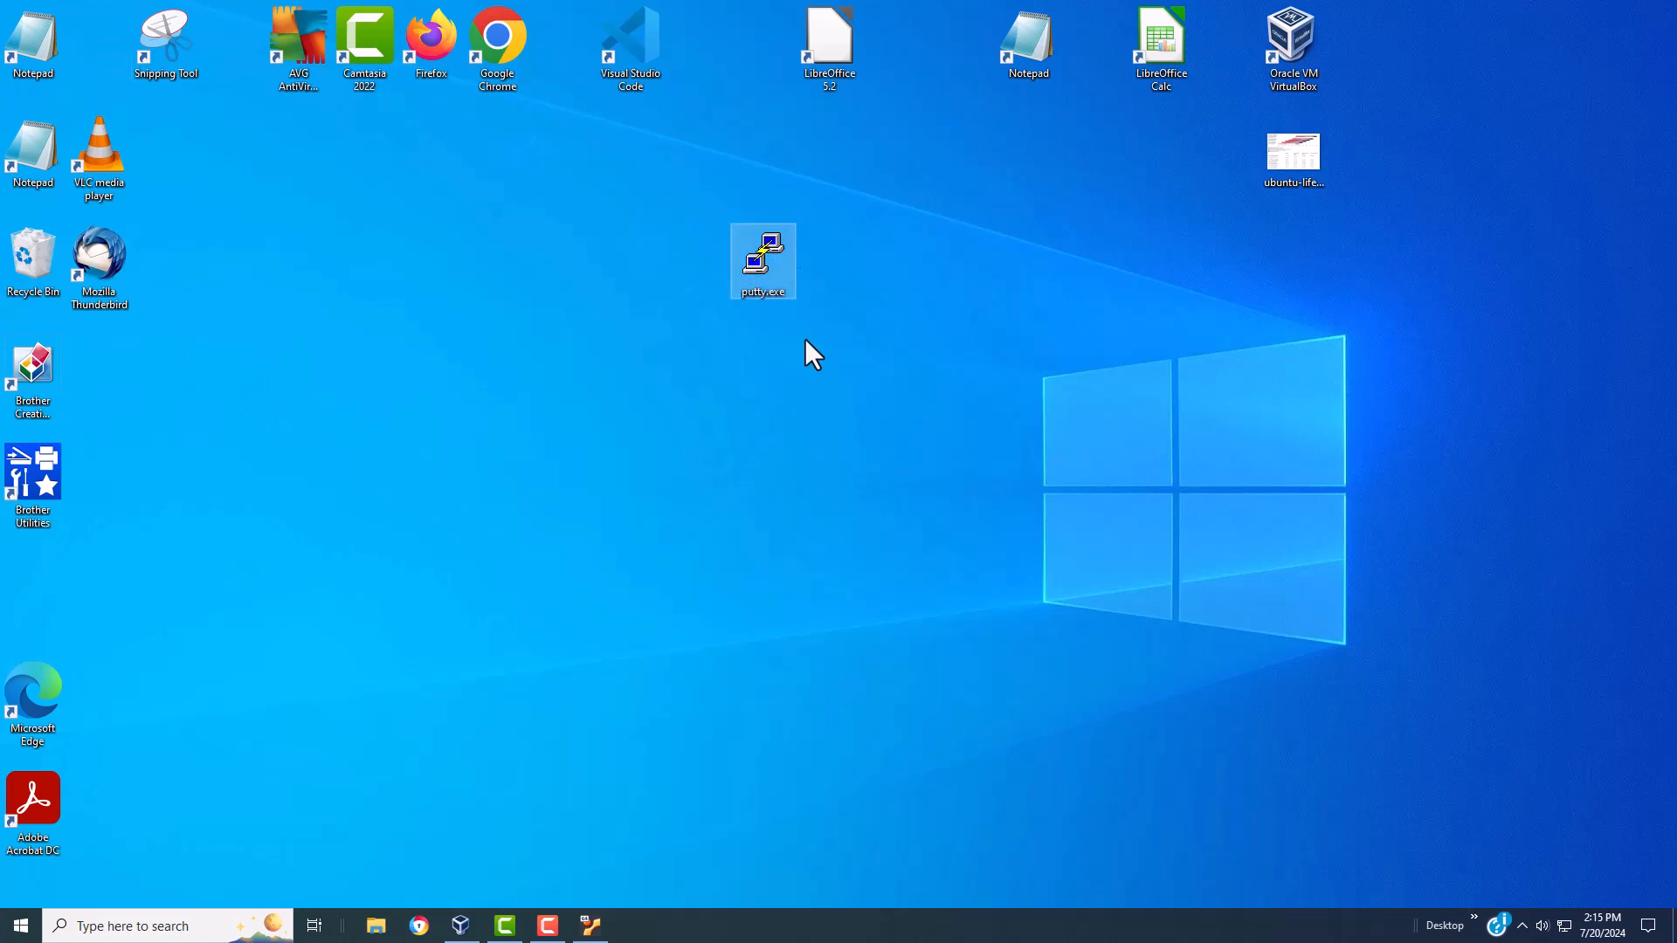
mouse_move(765, 262)
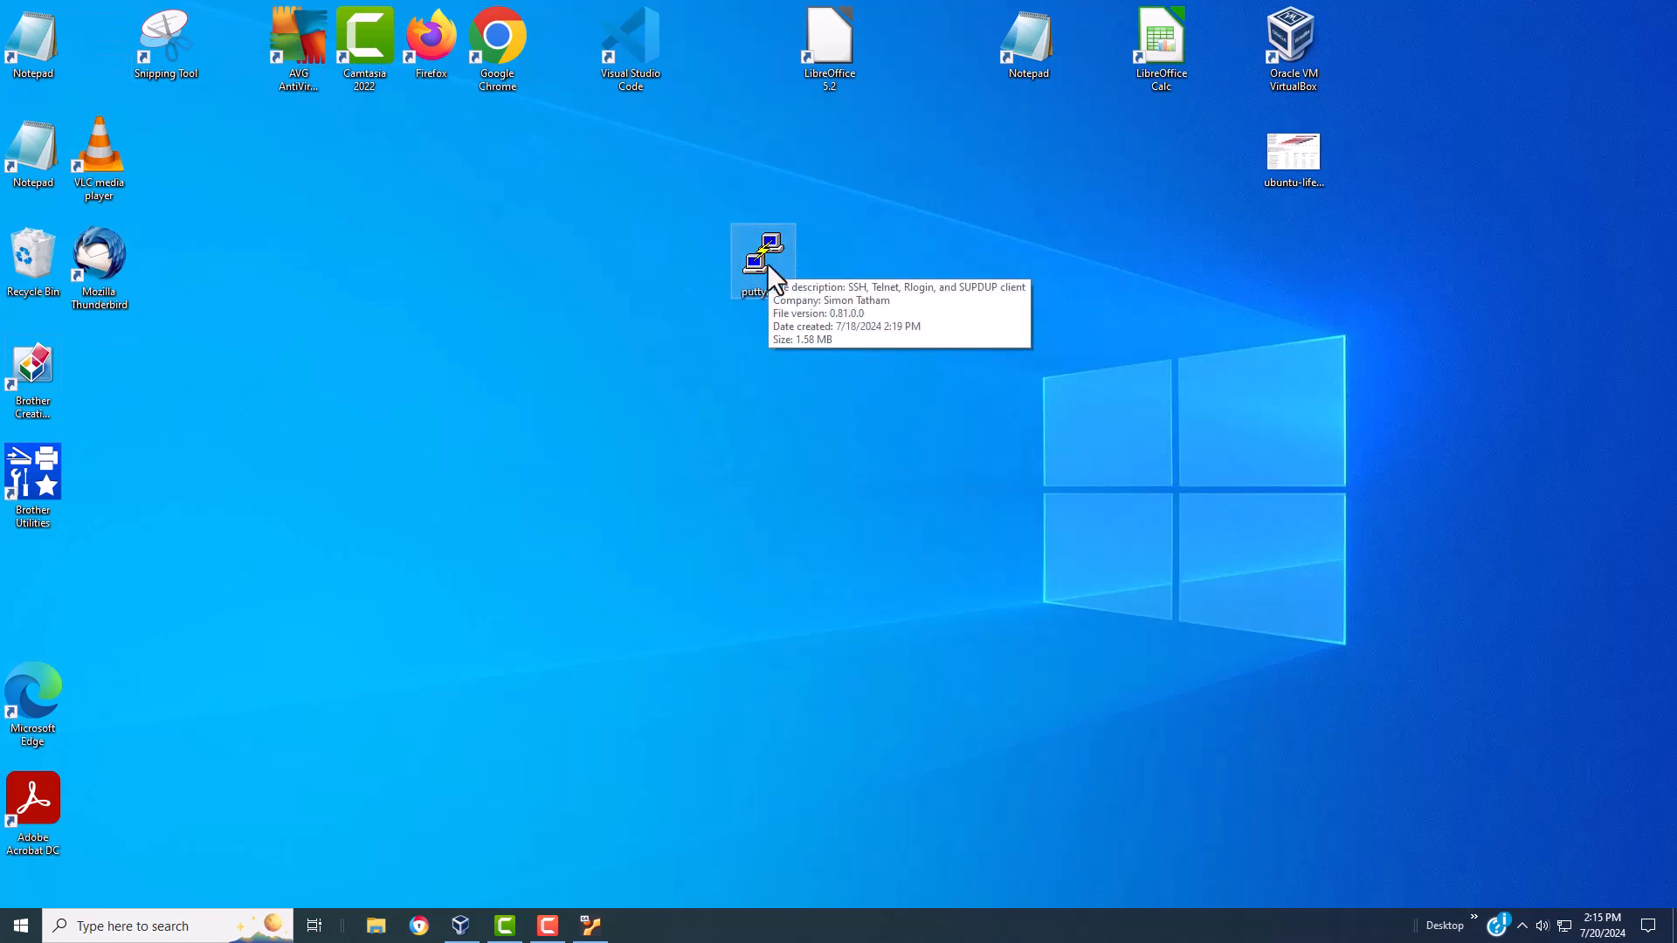
double_click(762, 260)
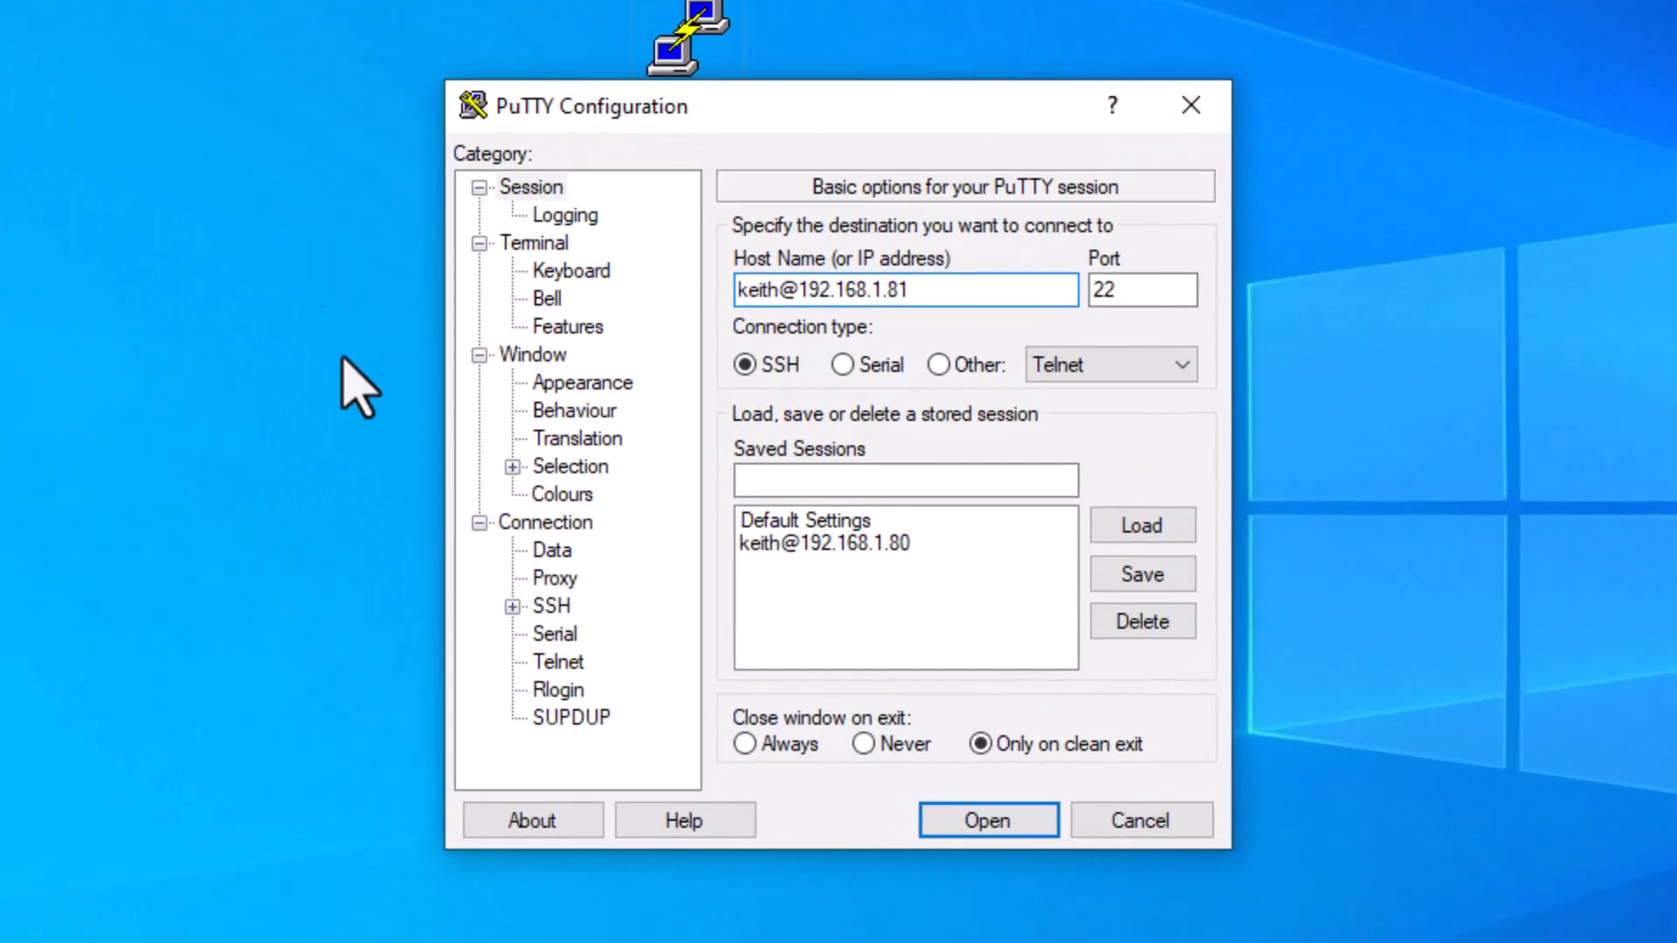
mouse_move(995, 288)
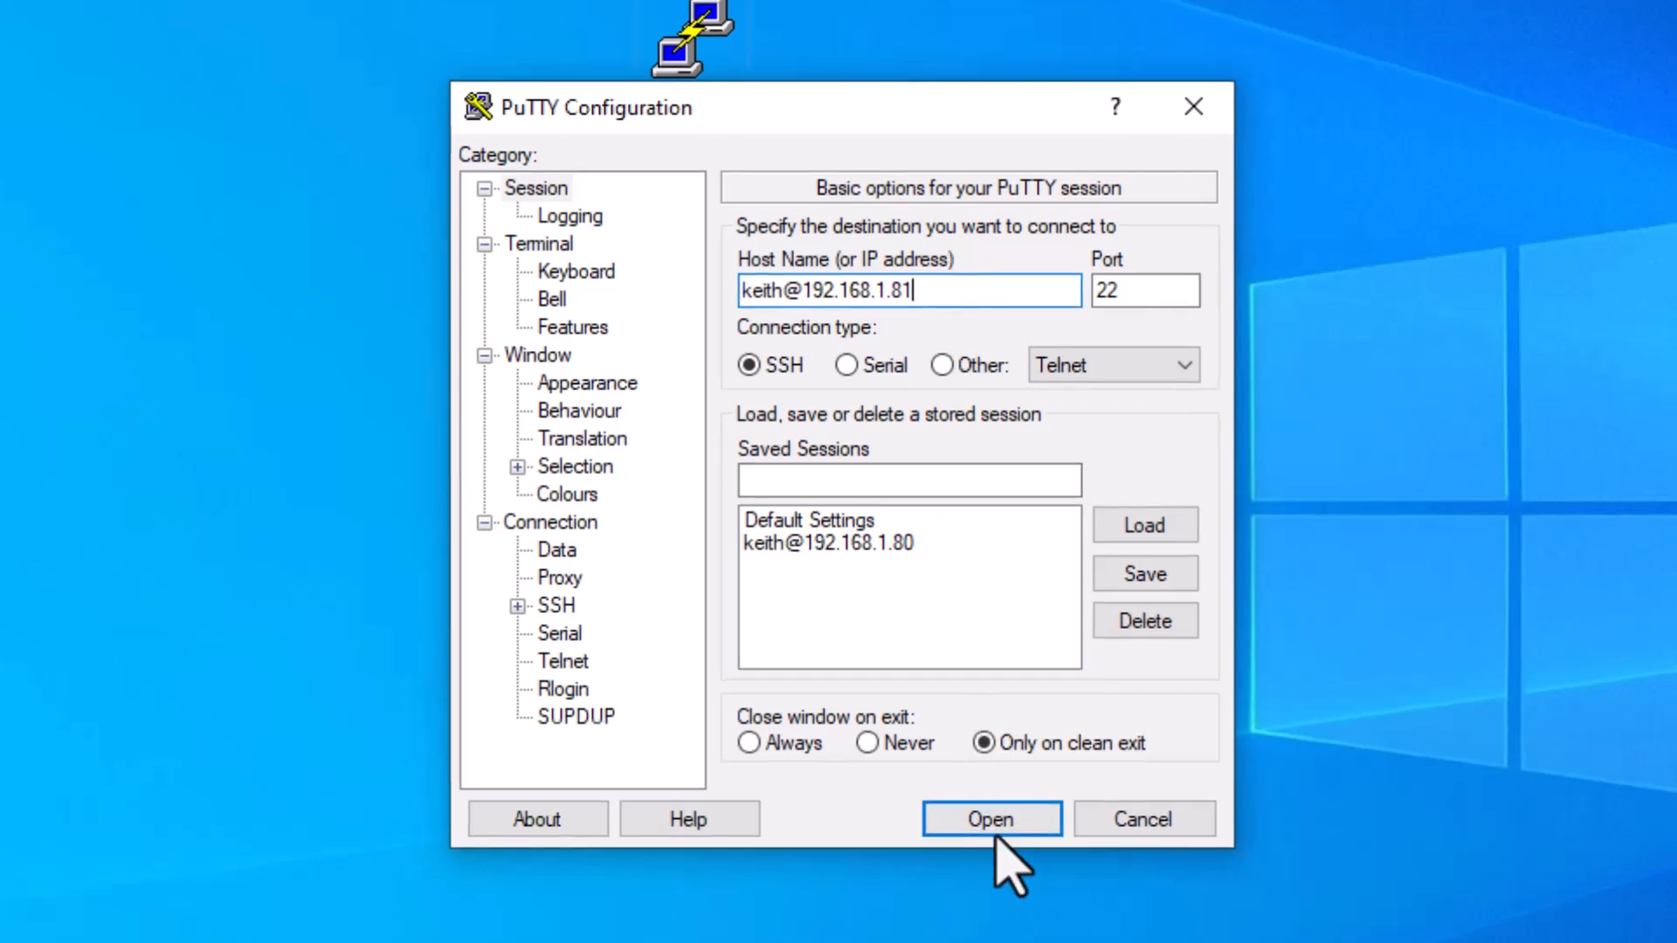
left_click(989, 819)
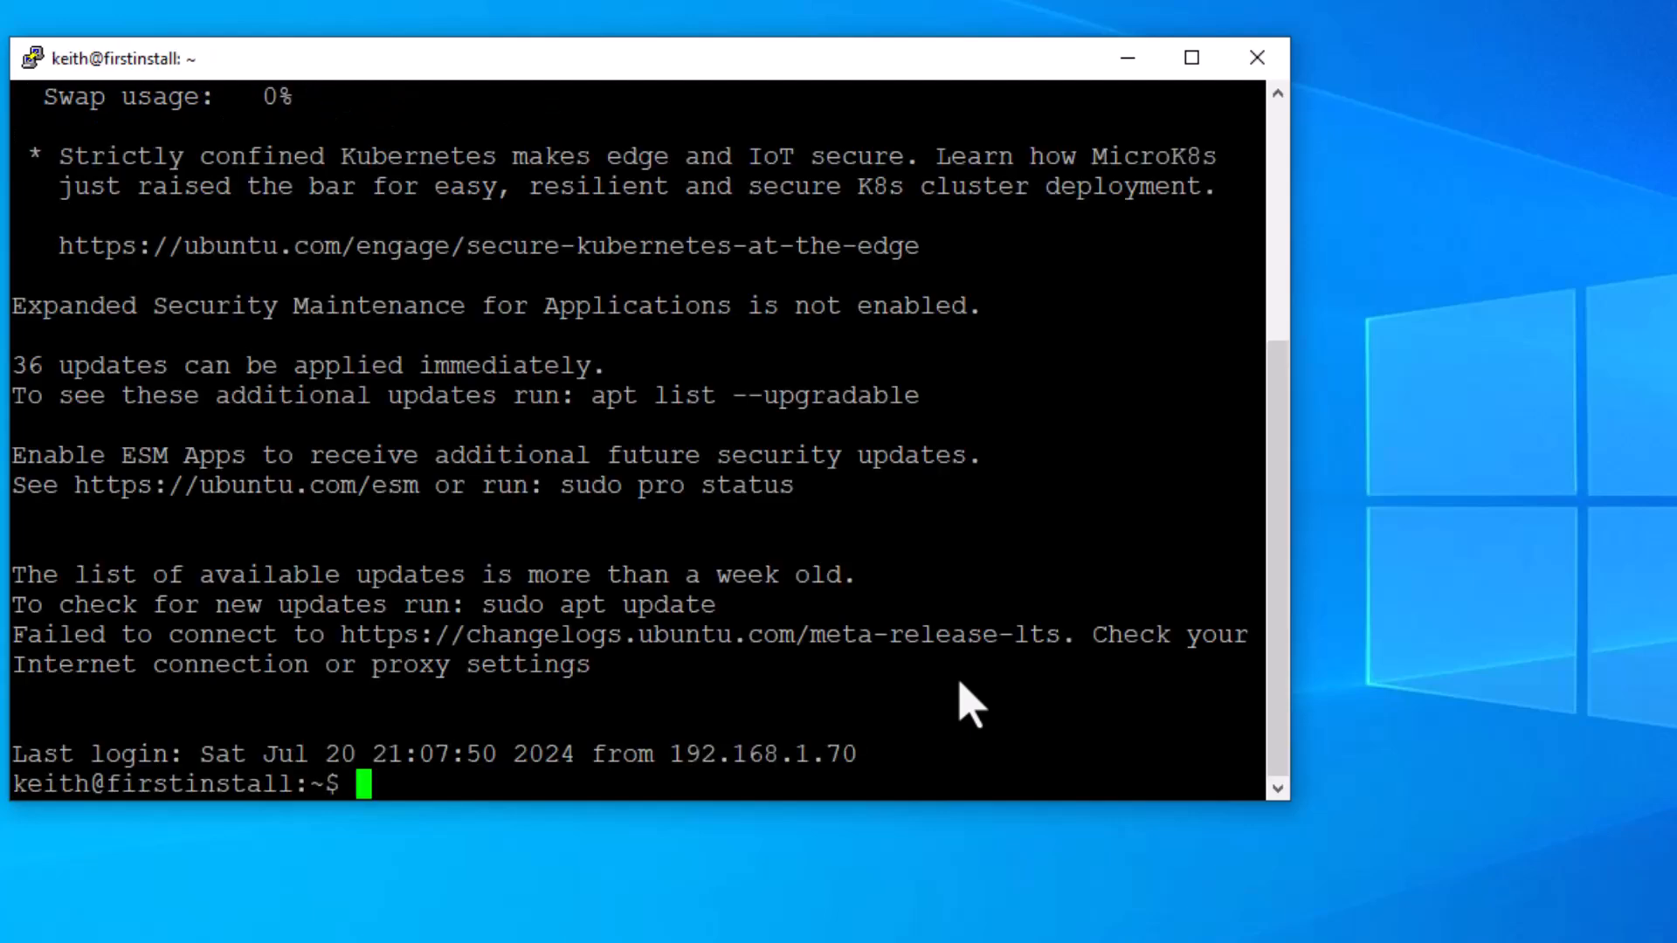
type("cle")
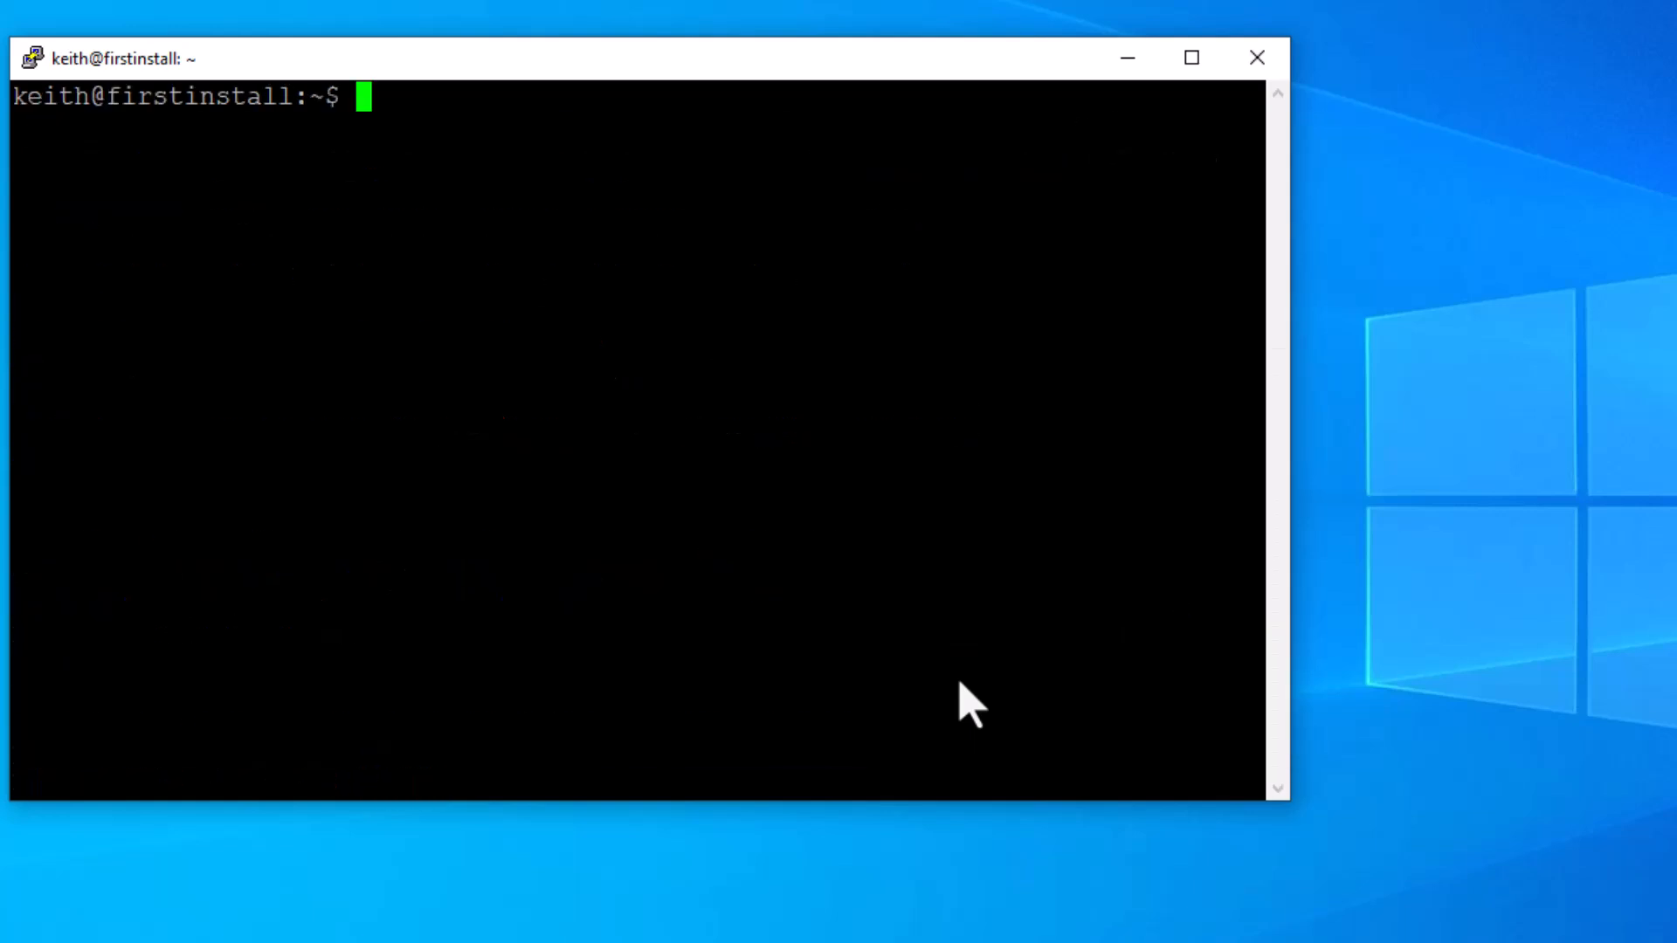
type("ip")
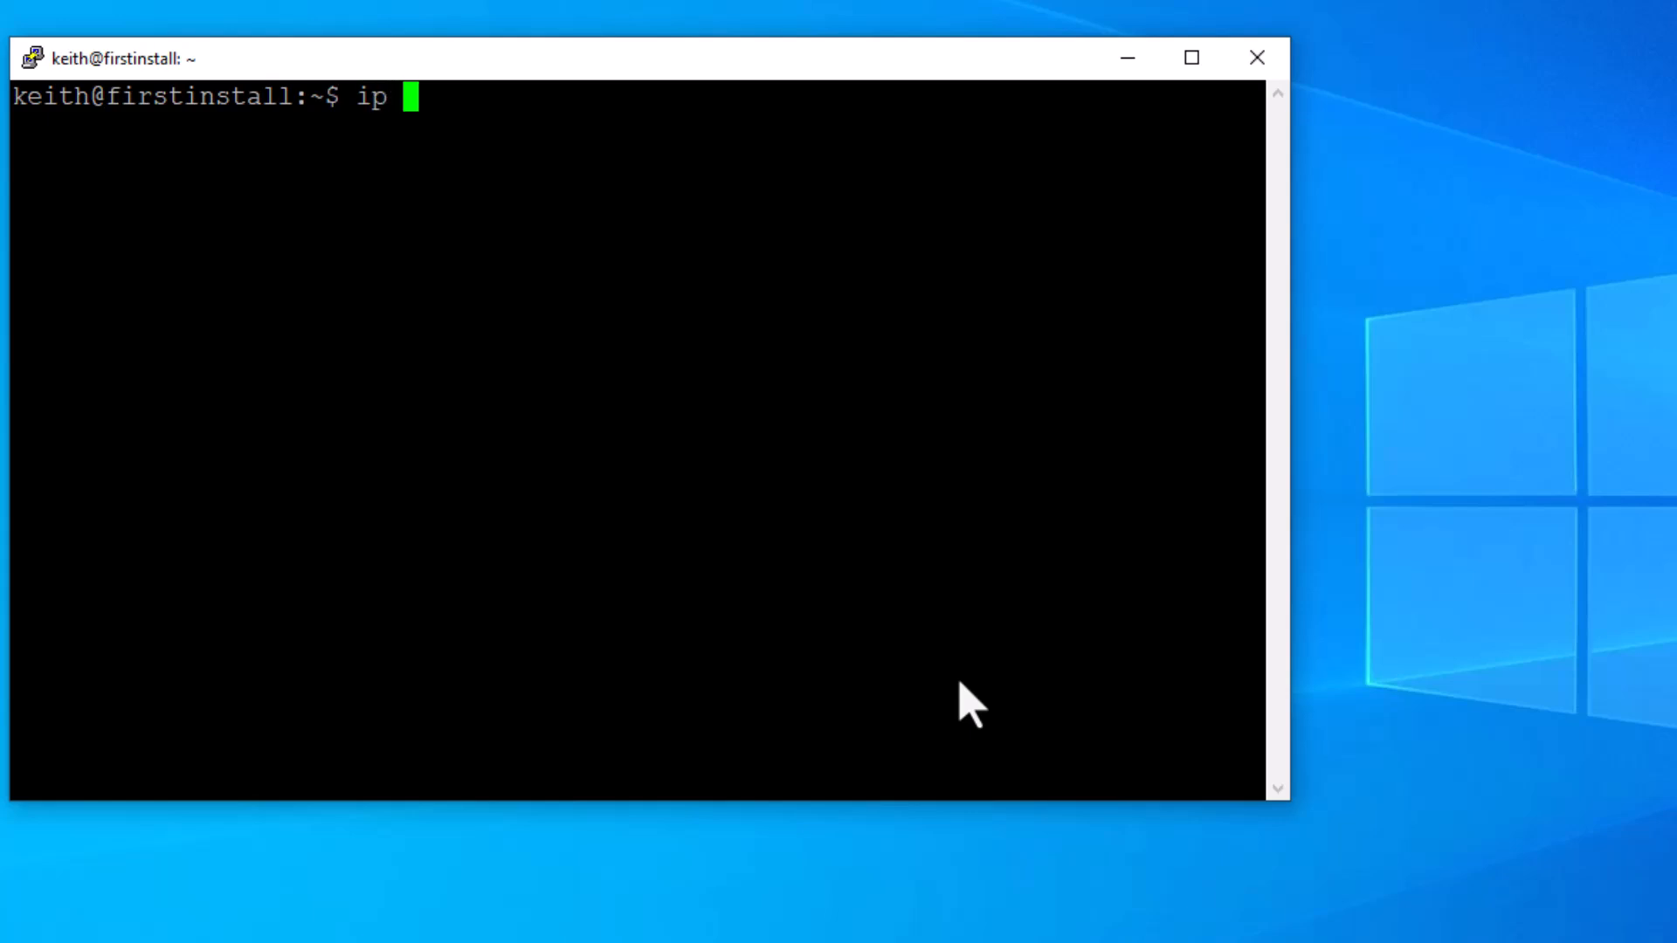
type("a")
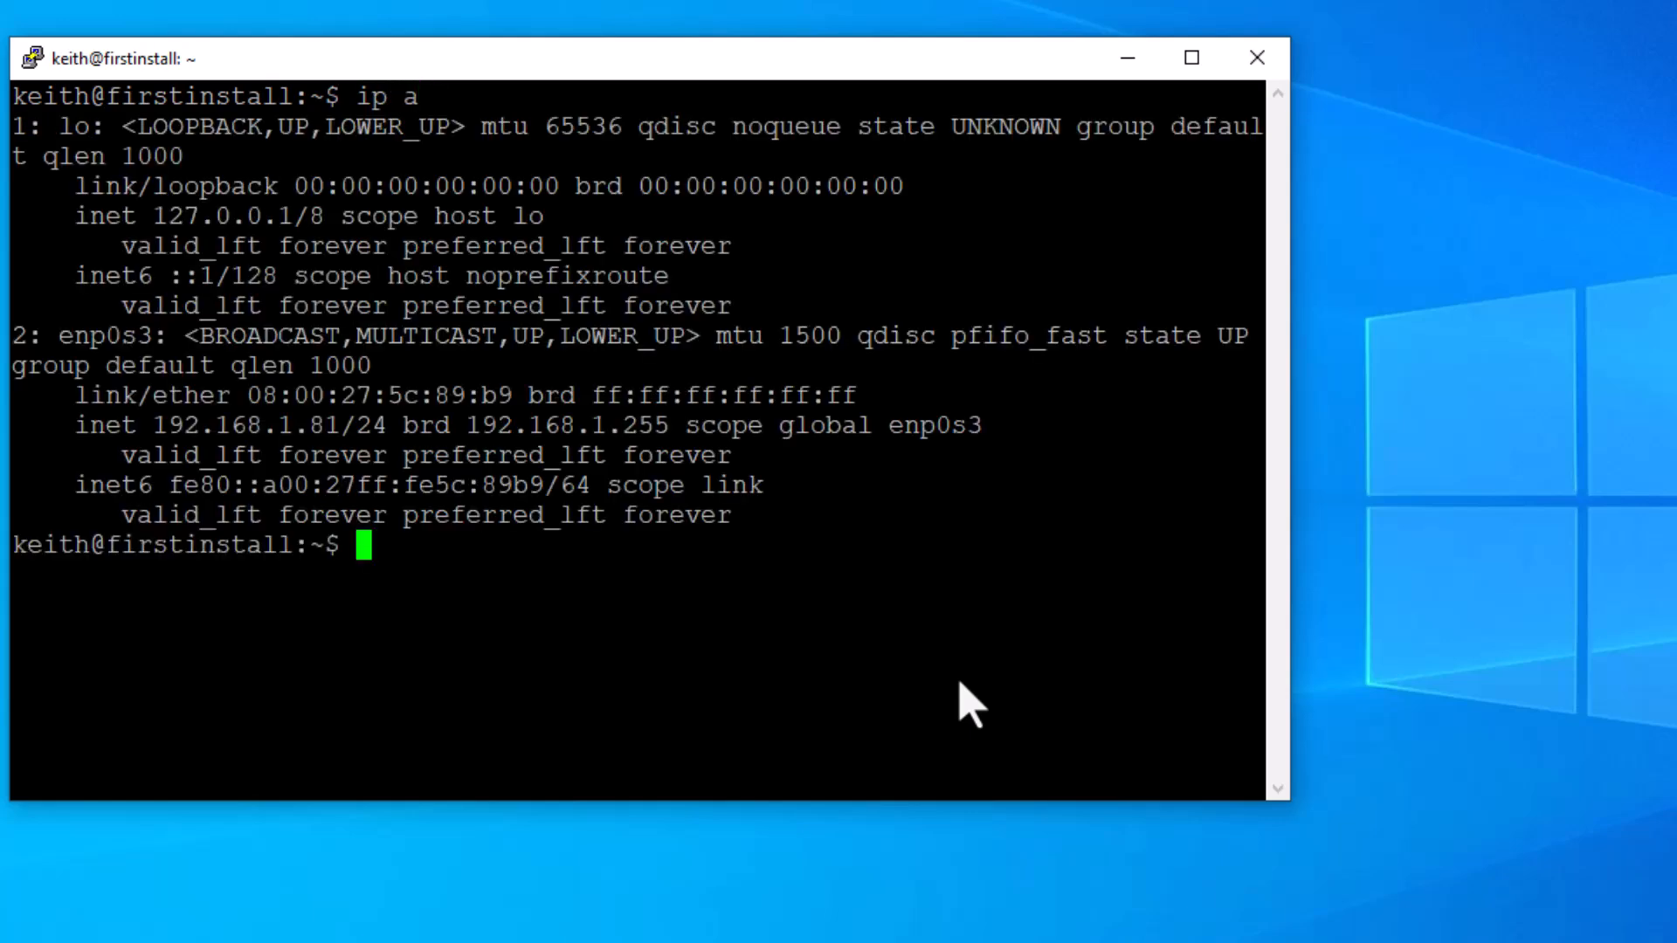
mouse_move(166, 444)
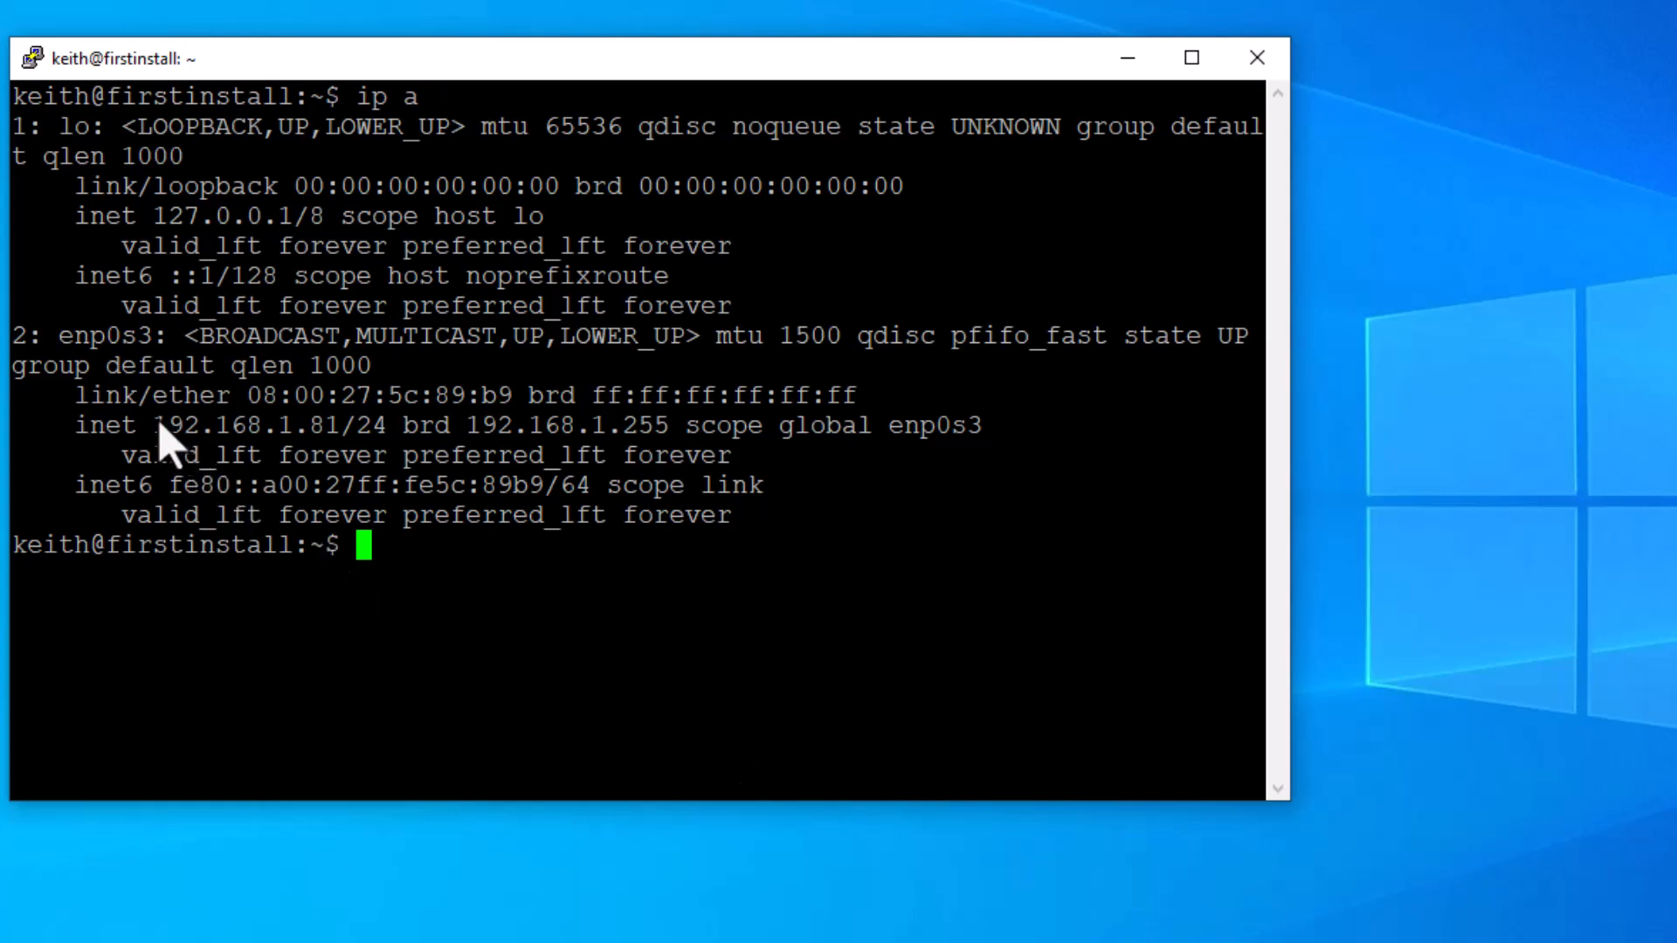
left_click_drag(146, 425, 389, 425)
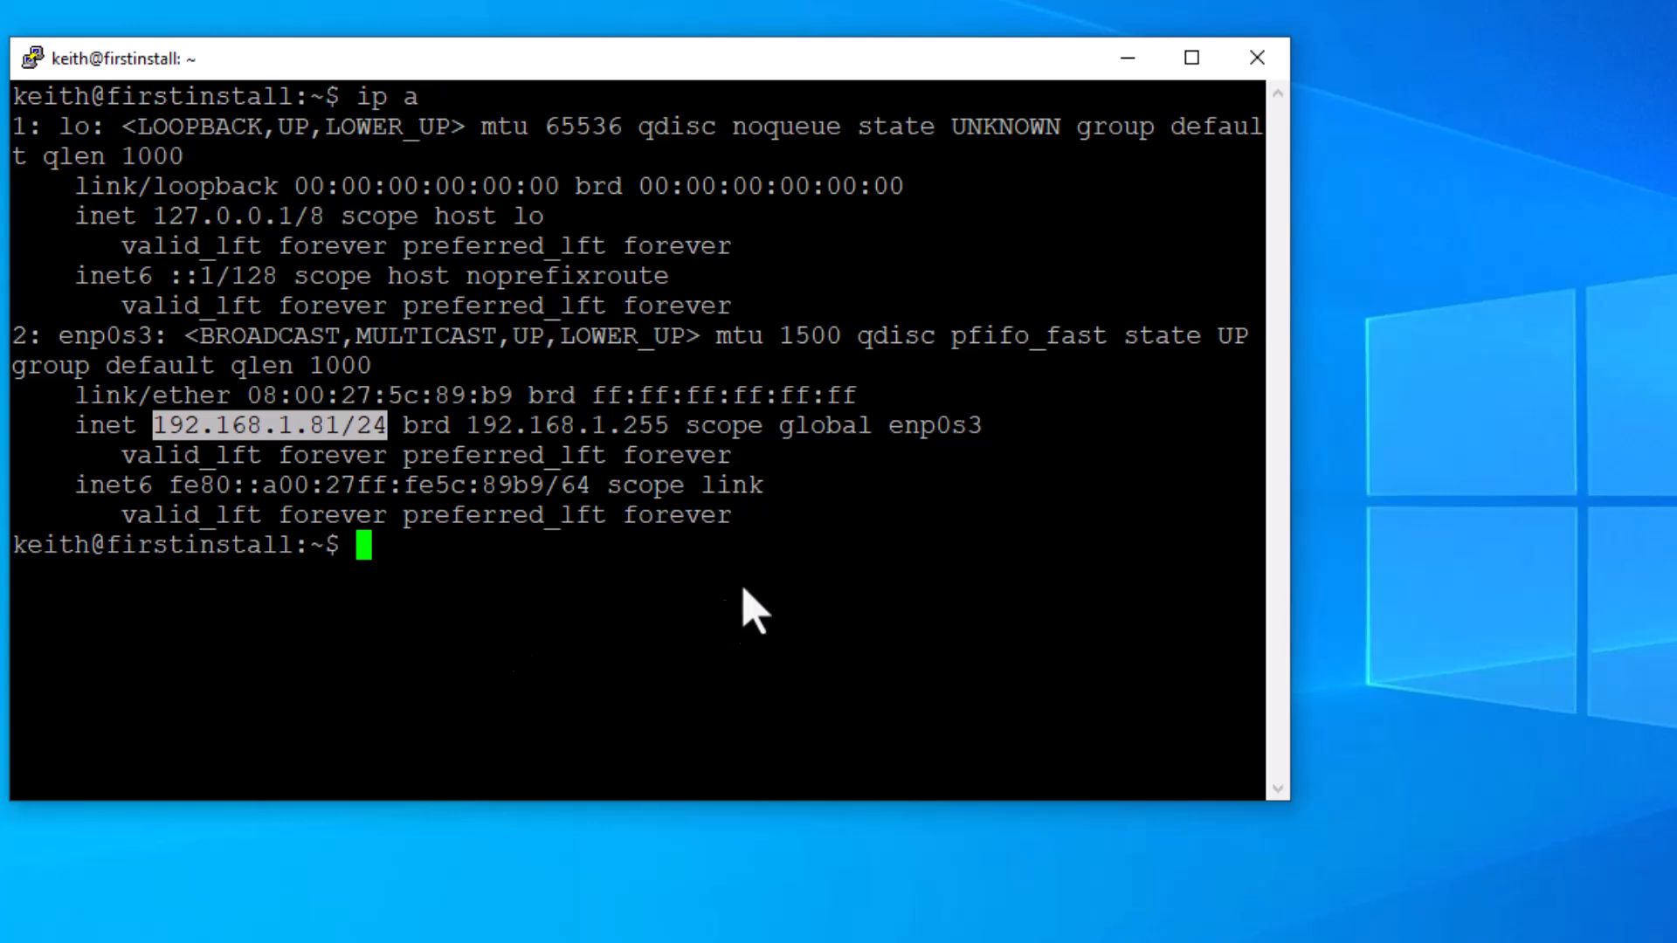
type("c")
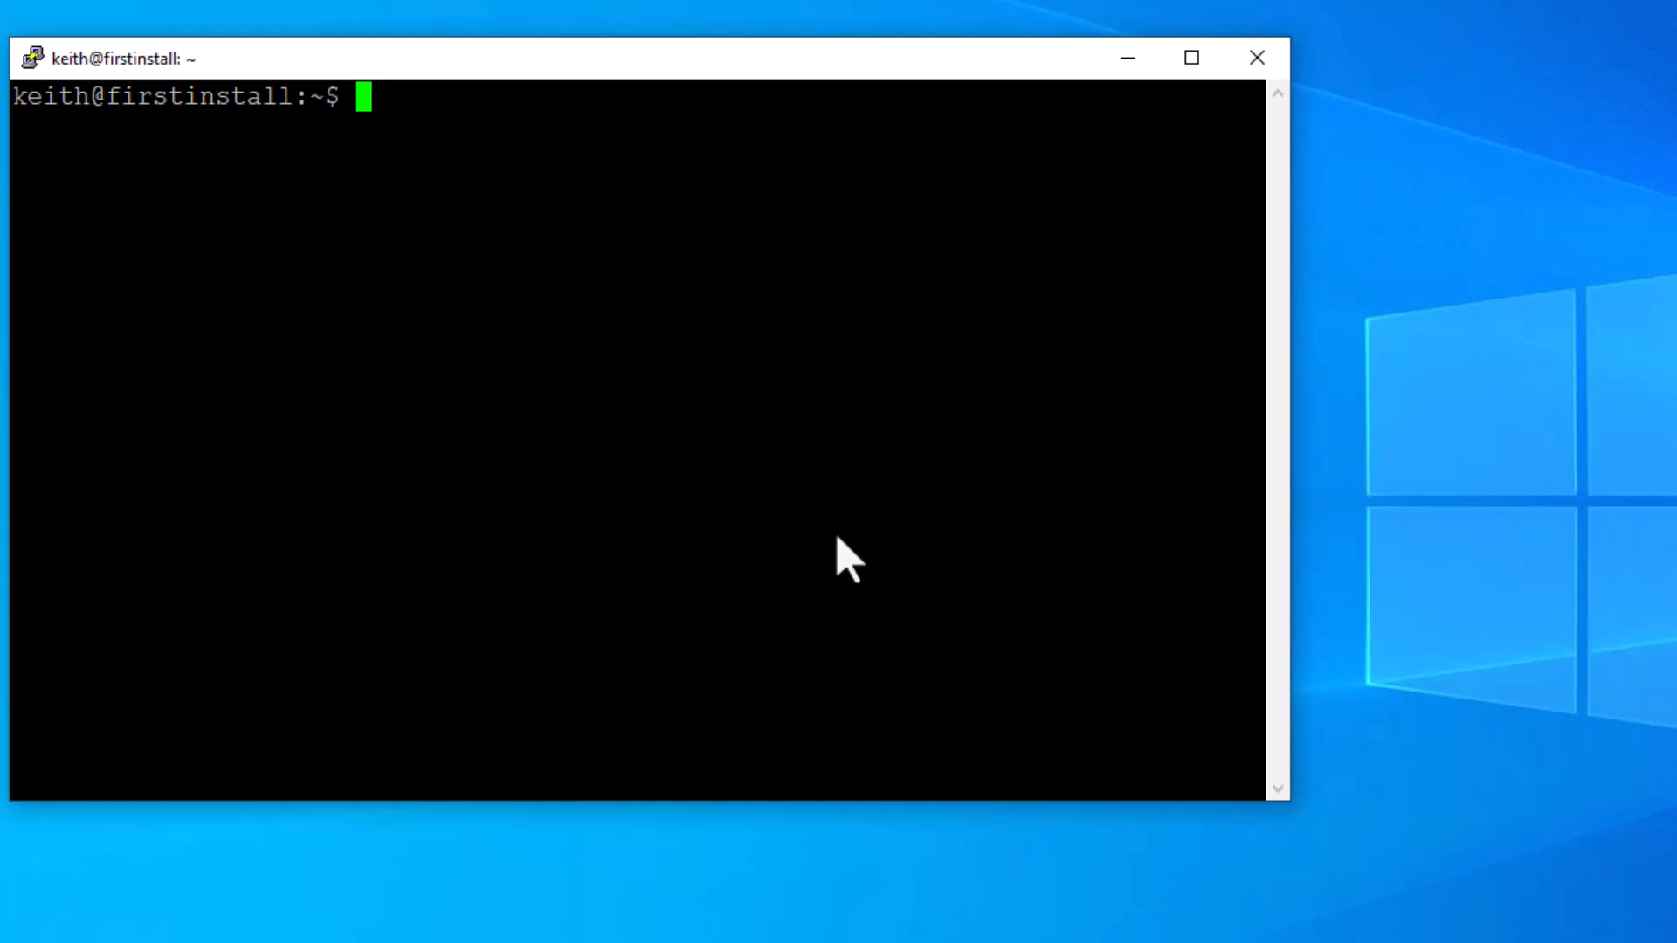
Step: Check the current hostname firstinstall and begin the sudo hostnamectl command
type("hos")
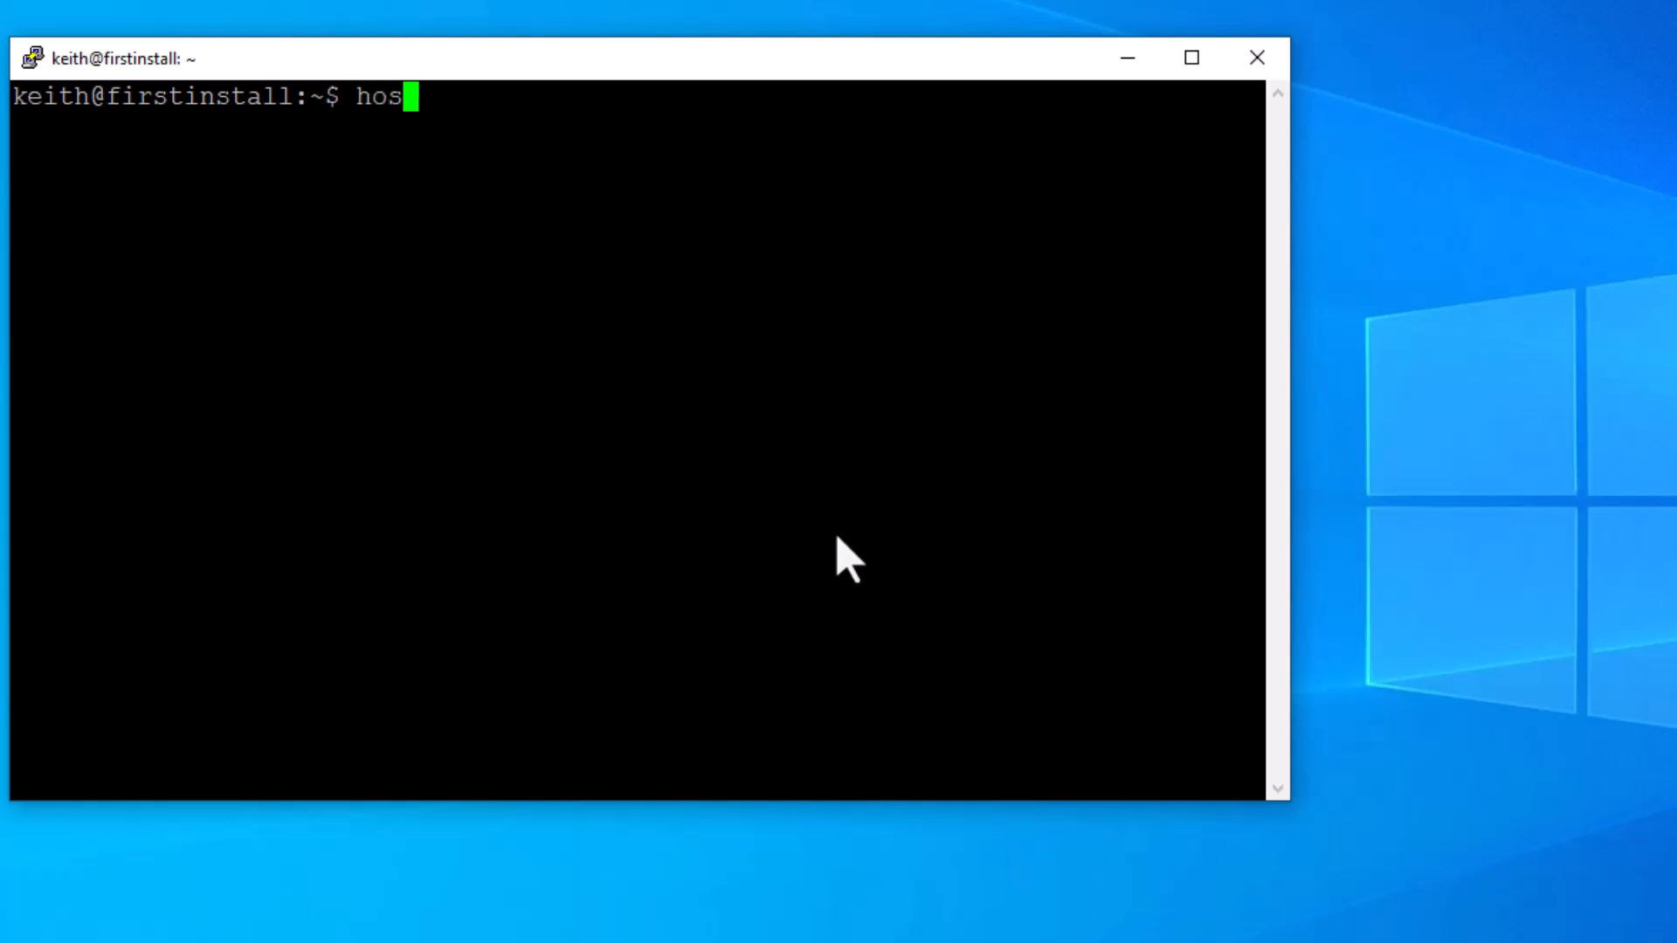
type("tname")
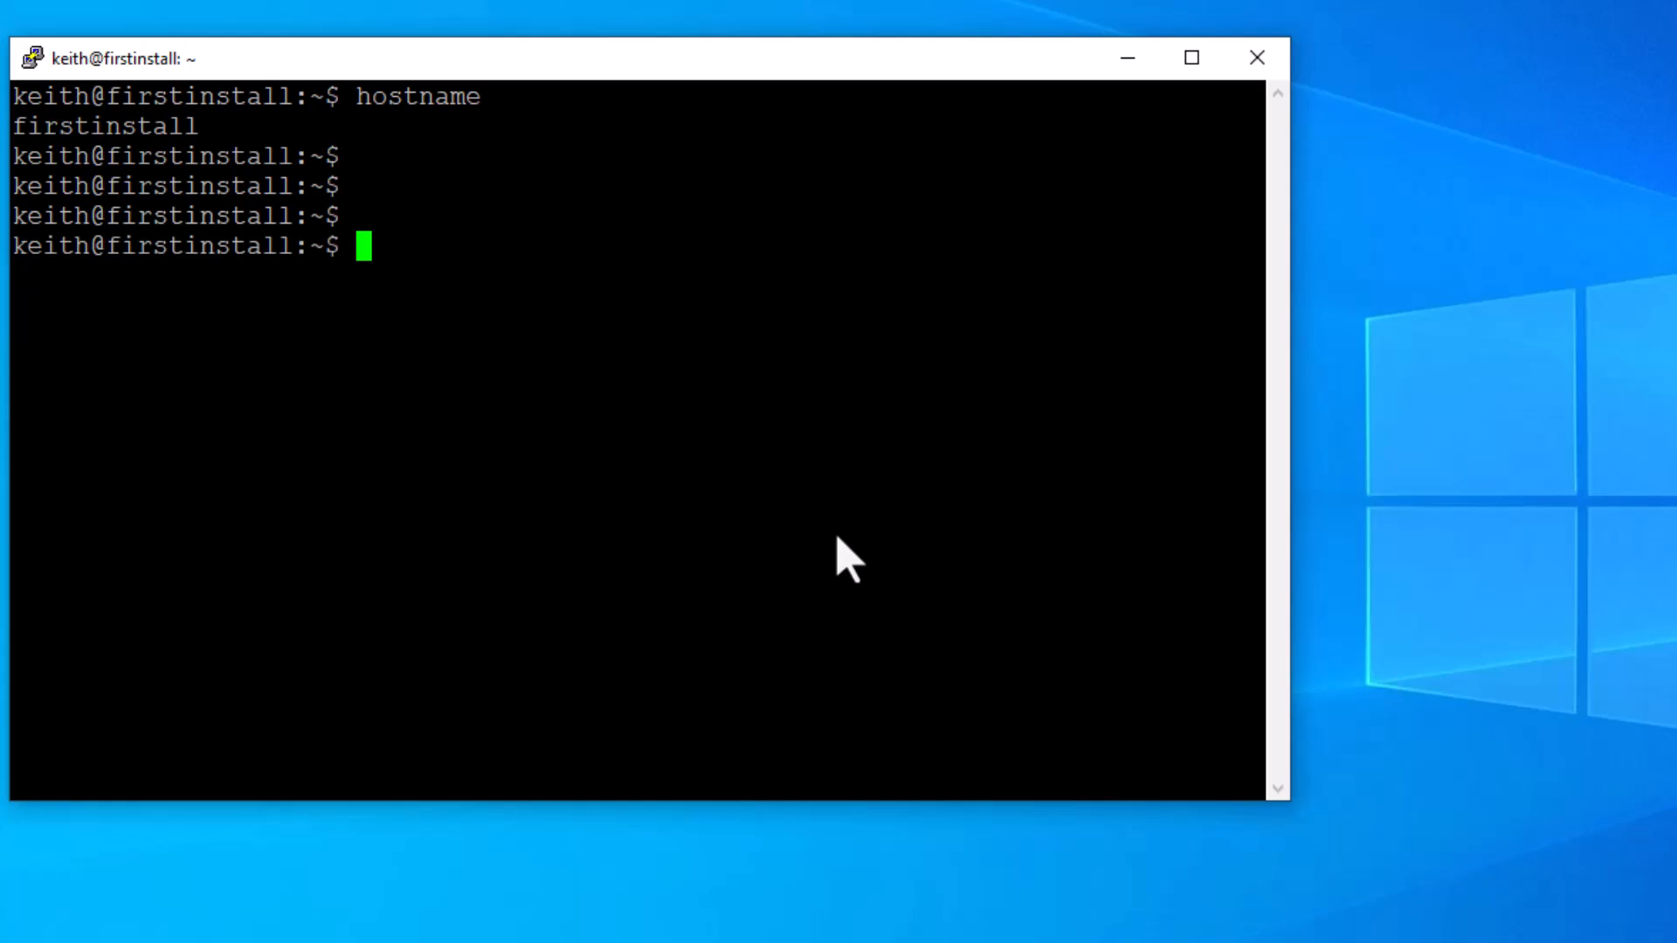
type("sudo")
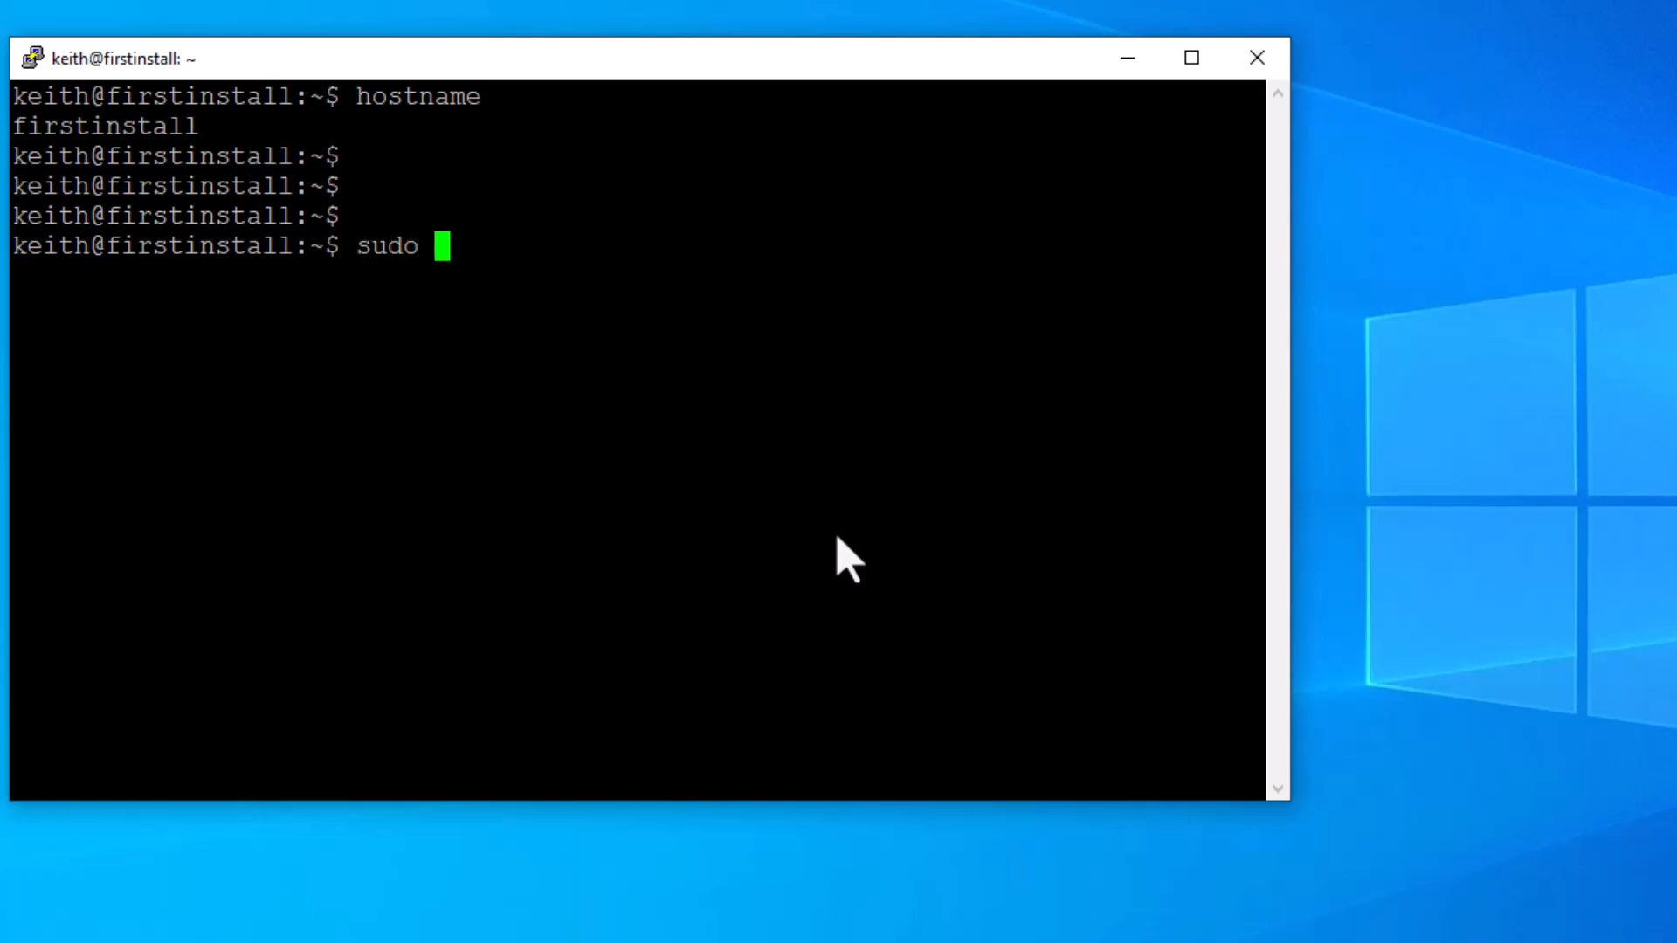
type("h")
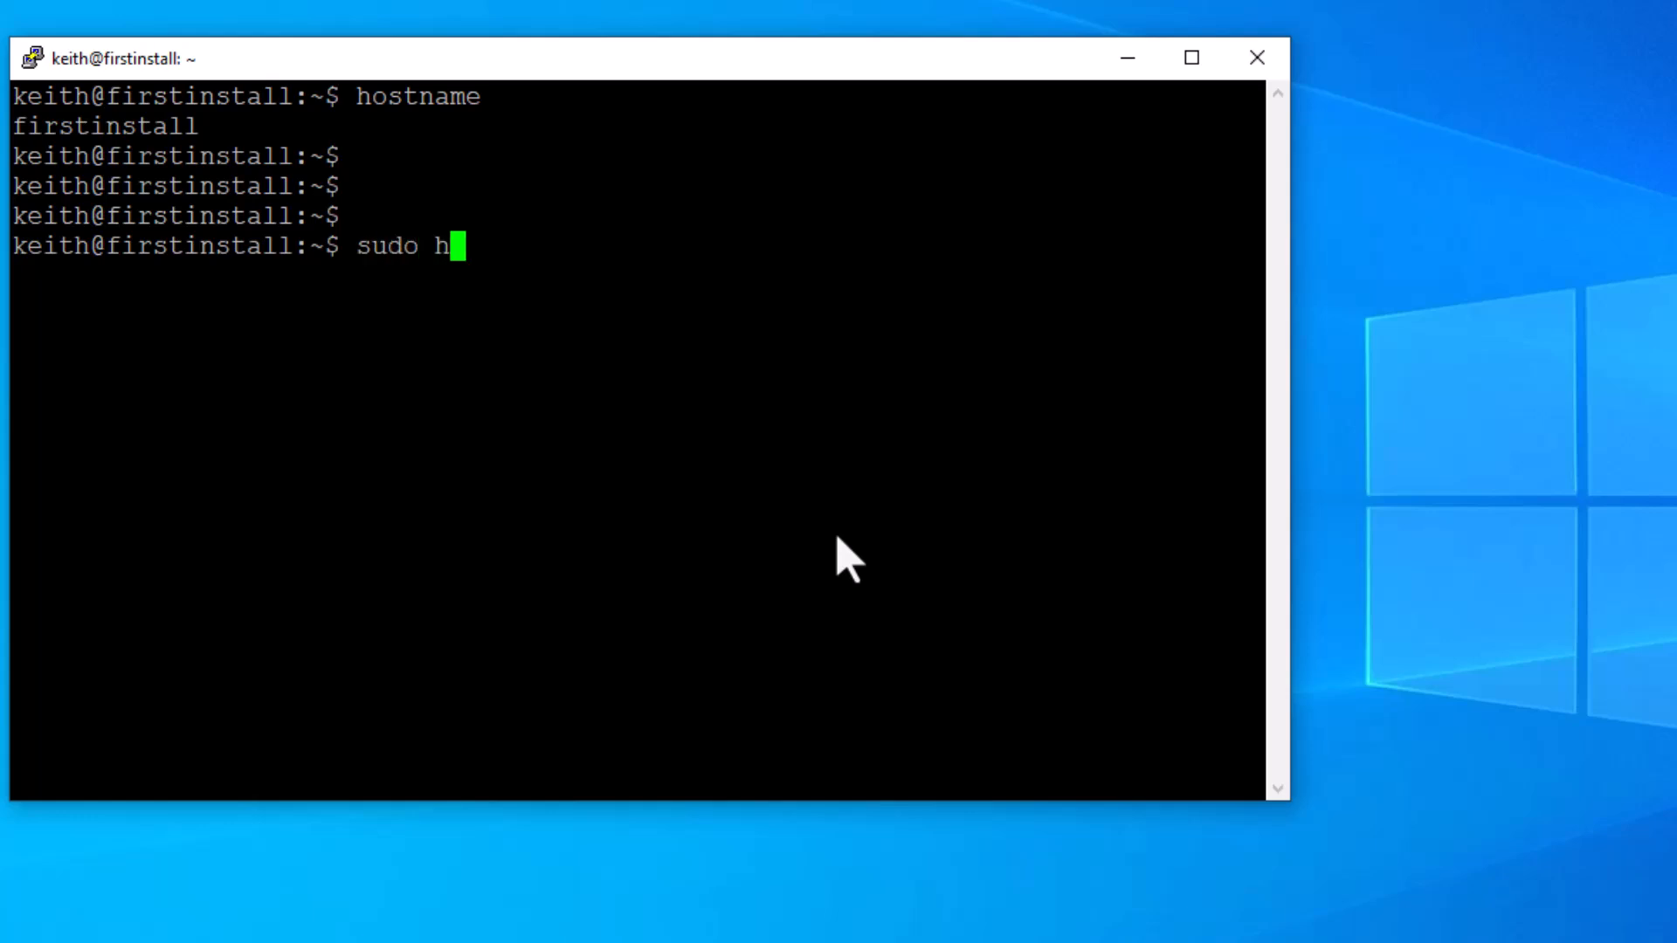
type("ostname")
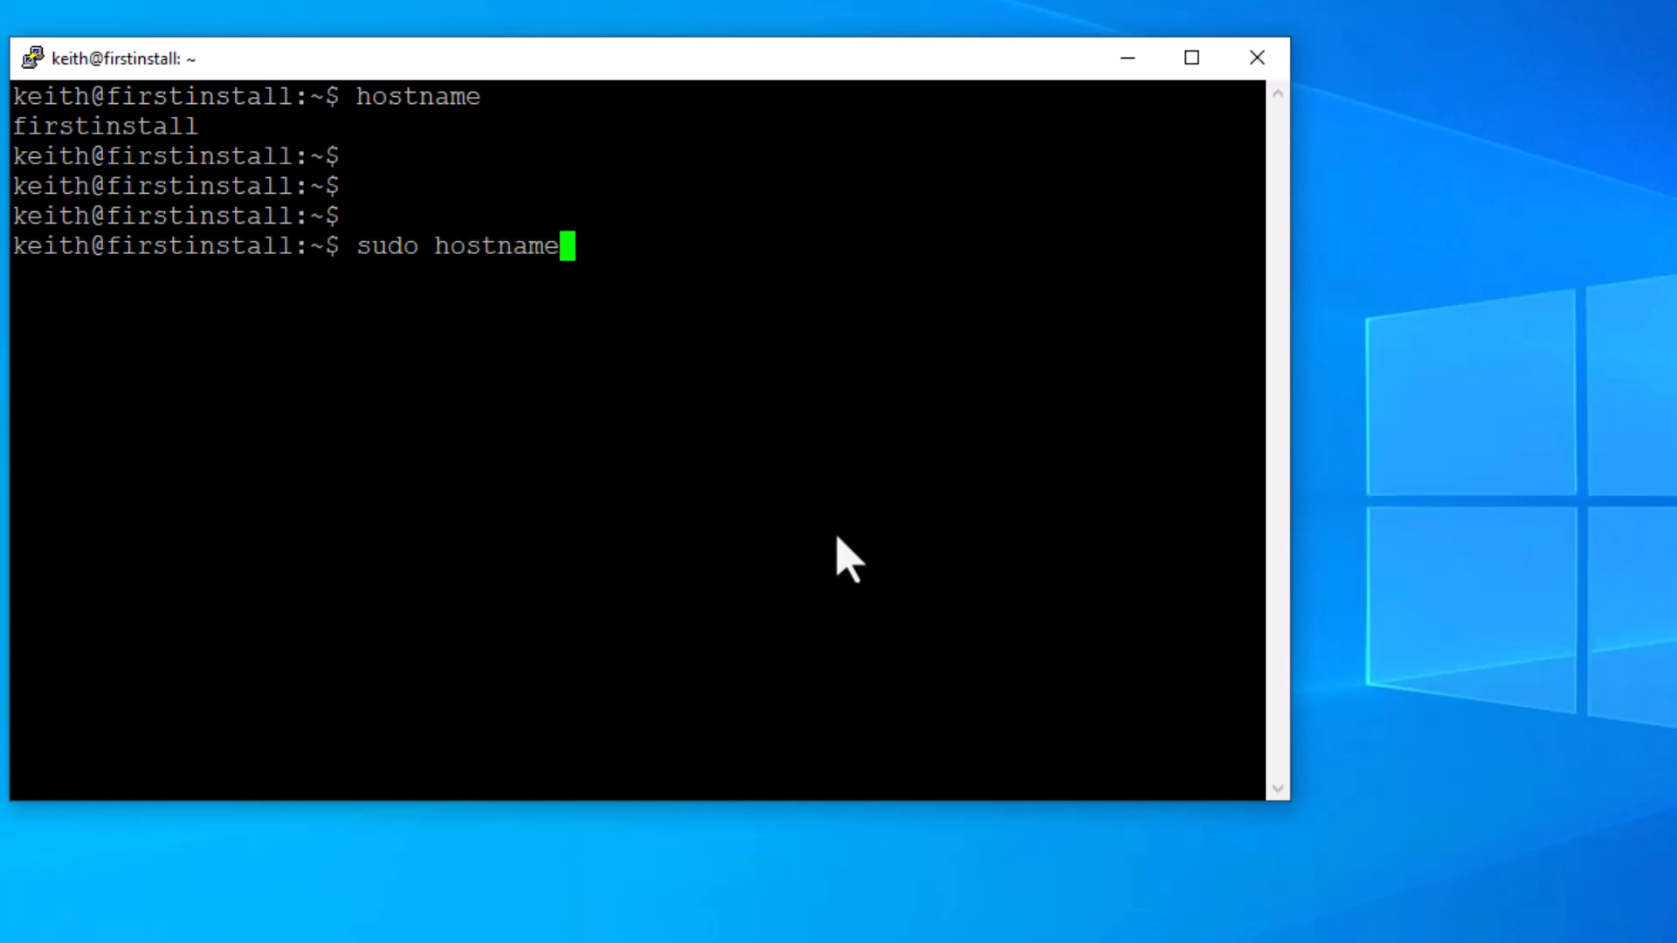
type("ctl")
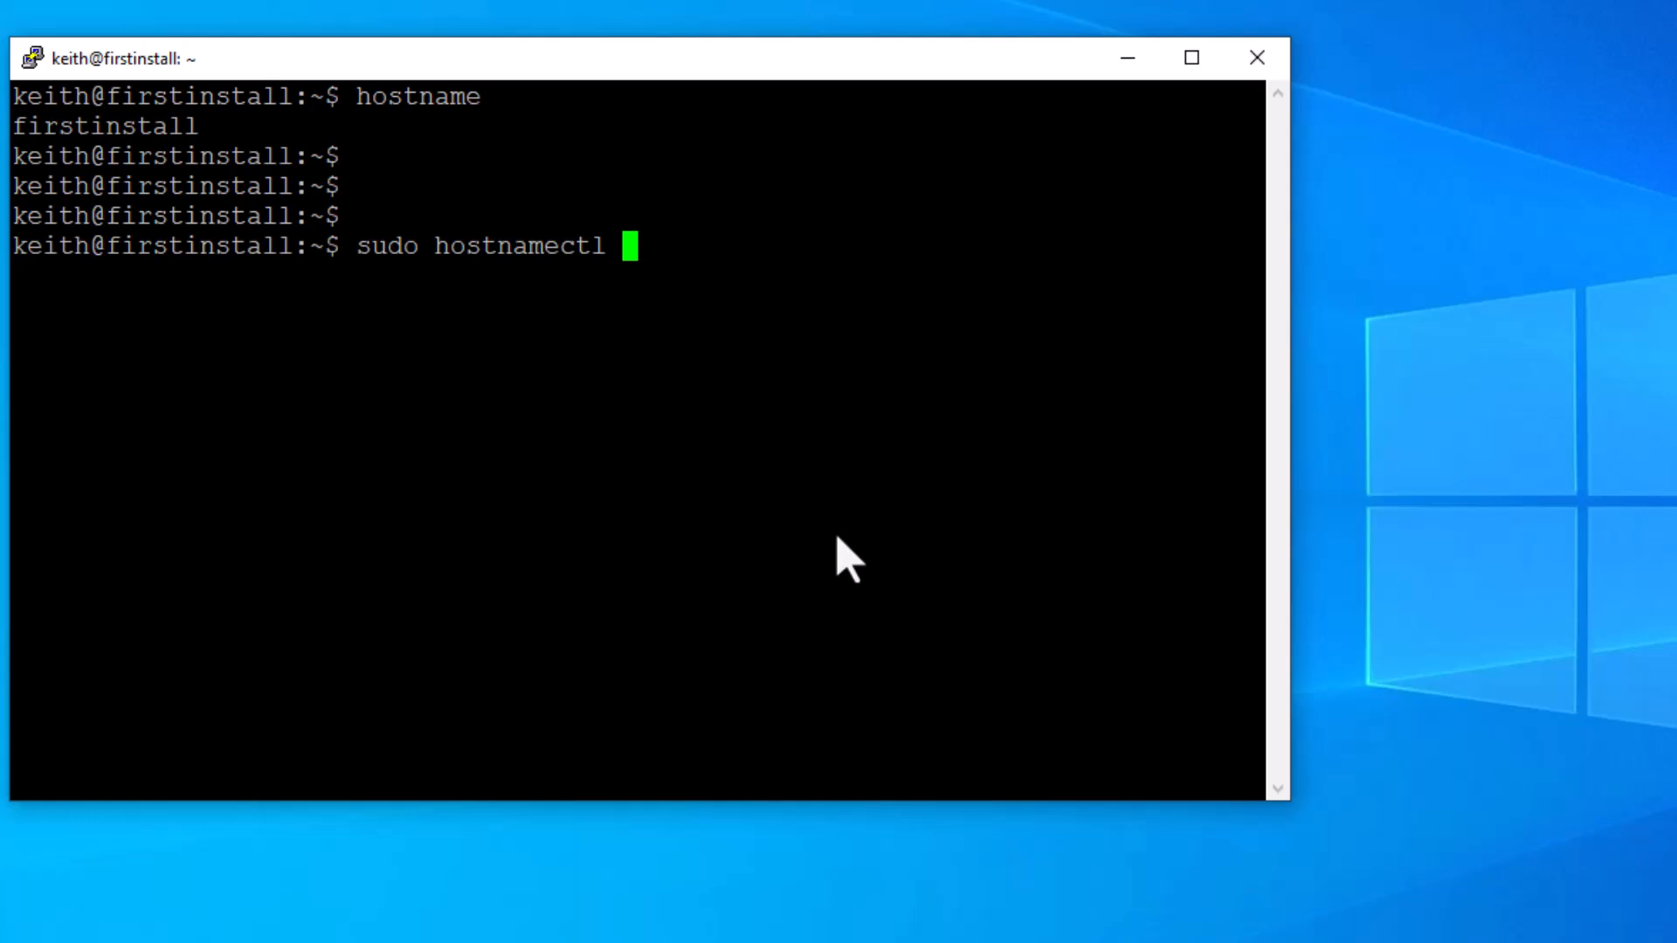
Step: Set the hostname to lamp with set-hostname, verify it and exit the session
type("set")
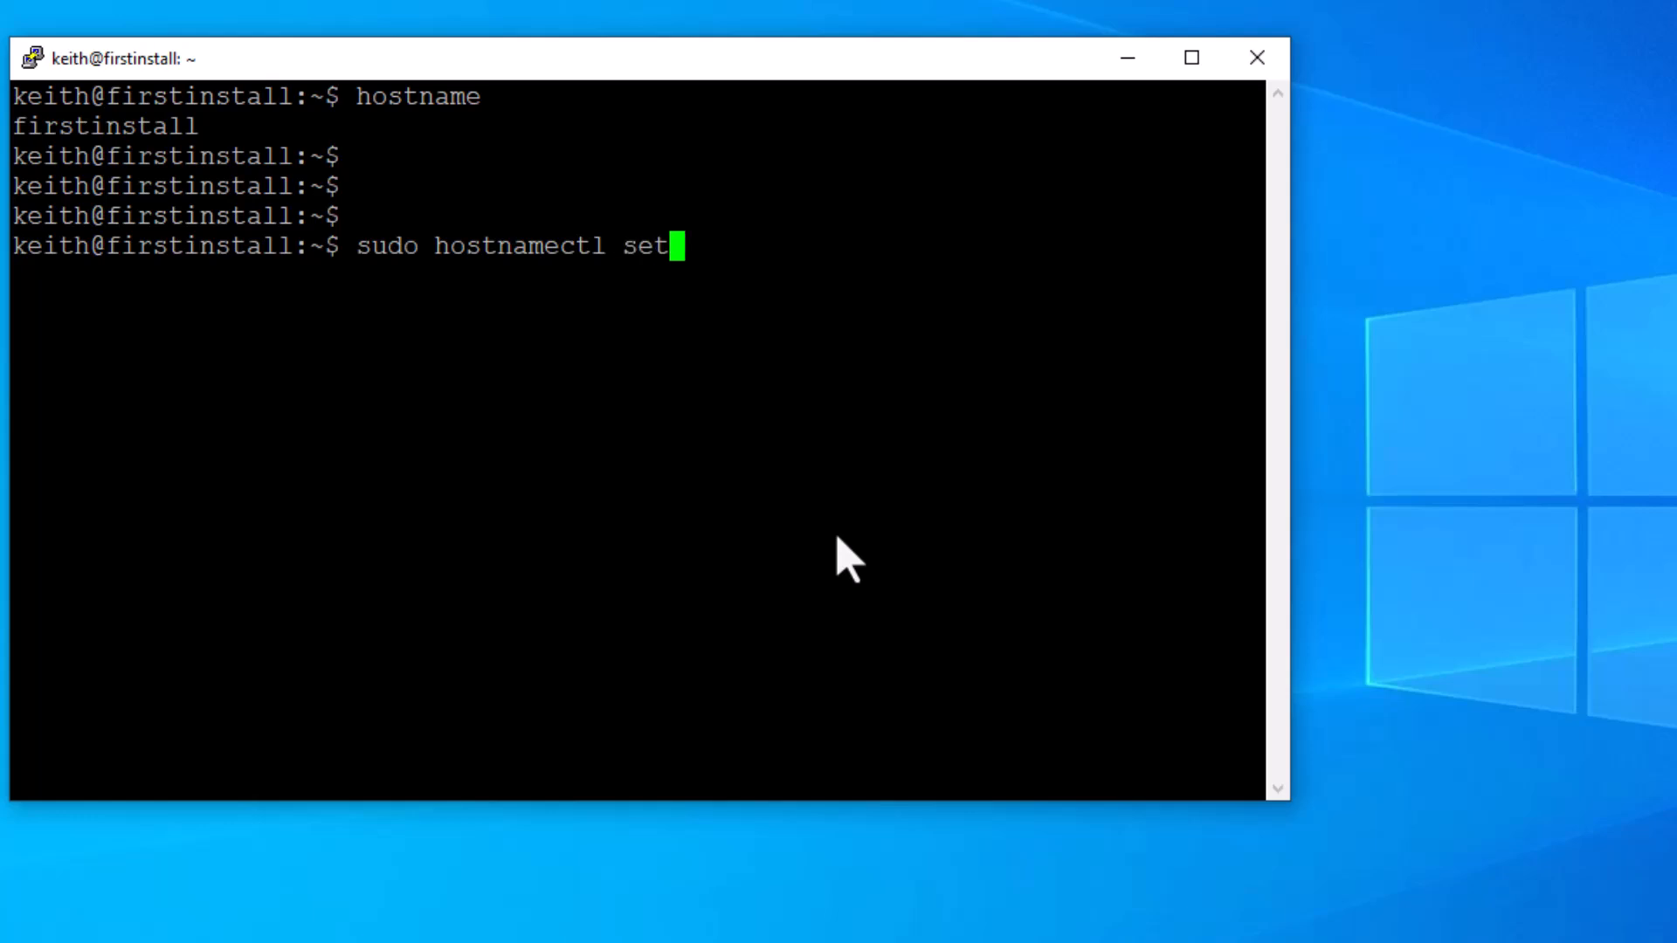
type("-")
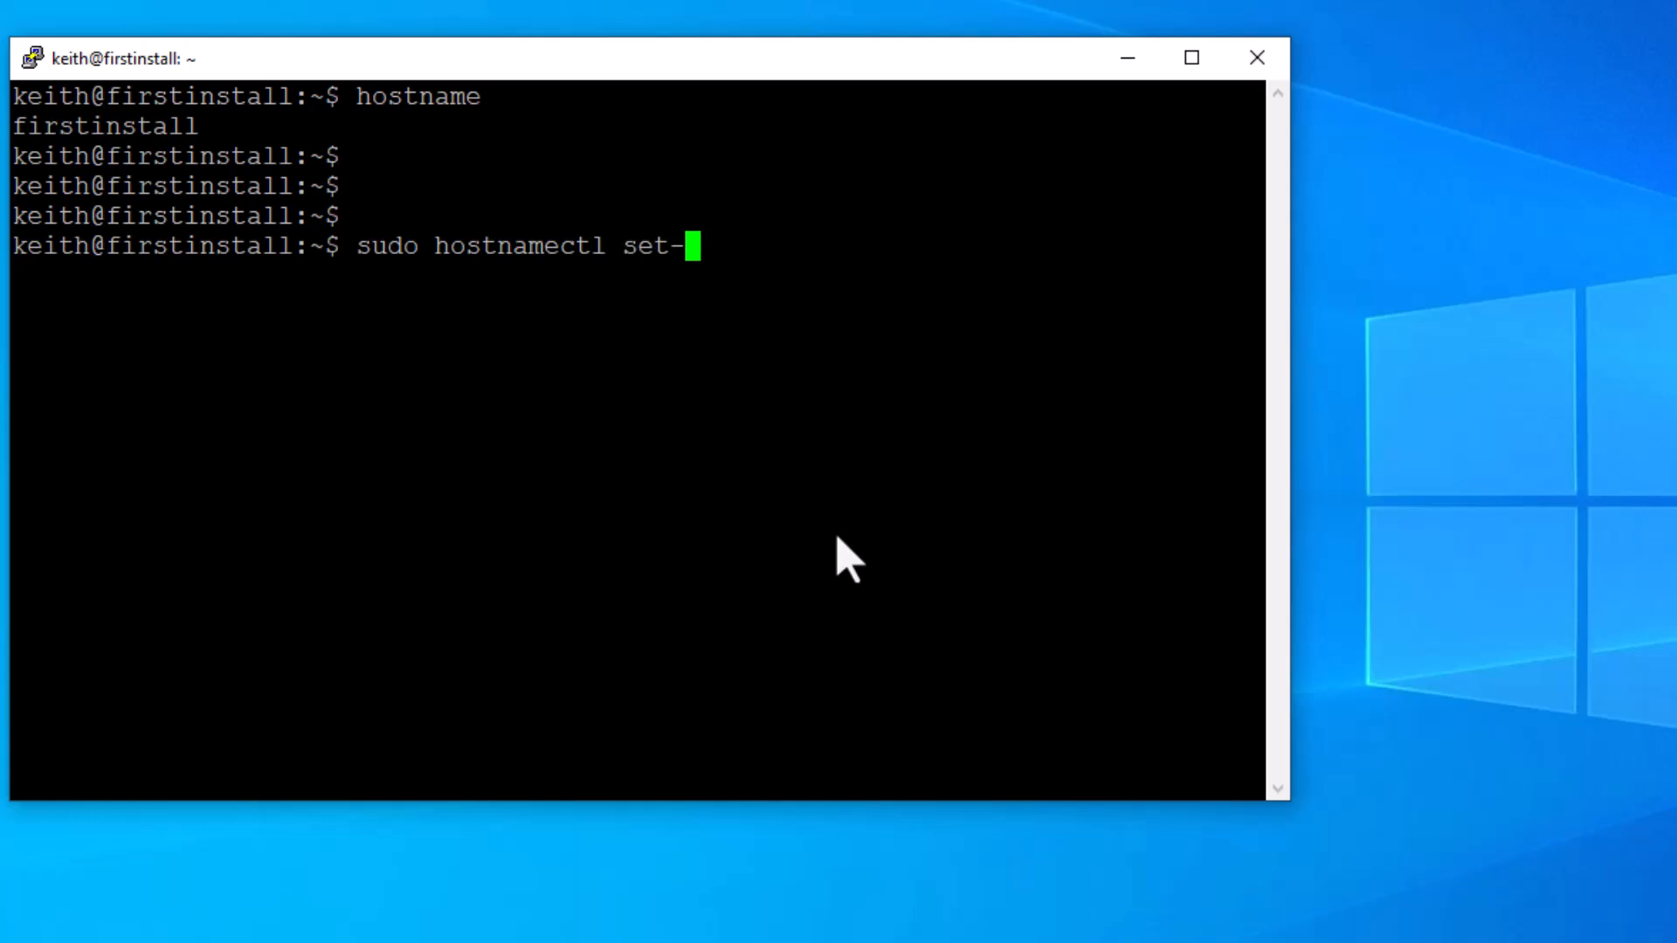
type("host")
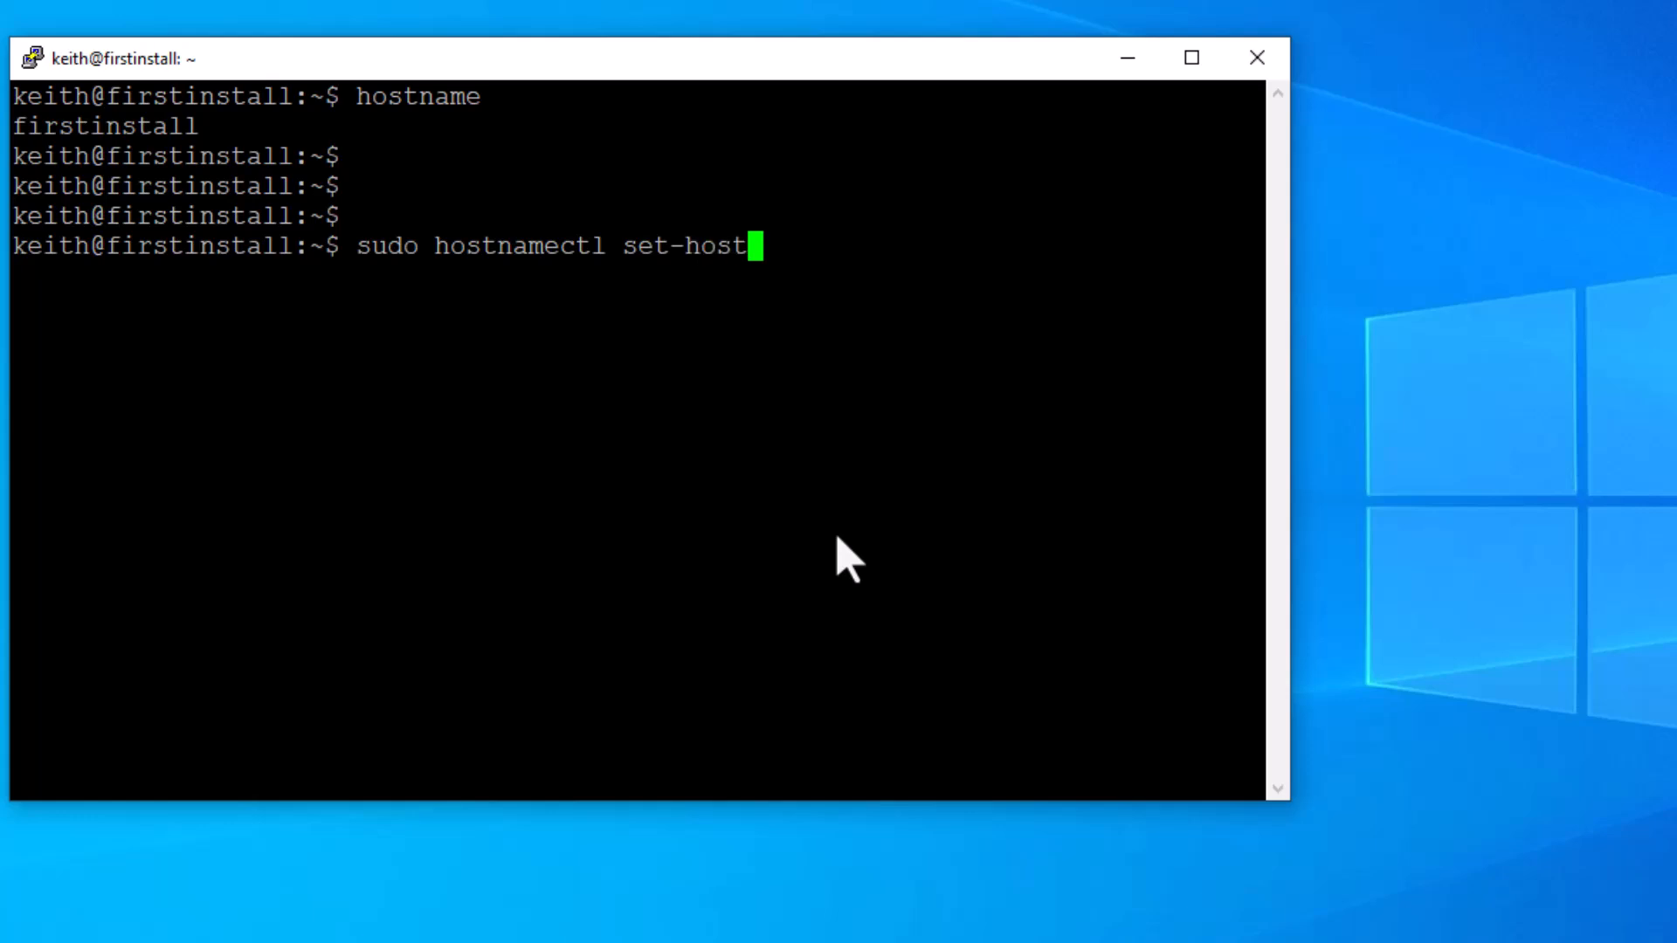
type("name")
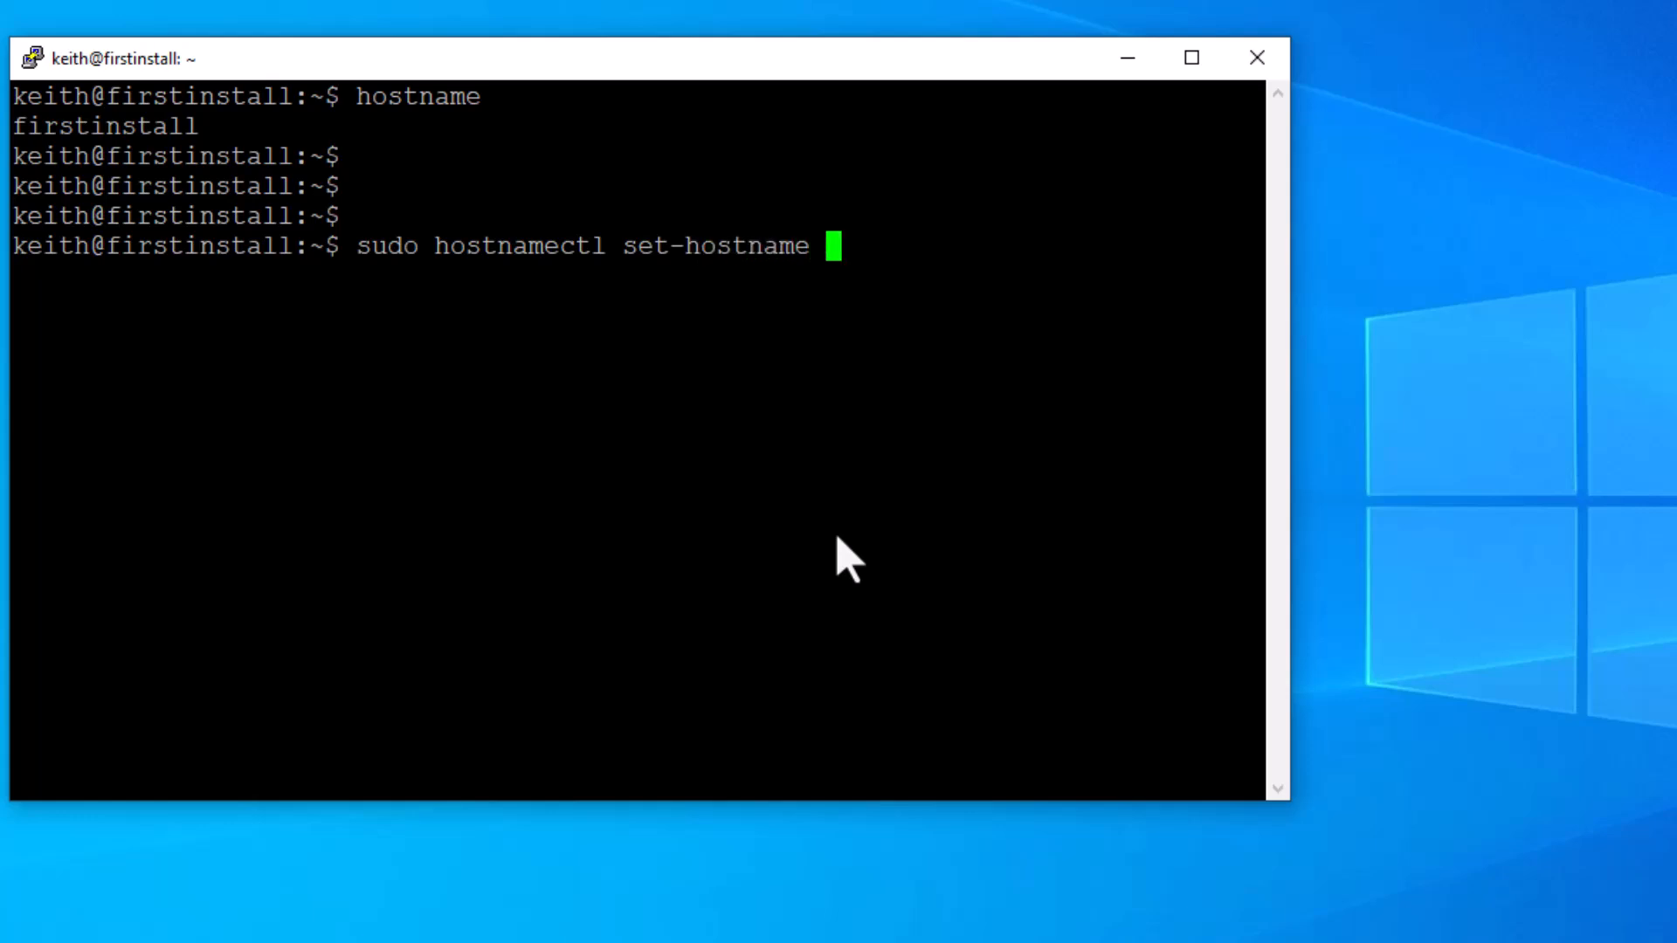
type("lamp")
type("hostnam")
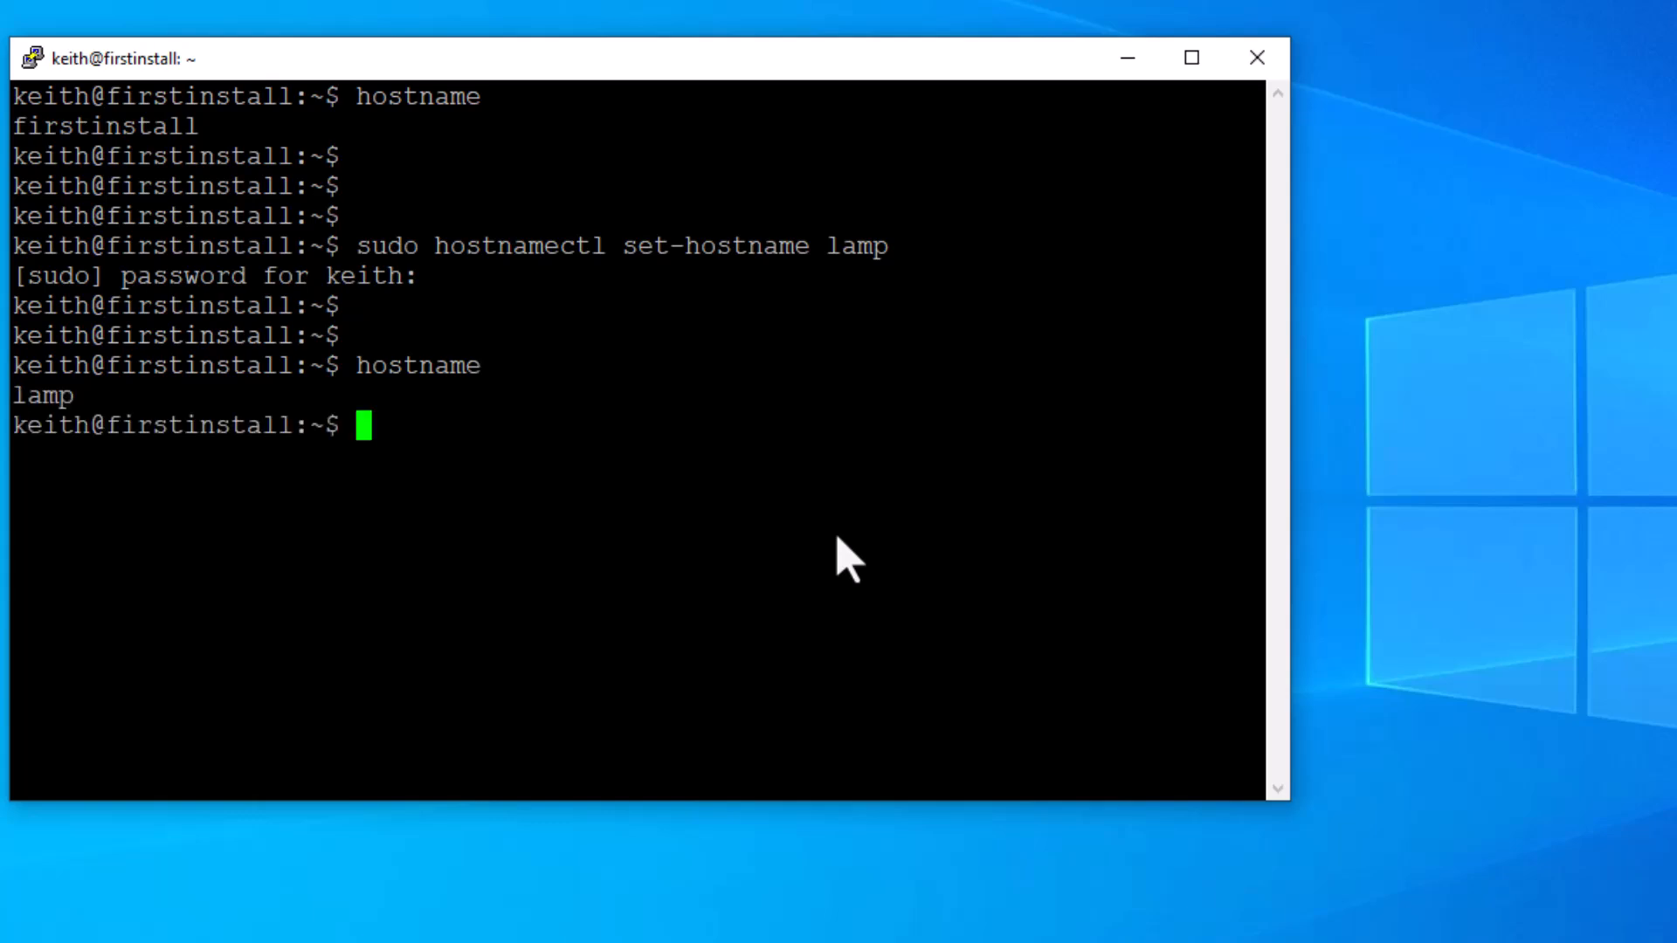
type("ex")
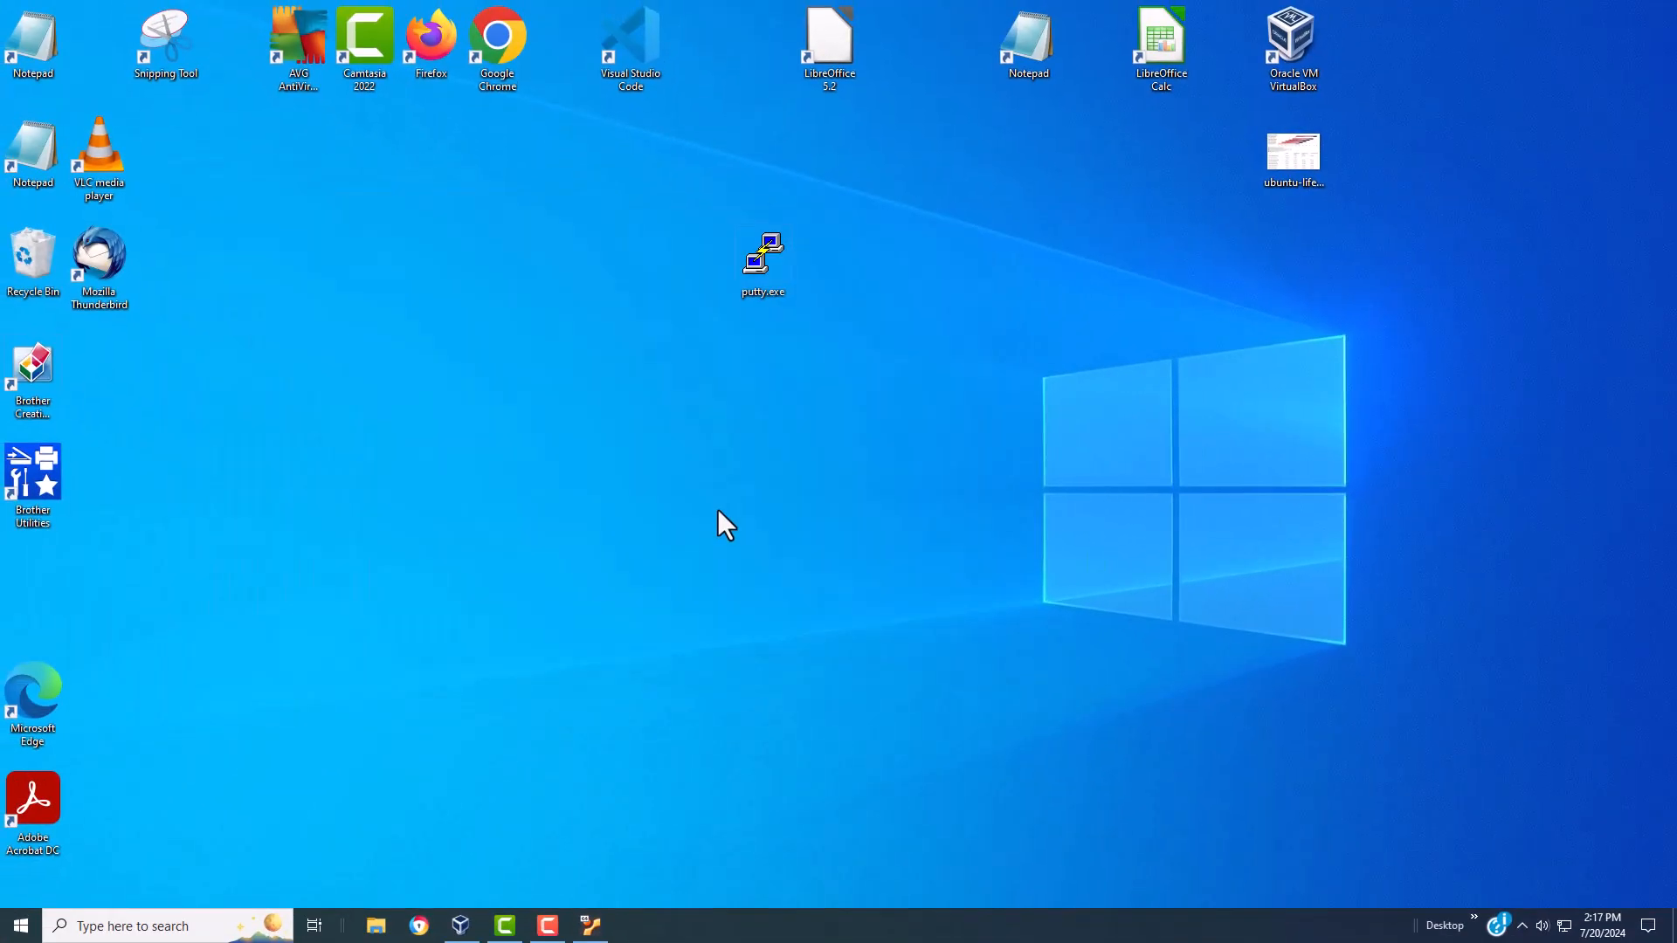
mouse_move(1228, 336)
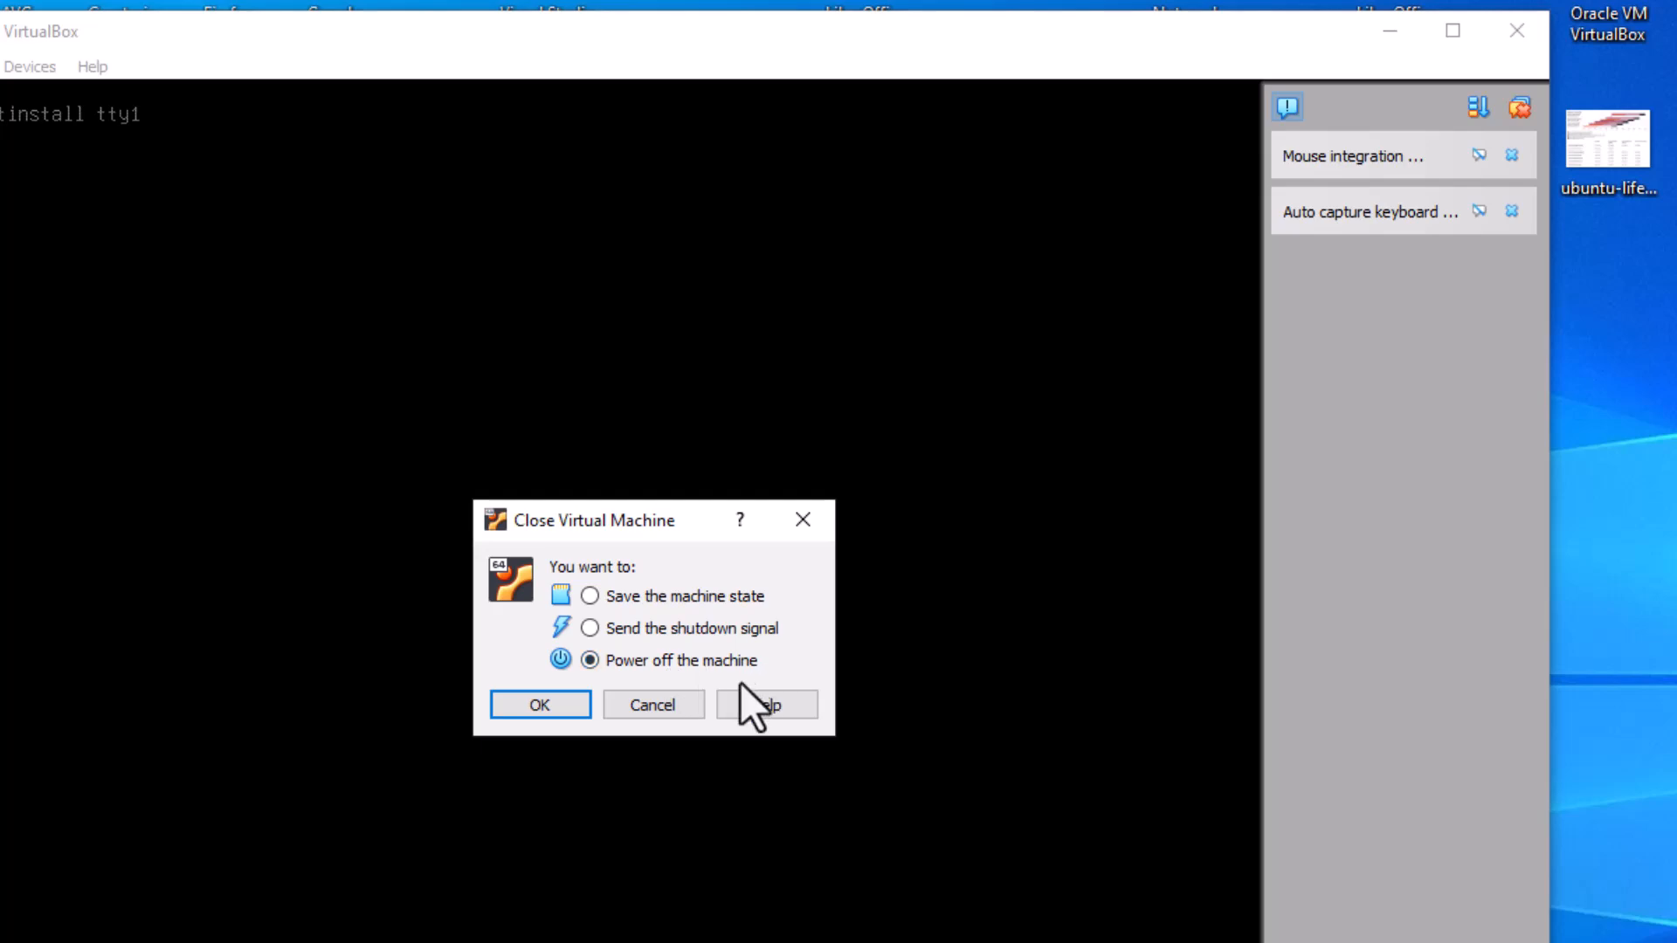
Step: Power off the lamp VM and bring VirtualBox Manager back up to restart it
left_click(540, 704)
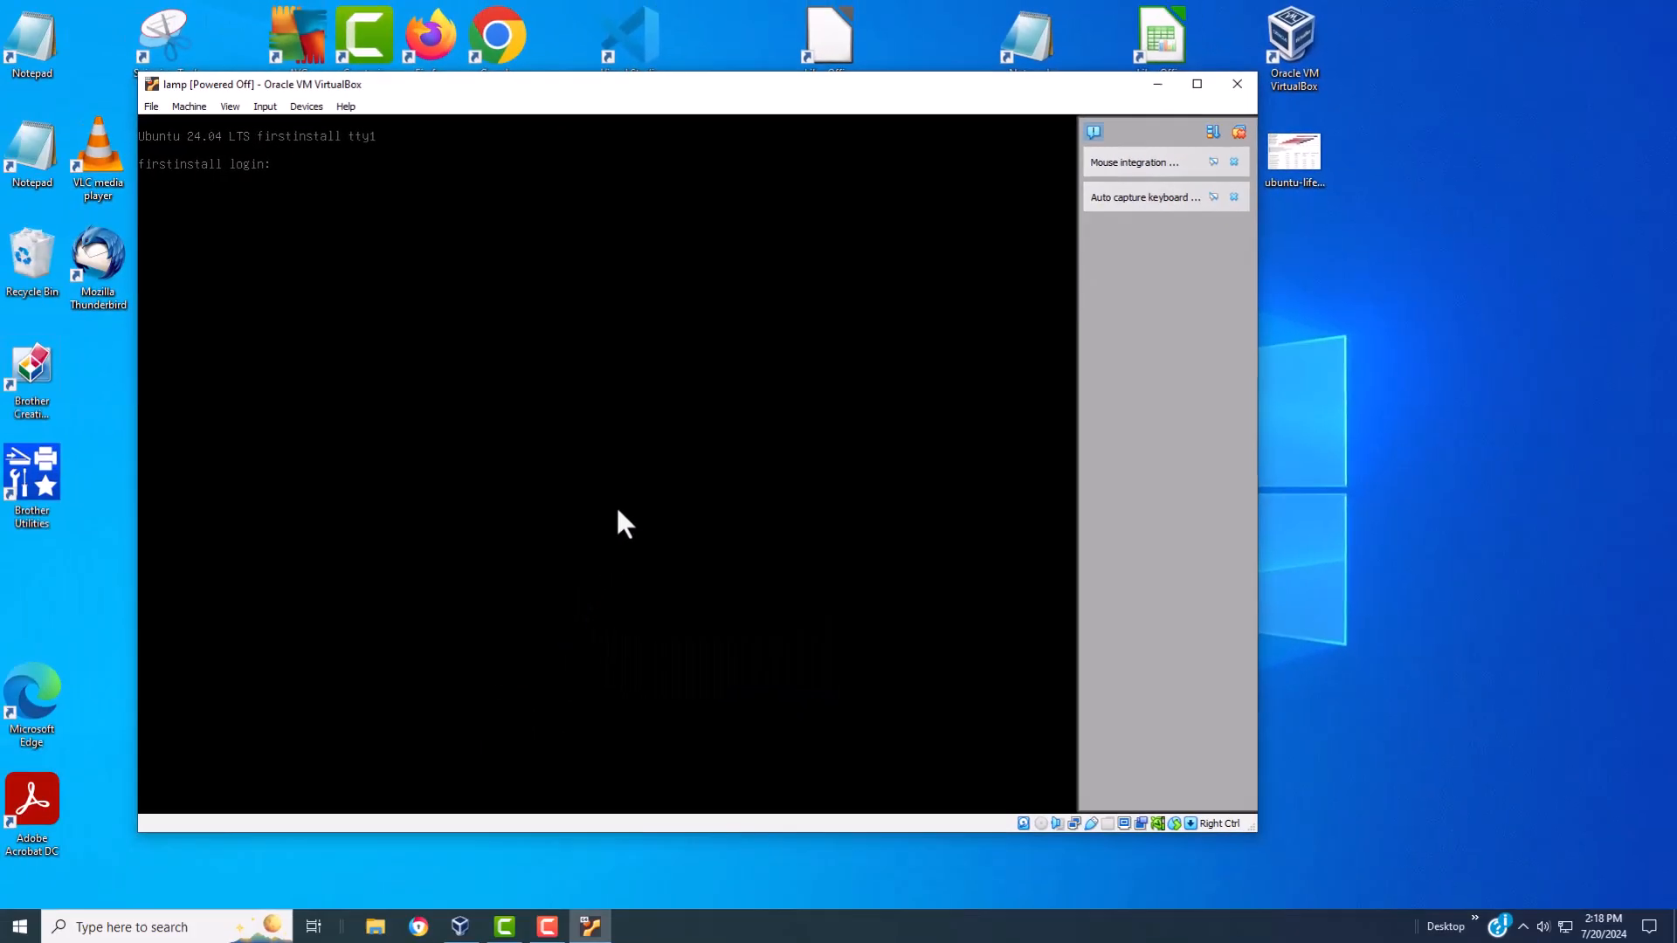
left_click(1237, 84)
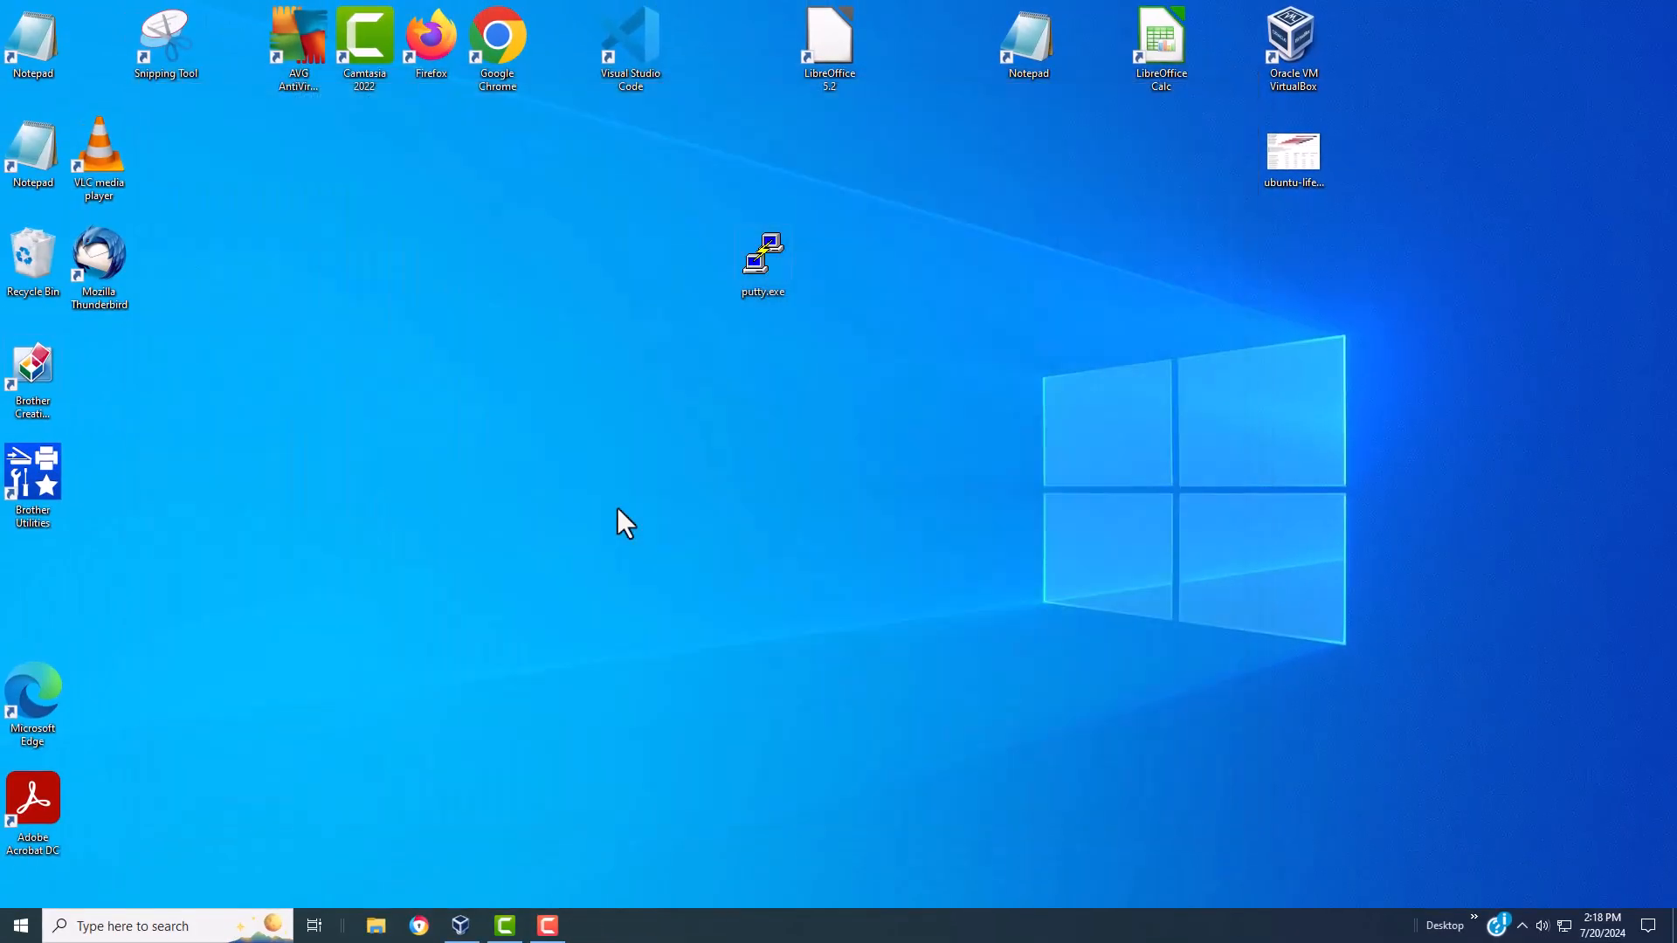
mouse_move(755, 178)
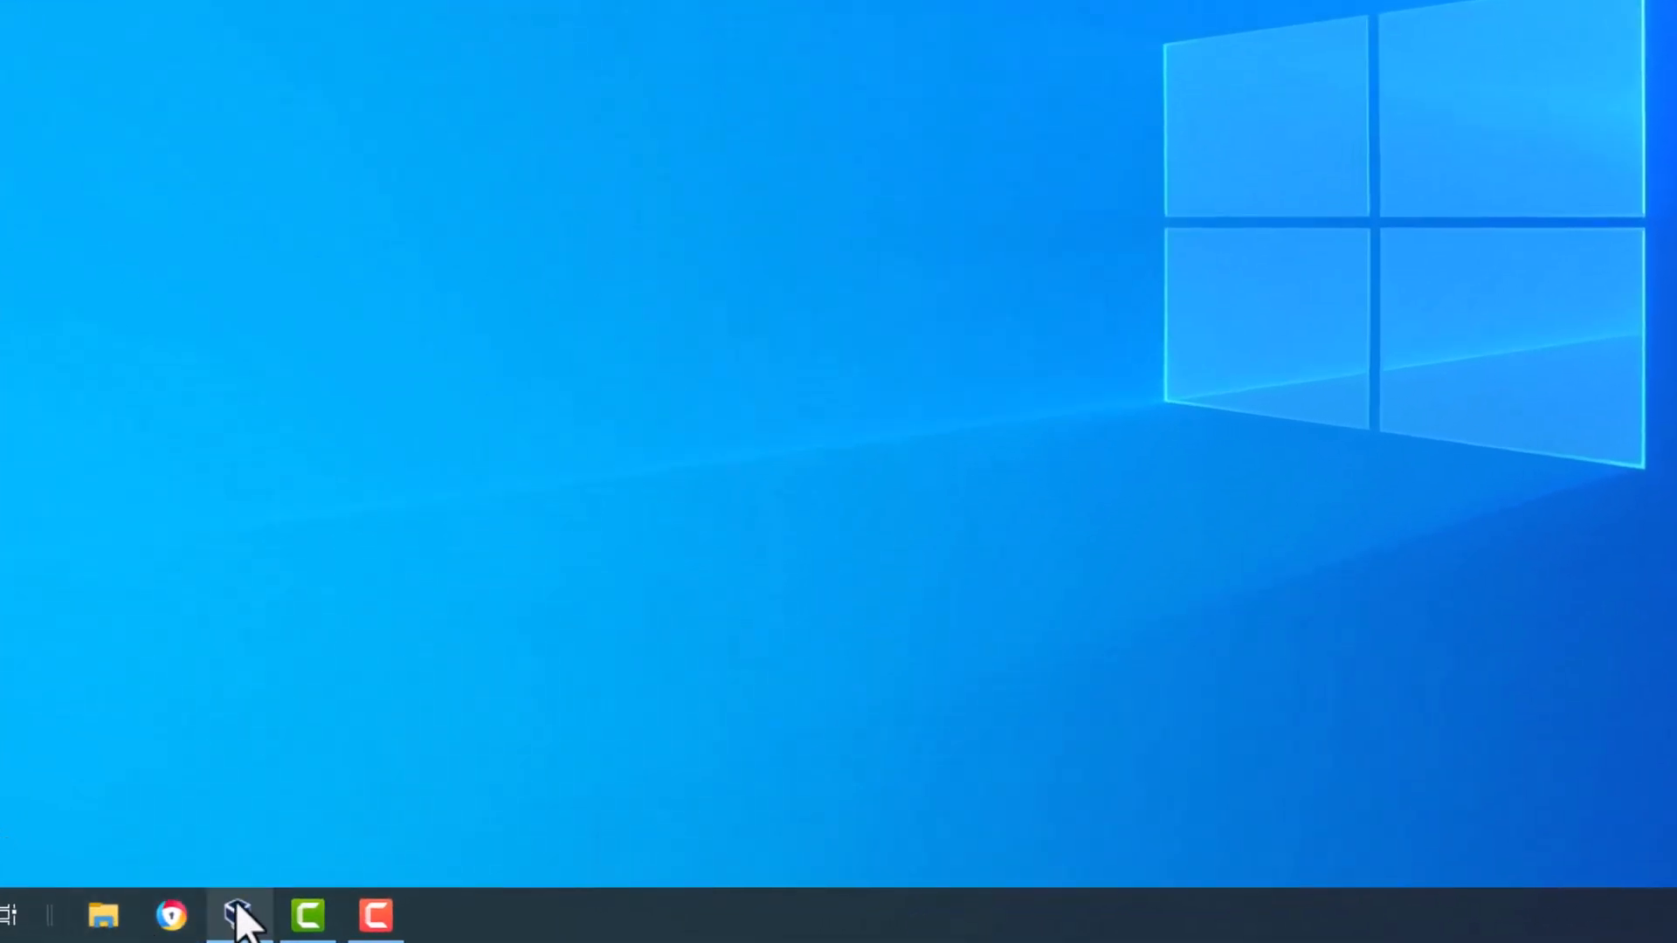
left_click(237, 914)
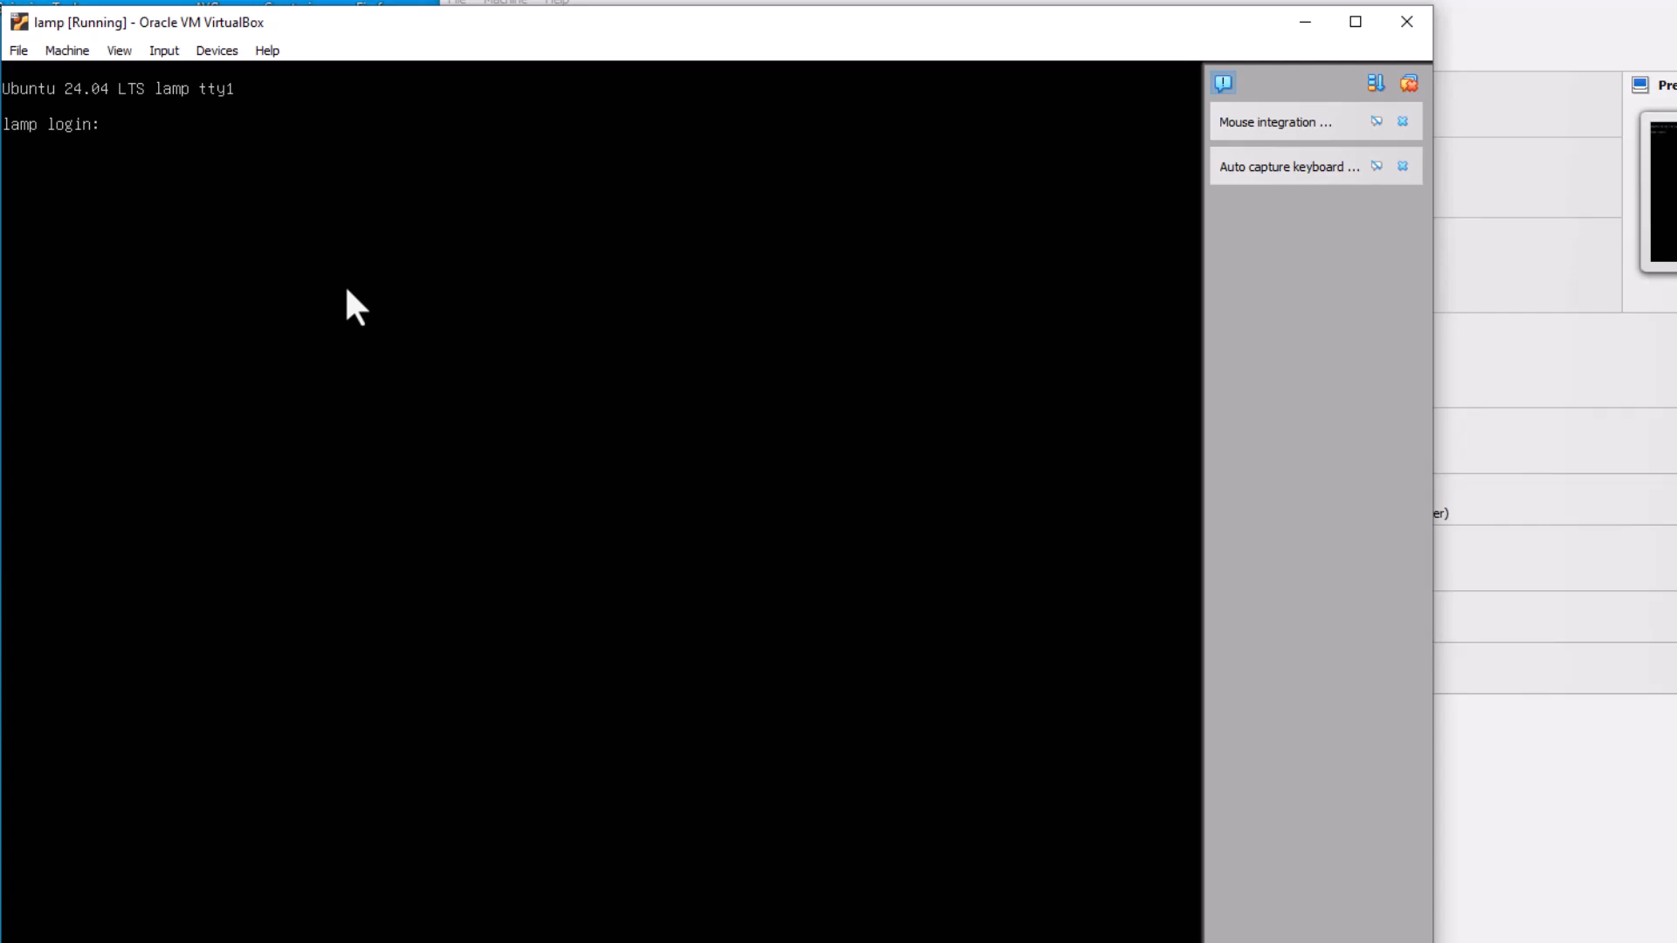
Step: Log in as keith at the lamp console, confirm 192.168.1.81/24 with ip a and run hostname
type("keith")
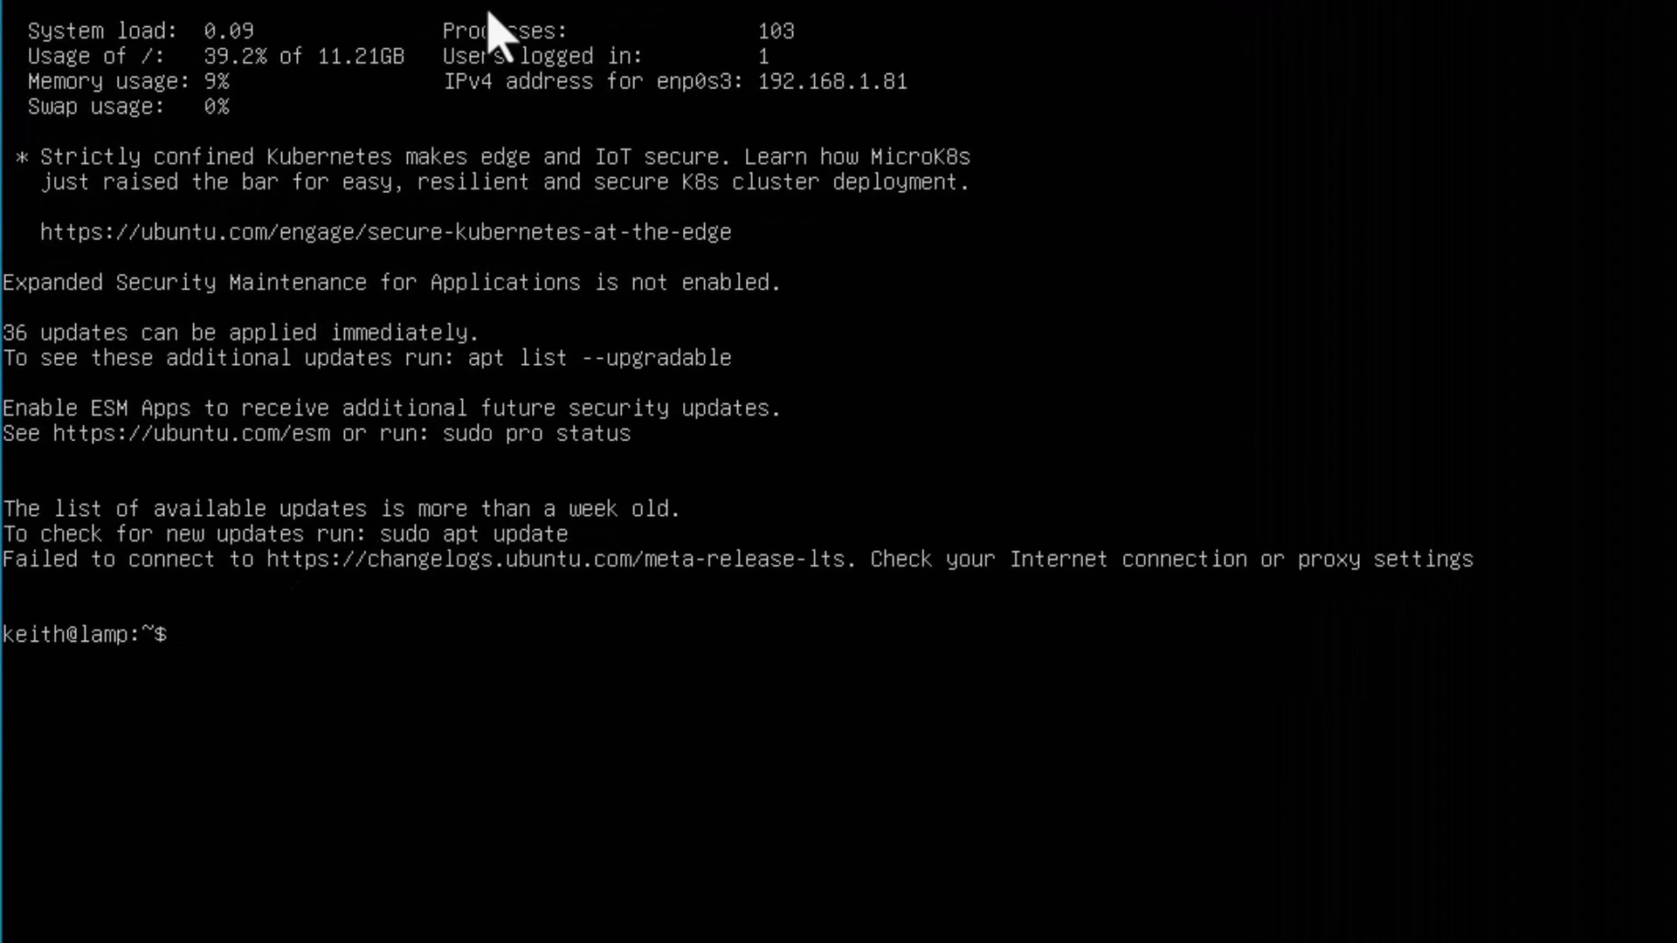
type("ip")
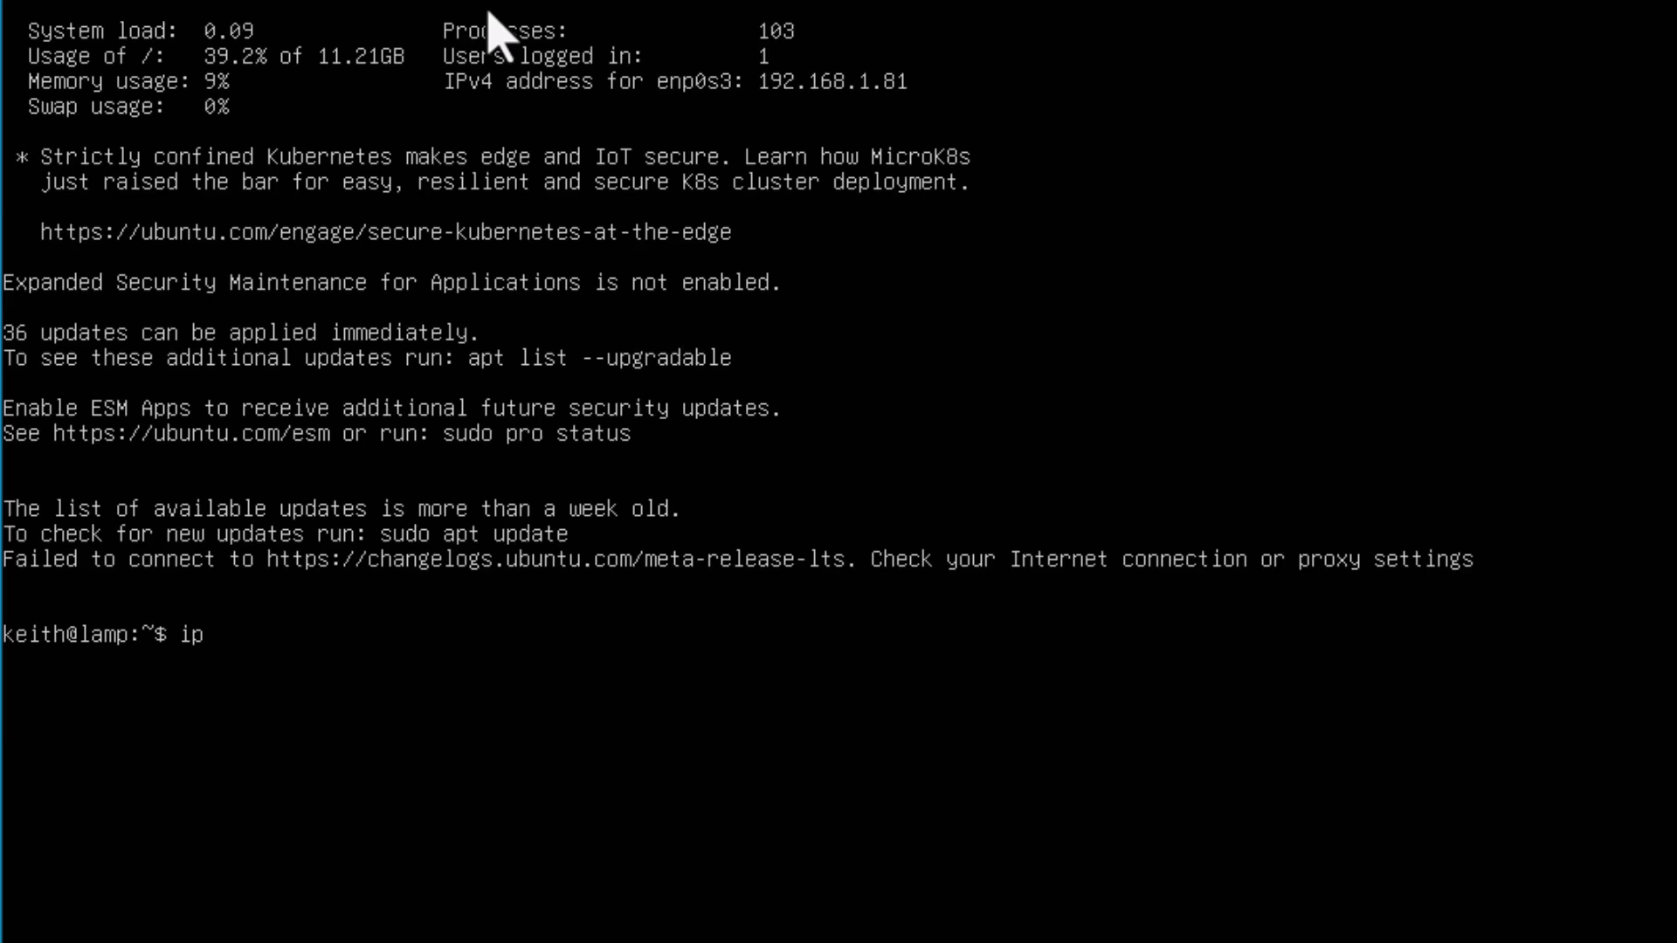
type("a")
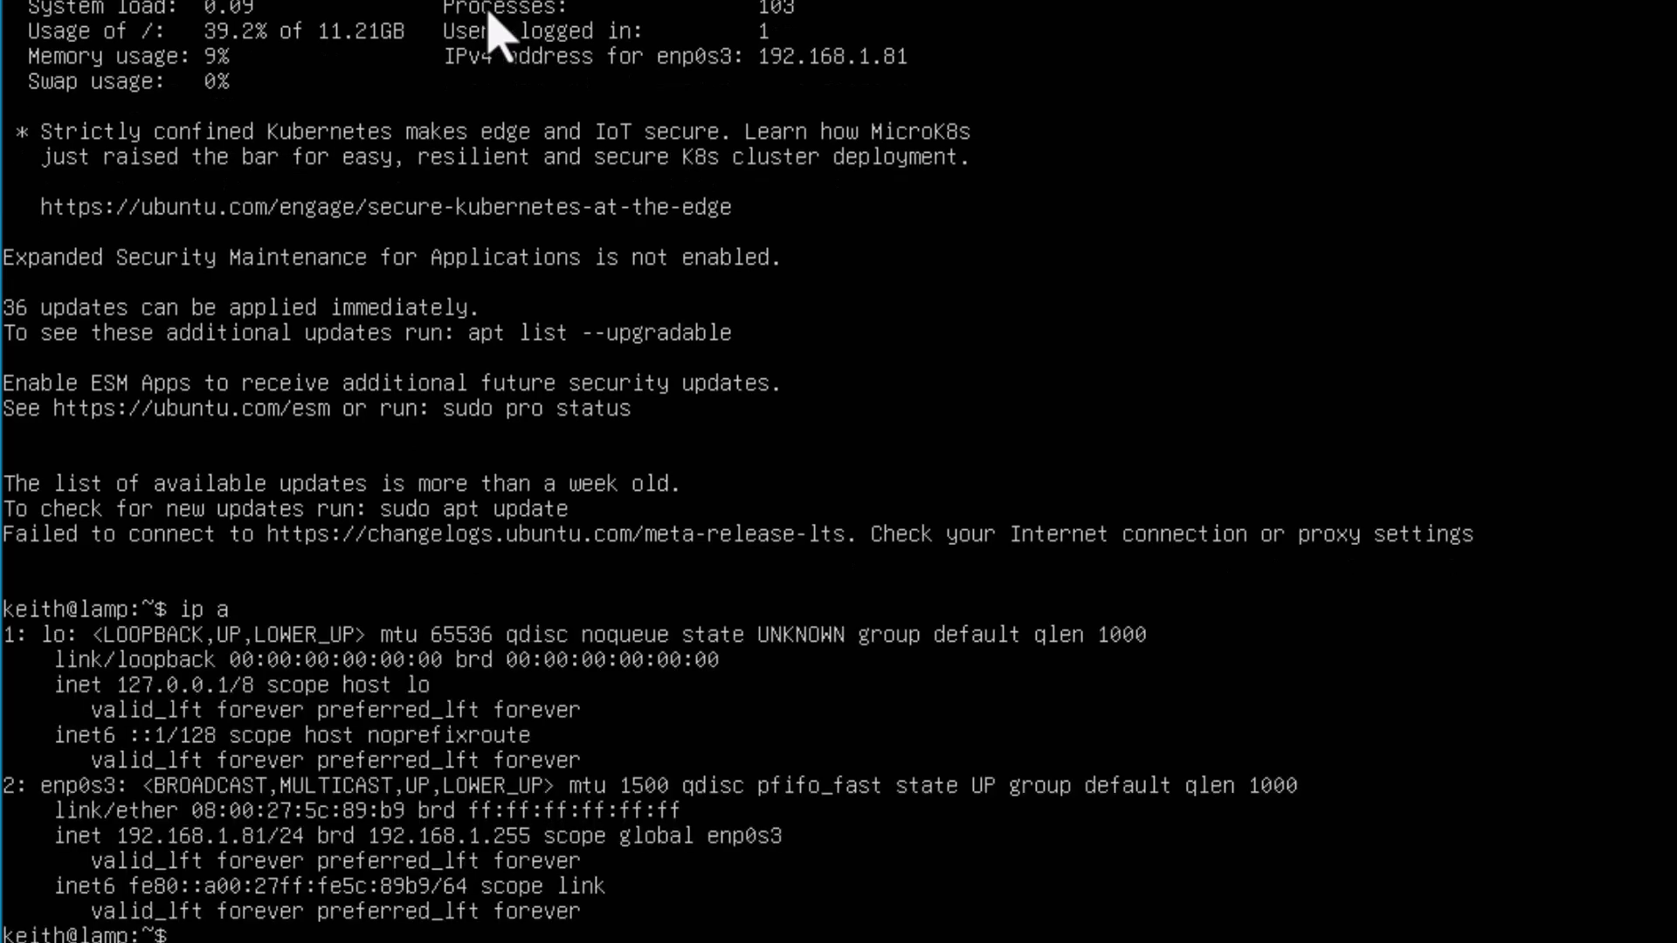
mouse_move(369, 872)
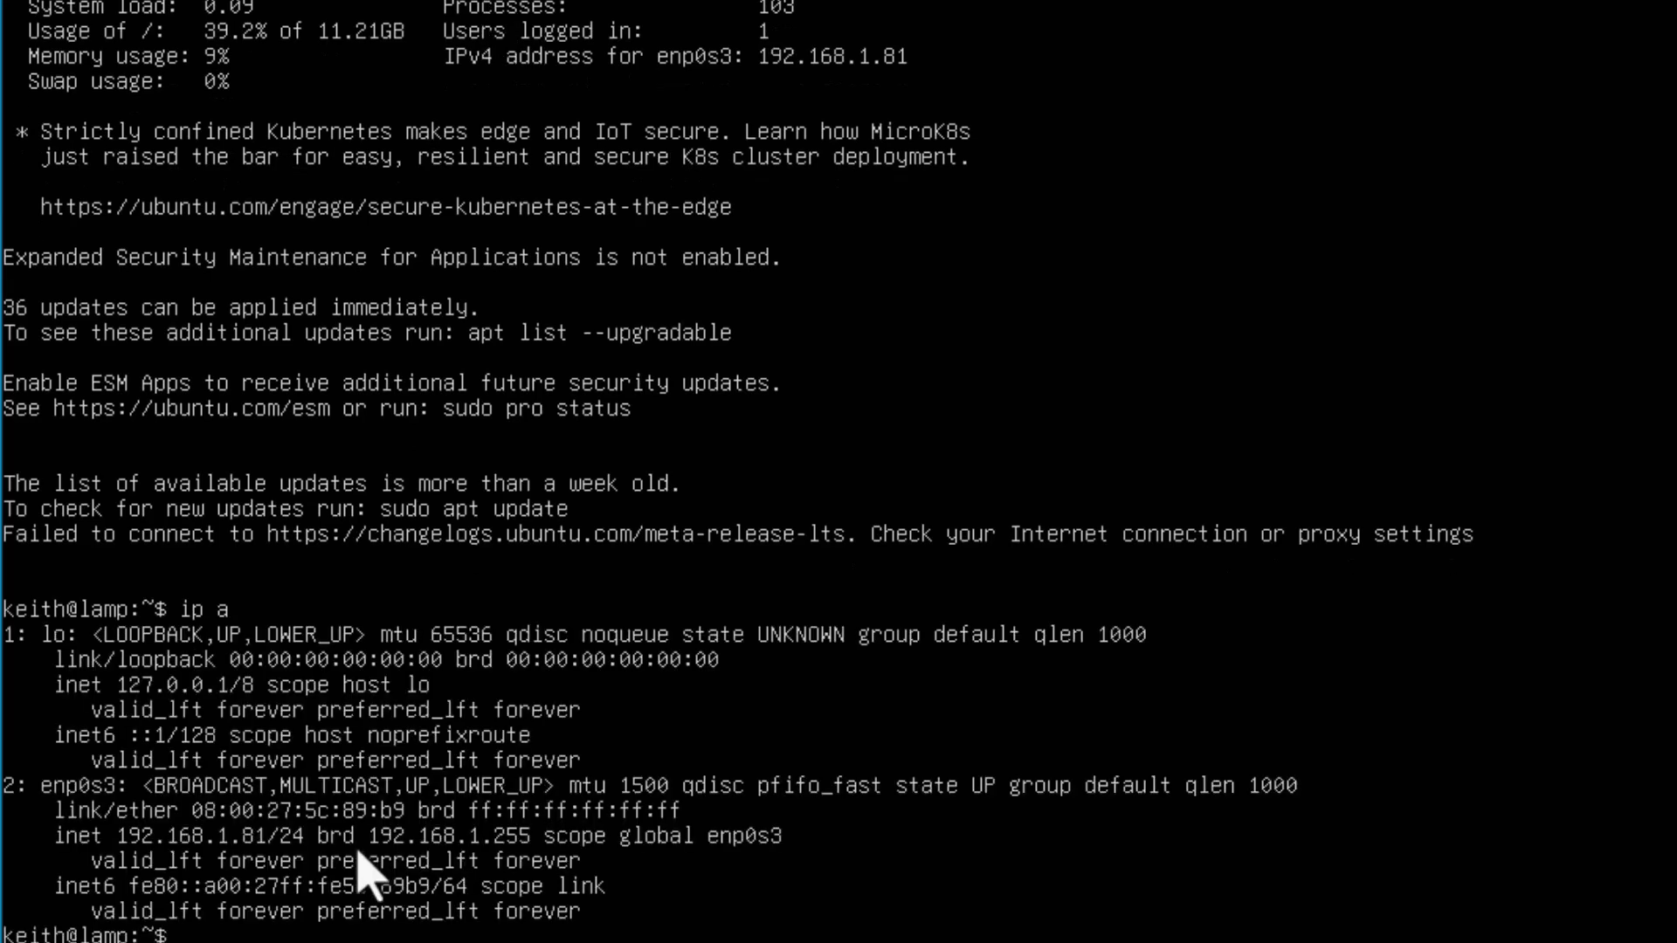
mouse_move(540, 566)
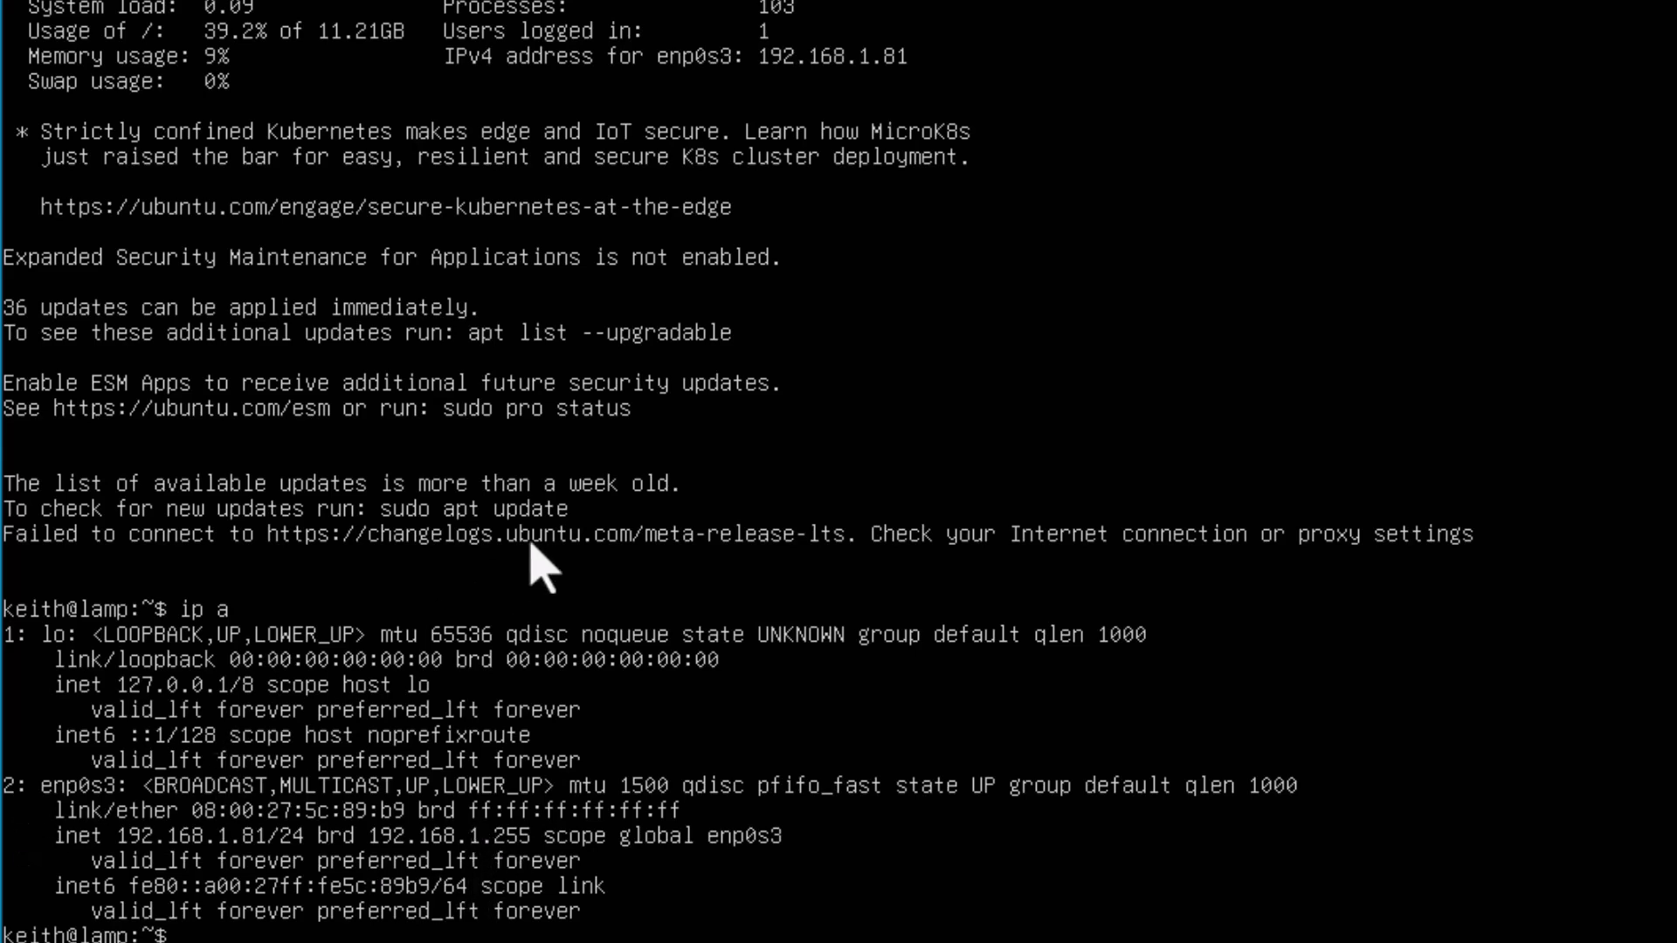
type("clea")
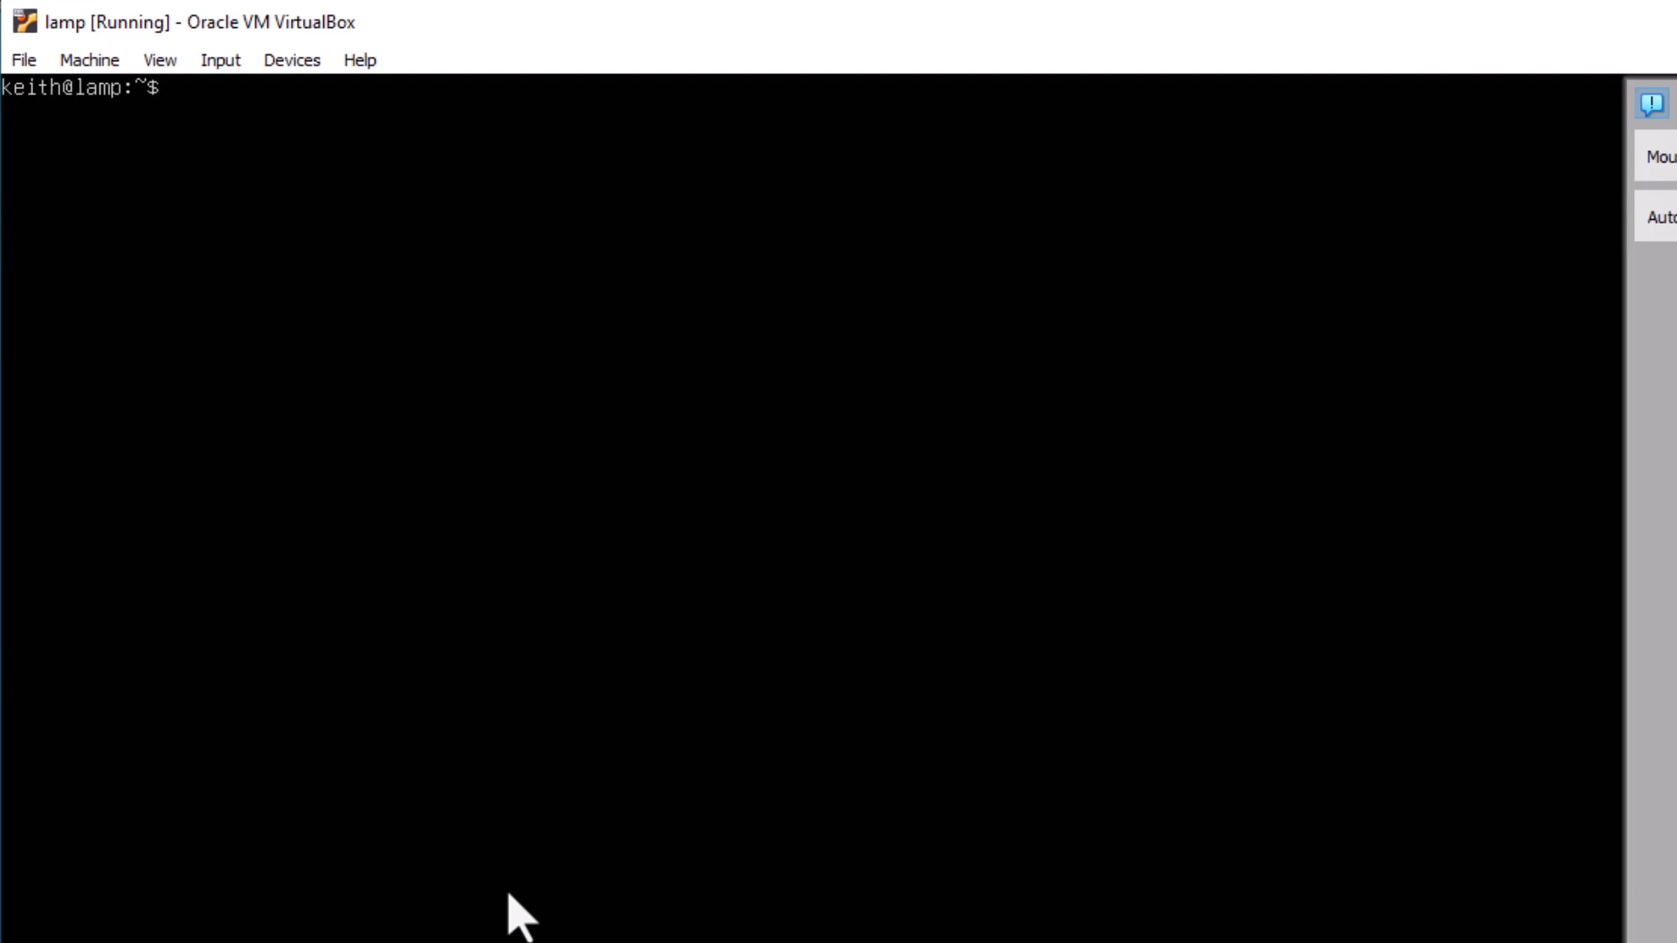
type("host")
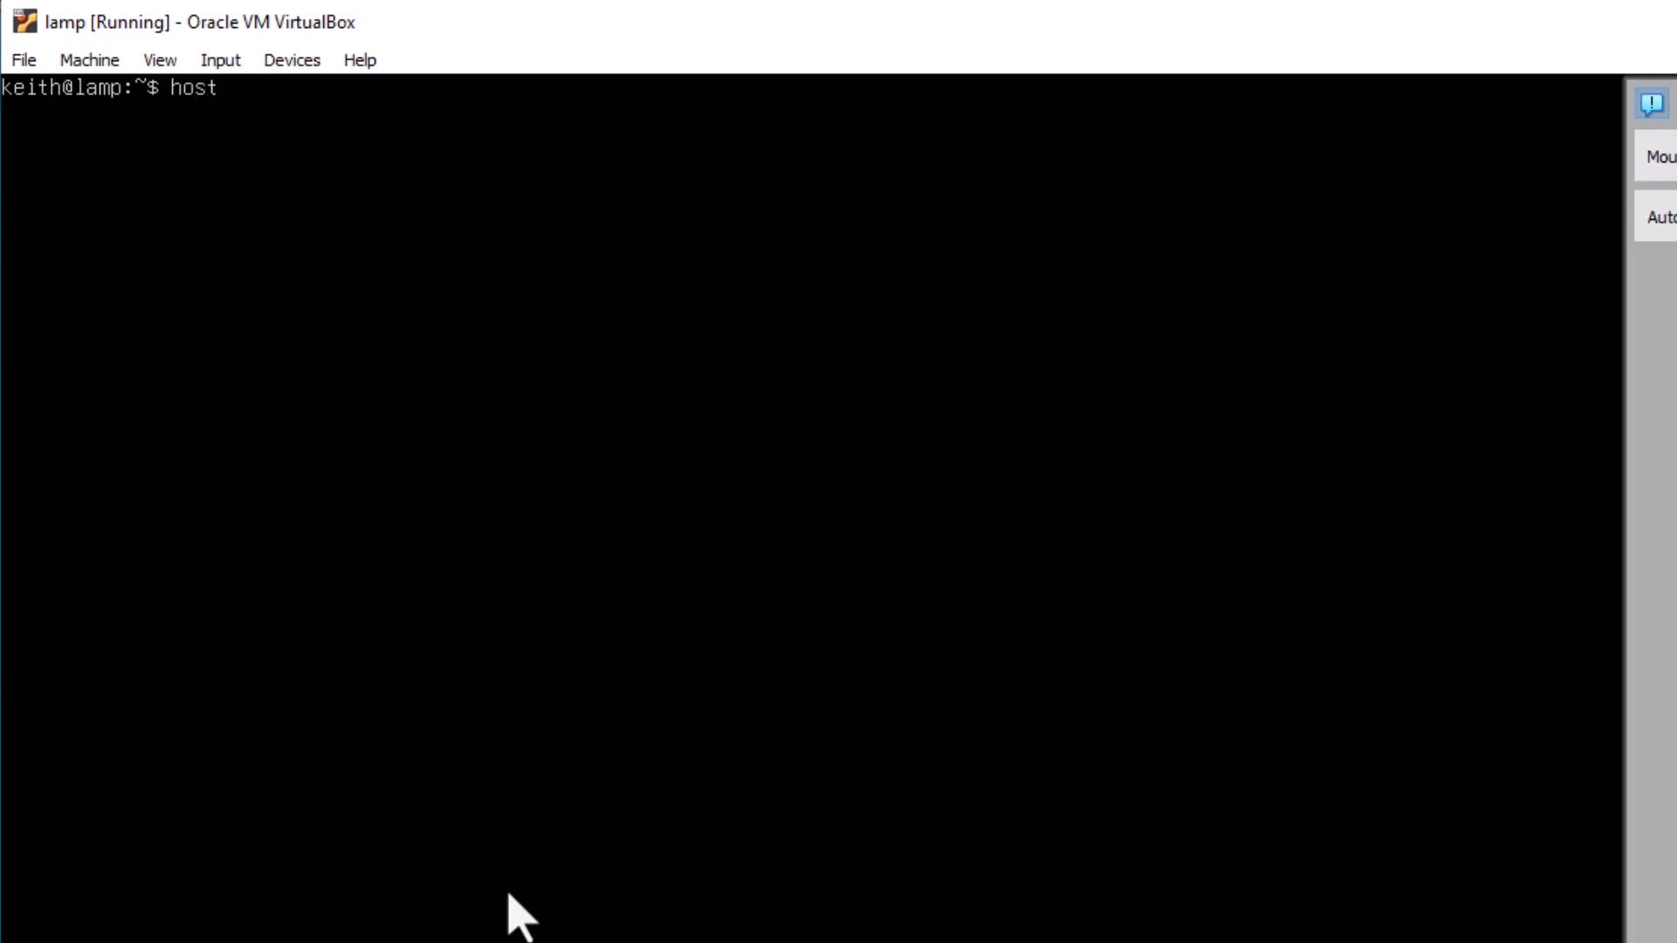
type("name")
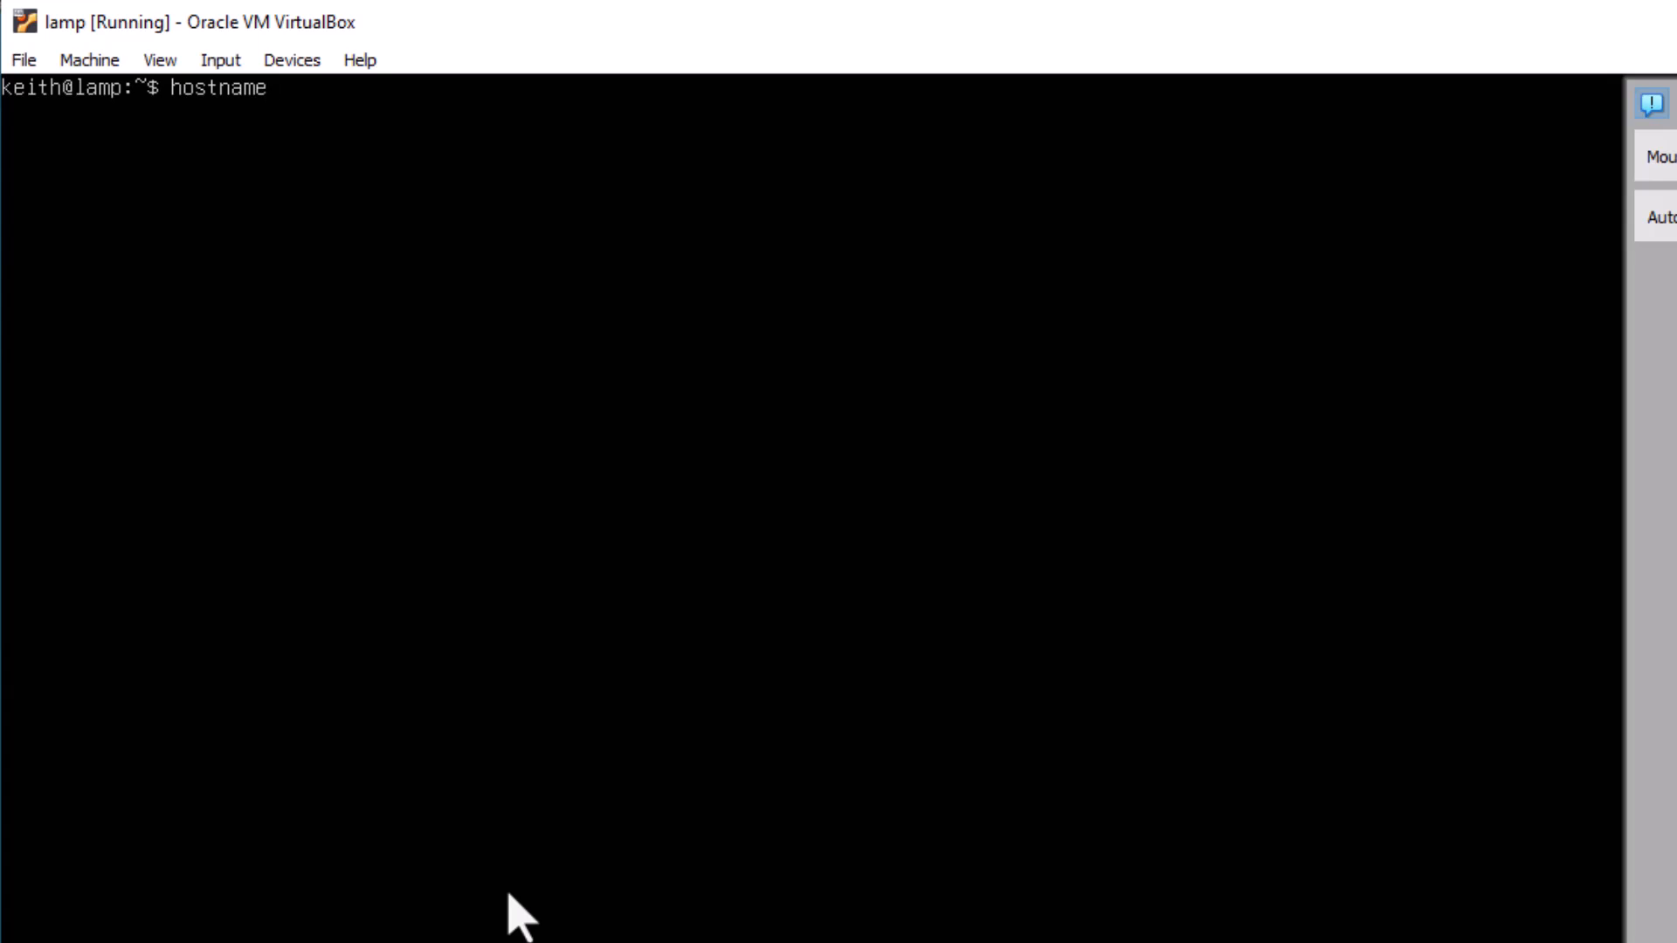